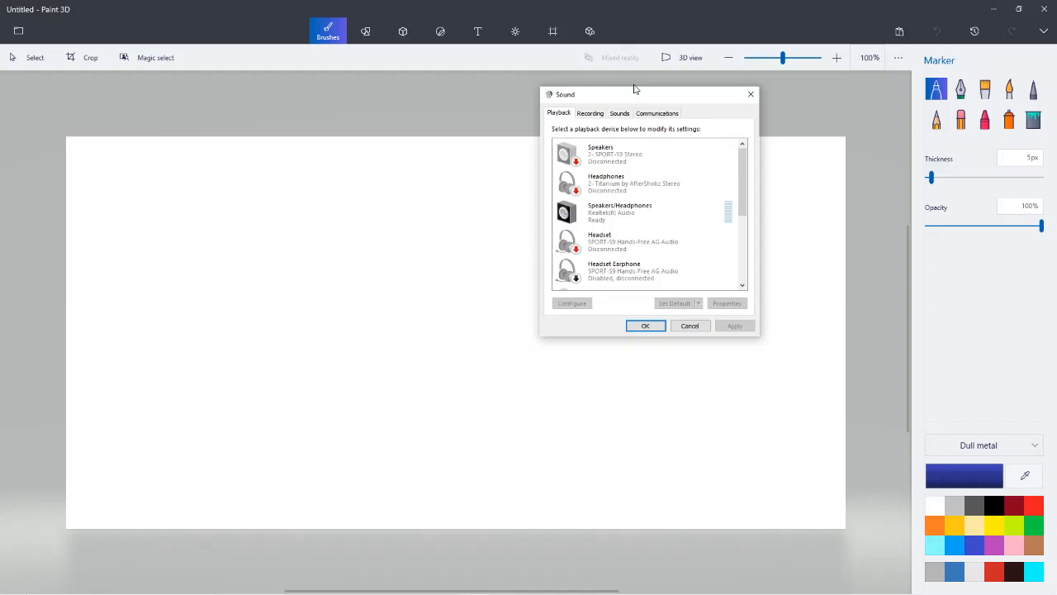
{"action": "mouse_move", "coordinate": [551, 89]}
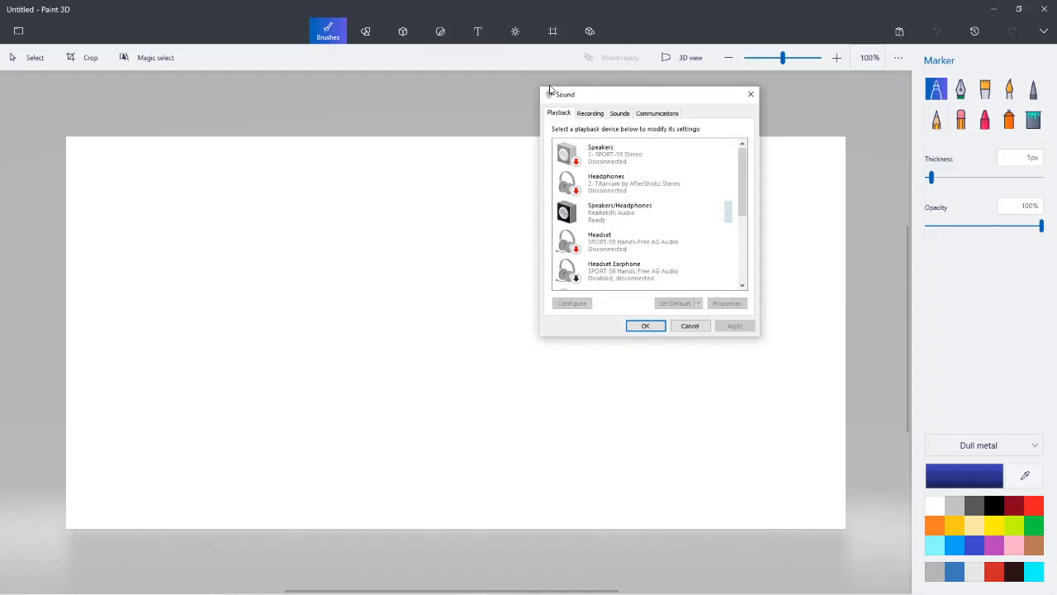
Draw a tall outlined rectangle on the right using the 2D rectangle shape
{"action": "right_click", "coordinate": [628, 94]}
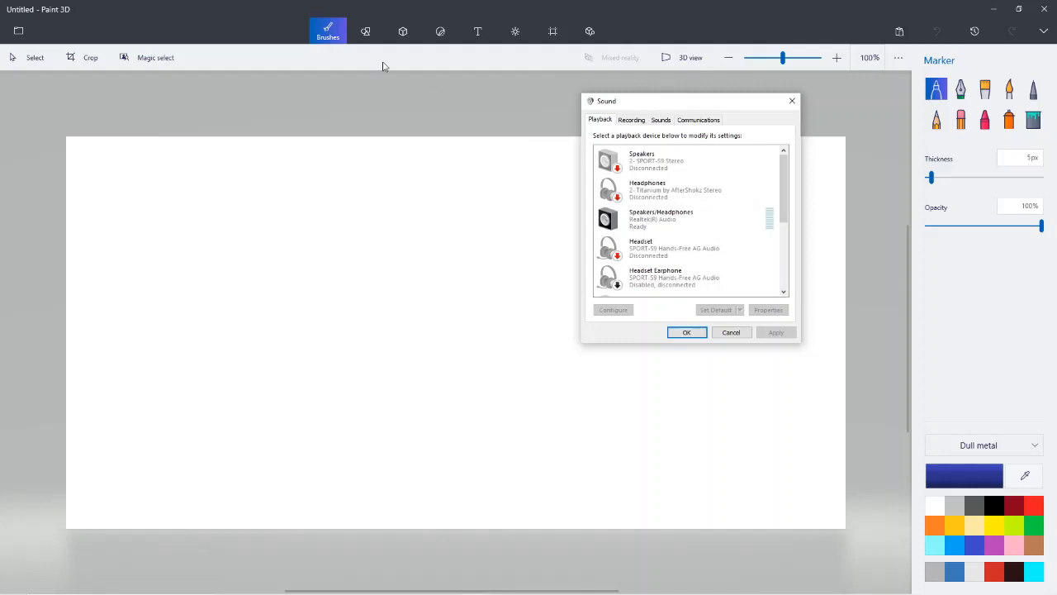
{"action": "left_click", "coordinate": [365, 30]}
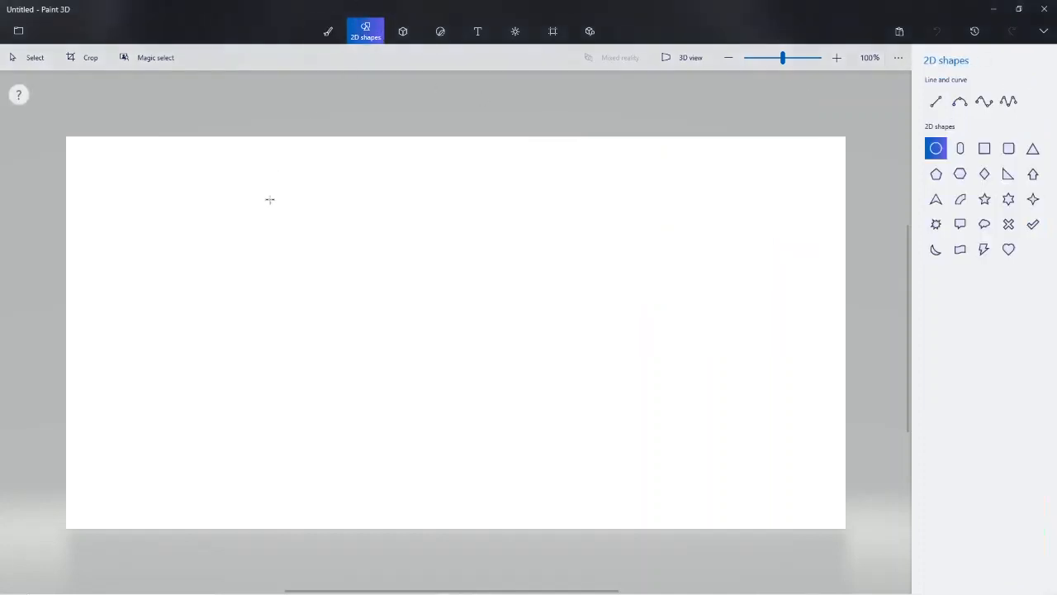
{"action": "left_click", "coordinate": [984, 148]}
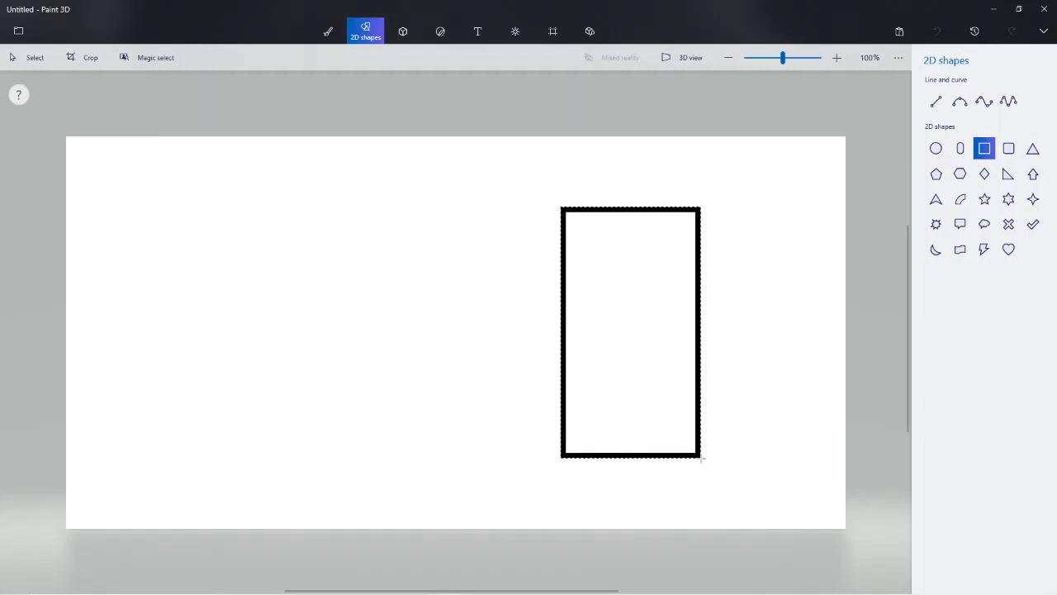
Add a text label reading 'Windows machine'
{"action": "left_click", "coordinate": [477, 32]}
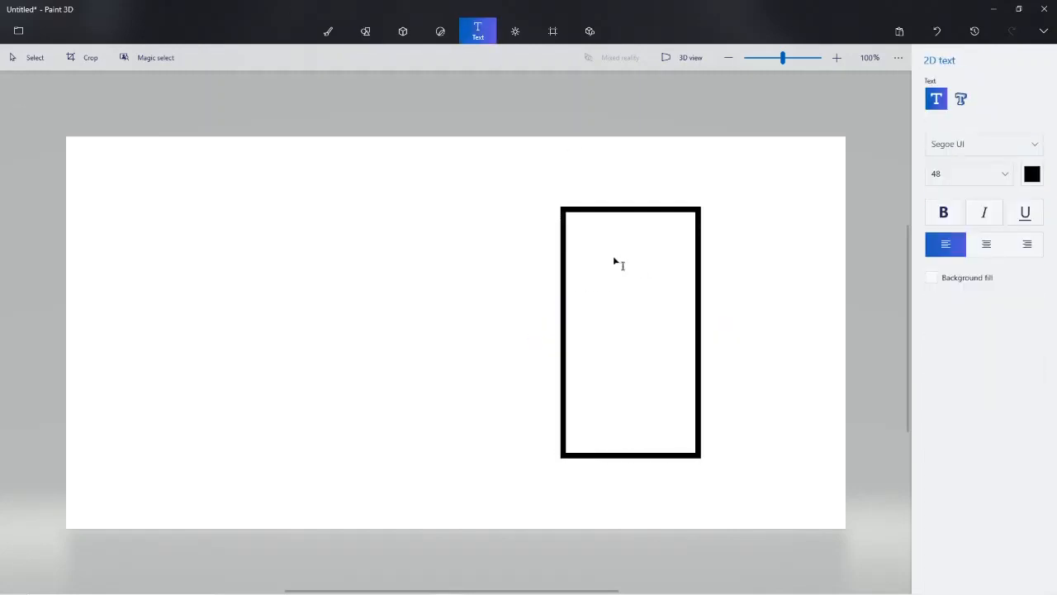
{"action": "type", "text": "W"}
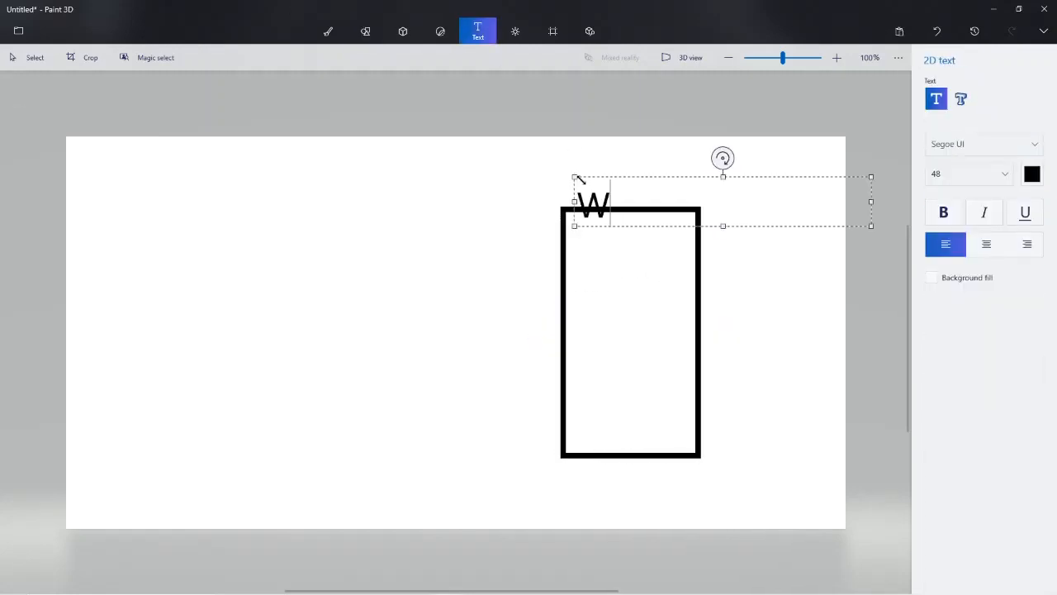
{"action": "type", "text": "ind"}
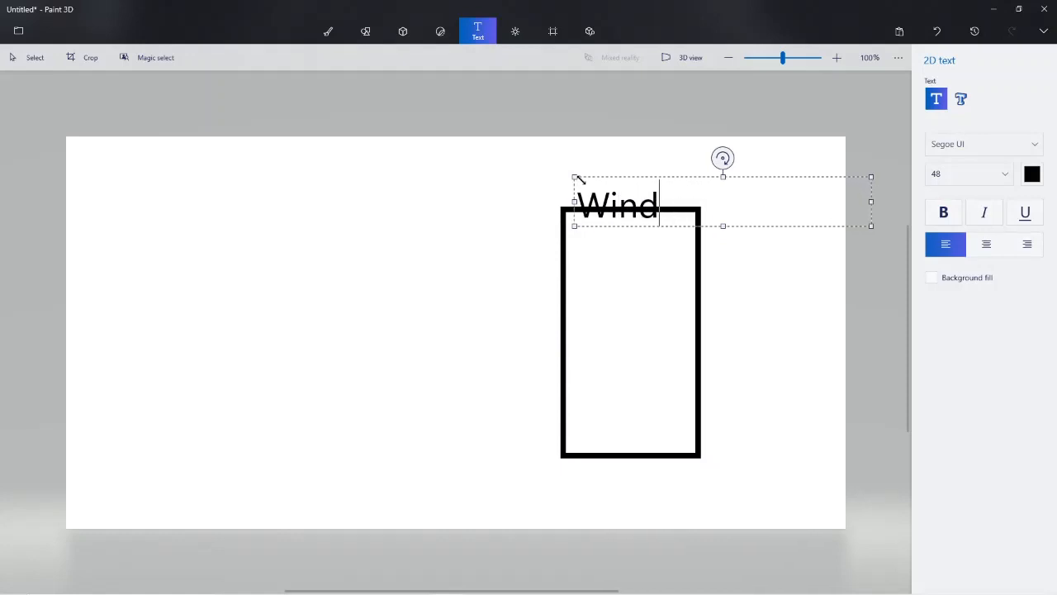
{"action": "type", "text": "ows m"}
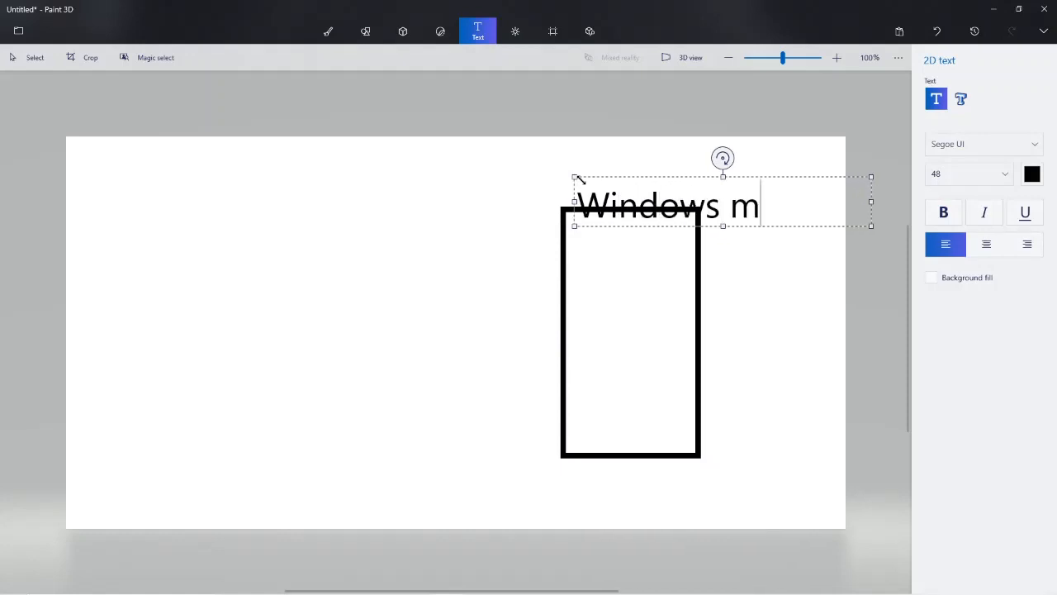
{"action": "type", "text": "achine"}
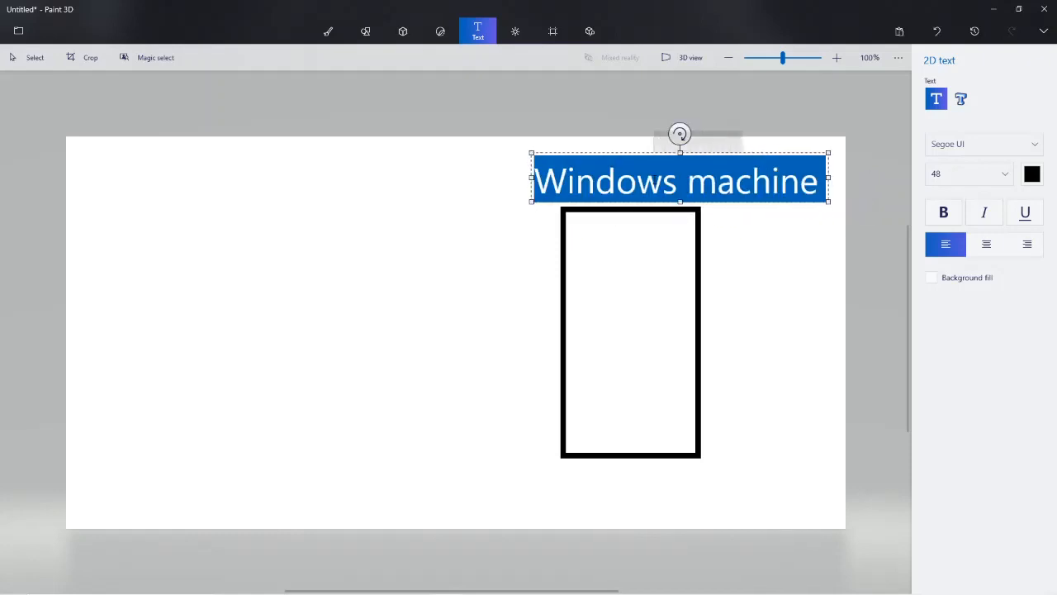
Set the label to size 26 and place it just above the rectangle
{"action": "left_click", "coordinate": [968, 173]}
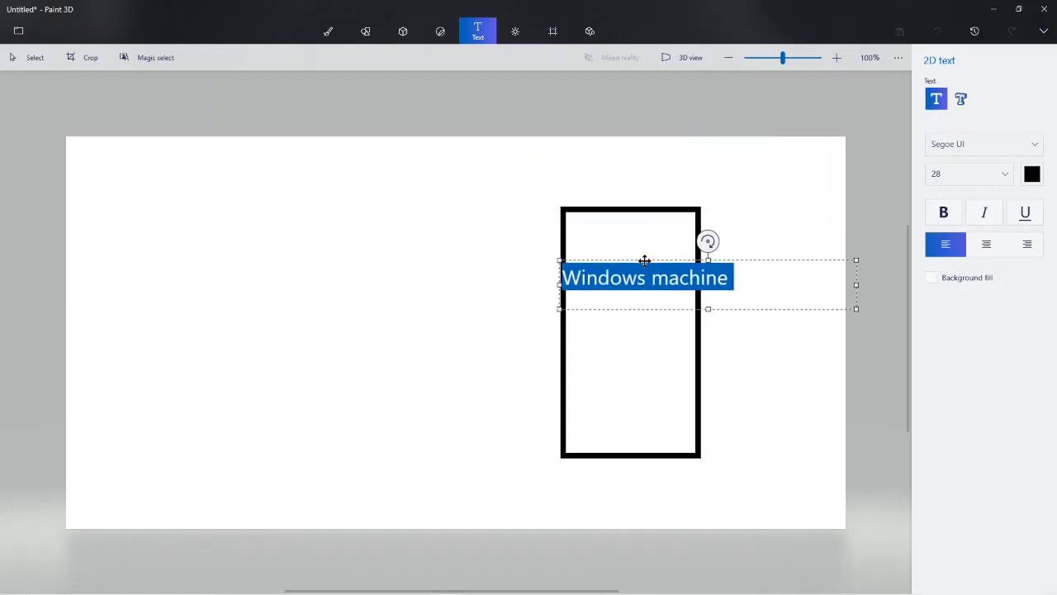
{"action": "left_click", "coordinate": [968, 173]}
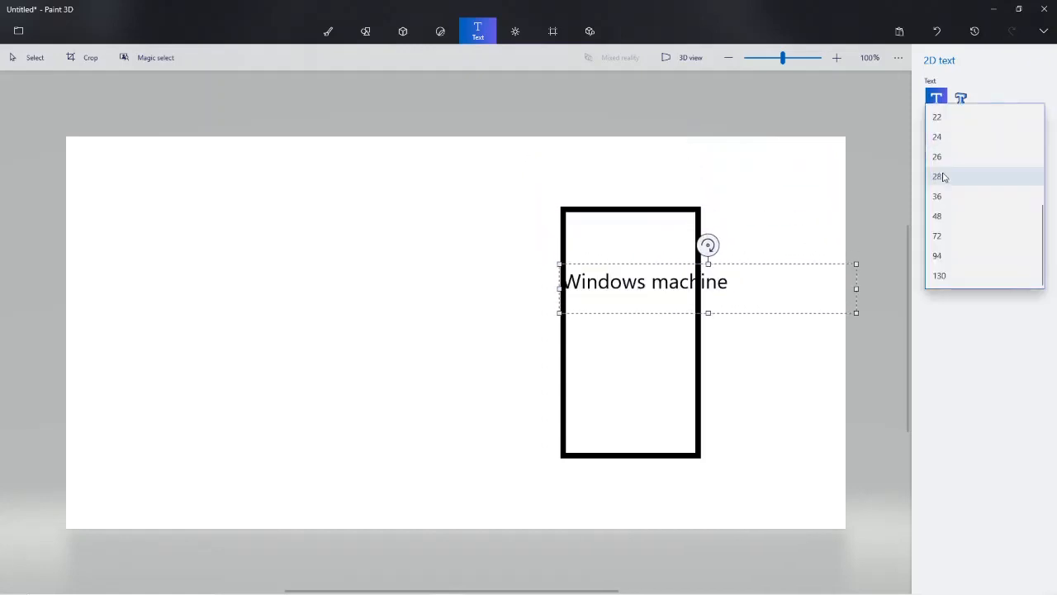
{"action": "left_click", "coordinate": [936, 155]}
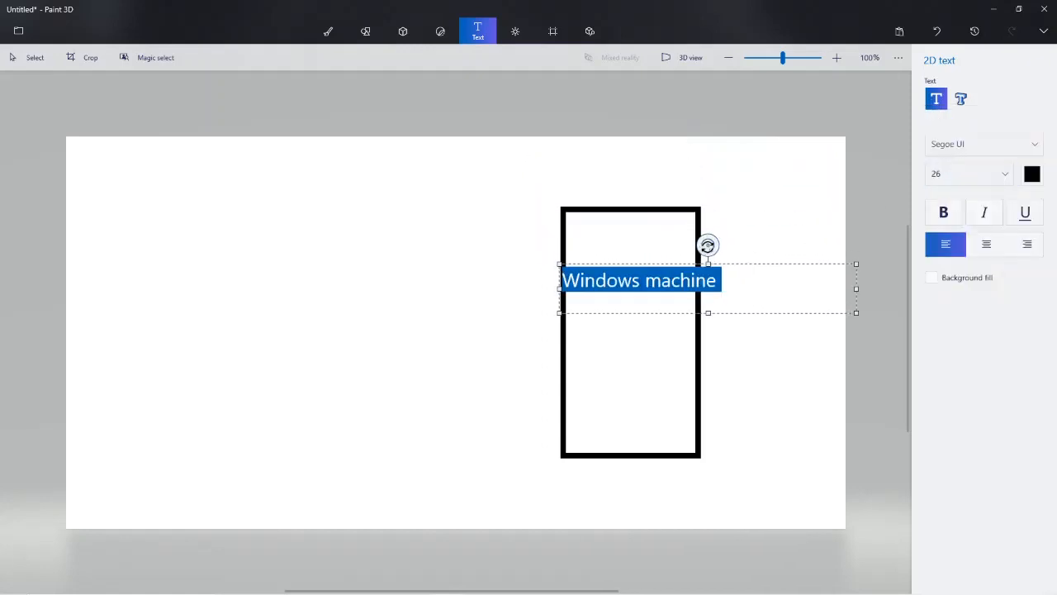
{"action": "left_click_drag", "start_coordinate": [641, 279], "coordinate": [625, 181]}
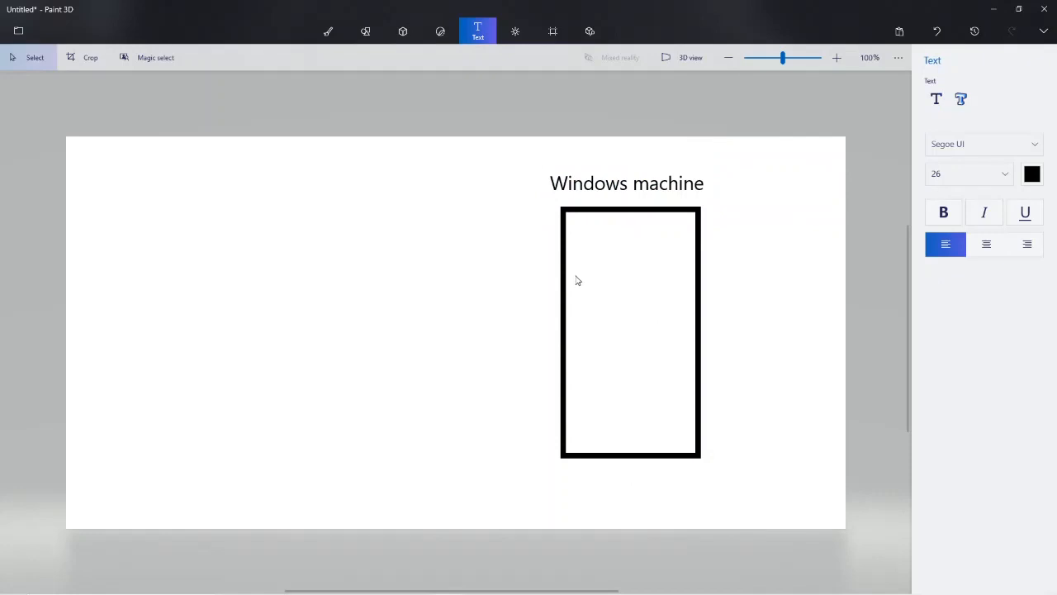
{"action": "mouse_move", "coordinate": [367, 31]}
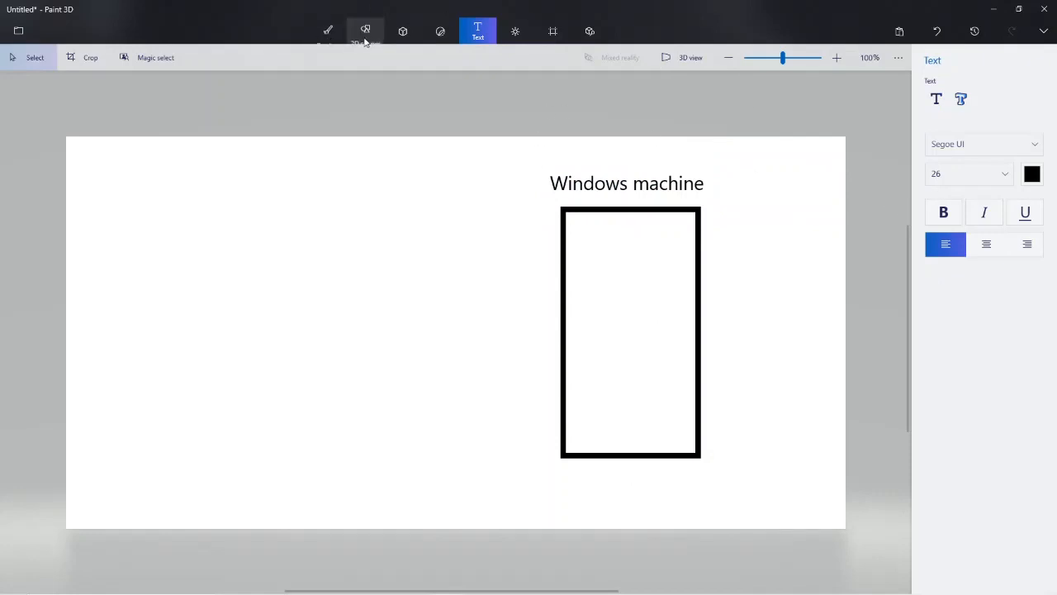
Draw a tall capsule outline on the left and nudge it higher on the canvas
{"action": "left_click", "coordinate": [365, 31]}
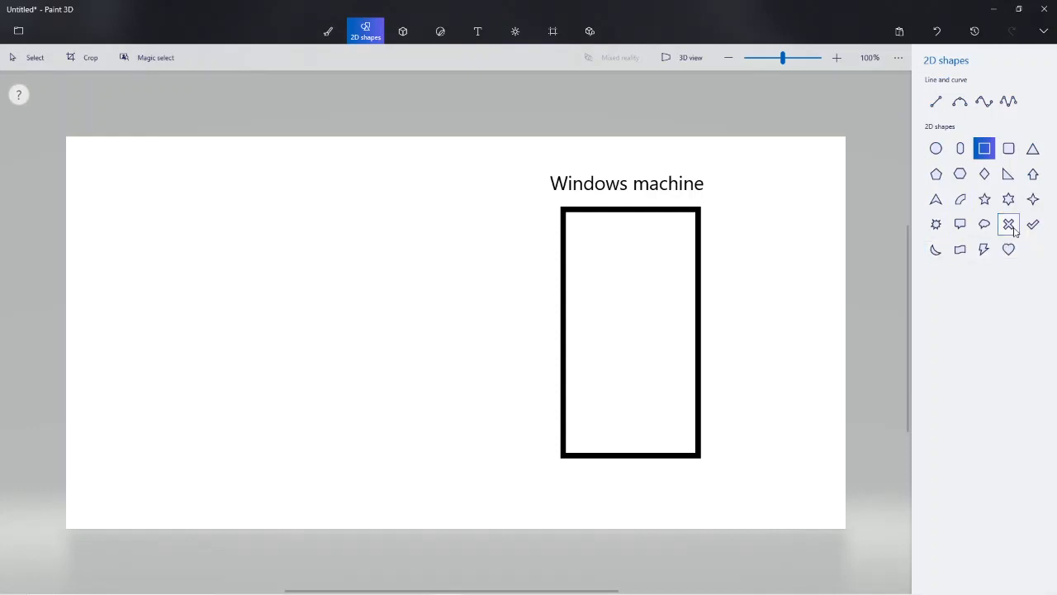
{"action": "mouse_move", "coordinate": [984, 174]}
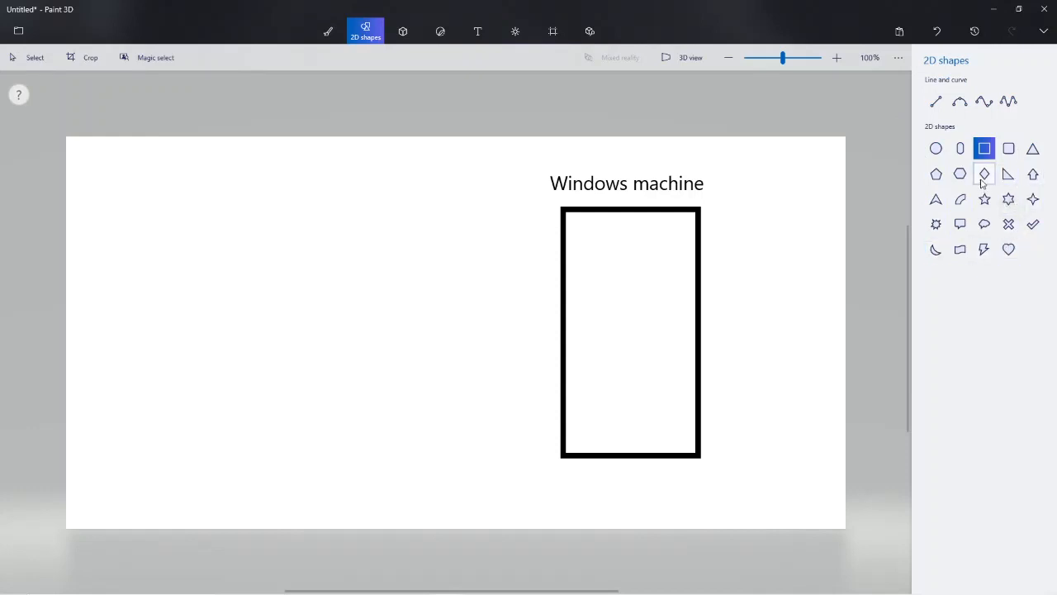
{"action": "left_click", "coordinate": [984, 174]}
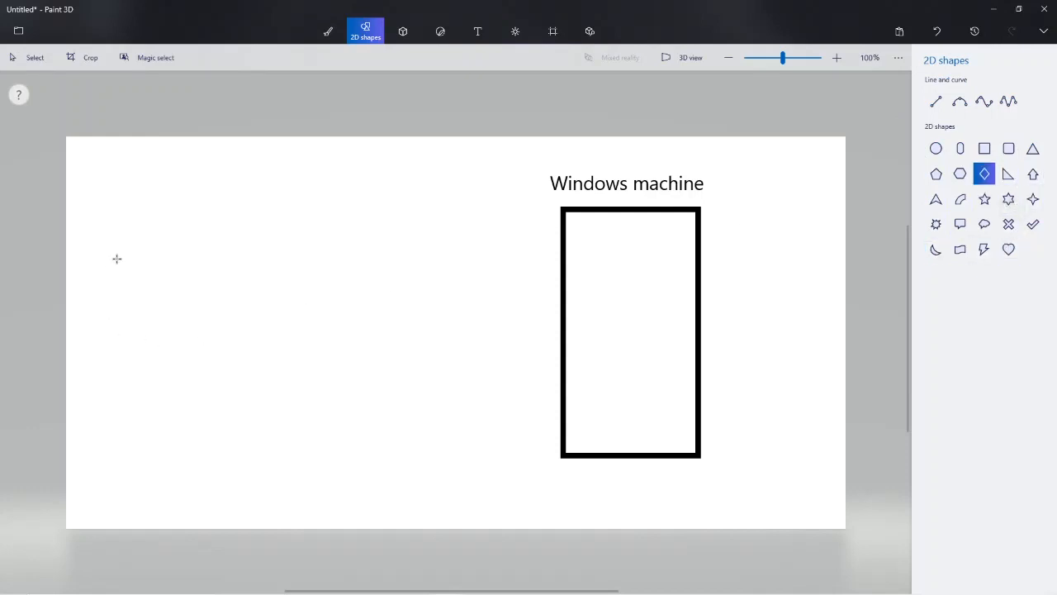
{"action": "left_click_drag", "start_coordinate": [116, 255], "coordinate": [201, 421]}
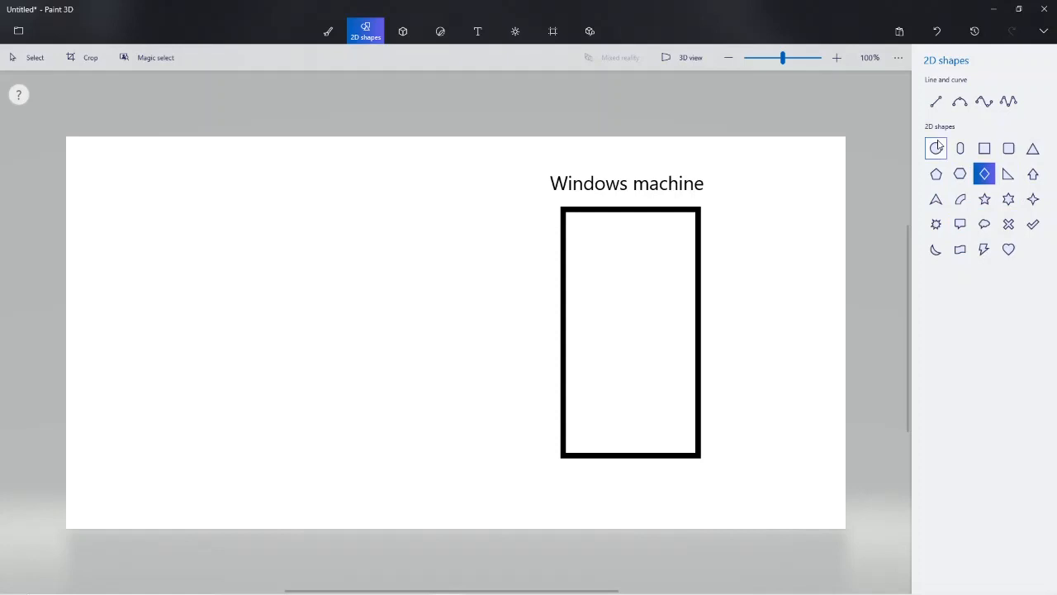
{"action": "mouse_move", "coordinate": [935, 149]}
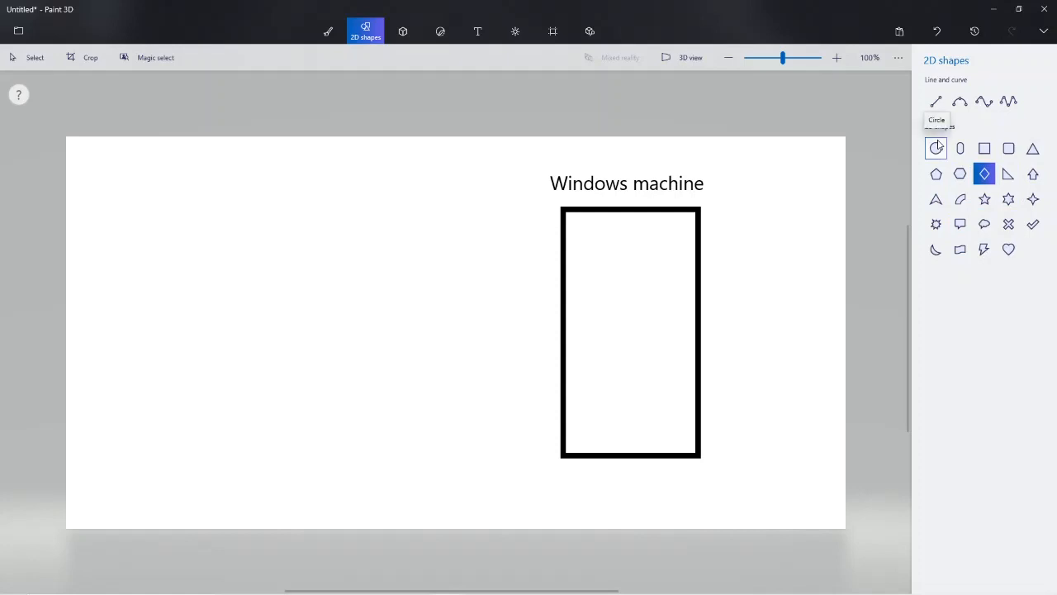
{"action": "left_click", "coordinate": [959, 149]}
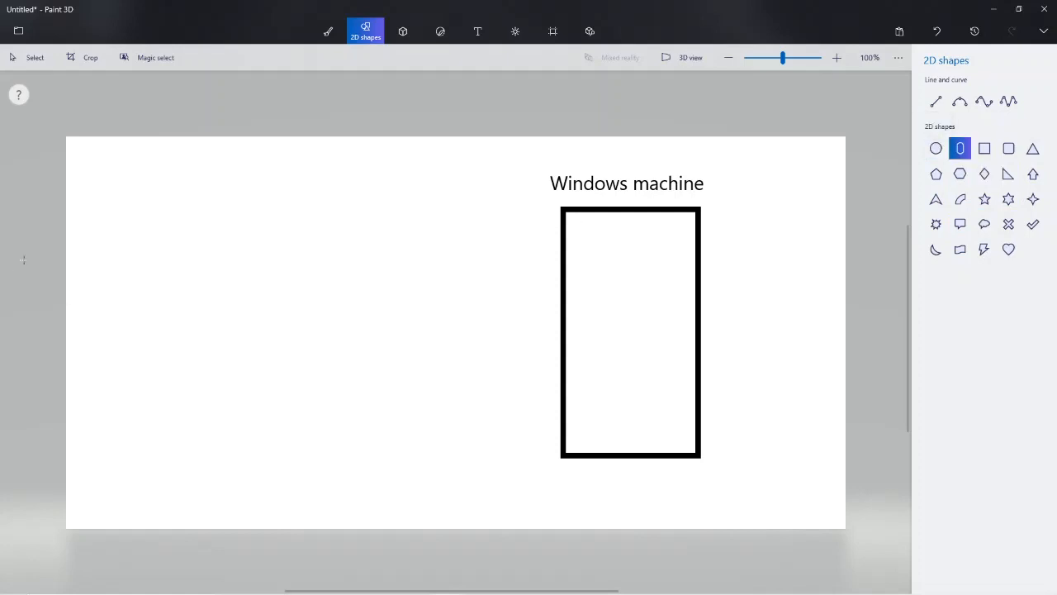
{"action": "left_click_drag", "start_coordinate": [93, 241], "coordinate": [211, 461]}
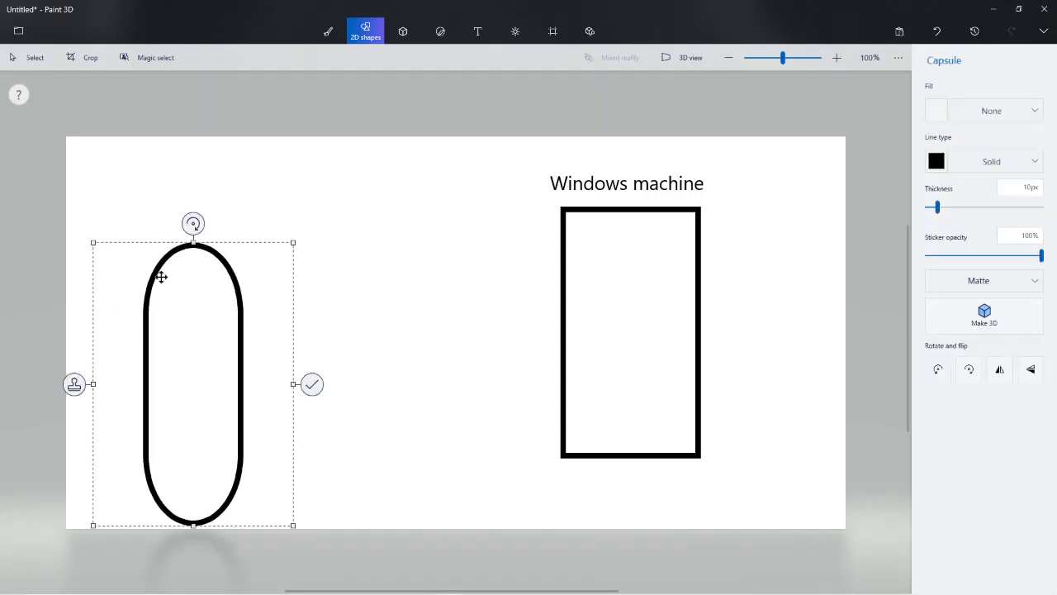
{"action": "left_click_drag", "start_coordinate": [188, 384], "coordinate": [188, 337]}
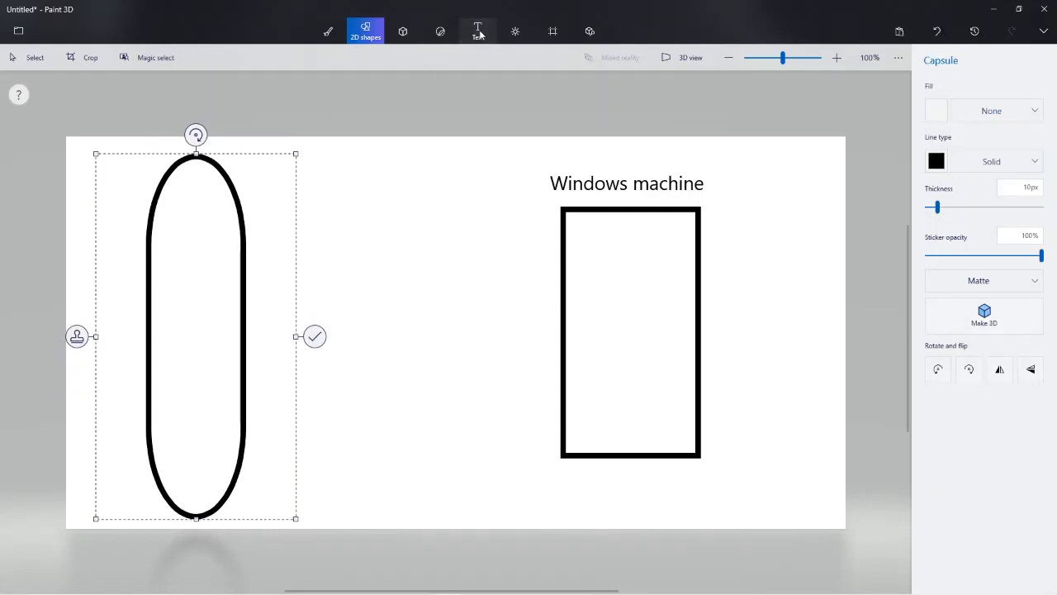
Label the capsule 'Bluetooth headset' beside its top
{"action": "left_click", "coordinate": [478, 32]}
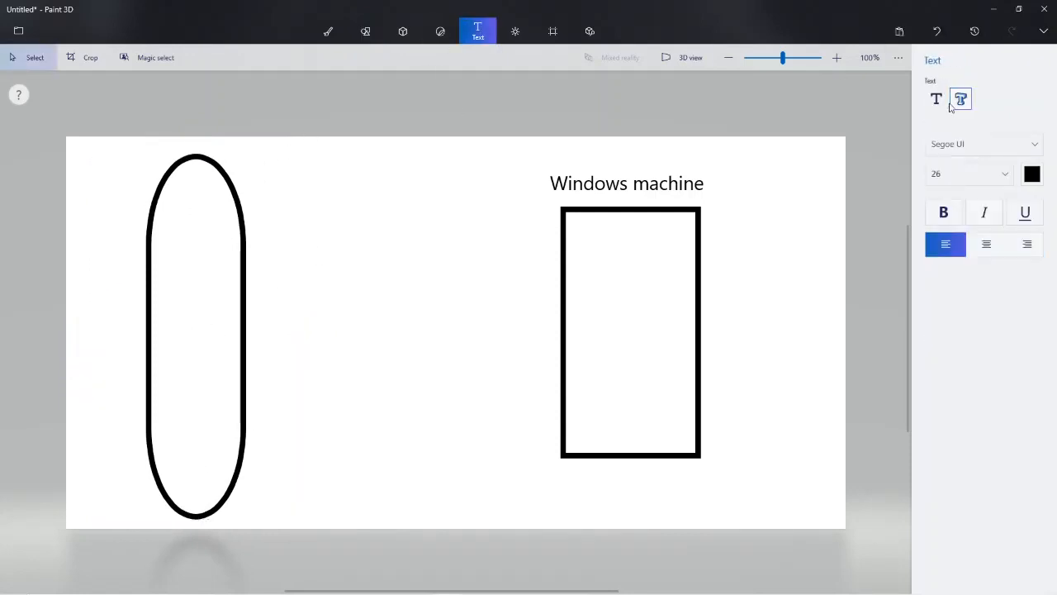
{"action": "left_click", "coordinate": [316, 158]}
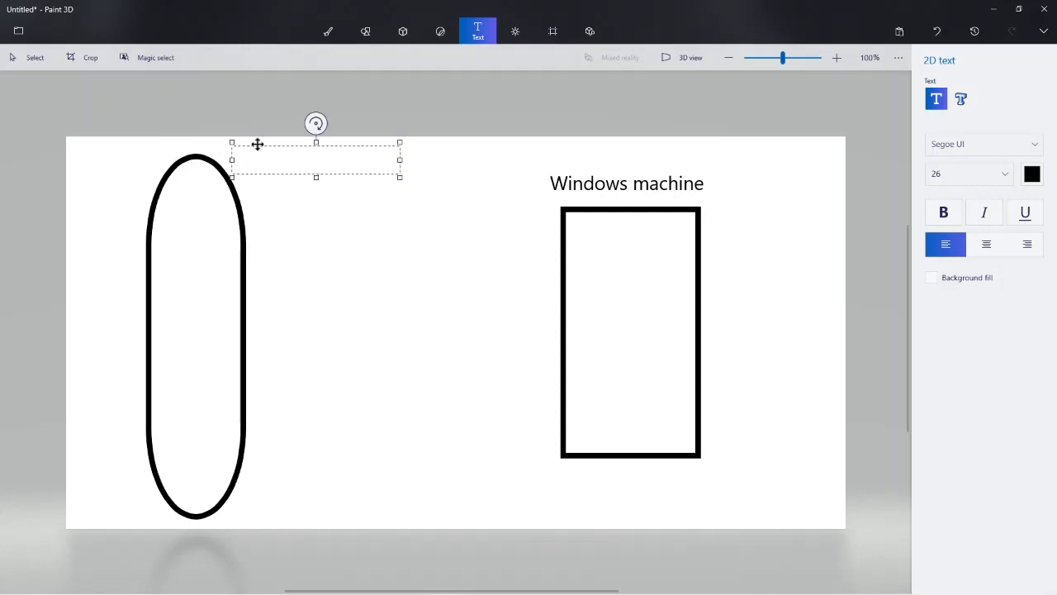
{"action": "type", "text": "Bluetooth"}
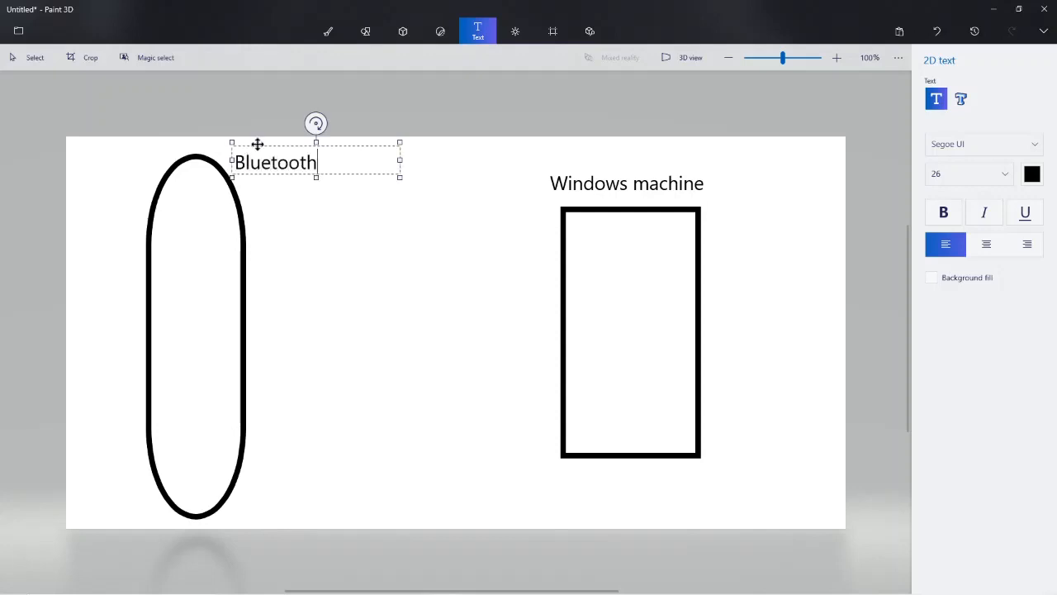
{"action": "type", "text": "headset"}
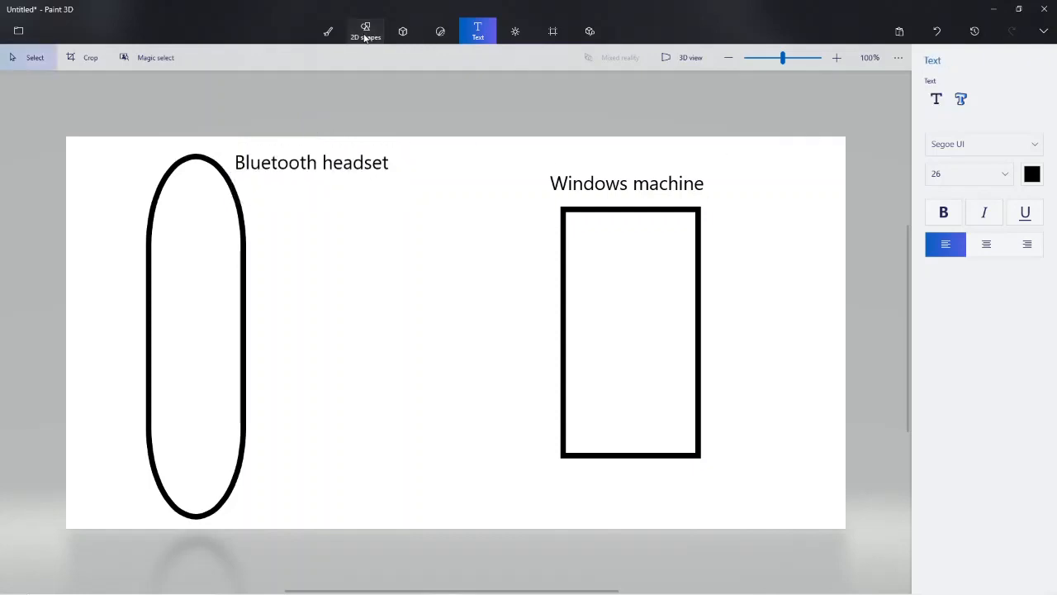
Draw a rectangle bridging the headset capsule and the machine outline
{"action": "left_click", "coordinate": [365, 32]}
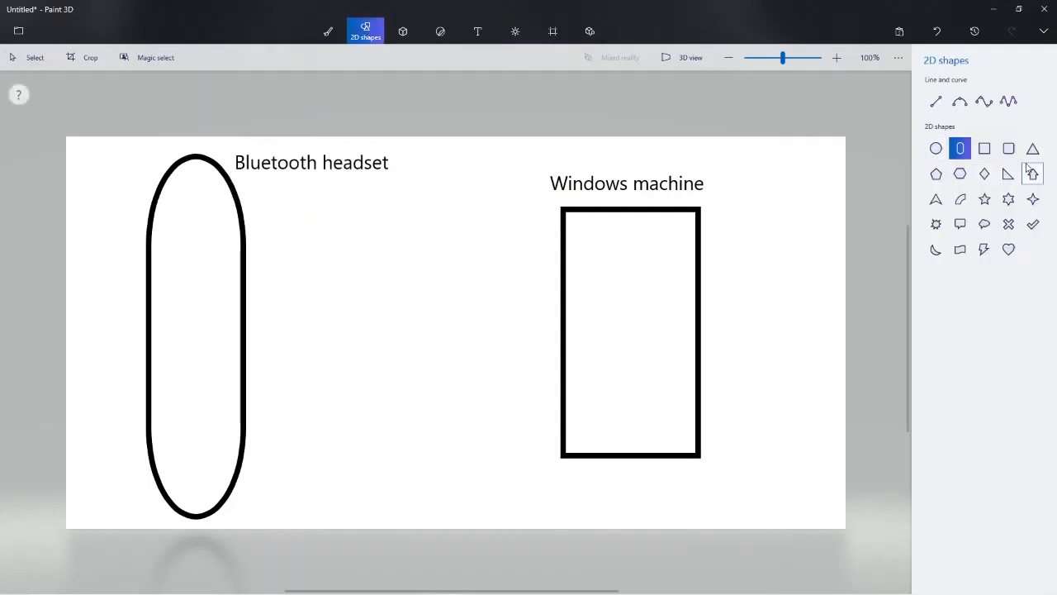
{"action": "mouse_move", "coordinate": [1034, 174]}
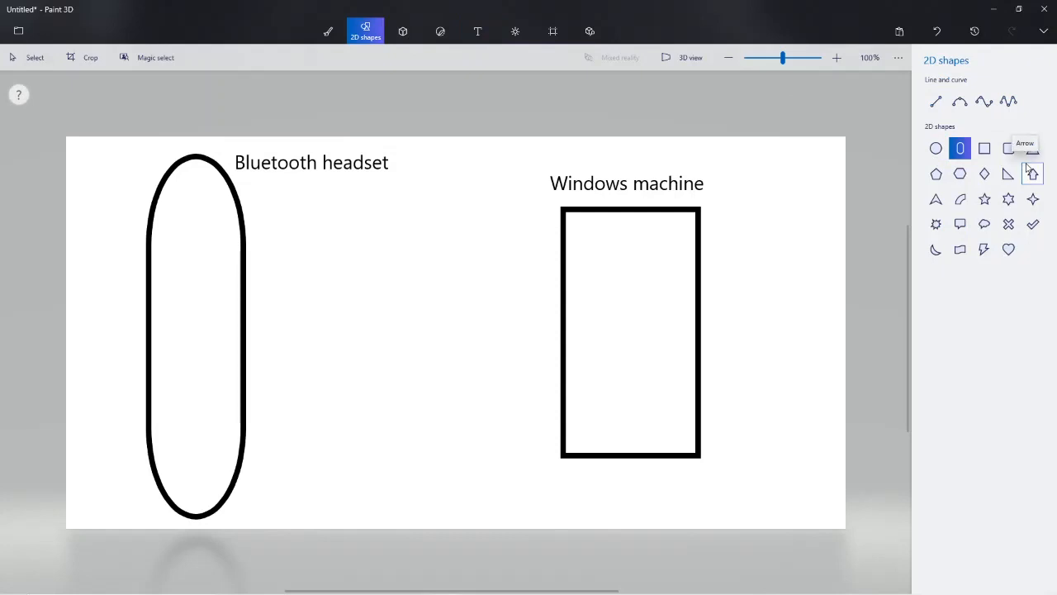
{"action": "left_click", "coordinate": [984, 148]}
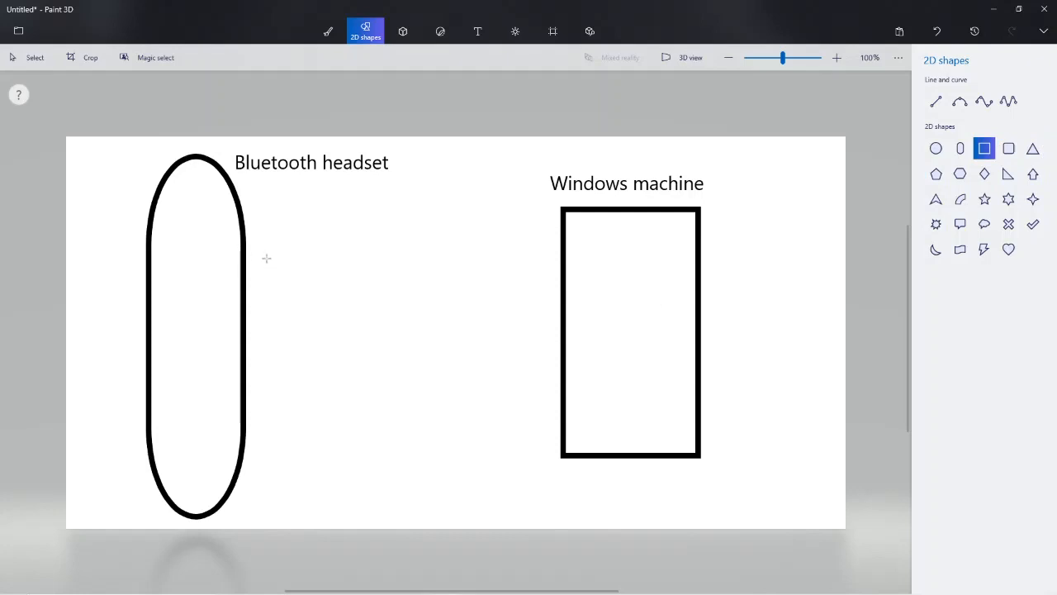
{"action": "mouse_move", "coordinate": [268, 258]}
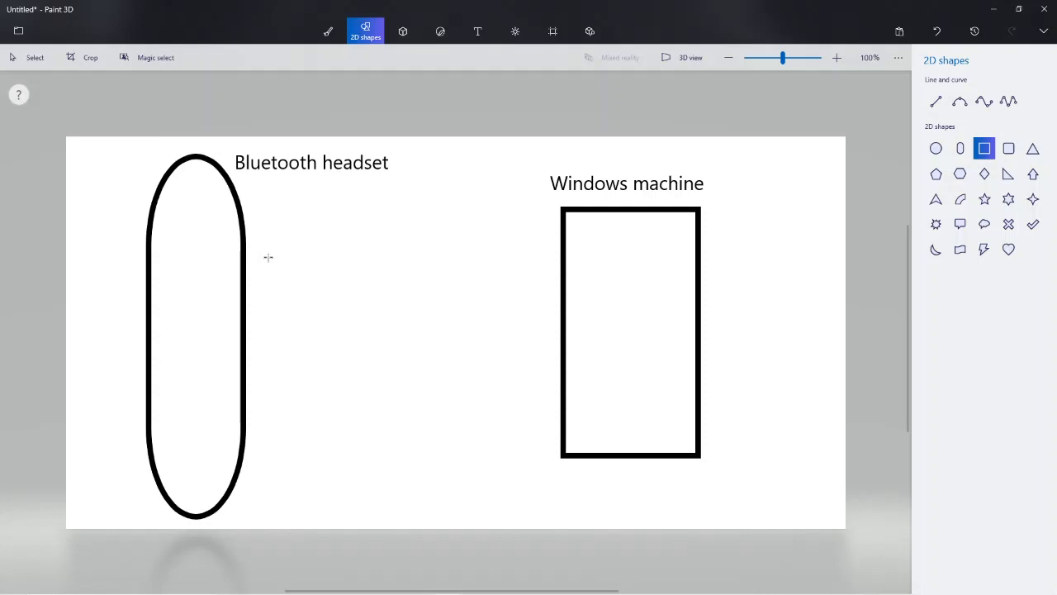
{"action": "mouse_move", "coordinate": [265, 261]}
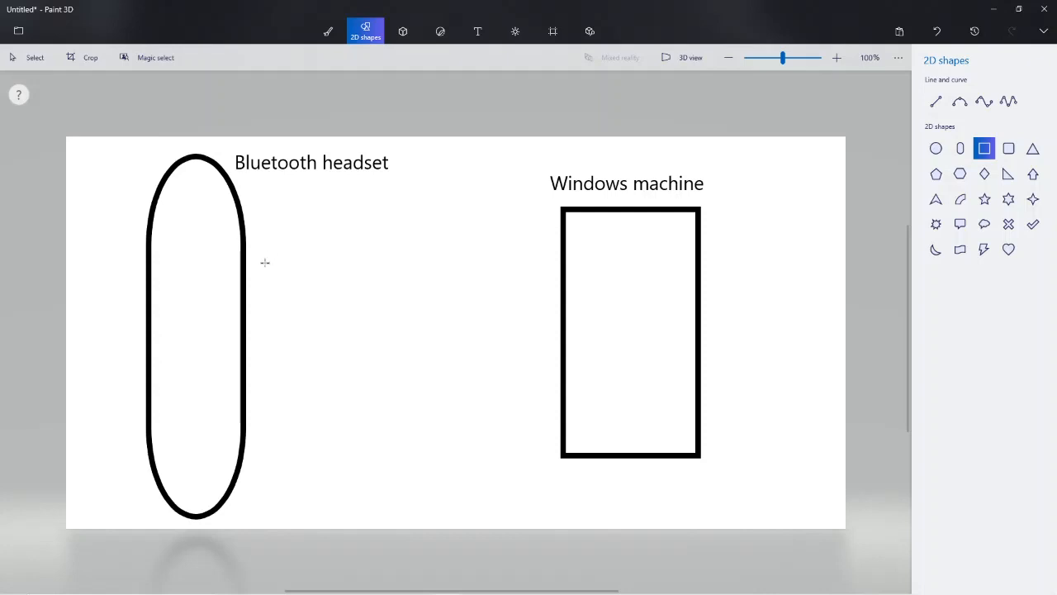
{"action": "mouse_move", "coordinate": [268, 279]}
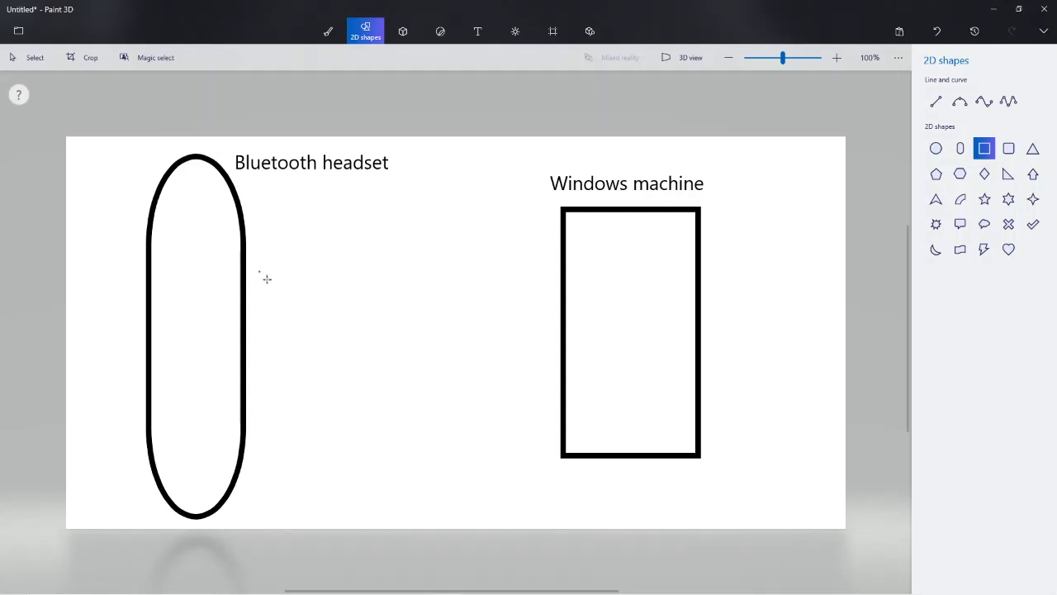
{"action": "left_click_drag", "start_coordinate": [259, 272], "coordinate": [545, 334]}
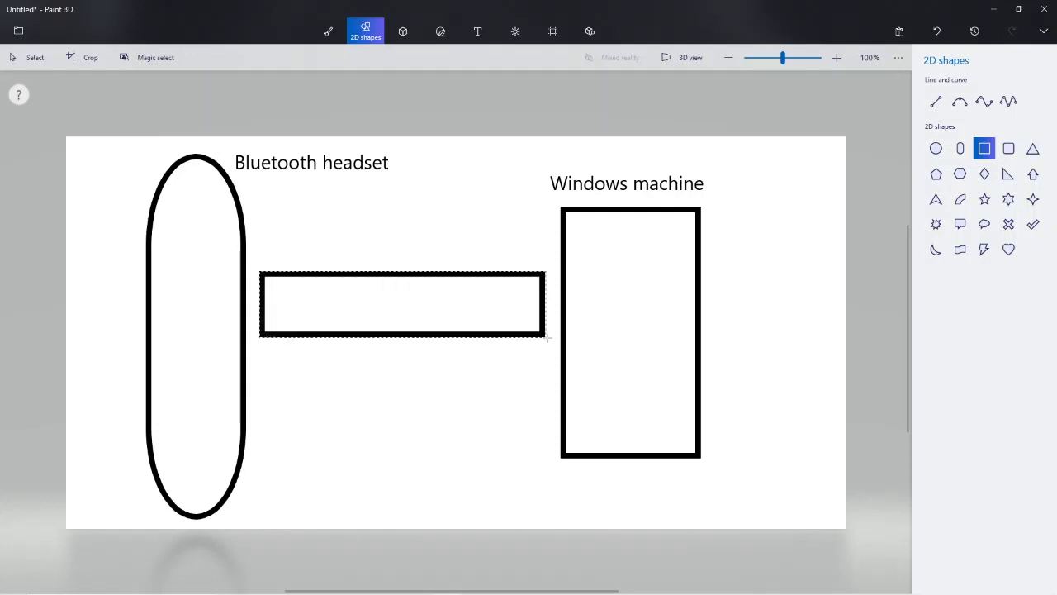
{"action": "left_click_drag", "start_coordinate": [545, 337], "coordinate": [558, 353]}
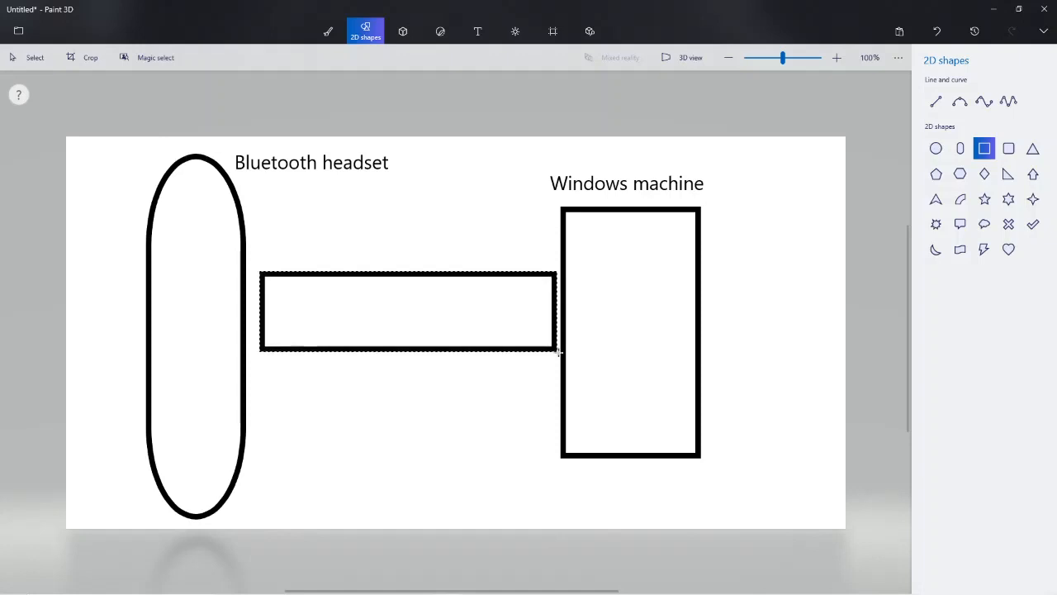
Fill the connecting bar solid blue and make it taller
{"action": "left_click", "coordinate": [408, 311]}
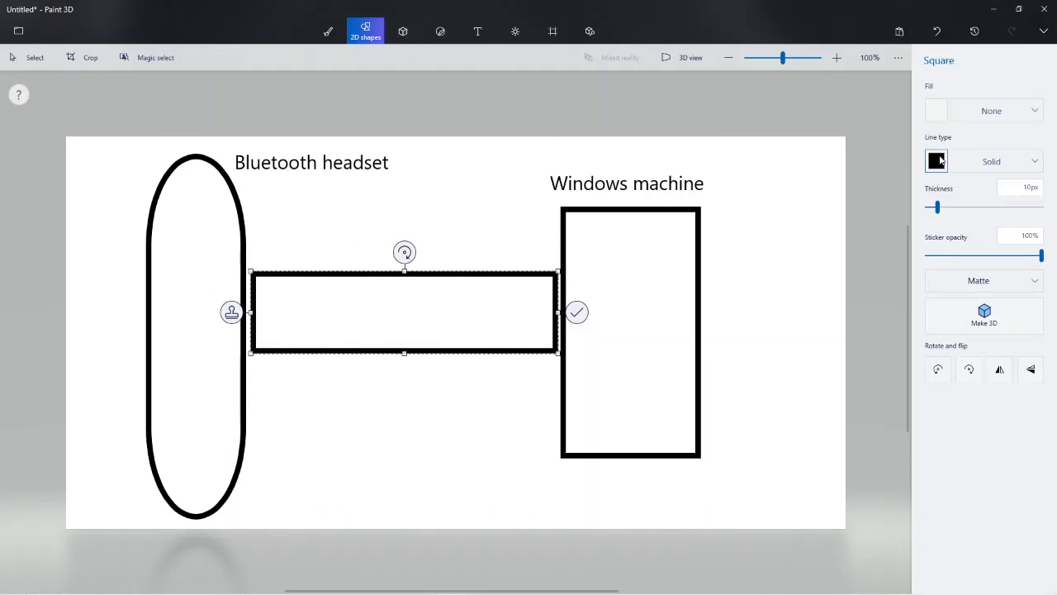
{"action": "left_click", "coordinate": [937, 161]}
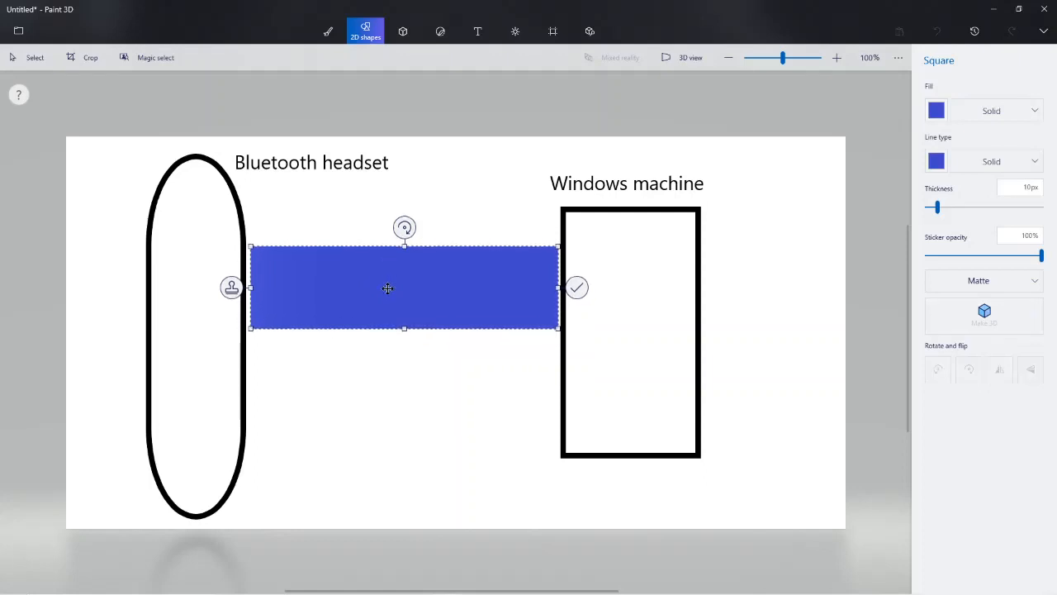
{"action": "left_click_drag", "start_coordinate": [403, 327], "coordinate": [403, 346]}
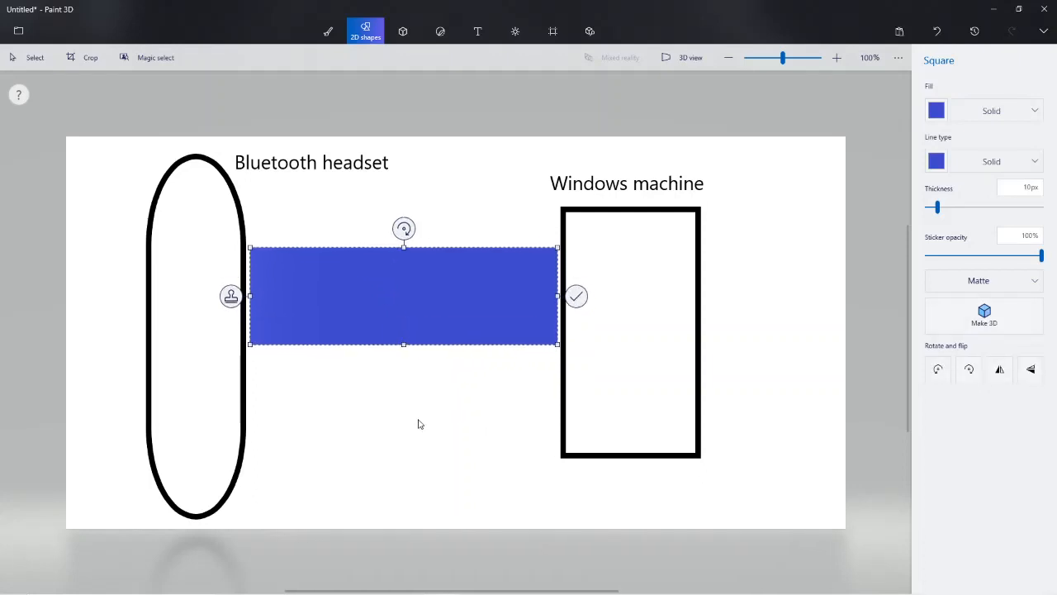
{"action": "mouse_move", "coordinate": [287, 370]}
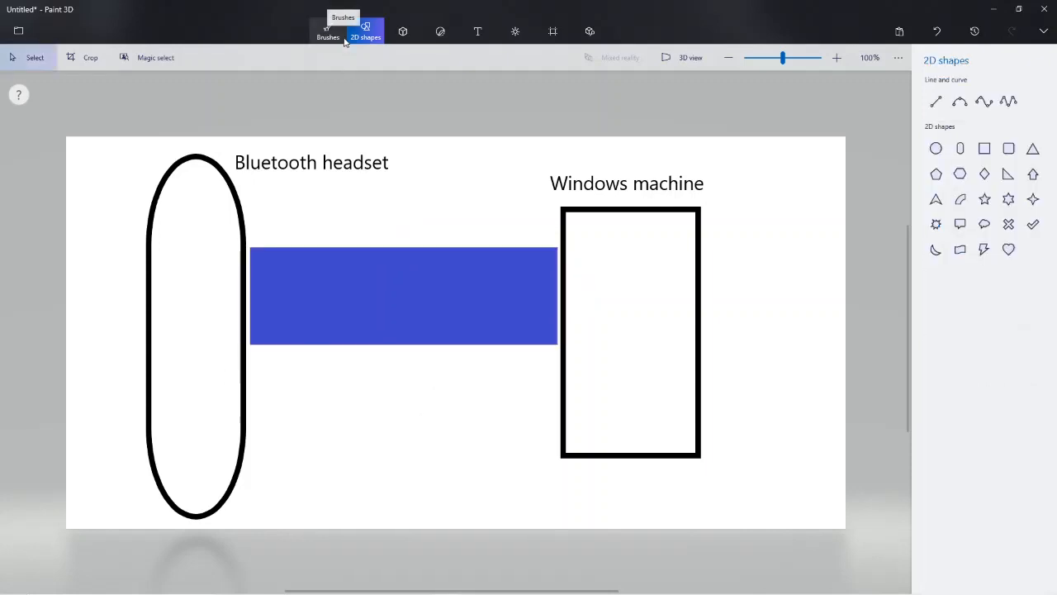
Draw a blue marker arrow above the bar pointing toward the headset
{"action": "left_click", "coordinate": [327, 31]}
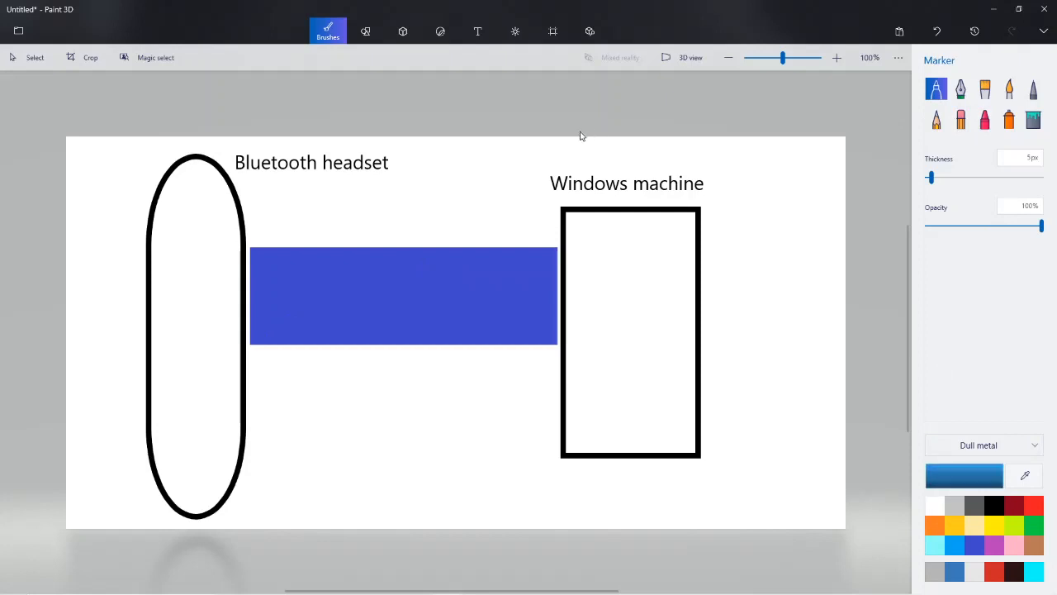
{"action": "left_click_drag", "start_coordinate": [521, 158], "coordinate": [611, 158]}
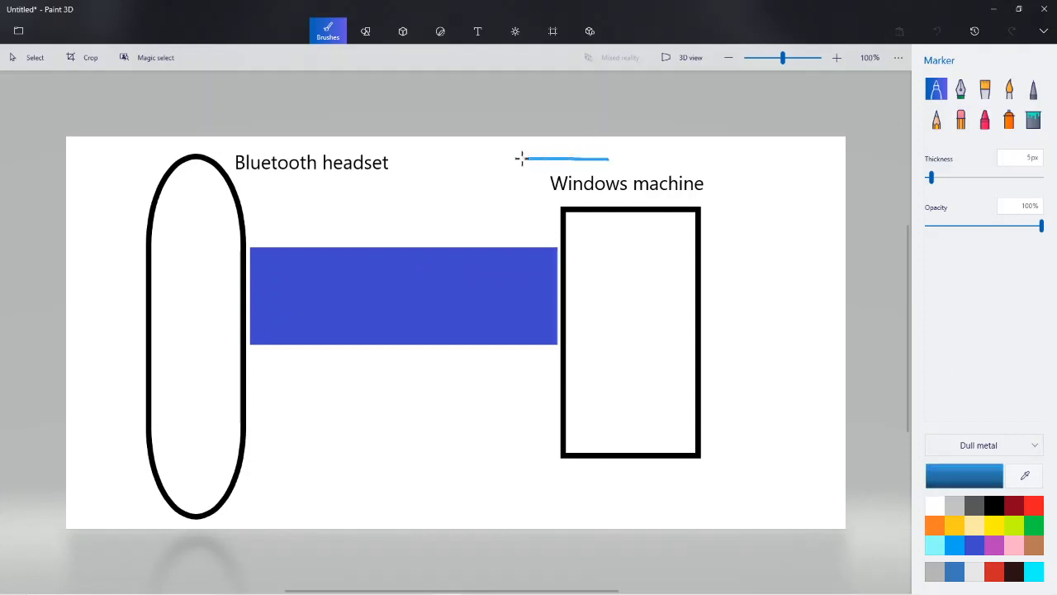
{"action": "left_click_drag", "start_coordinate": [536, 157], "coordinate": [521, 165]}
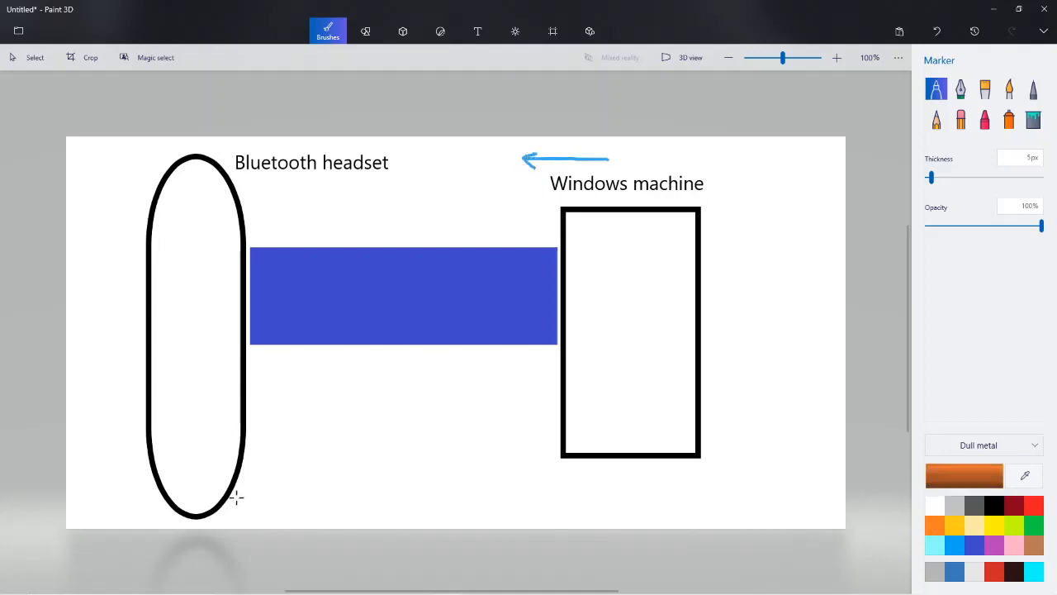
Draw an orange arrow below the bar pointing toward the machine, redoing the misdrawn one
{"action": "left_click_drag", "start_coordinate": [241, 448], "coordinate": [334, 448]}
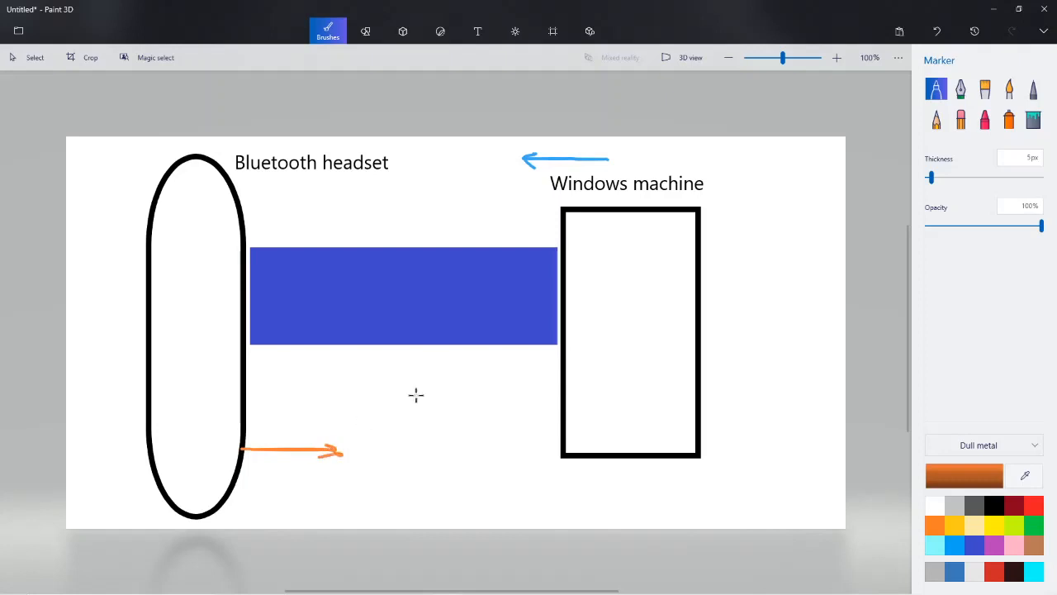
{"action": "left_click", "coordinate": [938, 31]}
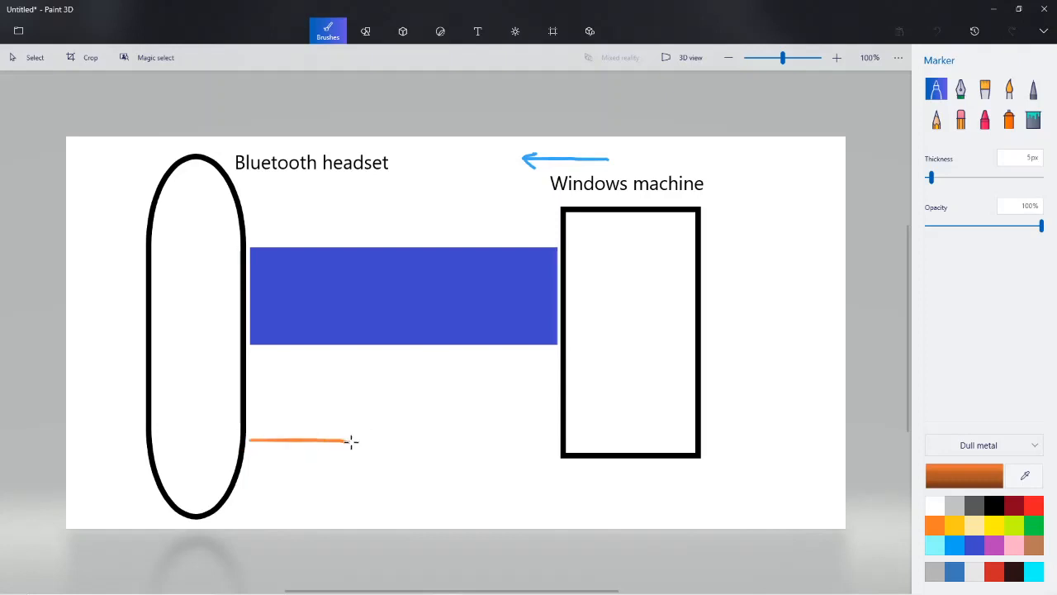
{"action": "left_click_drag", "start_coordinate": [347, 433], "coordinate": [330, 460]}
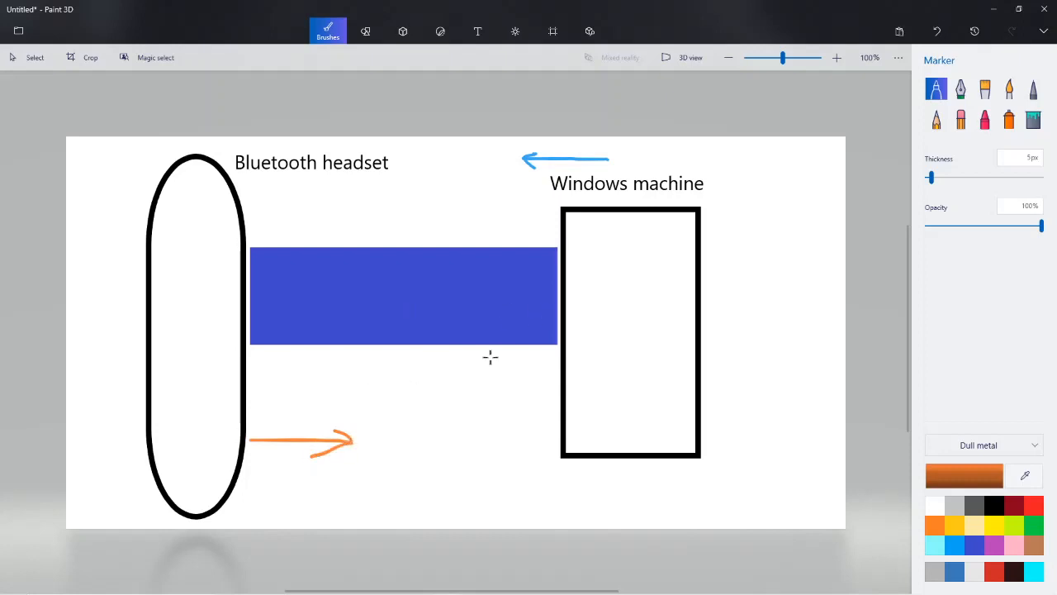
{"action": "mouse_move", "coordinate": [902, 112]}
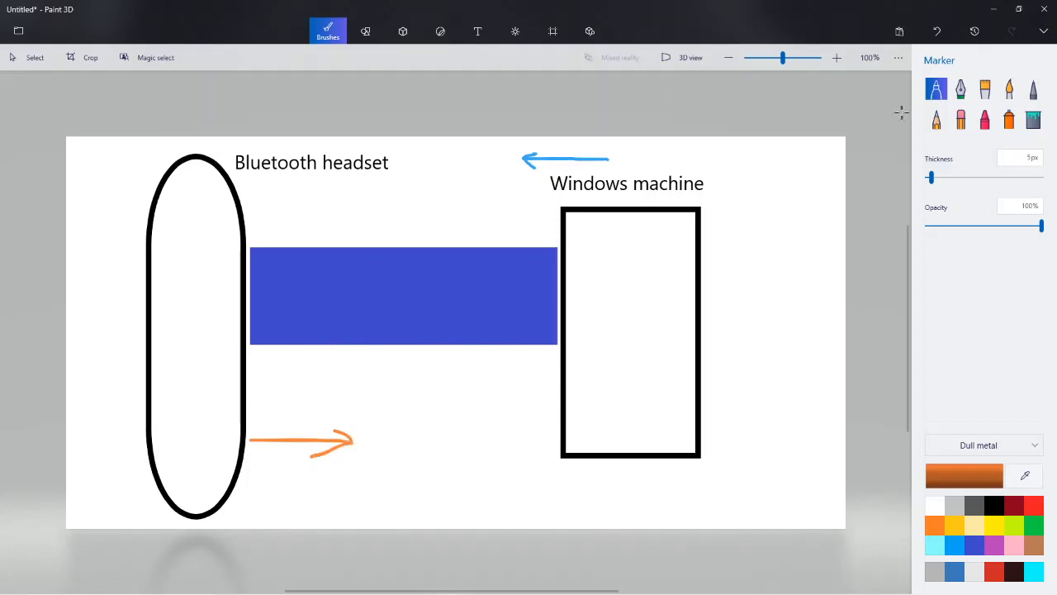
Stroke a thicker orange line along the bar's bottom edge, then undo it and return to blue
{"action": "left_click_drag", "start_coordinate": [929, 176], "coordinate": [940, 176]}
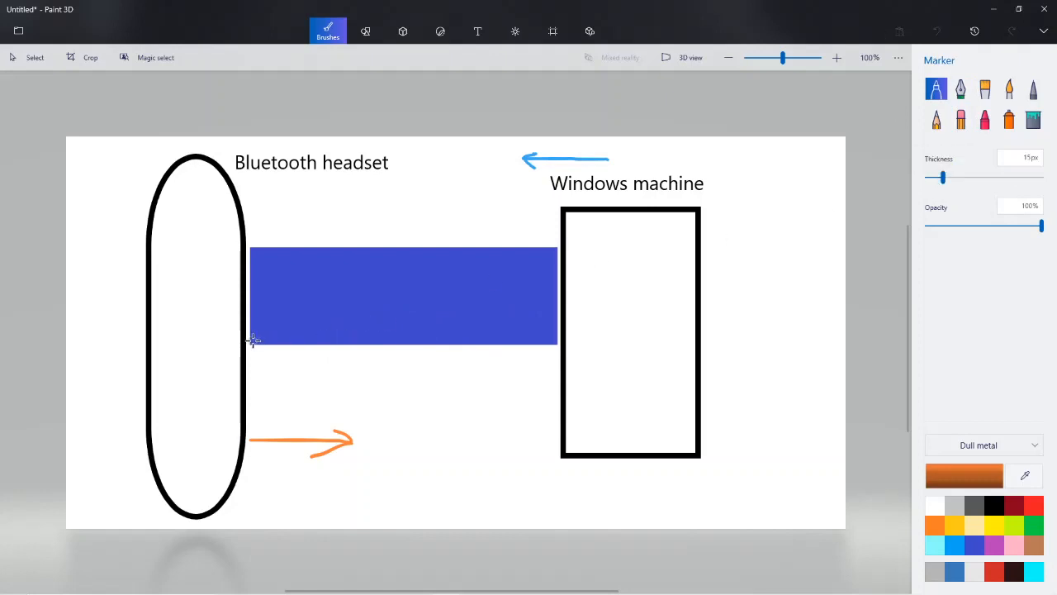
{"action": "left_click_drag", "start_coordinate": [251, 340], "coordinate": [363, 340]}
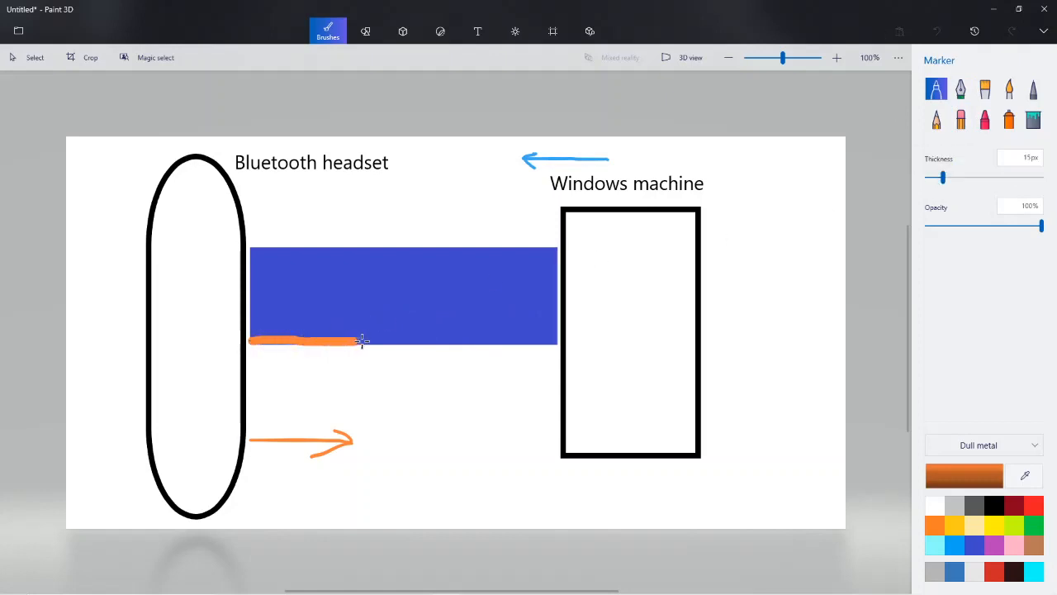
{"action": "left_click_drag", "start_coordinate": [364, 341], "coordinate": [495, 340]}
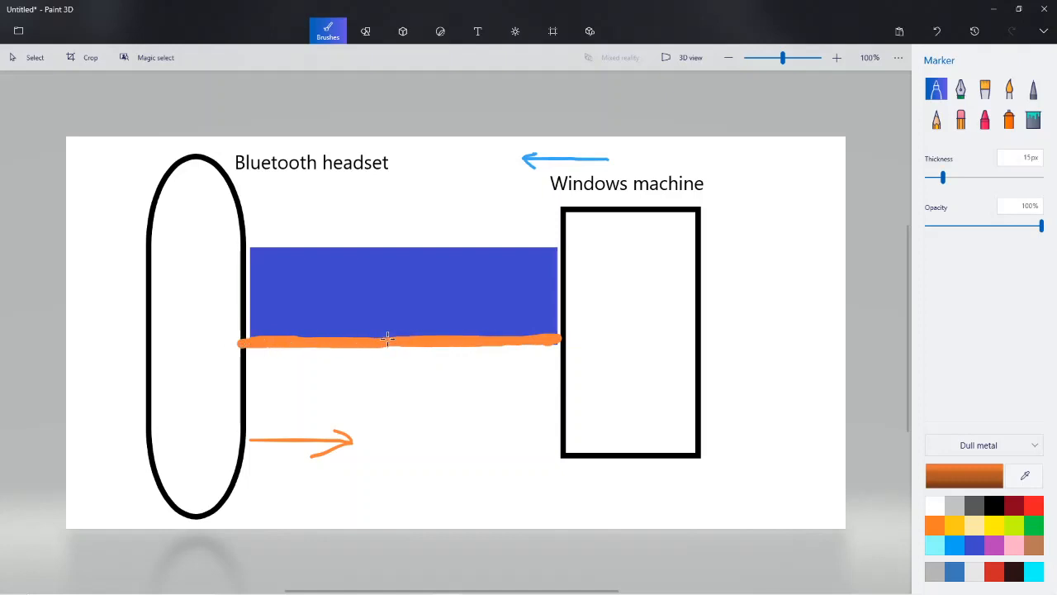
{"action": "mouse_move", "coordinate": [790, 234]}
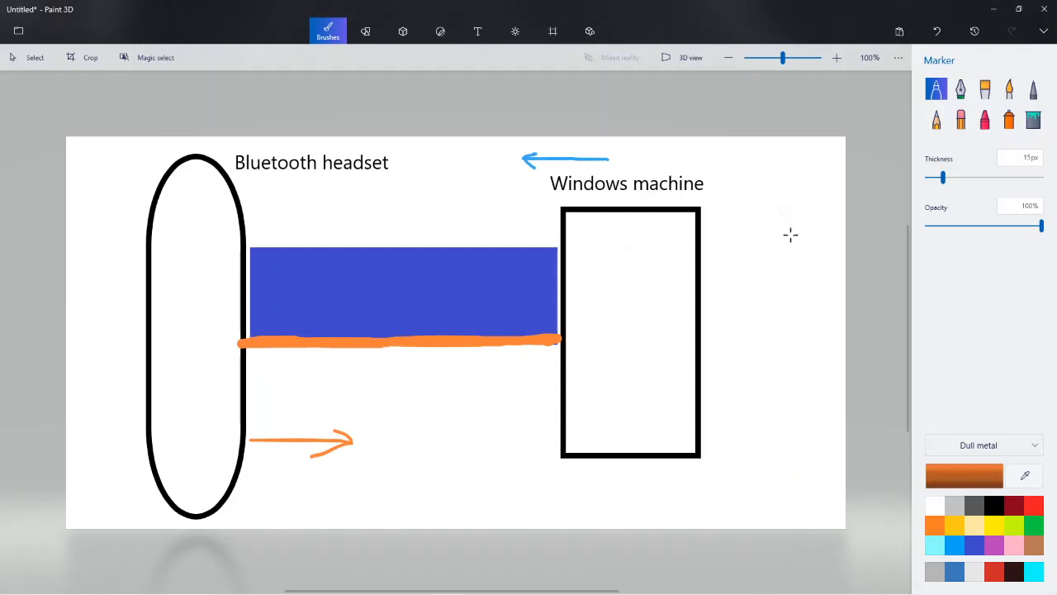
{"action": "left_click", "coordinate": [935, 525]}
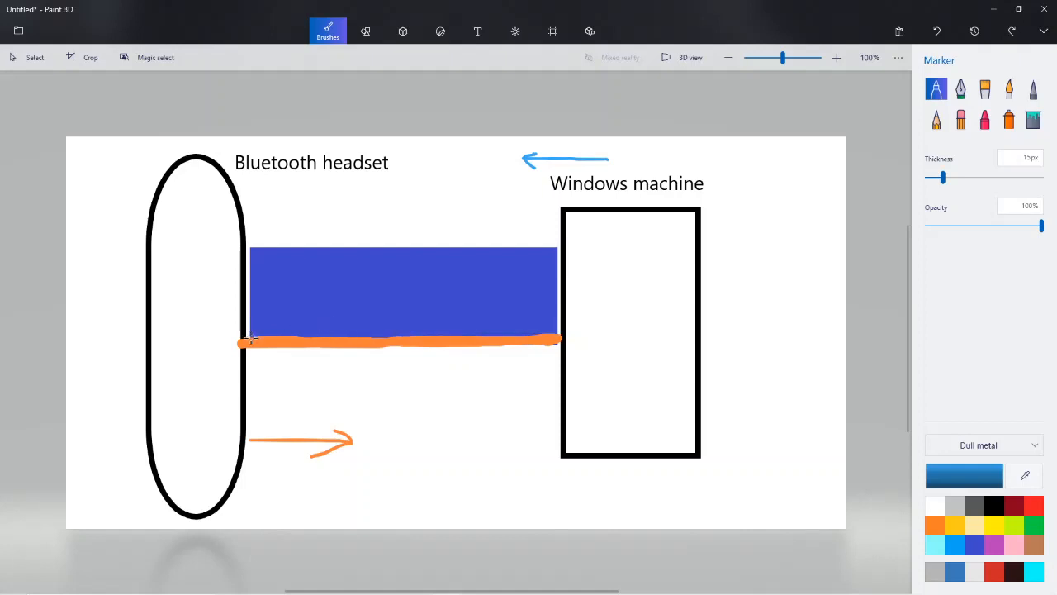
{"action": "key", "text": "ctrl+z"}
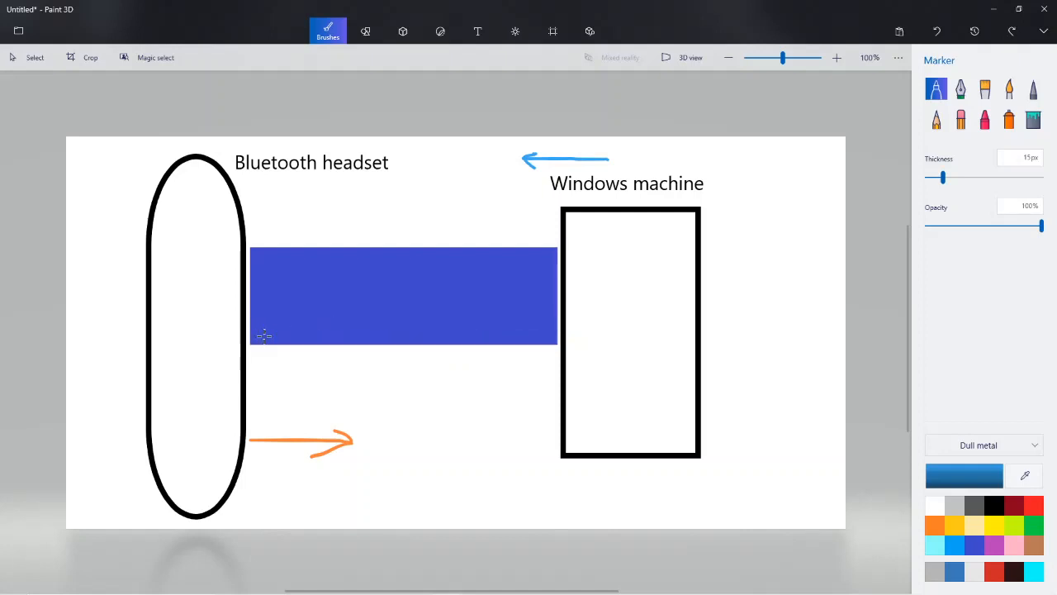
{"action": "left_click", "coordinate": [365, 31]}
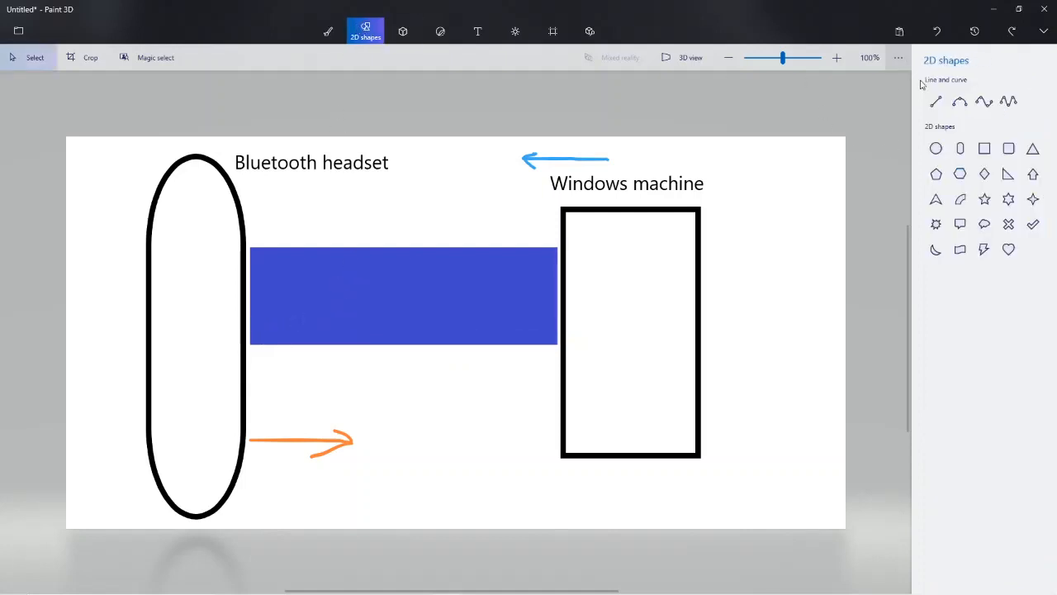
{"action": "left_click", "coordinate": [935, 101]}
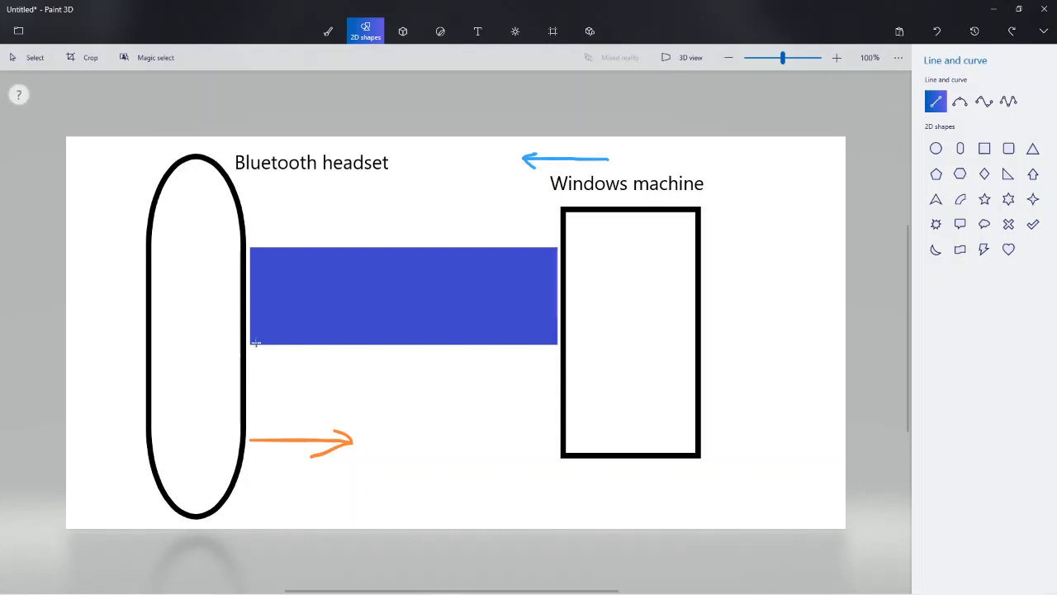
{"action": "mouse_move", "coordinate": [392, 340]}
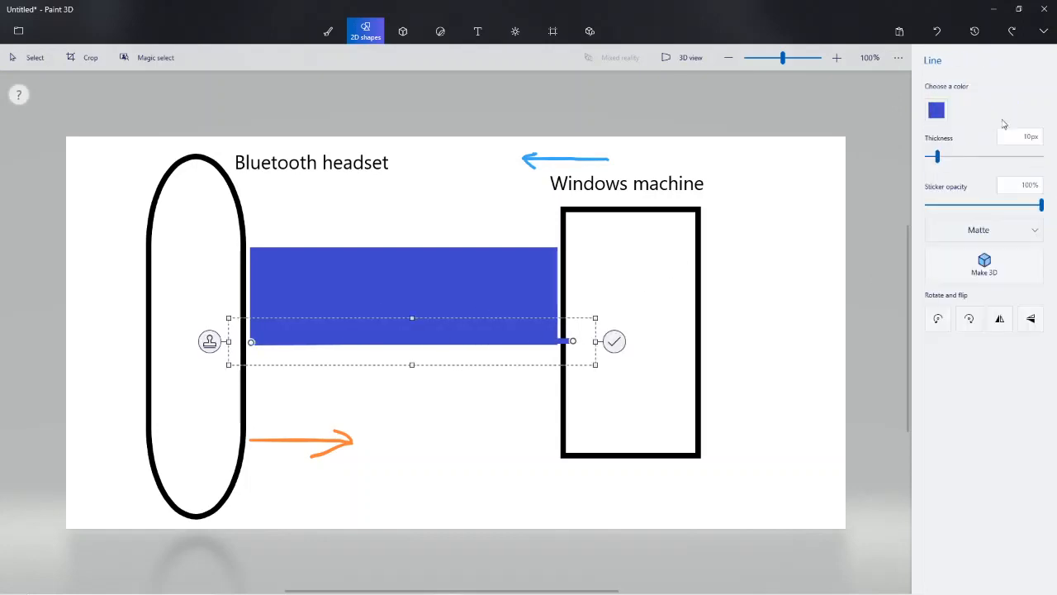
{"action": "left_click", "coordinate": [937, 109]}
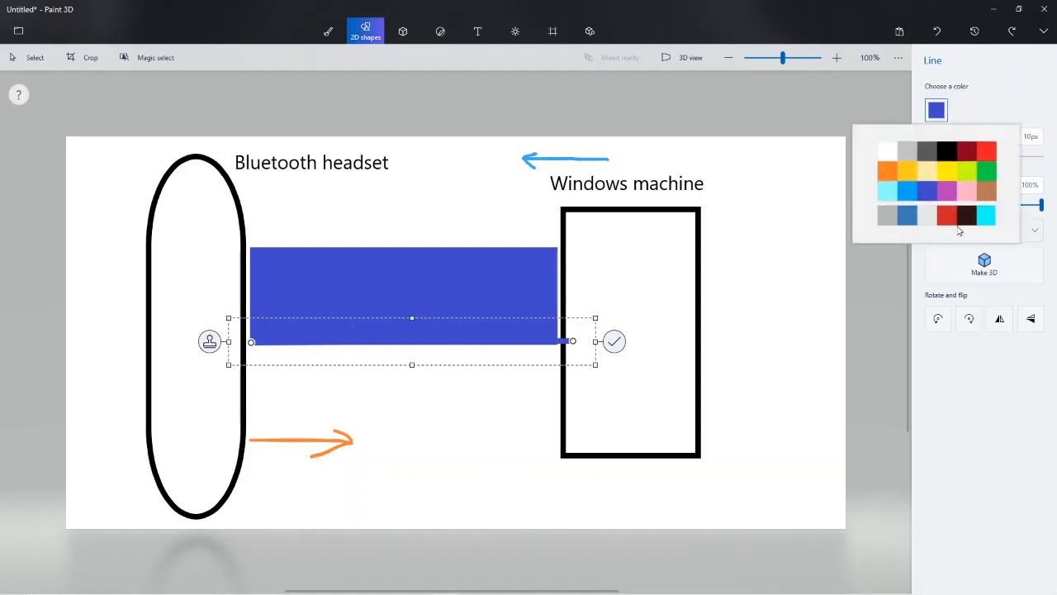
{"action": "left_click", "coordinate": [988, 214]}
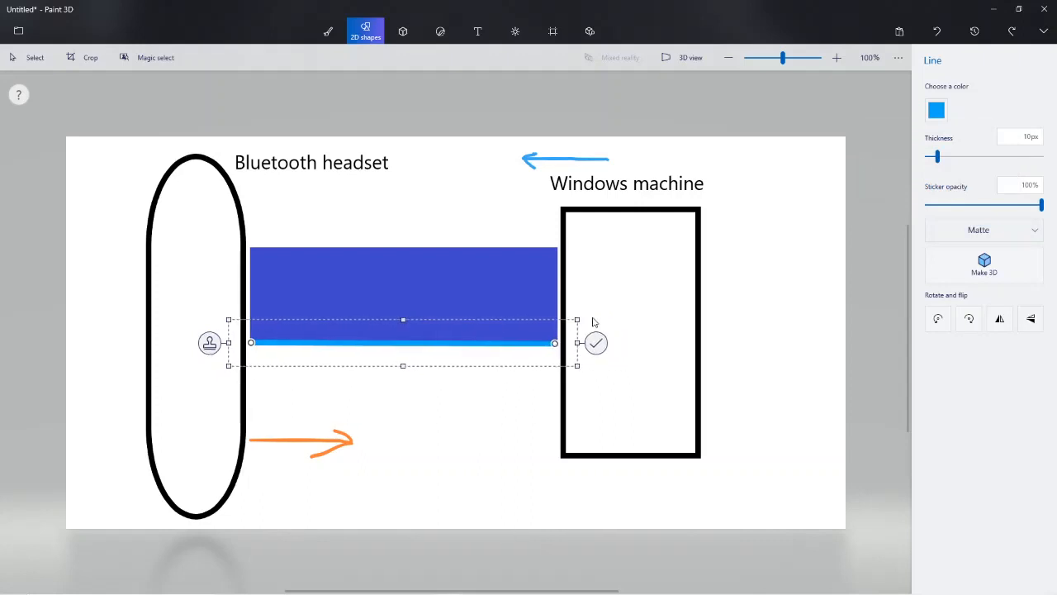
{"action": "left_click_drag", "start_coordinate": [935, 155], "coordinate": [942, 155]}
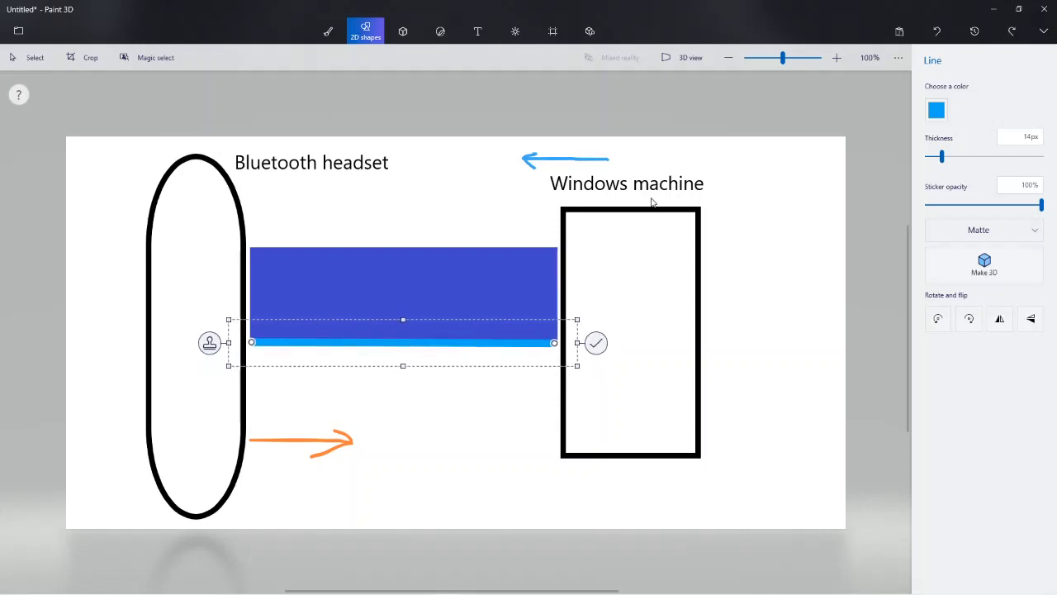
{"action": "mouse_move", "coordinate": [366, 444]}
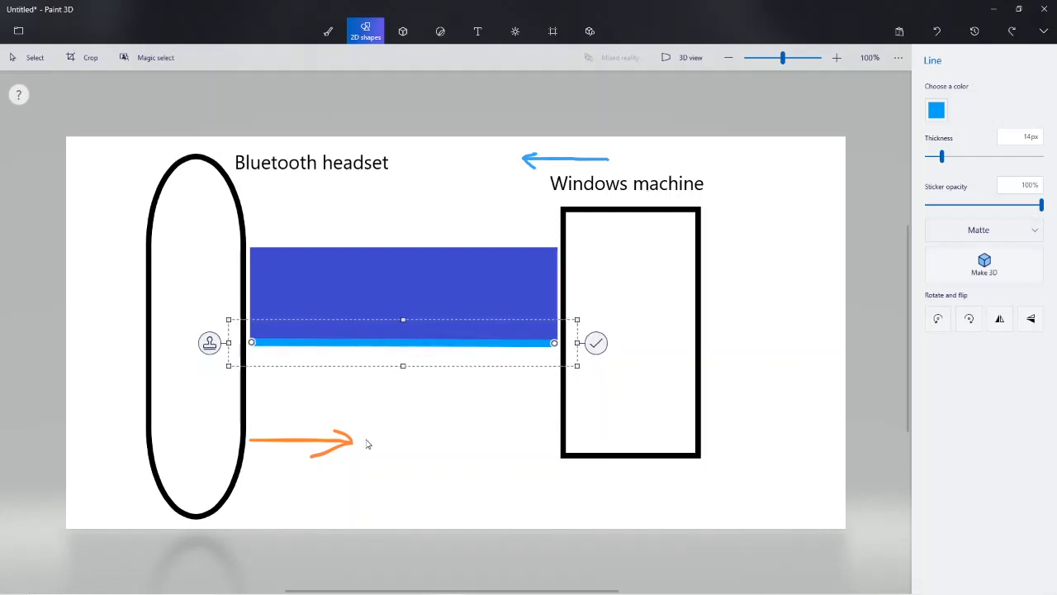
{"action": "left_click", "coordinate": [365, 31]}
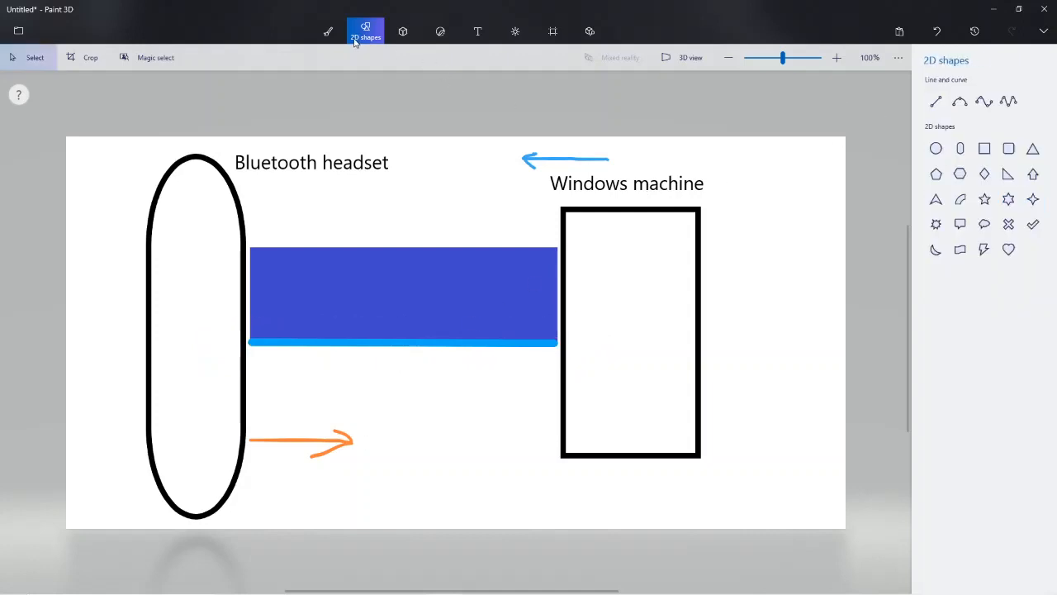
{"action": "left_click", "coordinate": [935, 101]}
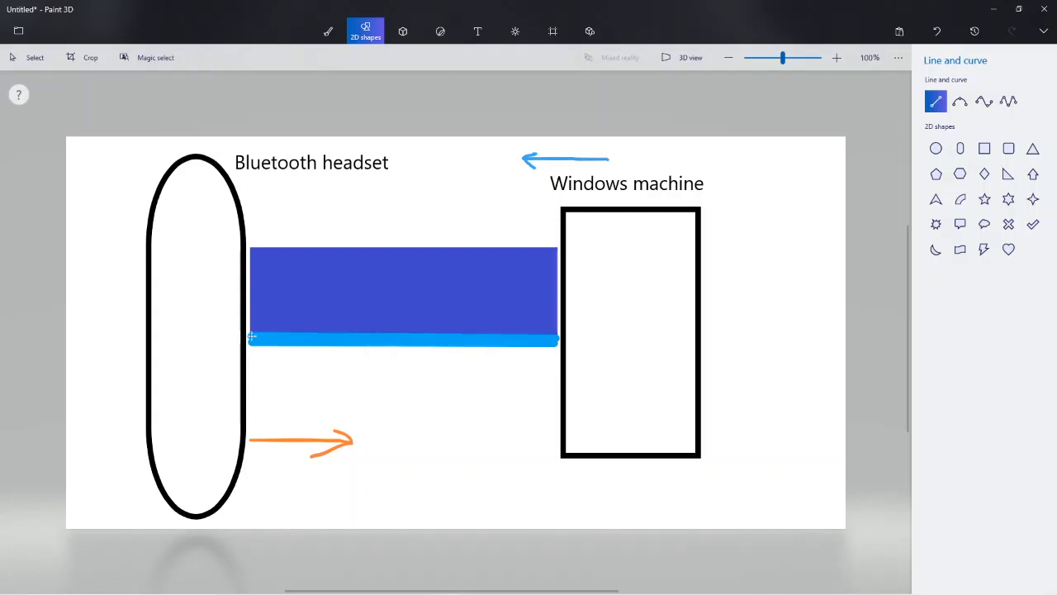
{"action": "left_click", "coordinate": [935, 109]}
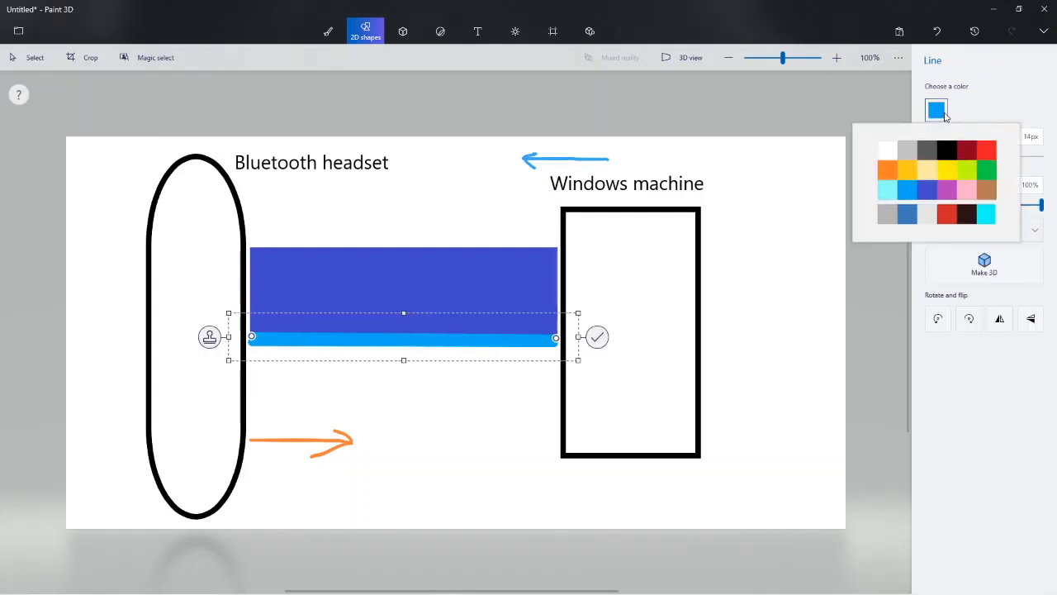
{"action": "left_click", "coordinate": [887, 169]}
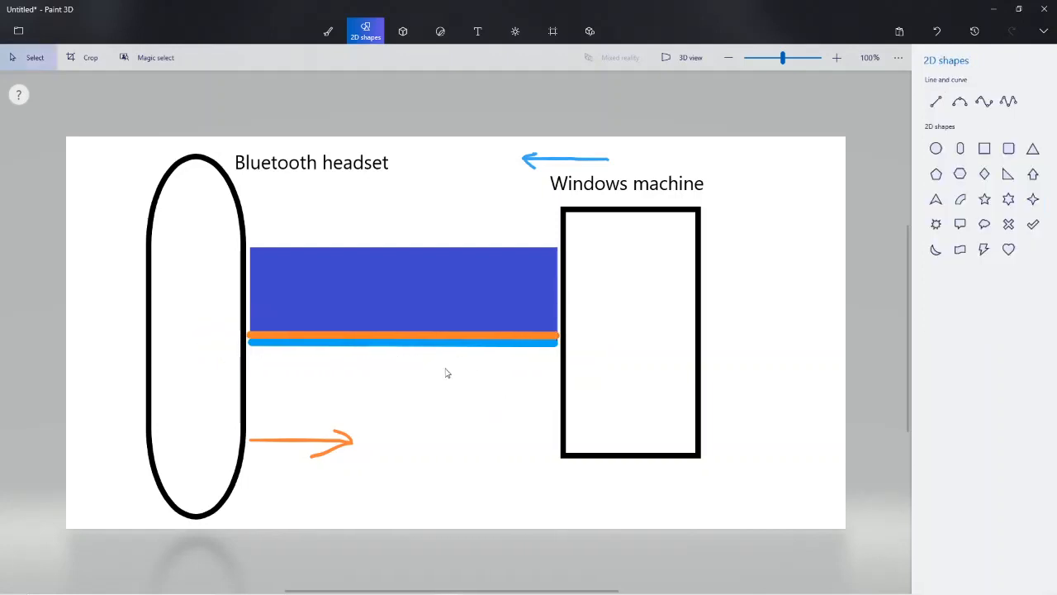
{"action": "mouse_move", "coordinate": [199, 373]}
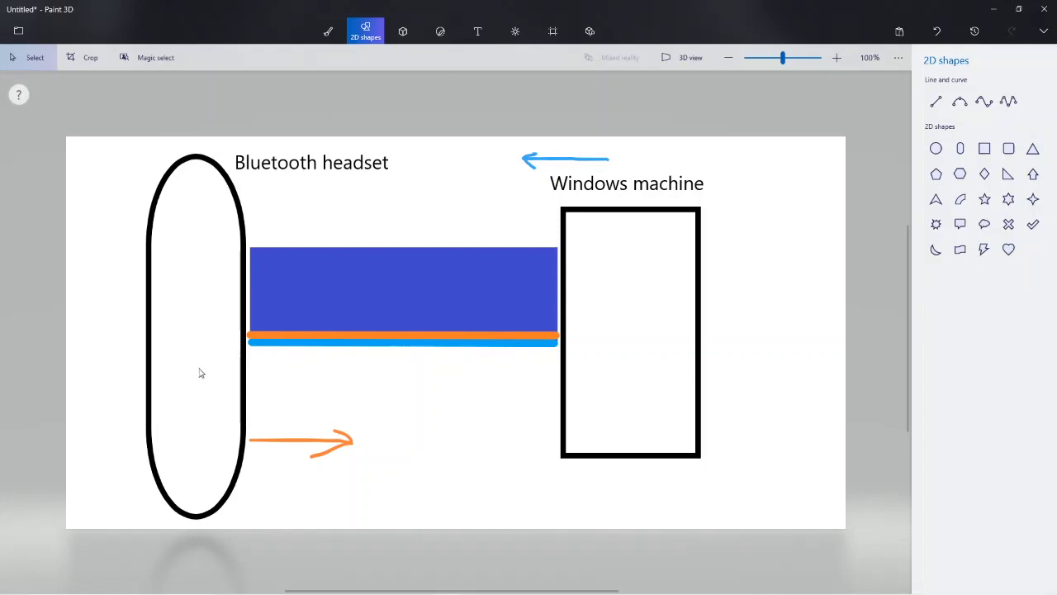
{"action": "mouse_move", "coordinate": [635, 365]}
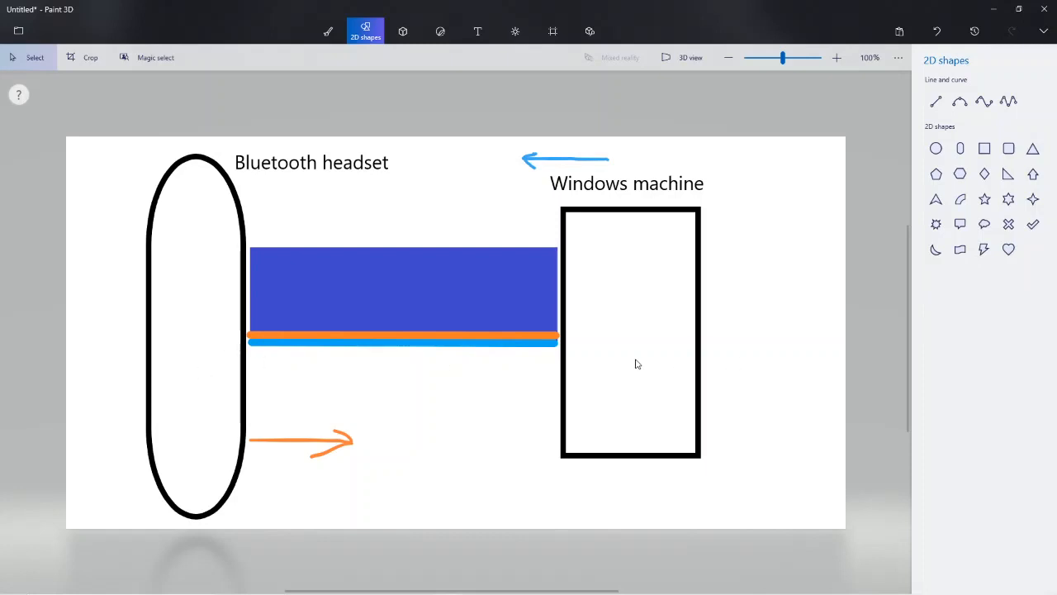
{"action": "mouse_move", "coordinate": [466, 347]}
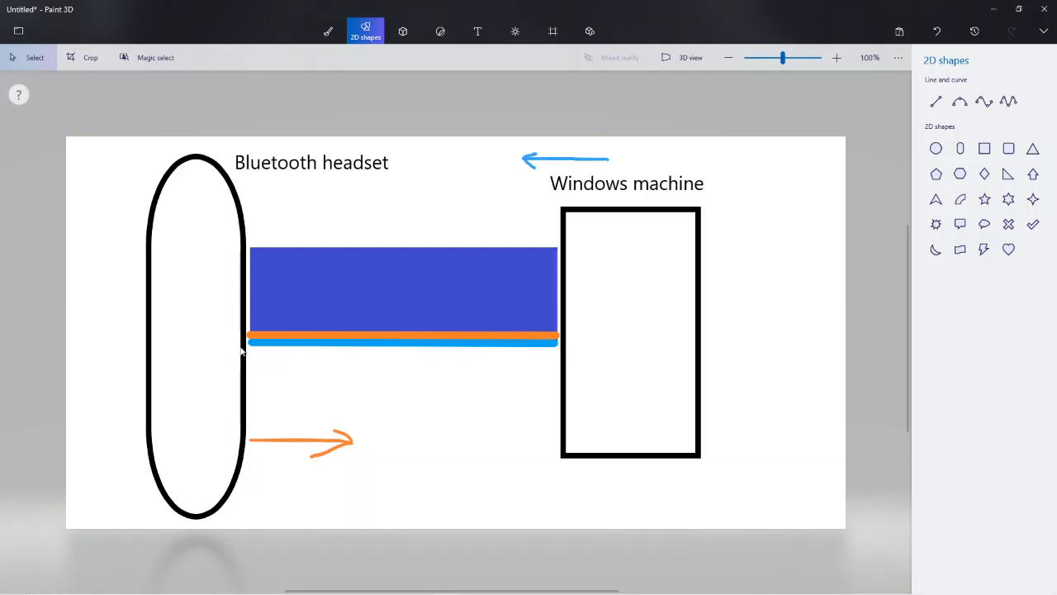
{"action": "mouse_move", "coordinate": [327, 31]}
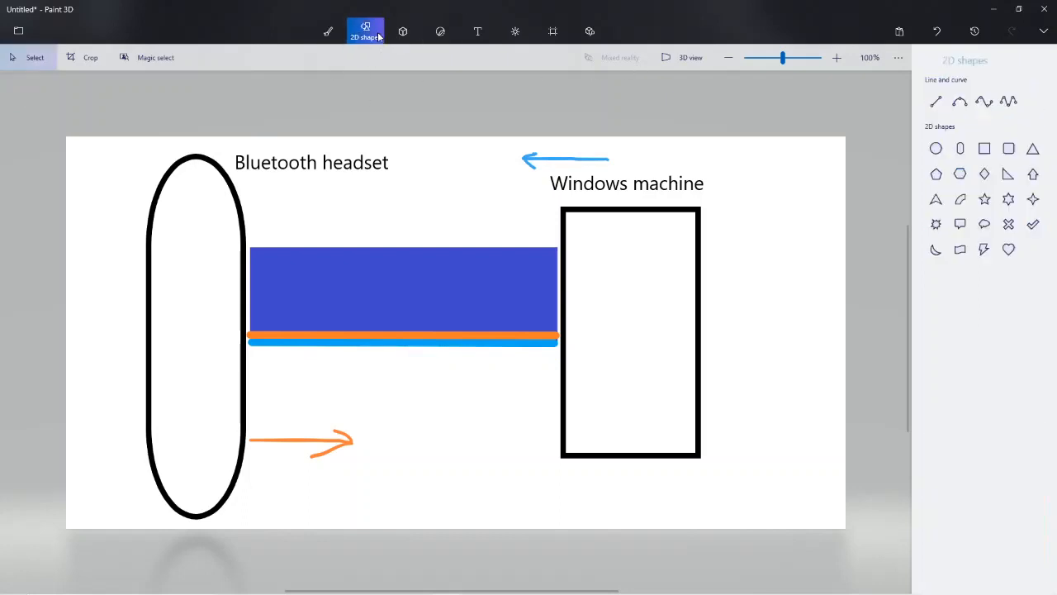
Draw a 5-point curve across the blue bar and shape its points into an even wave
{"action": "left_click", "coordinate": [1008, 101]}
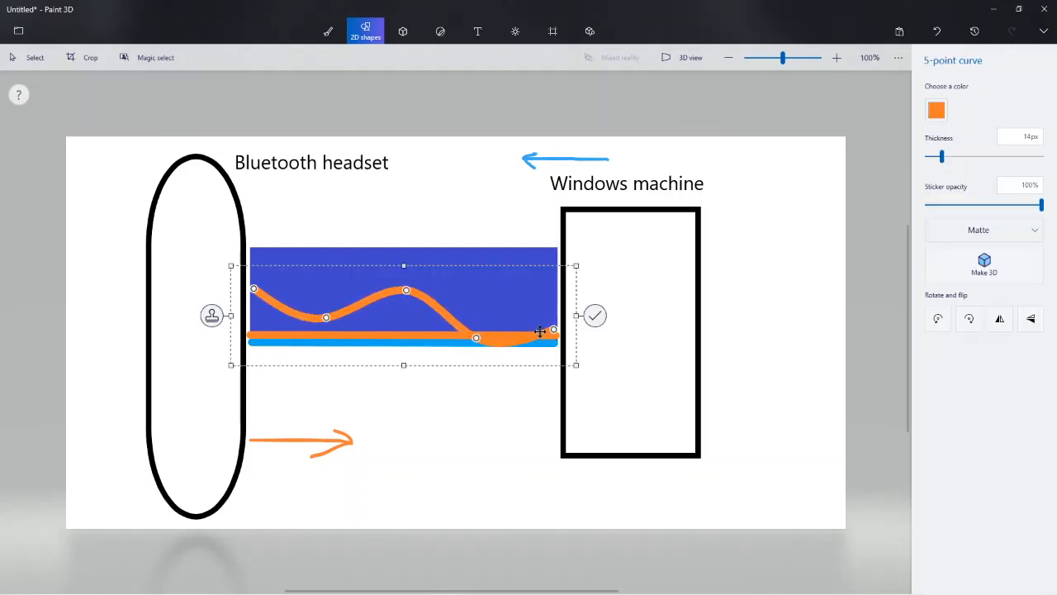
{"action": "left_click_drag", "start_coordinate": [555, 330], "coordinate": [552, 289]}
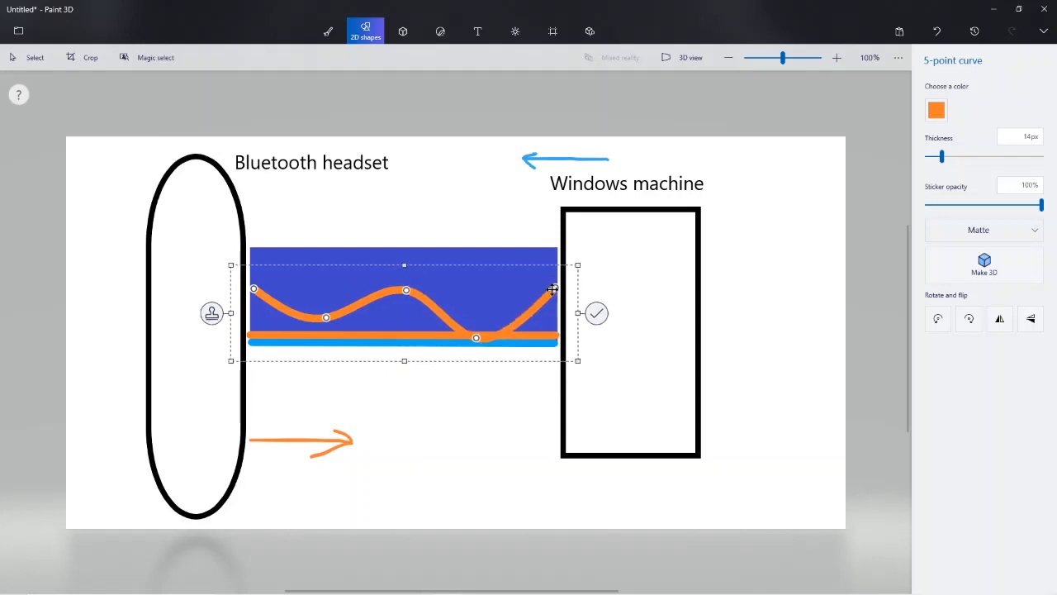
{"action": "left_click_drag", "start_coordinate": [407, 291], "coordinate": [405, 254]}
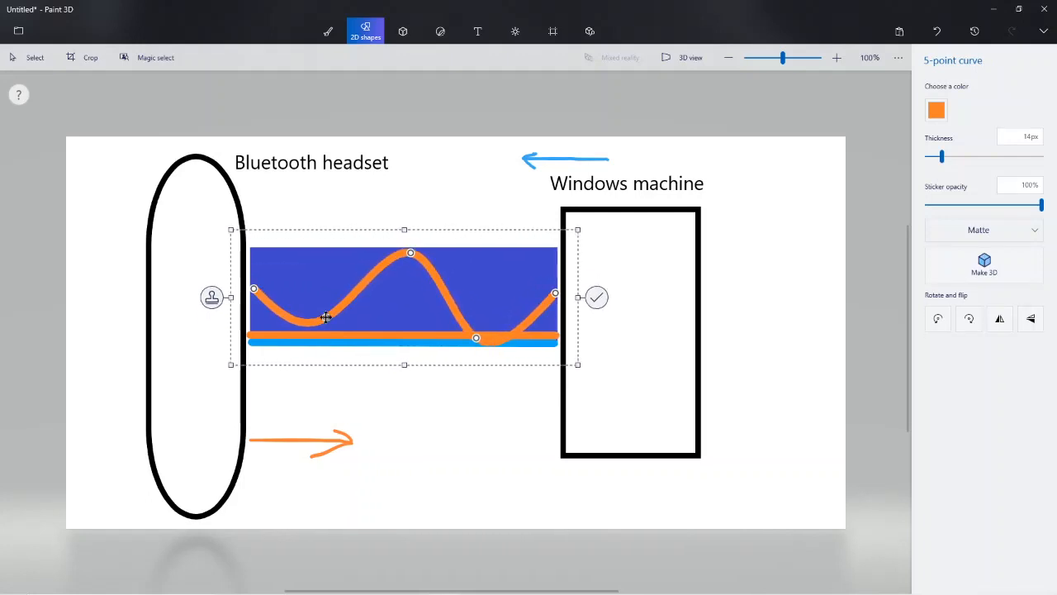
{"action": "left_click_drag", "start_coordinate": [475, 337], "coordinate": [317, 322]}
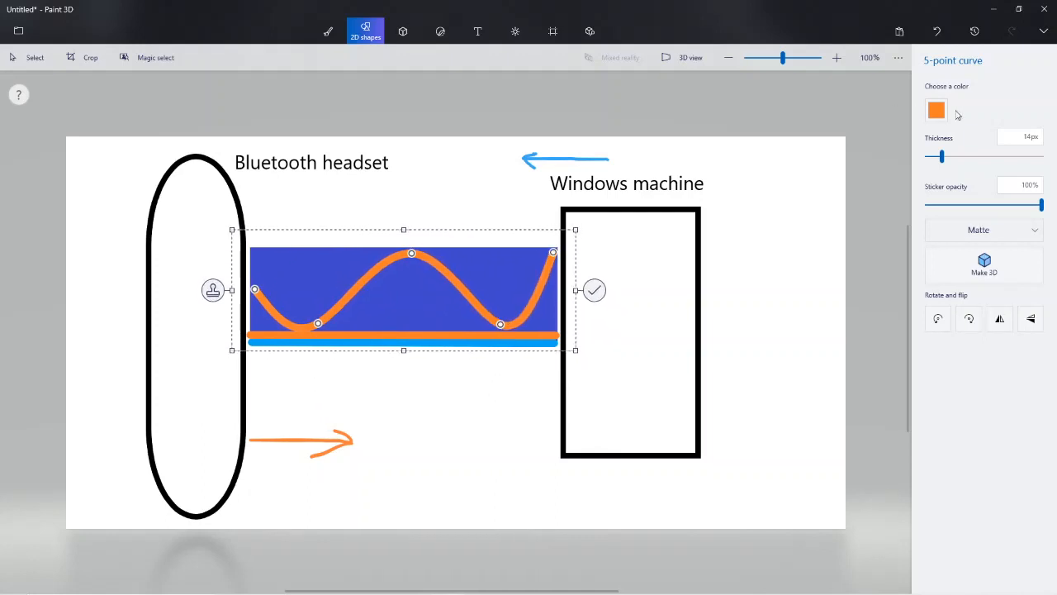
{"action": "left_click", "coordinate": [935, 109]}
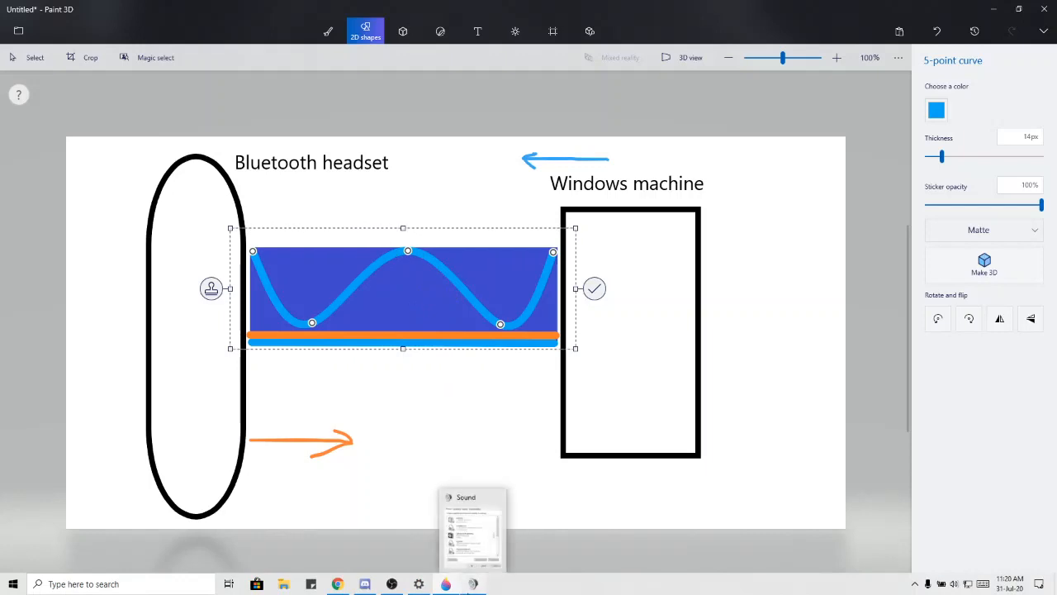
{"action": "left_click", "coordinate": [472, 529]}
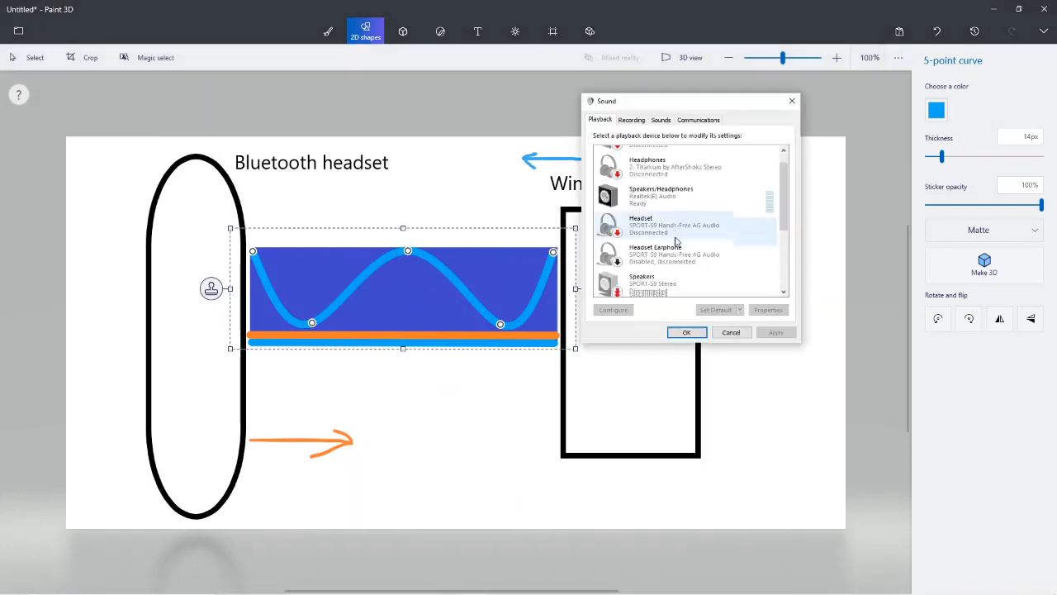
{"action": "scroll", "scroll_direction": "down", "scroll_amount": 3}
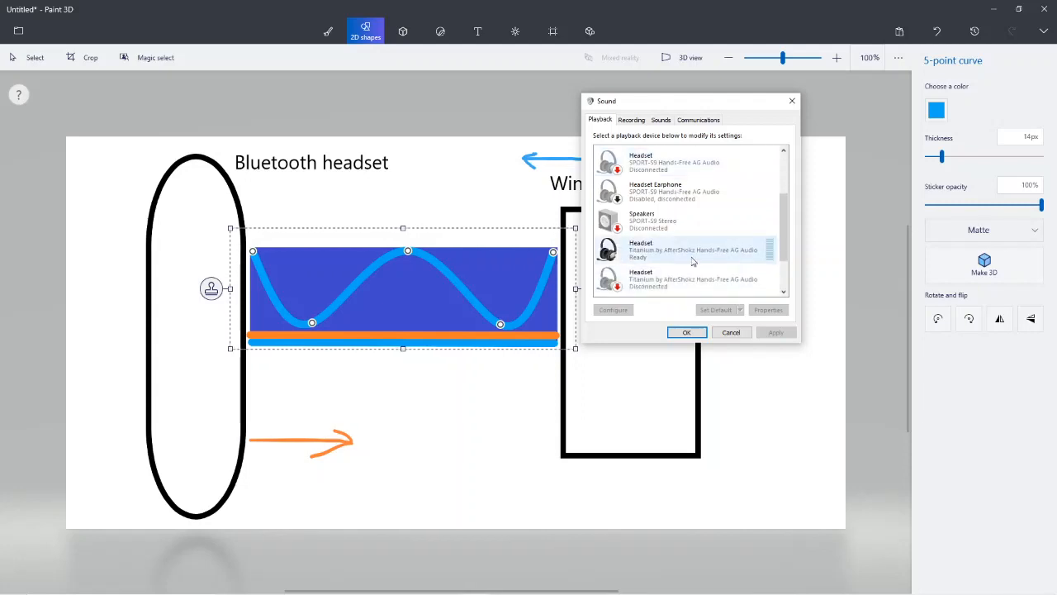
{"action": "scroll", "scroll_direction": "down", "scroll_amount": 3}
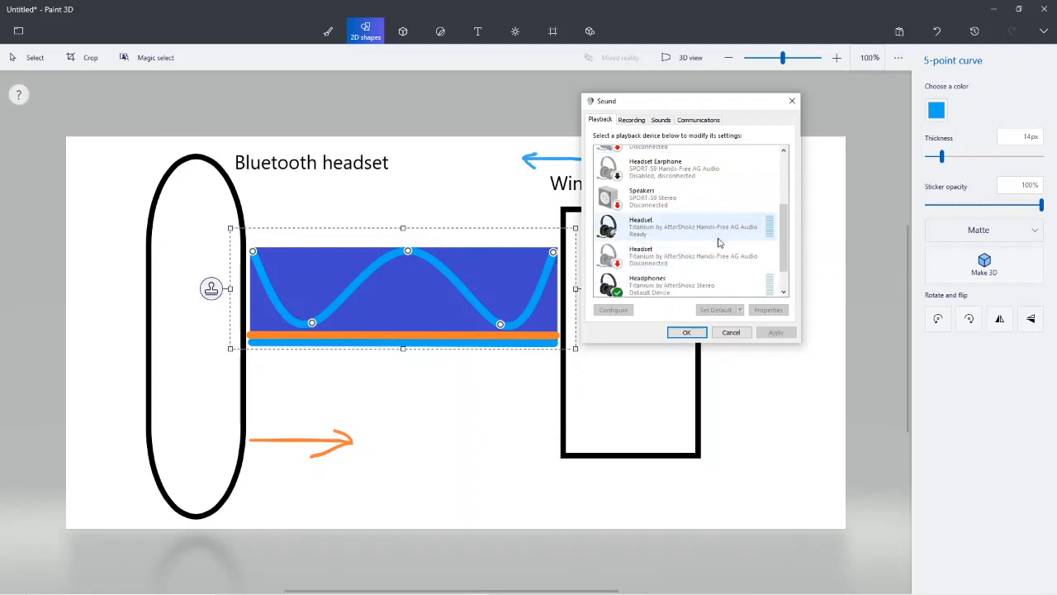
{"action": "scroll", "scroll_direction": "down", "scroll_amount": 3}
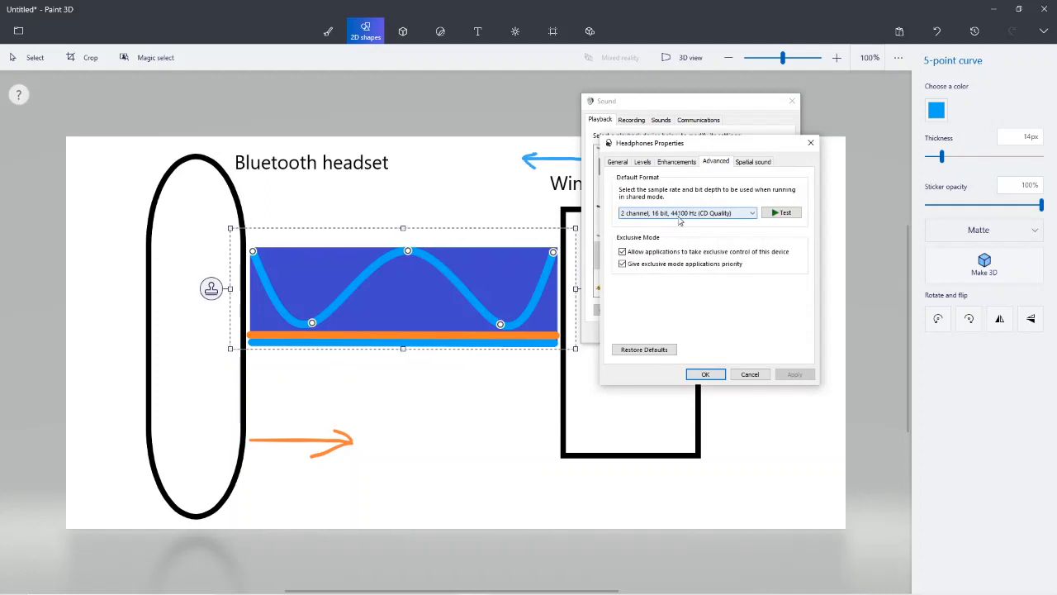
{"action": "mouse_move", "coordinate": [690, 220]}
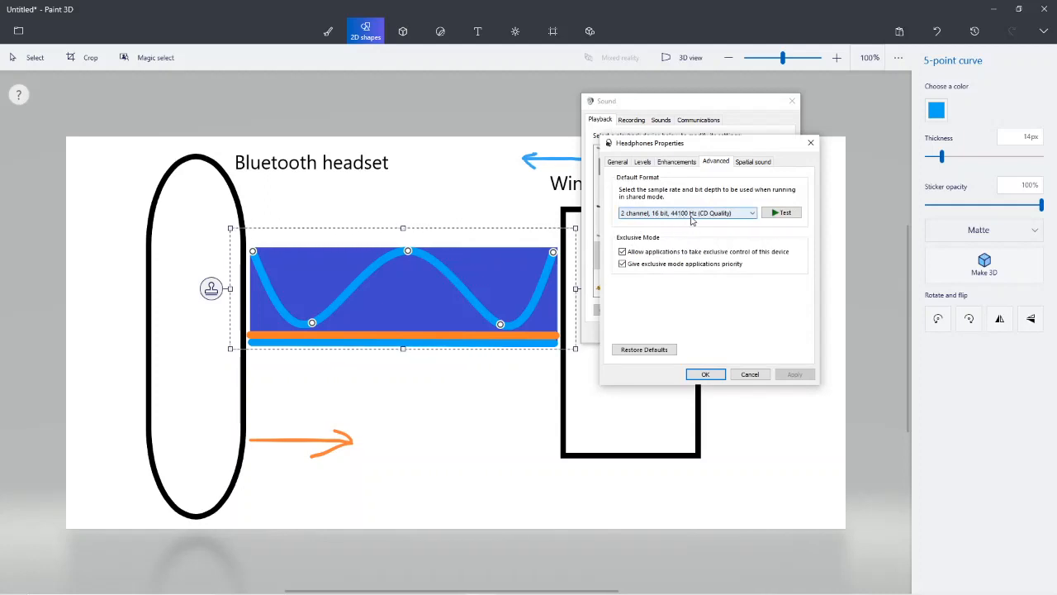
{"action": "mouse_move", "coordinate": [700, 316]}
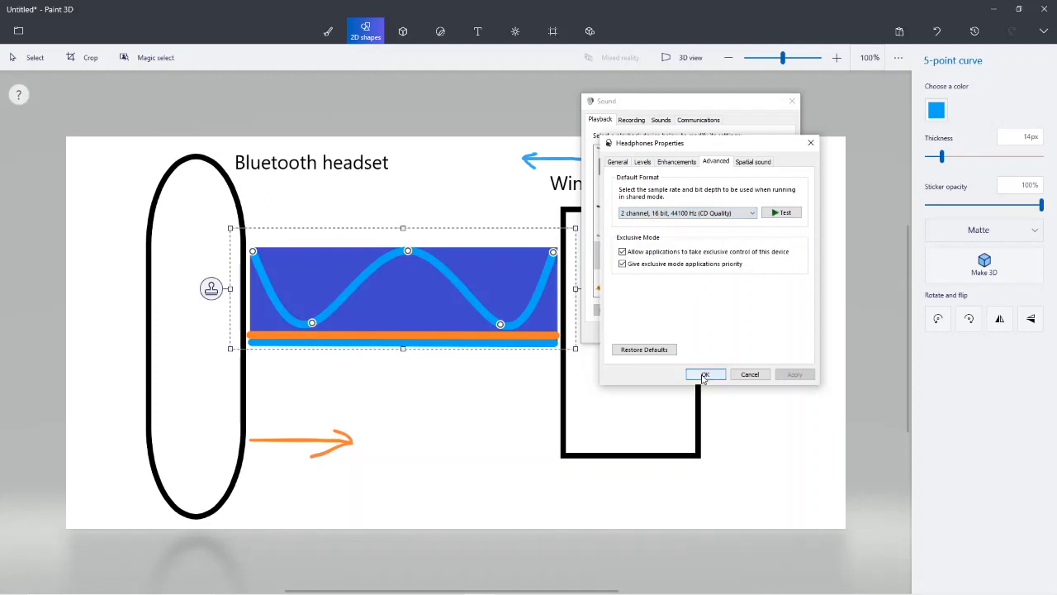
{"action": "left_click", "coordinate": [703, 374]}
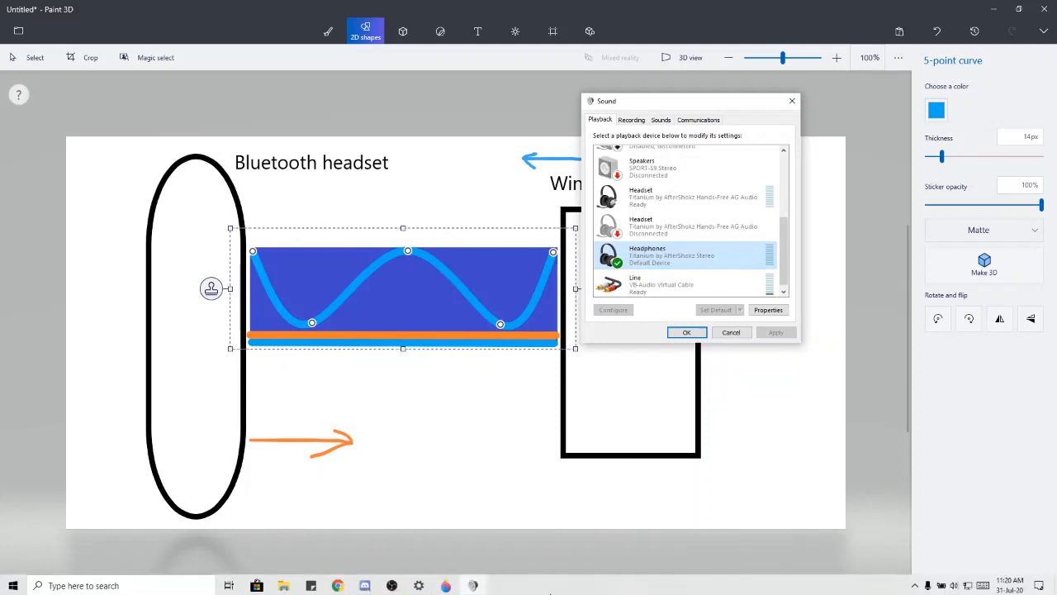
{"action": "mouse_move", "coordinate": [585, 558]}
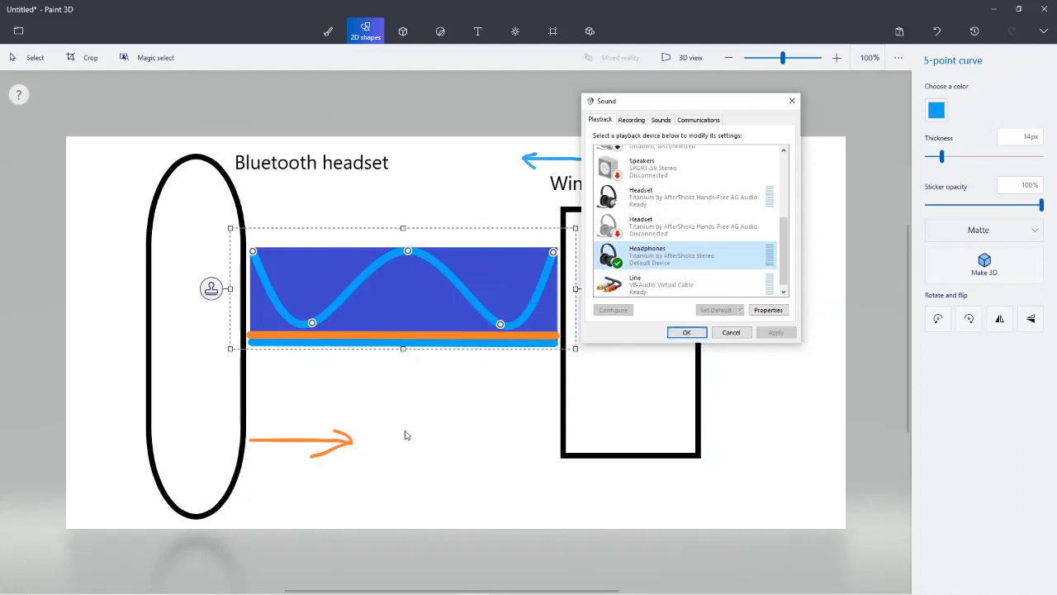
{"action": "mouse_move", "coordinate": [435, 297]}
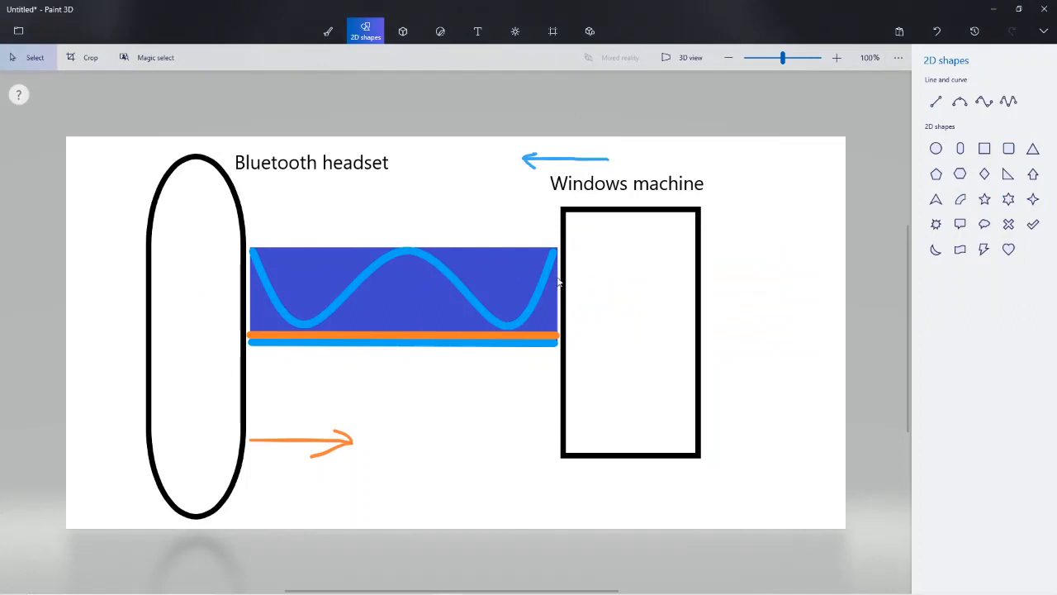
{"action": "mouse_move", "coordinate": [185, 291]}
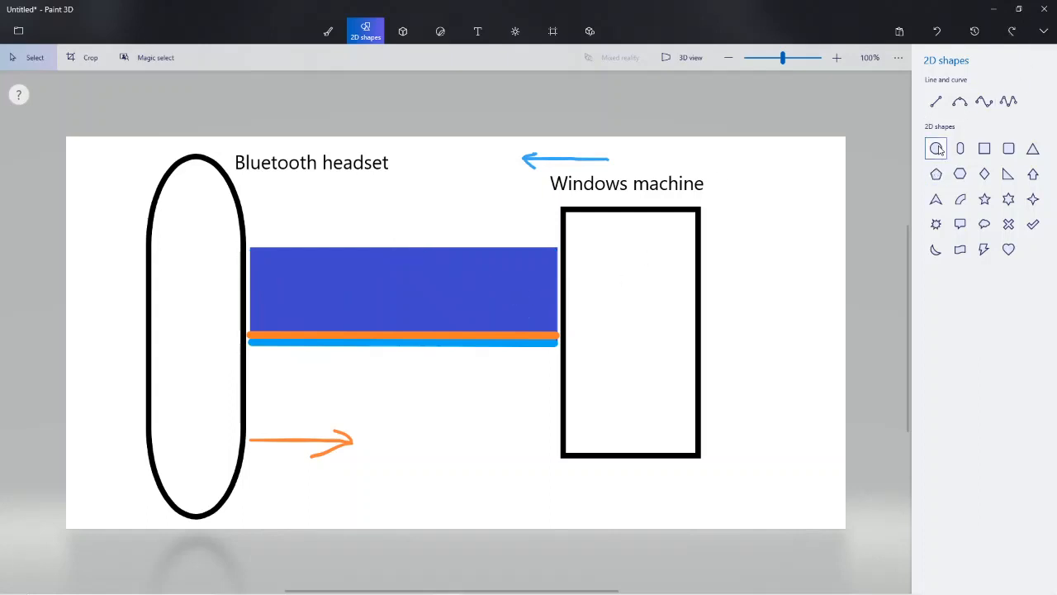
Draw a speech bubble with no fill and a thinner outline
{"action": "left_click", "coordinate": [935, 198]}
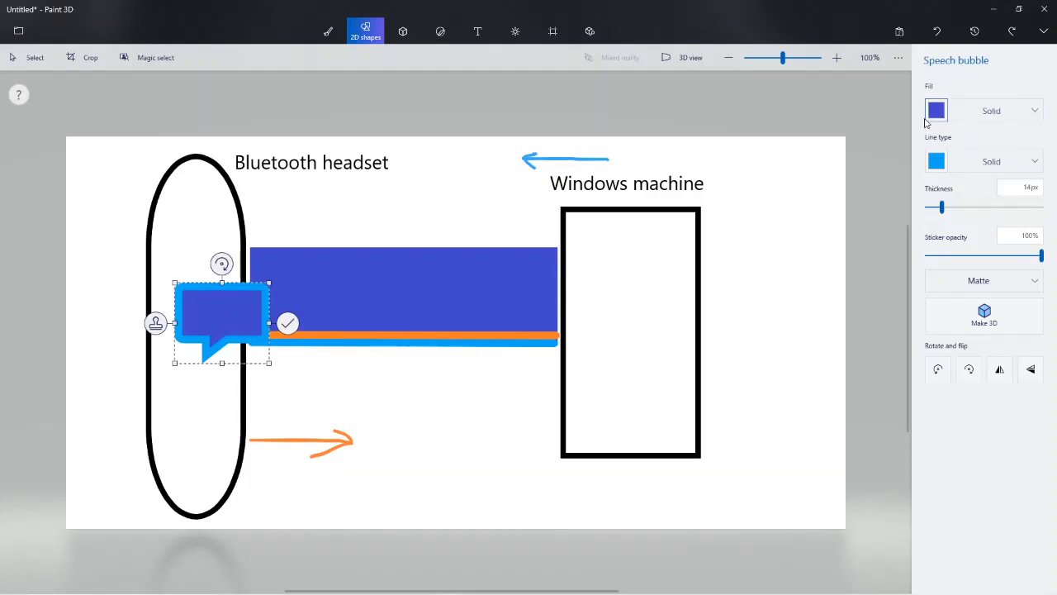
{"action": "left_click", "coordinate": [937, 109]}
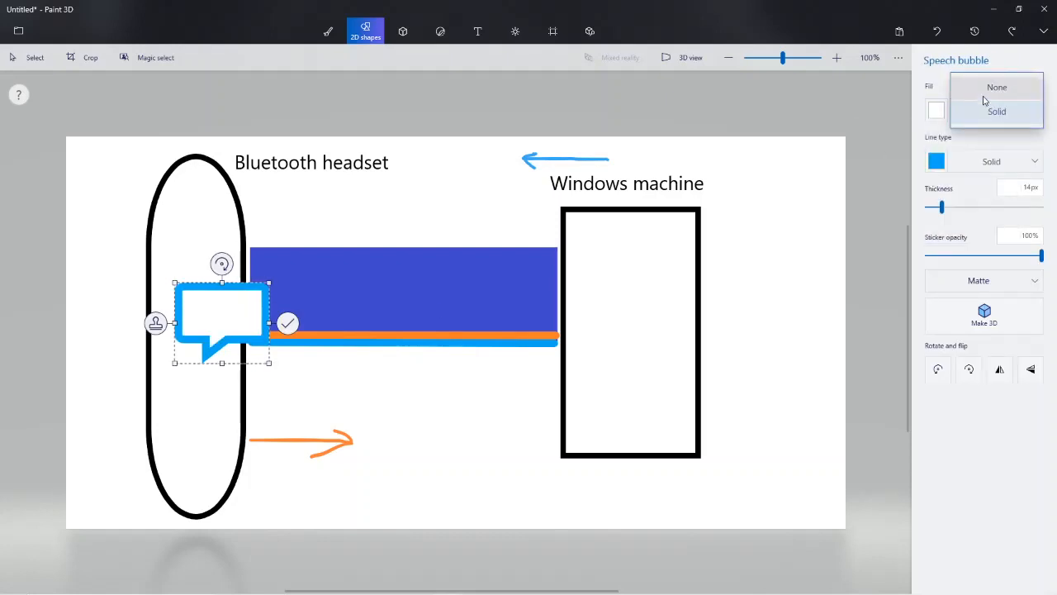
{"action": "left_click", "coordinate": [935, 162]}
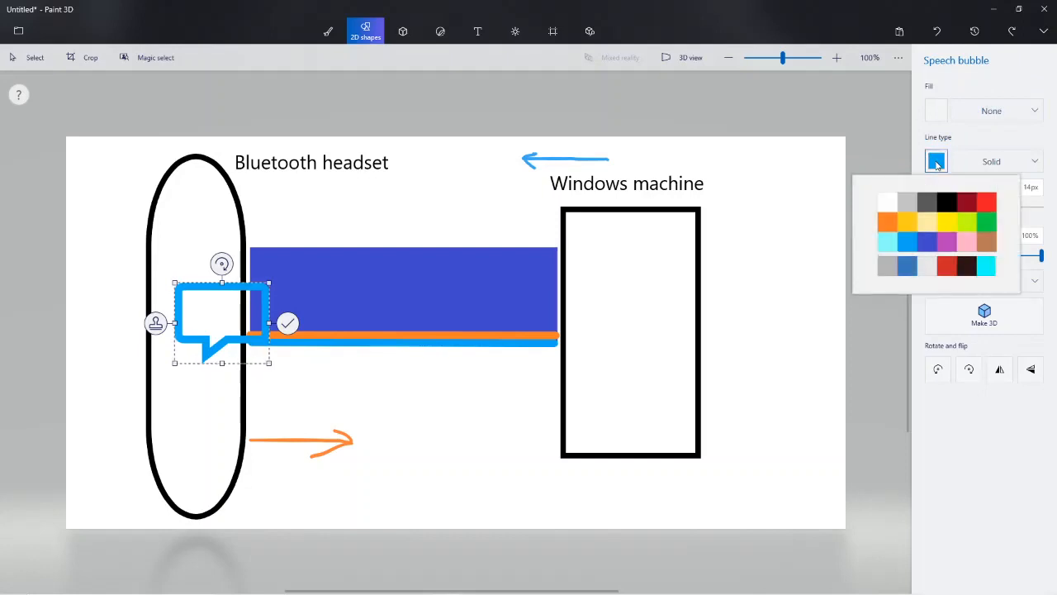
{"action": "left_click", "coordinate": [947, 202]}
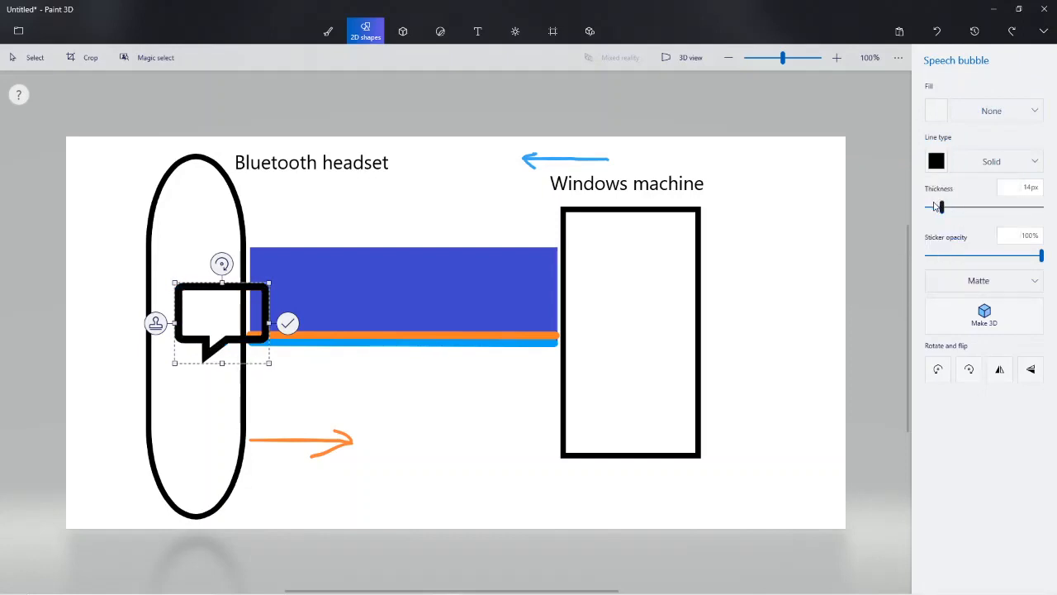
{"action": "left_click_drag", "start_coordinate": [938, 208], "coordinate": [931, 208]}
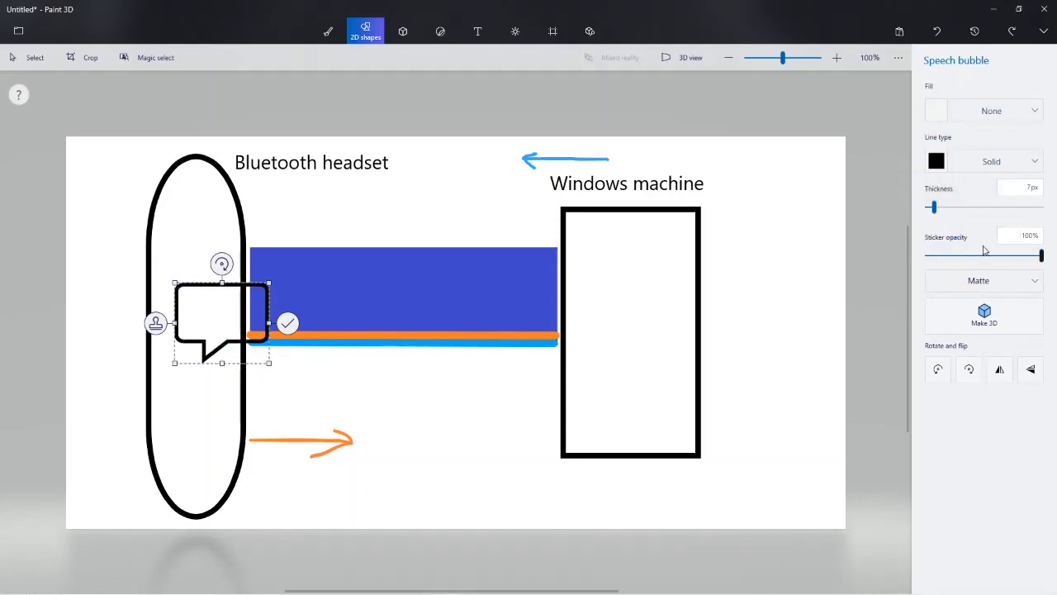
Rotate the bubble a quarter turn, colour its outline orange and squash it into a narrow strip at the headset end
{"action": "left_click_drag", "start_coordinate": [222, 264], "coordinate": [178, 284]}
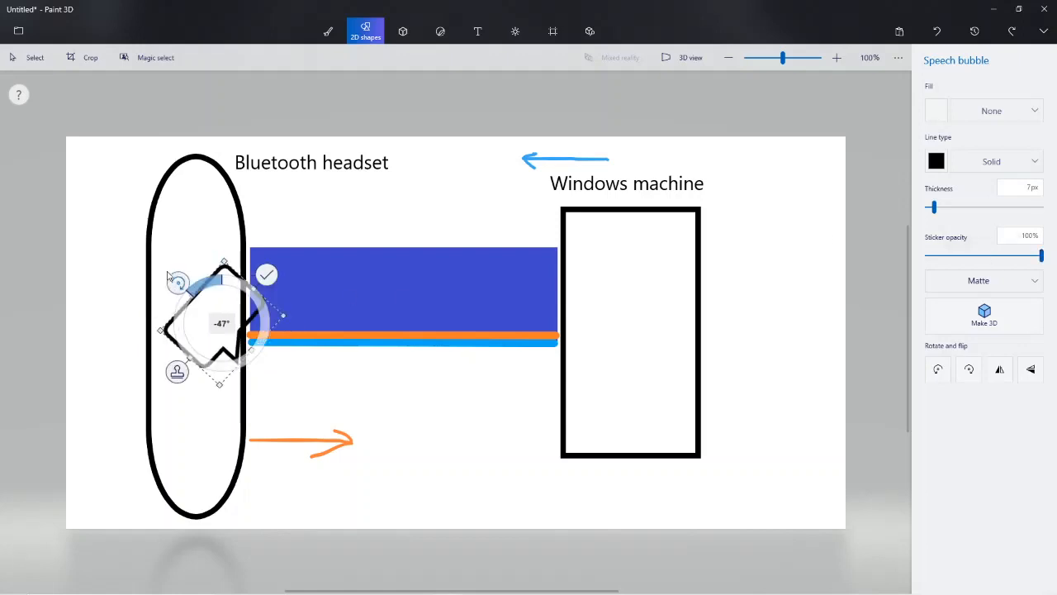
{"action": "left_click_drag", "start_coordinate": [178, 284], "coordinate": [162, 327]}
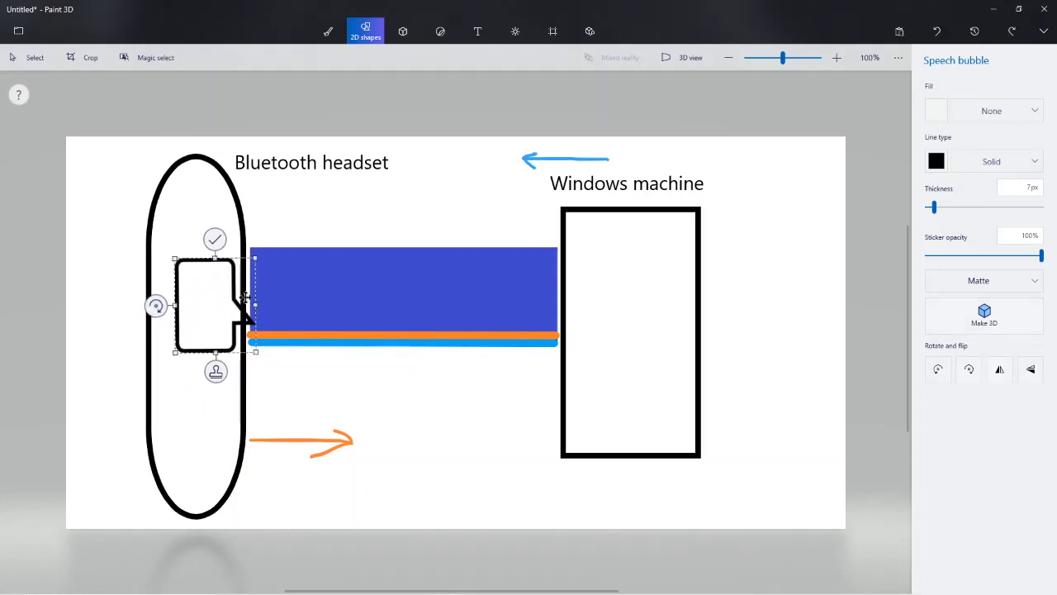
{"action": "left_click", "coordinate": [935, 162]}
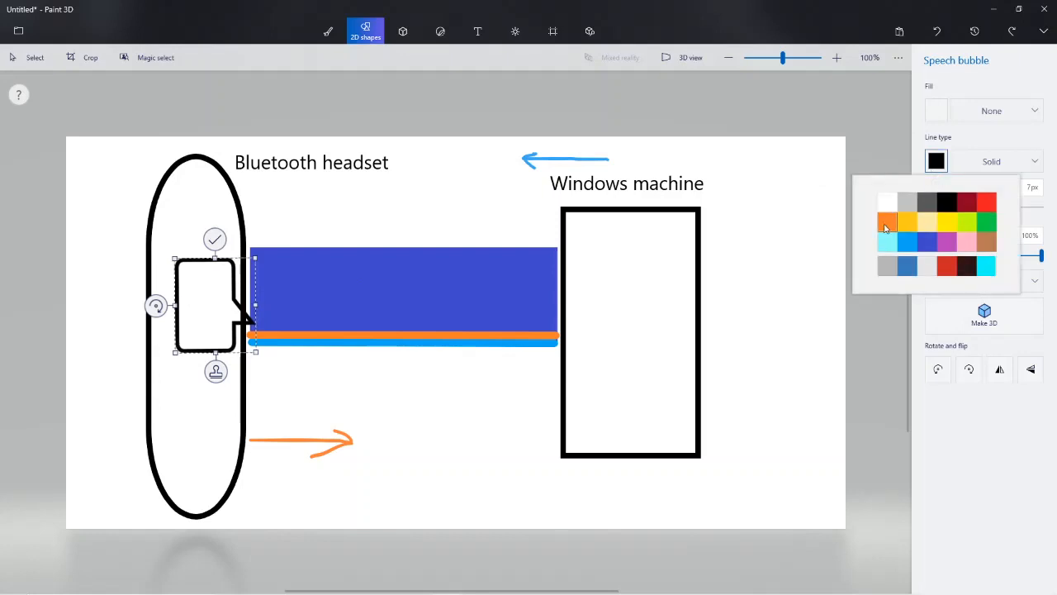
{"action": "left_click", "coordinate": [888, 221]}
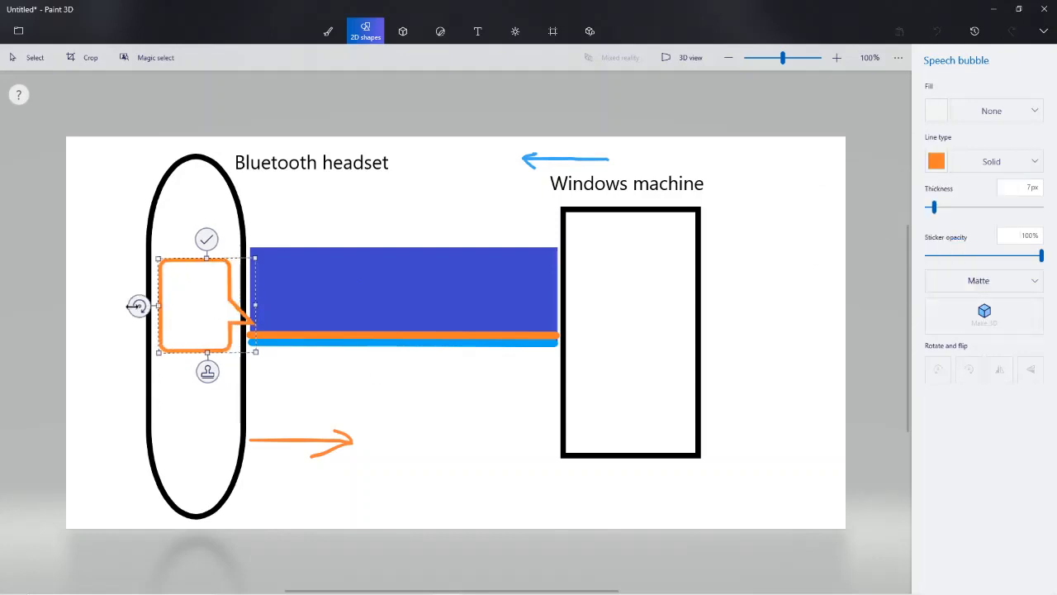
{"action": "left_click_drag", "start_coordinate": [195, 305], "coordinate": [173, 320]}
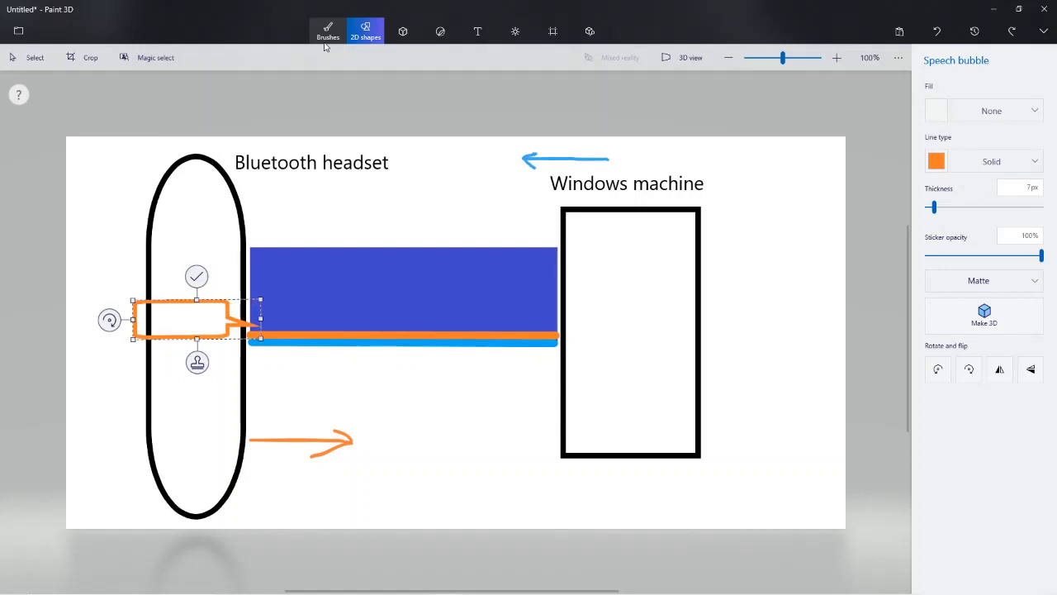
{"action": "left_click", "coordinate": [367, 30]}
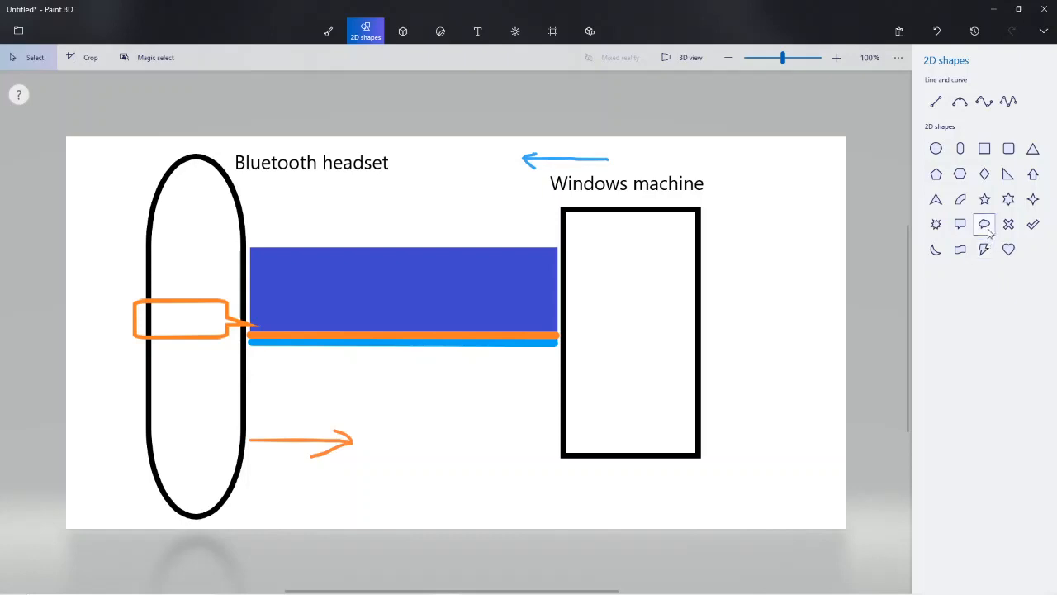
Draw a cloud thought bubble, make its outline blue and commit it on the headset's edge
{"action": "left_click", "coordinate": [985, 224]}
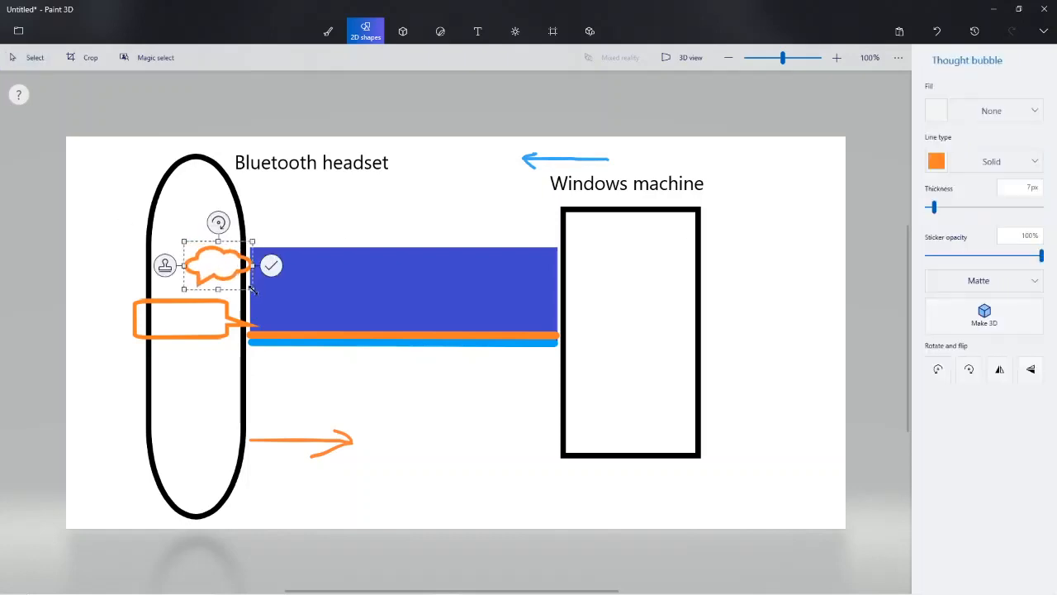
{"action": "left_click", "coordinate": [937, 160]}
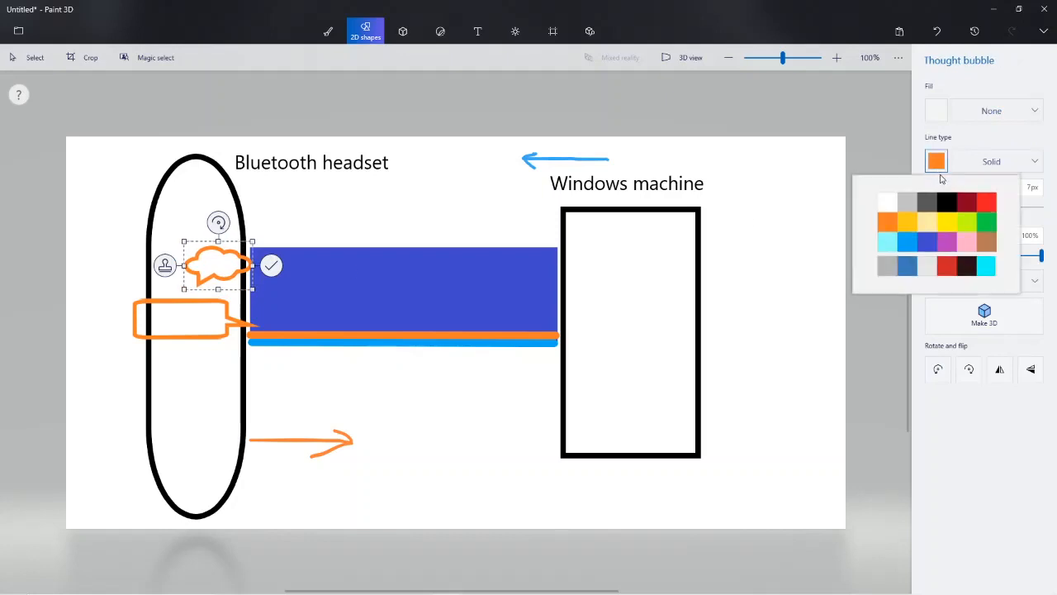
{"action": "left_click", "coordinate": [906, 241]}
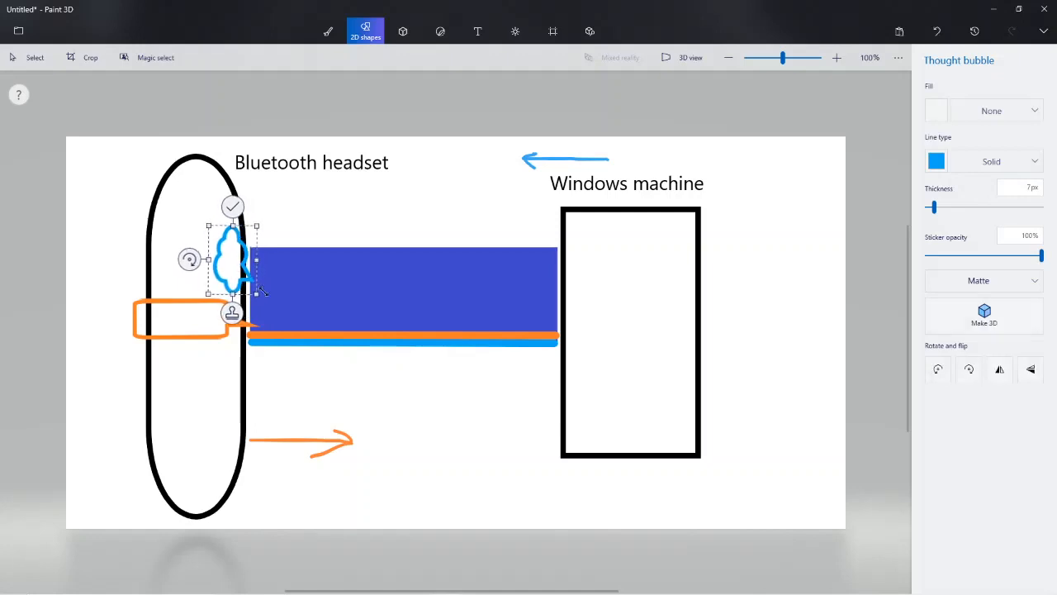
{"action": "left_click", "coordinate": [208, 323]}
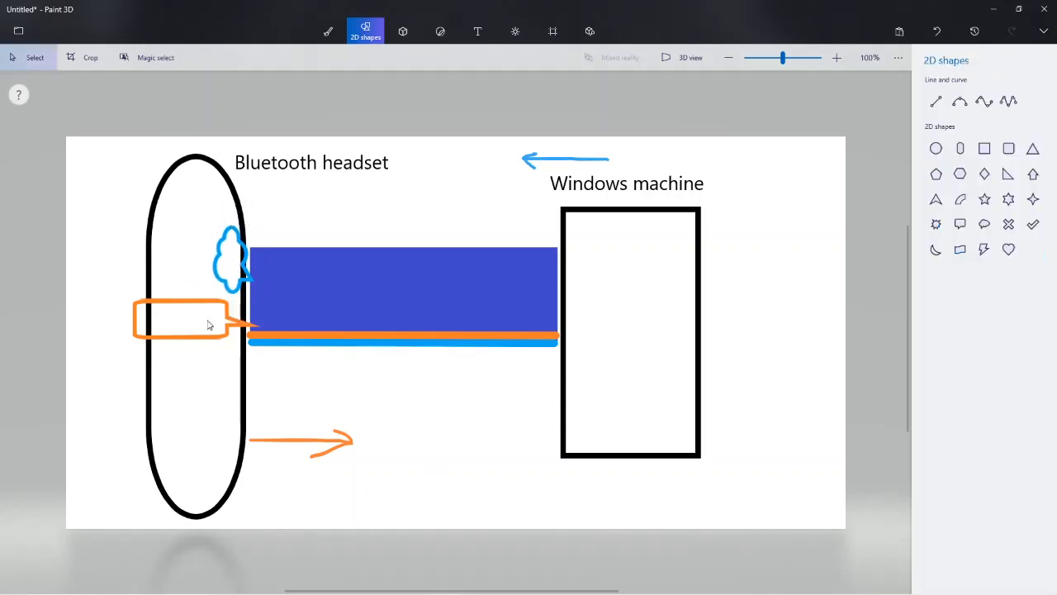
{"action": "mouse_move", "coordinate": [327, 31]}
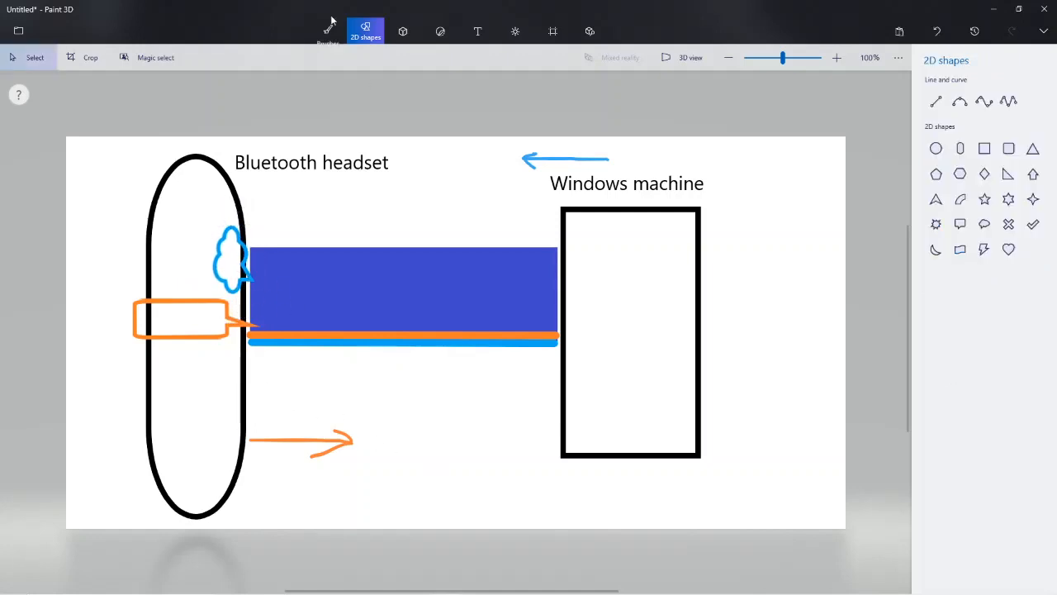
Set the drawing colour to black in Brushes and return to 2D shapes
{"action": "left_click", "coordinate": [327, 32]}
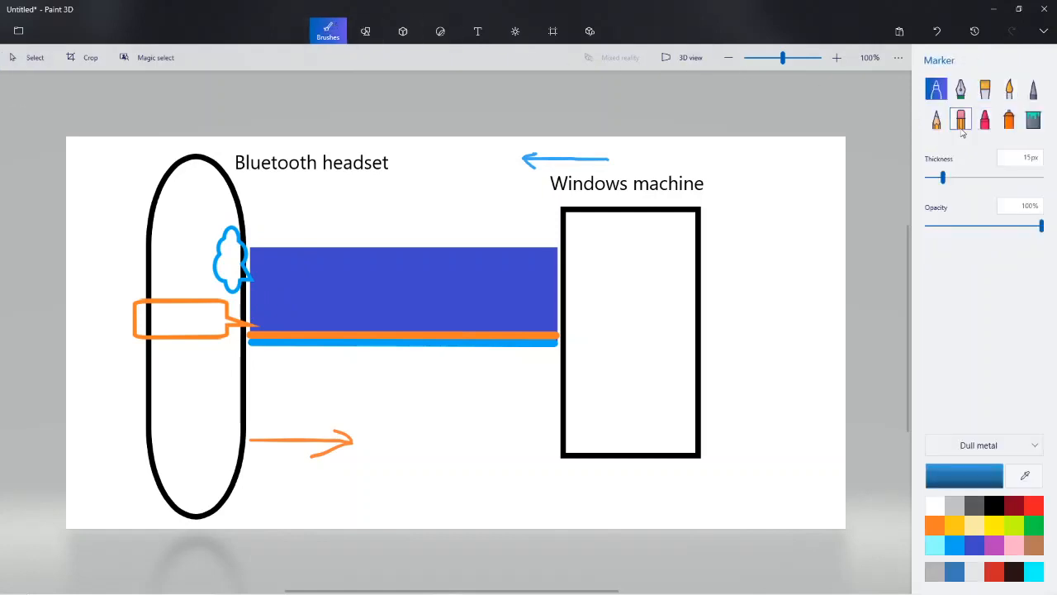
{"action": "left_click", "coordinate": [994, 506]}
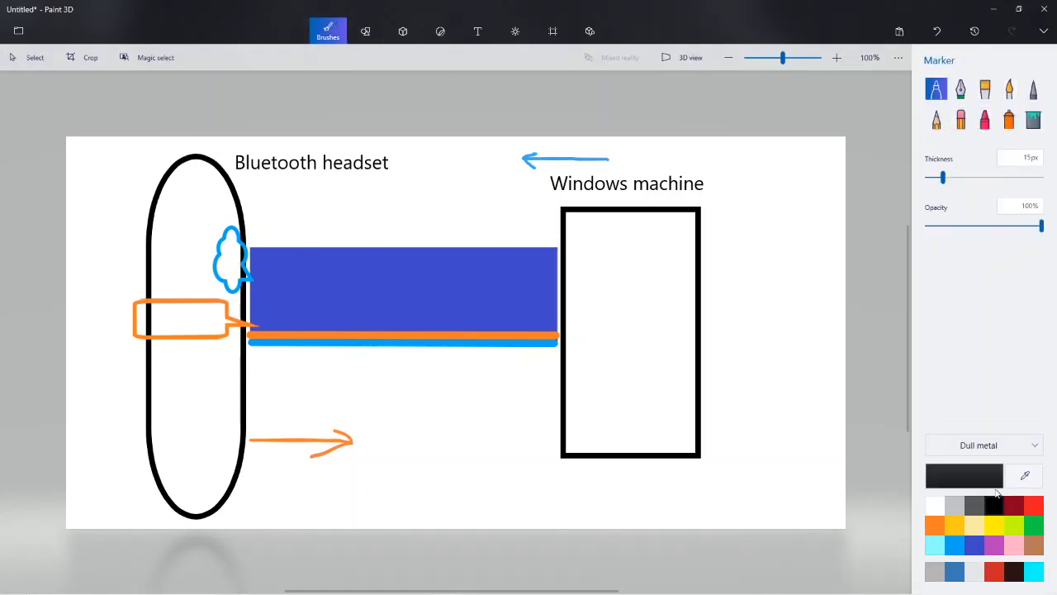
{"action": "left_click", "coordinate": [365, 31]}
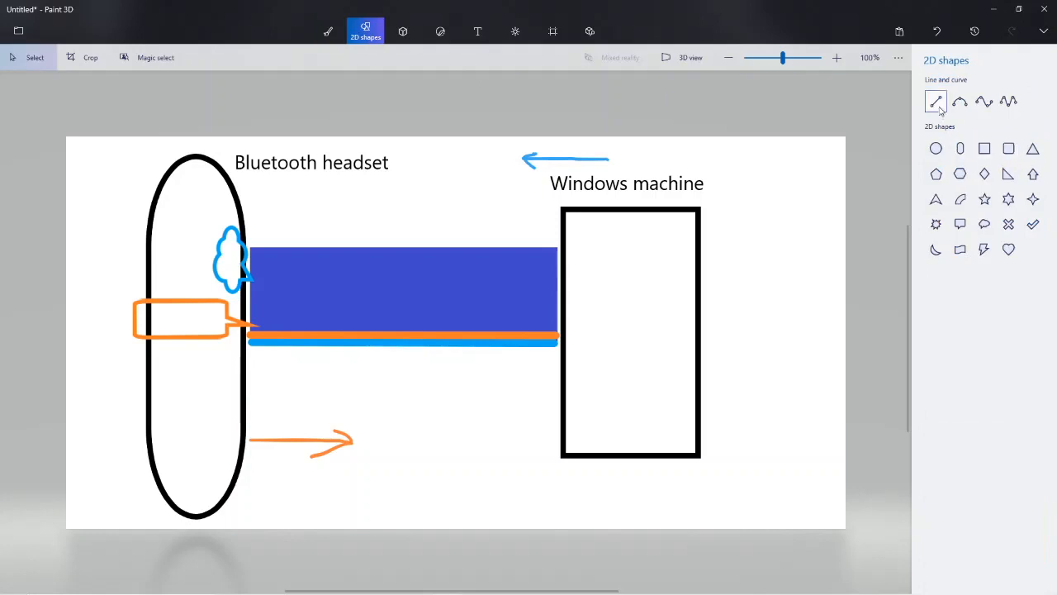
Draw a straight black line across the middle of the blue bar and commit it
{"action": "left_click", "coordinate": [935, 102]}
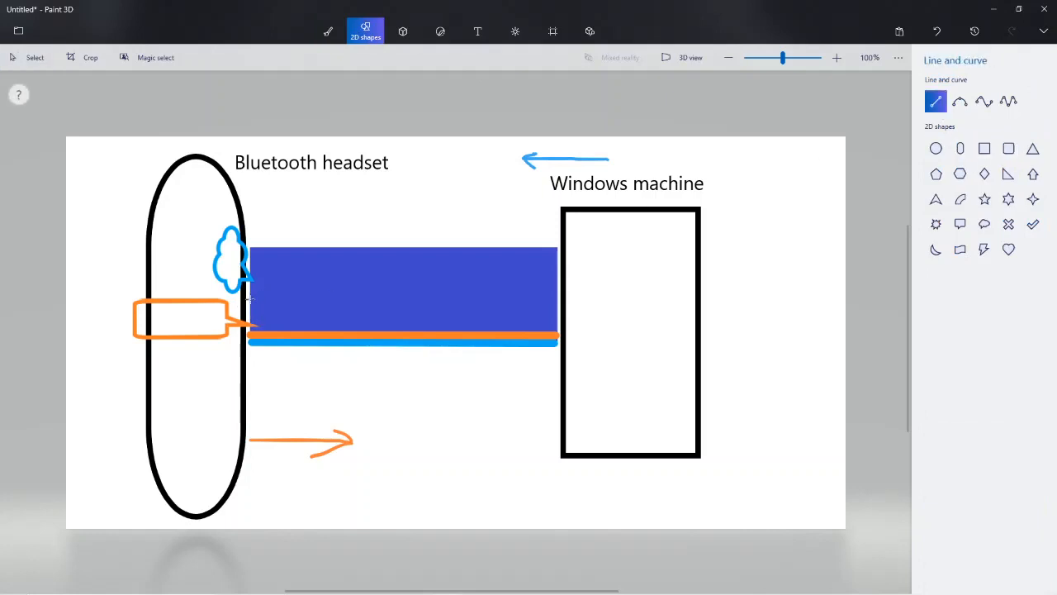
{"action": "left_click_drag", "start_coordinate": [251, 298], "coordinate": [542, 297]}
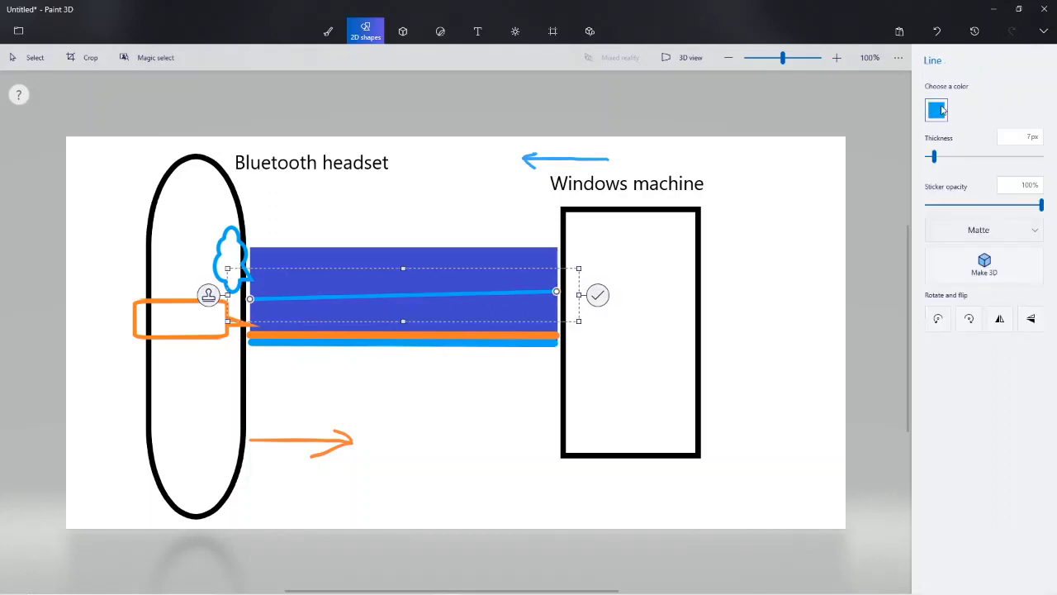
{"action": "left_click", "coordinate": [935, 109]}
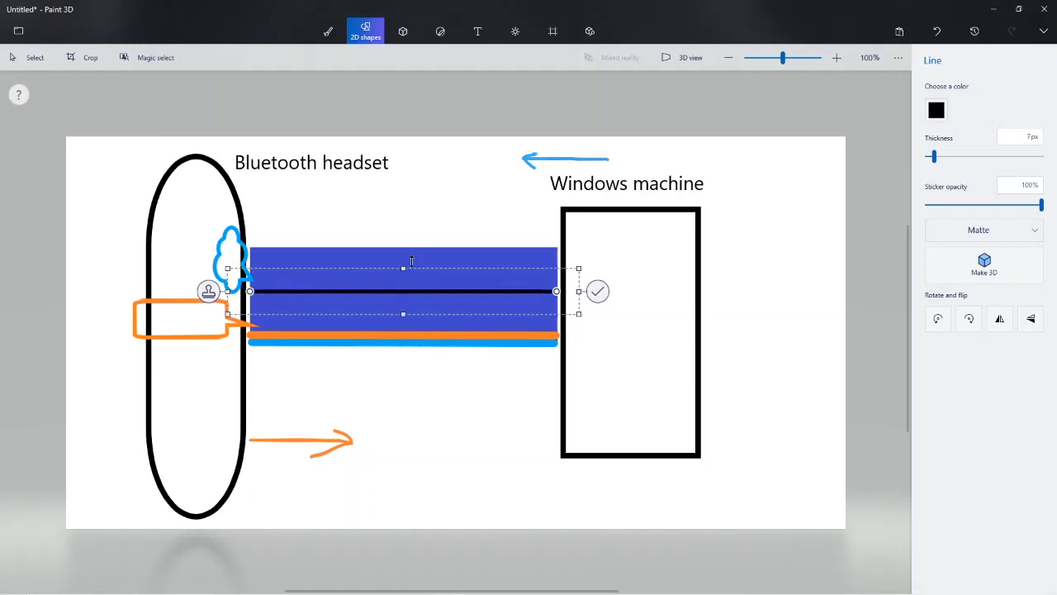
{"action": "left_click", "coordinate": [419, 397]}
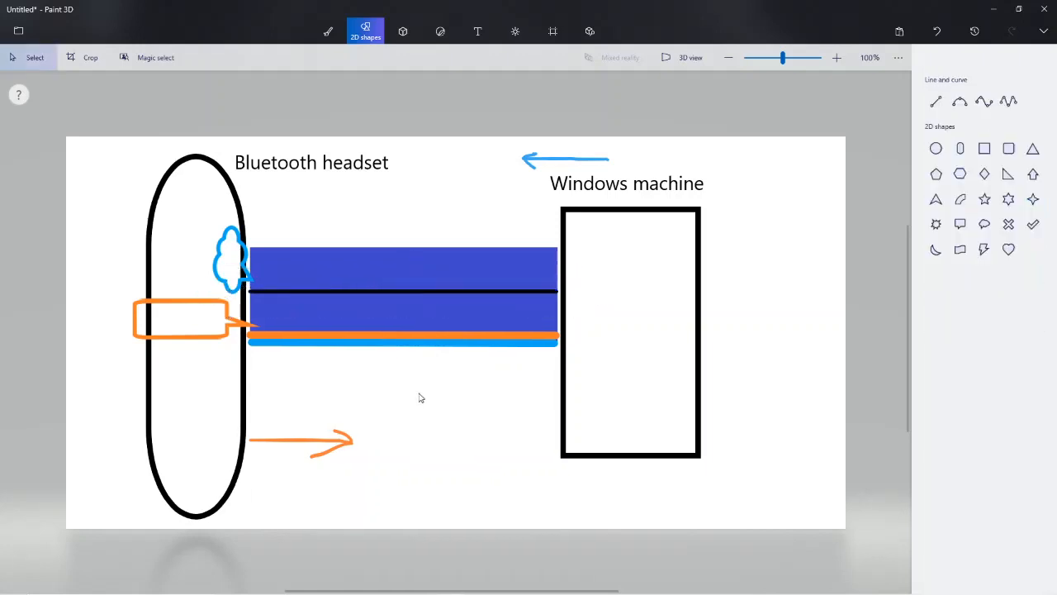
{"action": "left_click", "coordinate": [327, 32]}
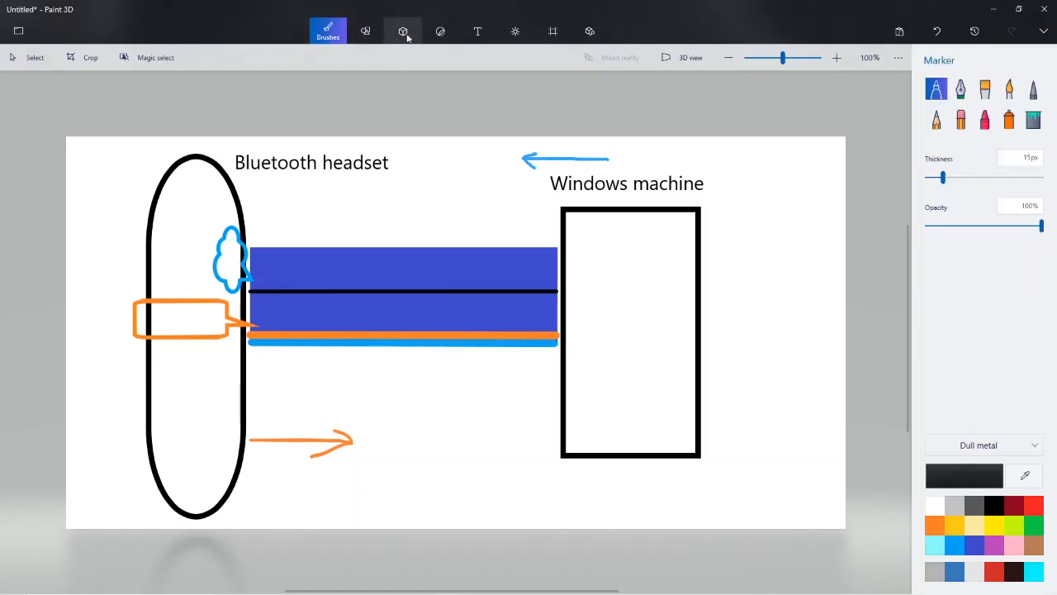
{"action": "left_click", "coordinate": [365, 32]}
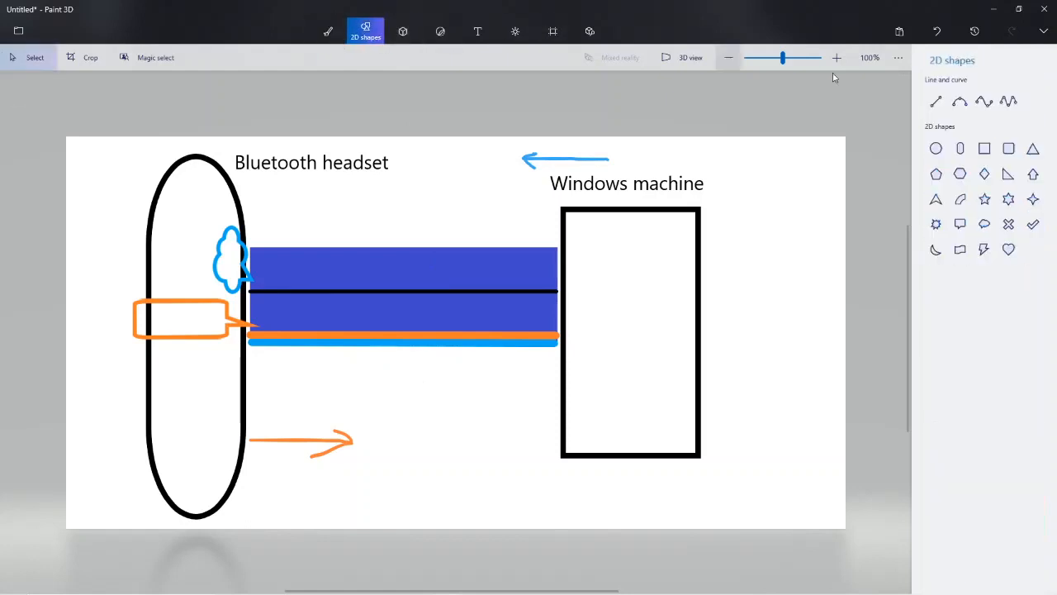
Draw a 5-point wavy curve across the bar and colour it orange
{"action": "left_click", "coordinate": [1008, 100]}
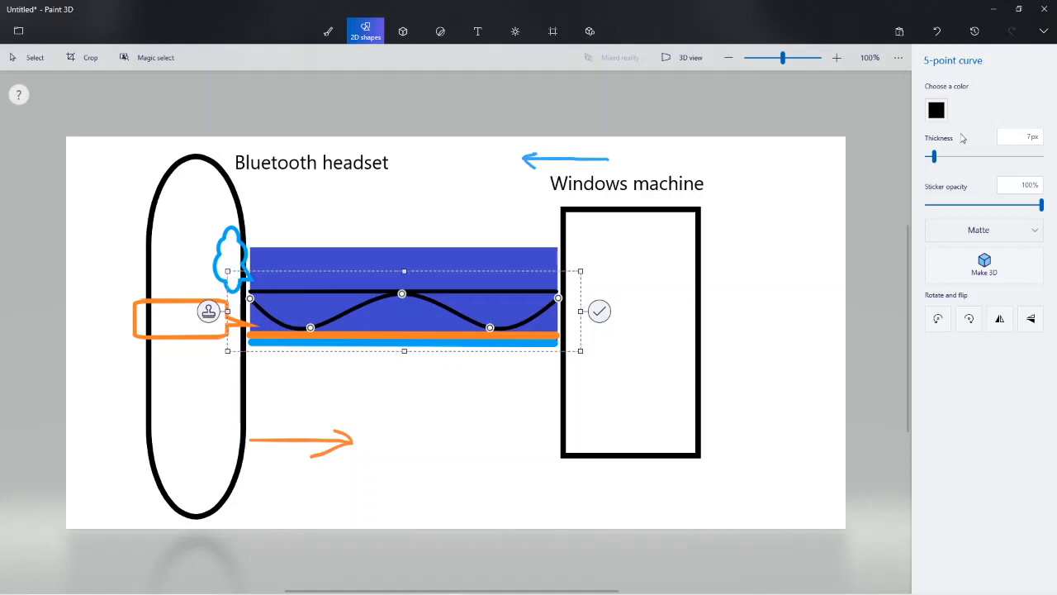
{"action": "left_click", "coordinate": [935, 109]}
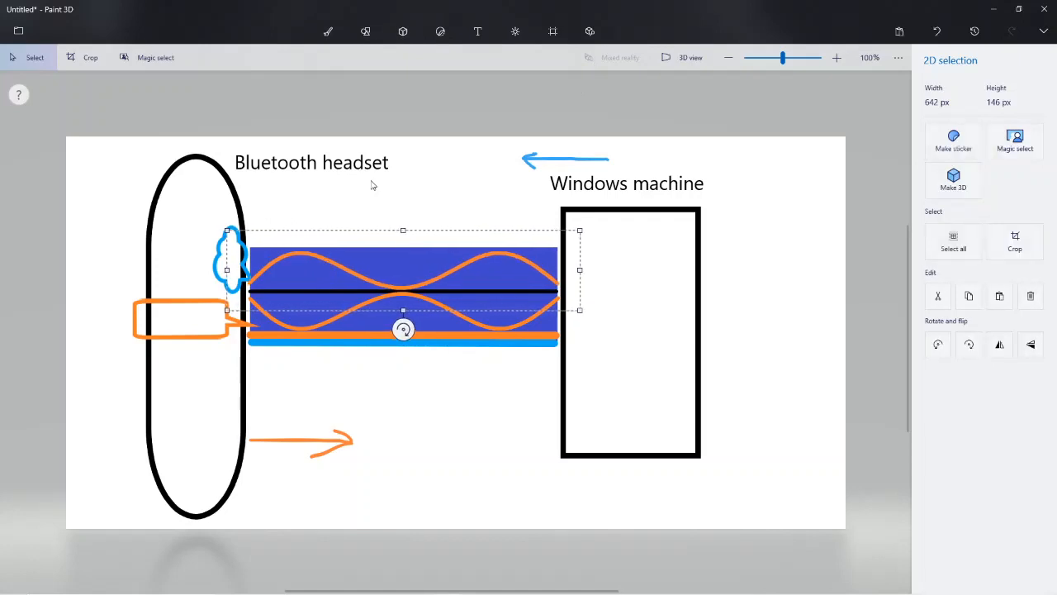
Pick the Fill tool with light blue to recolour the upper wave
{"action": "left_click", "coordinate": [327, 32]}
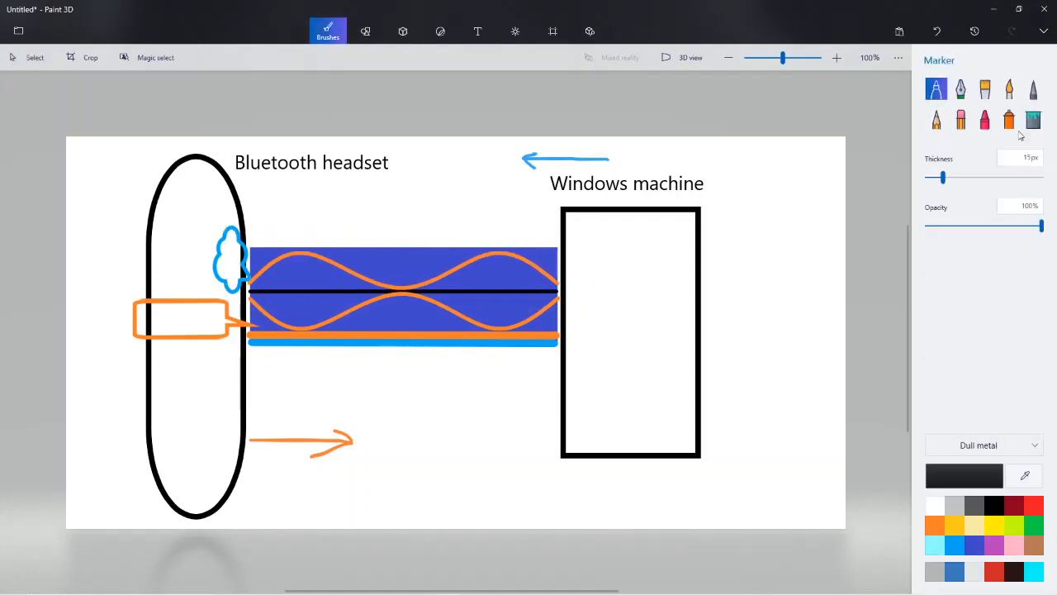
{"action": "left_click", "coordinate": [1035, 119]}
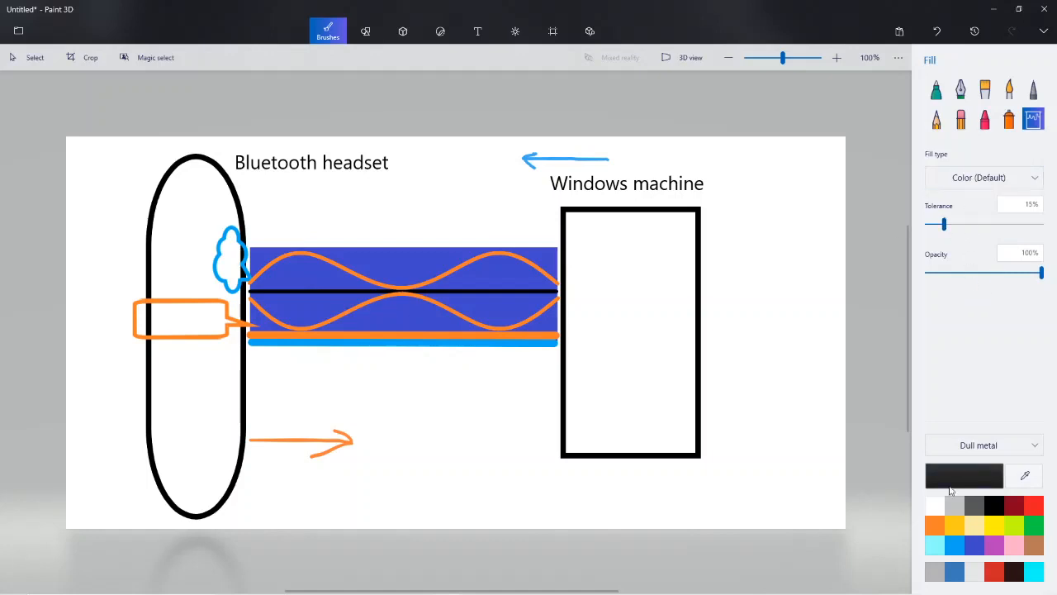
{"action": "left_click", "coordinate": [933, 545]}
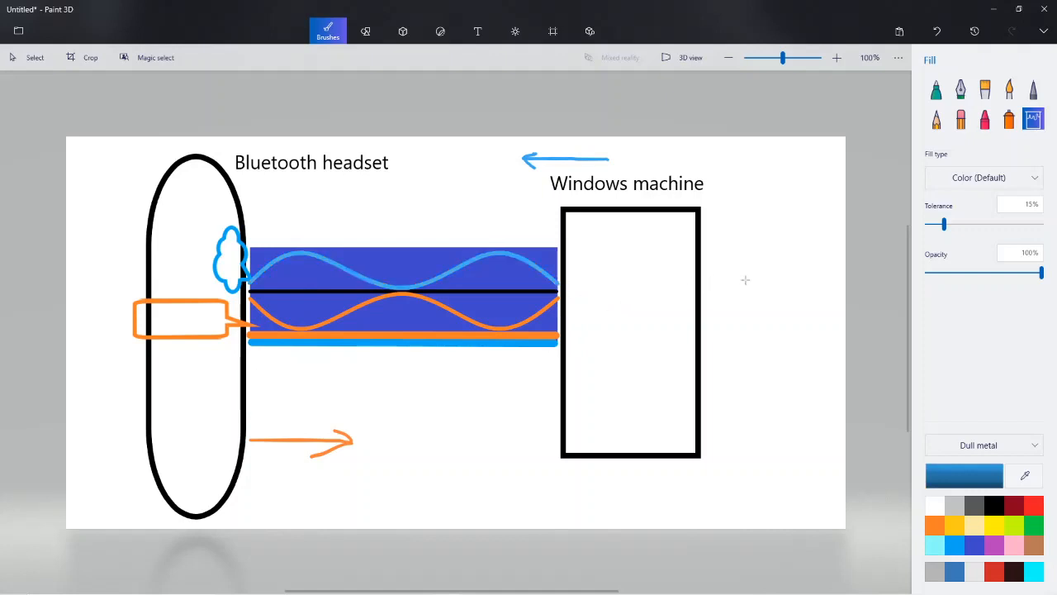
{"action": "mouse_move", "coordinate": [383, 312]}
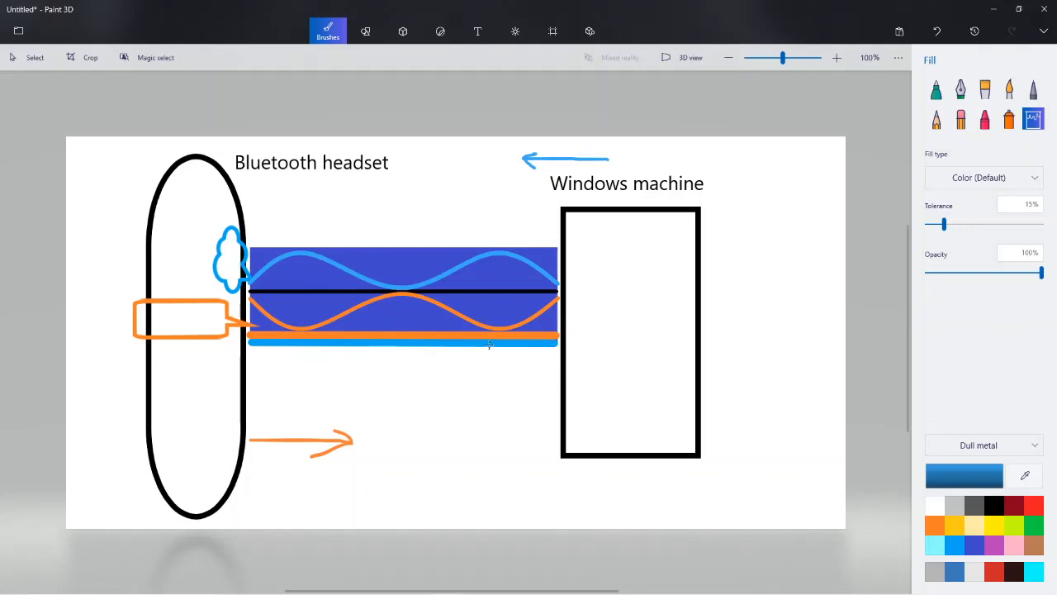
{"action": "mouse_move", "coordinate": [458, 372]}
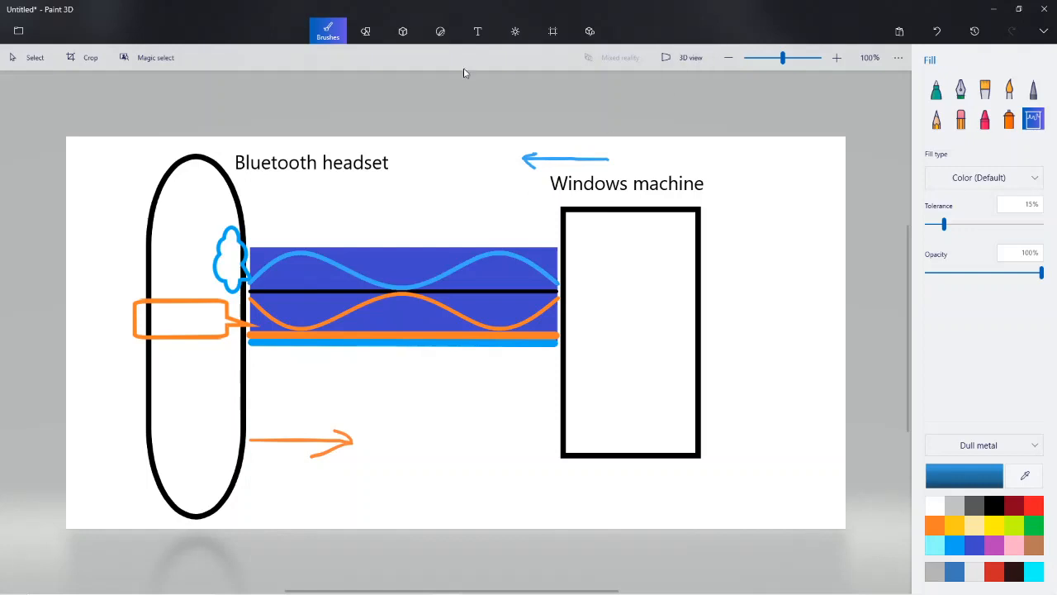
{"action": "mouse_move", "coordinate": [334, 53]}
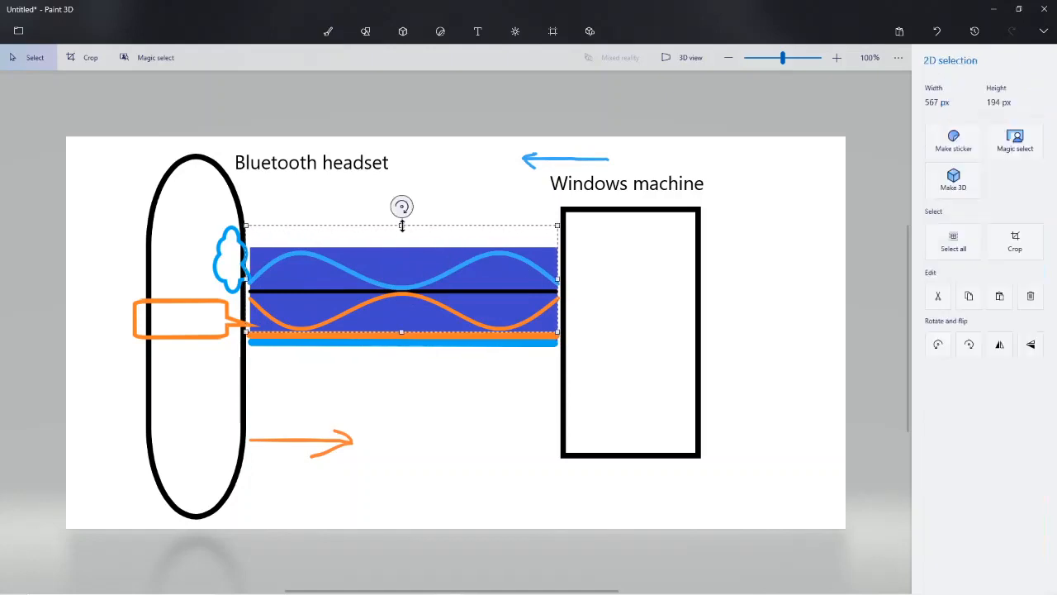
Select the blue bar with its waves and stretch it taller toward the labels, retrying until it looks right
{"action": "left_click_drag", "start_coordinate": [401, 225], "coordinate": [401, 161]}
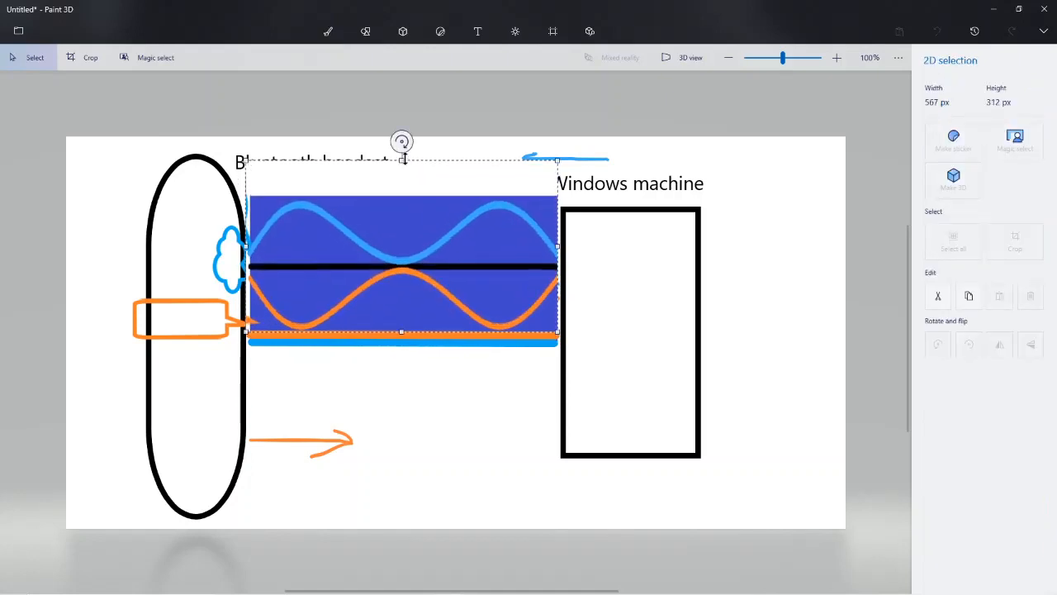
{"action": "left_click_drag", "start_coordinate": [403, 164], "coordinate": [403, 207]}
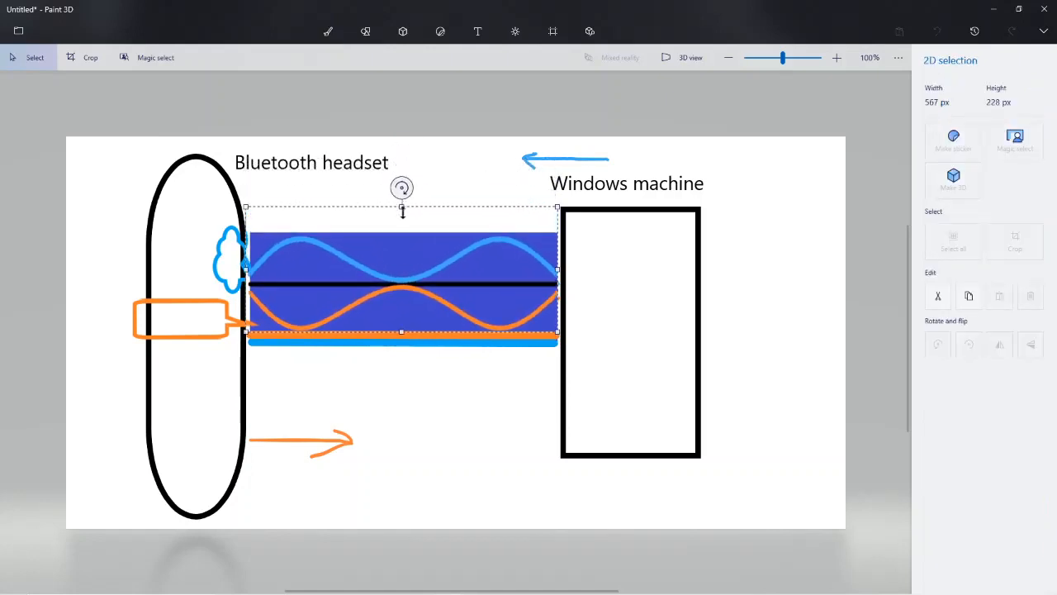
{"action": "left_click", "coordinate": [327, 31]}
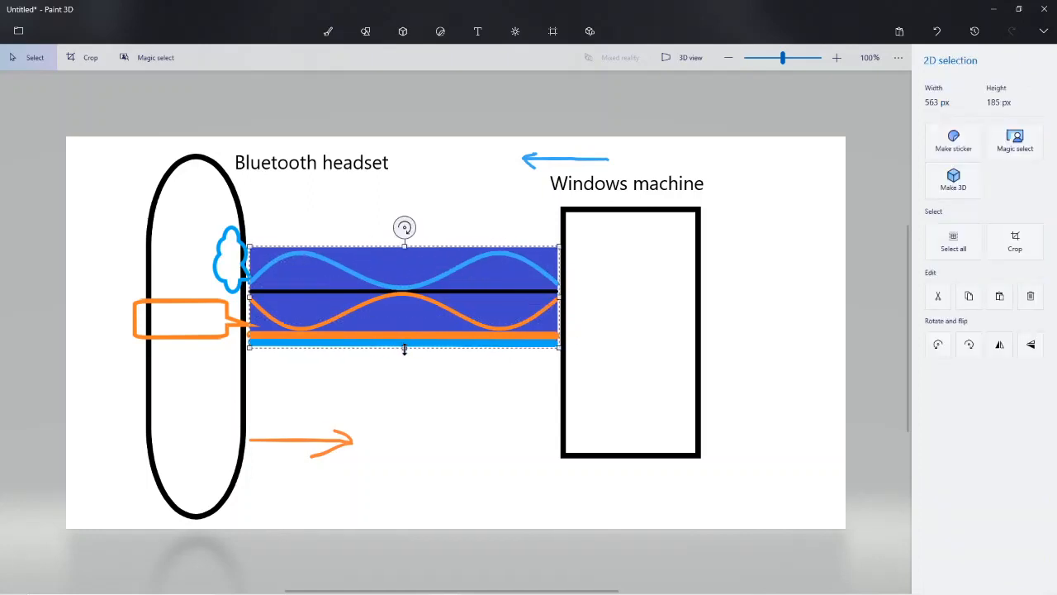
{"action": "left_click_drag", "start_coordinate": [405, 346], "coordinate": [405, 410]}
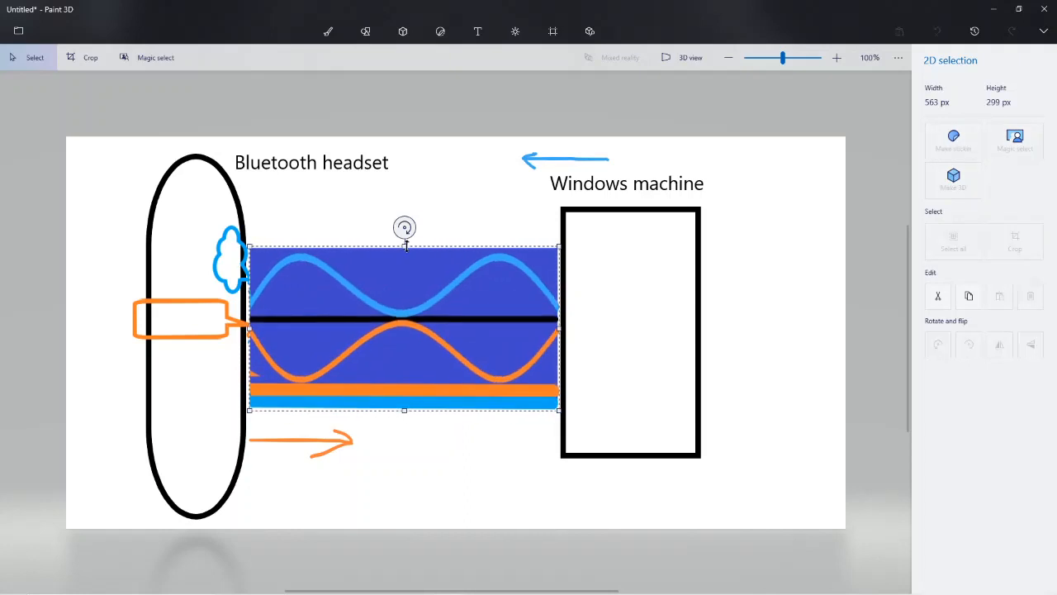
{"action": "left_click", "coordinate": [327, 31]}
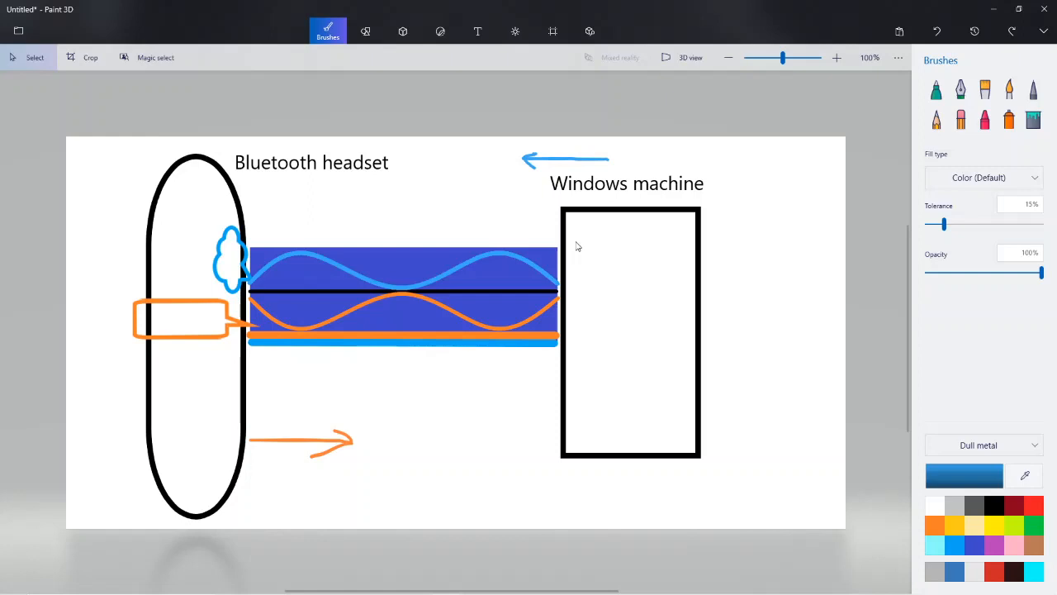
{"action": "mouse_move", "coordinate": [241, 251]}
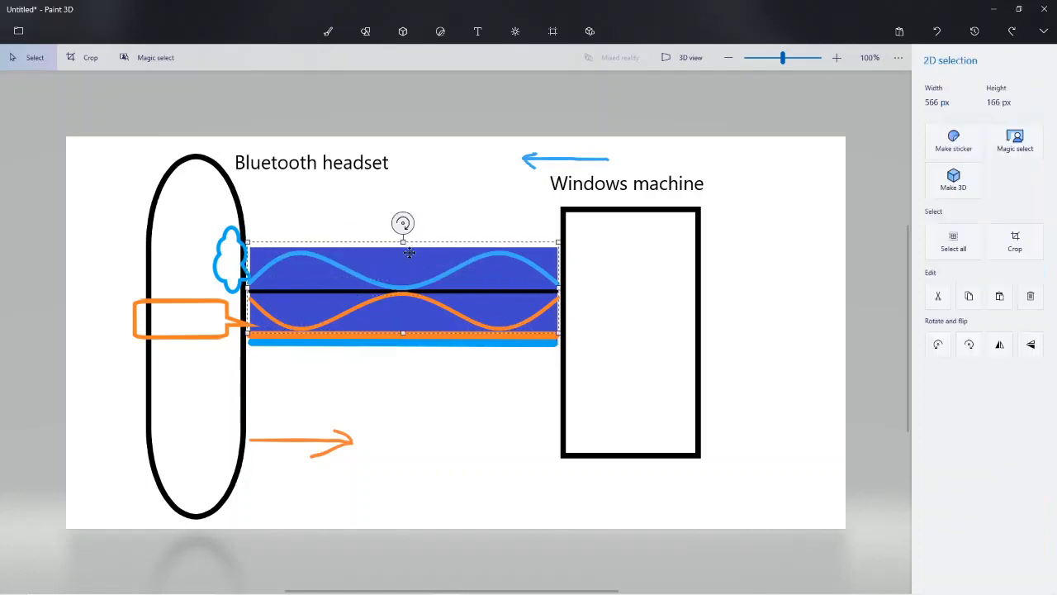
{"action": "left_click", "coordinate": [327, 31]}
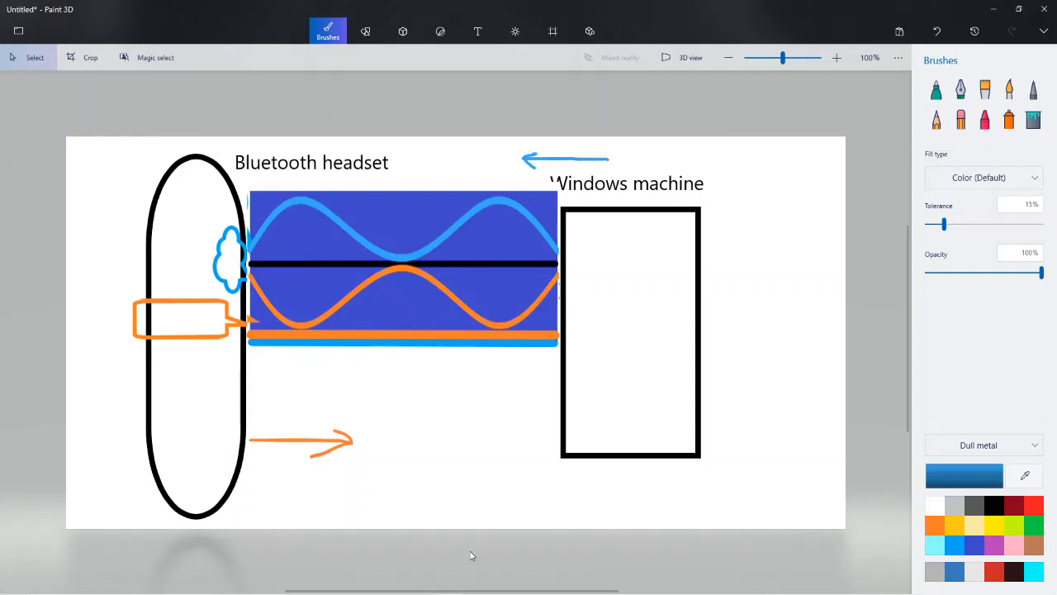
{"action": "mouse_move", "coordinate": [512, 582]}
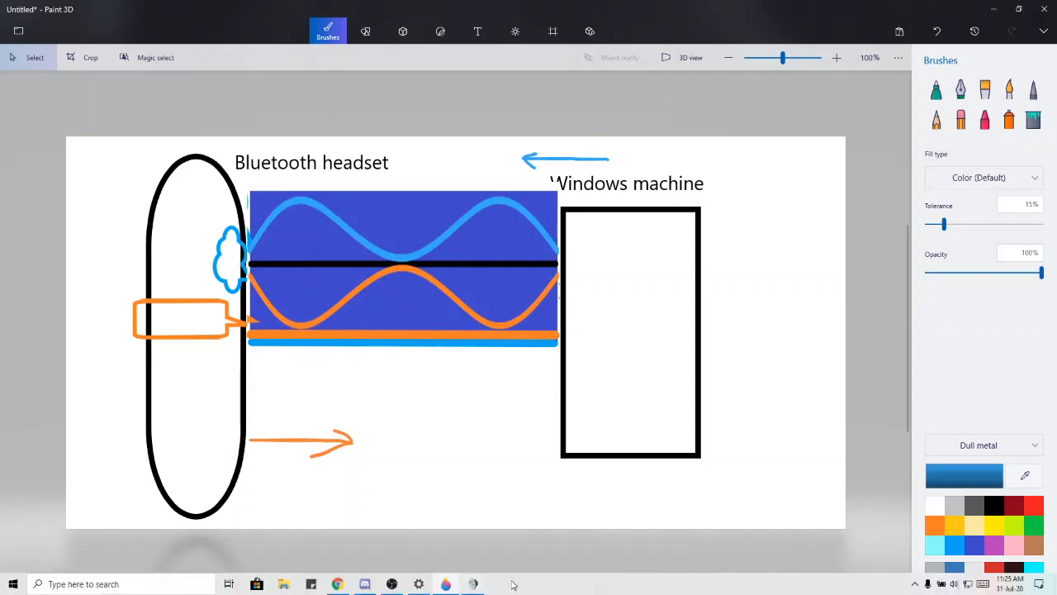
Open Device Manager, expand Bluetooth and bring up the Qualcomm QCA9377 adapter's properties
{"action": "right_click", "coordinate": [13, 585]}
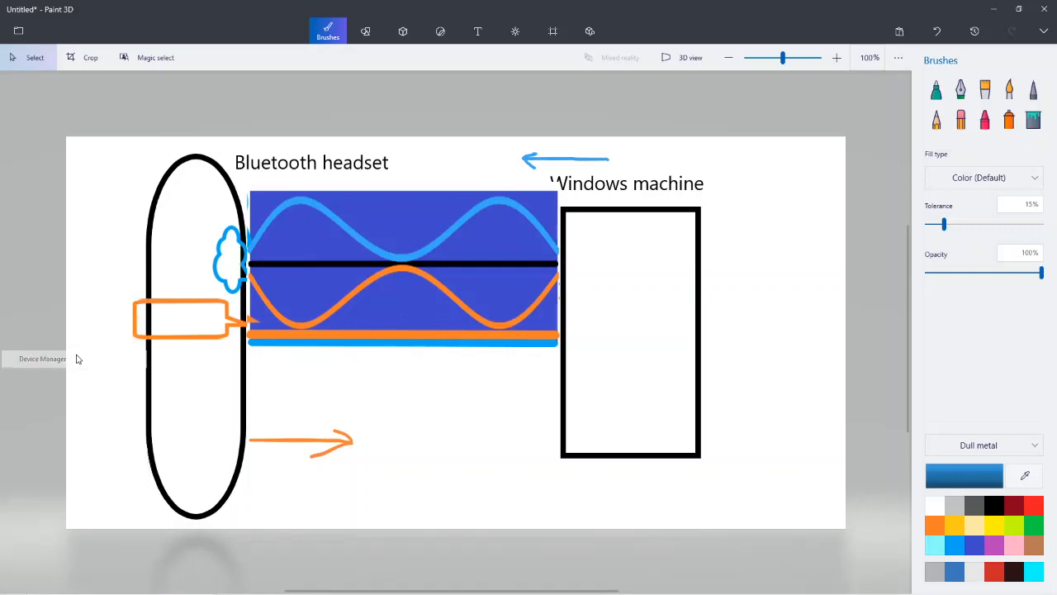
{"action": "left_click", "coordinate": [42, 358]}
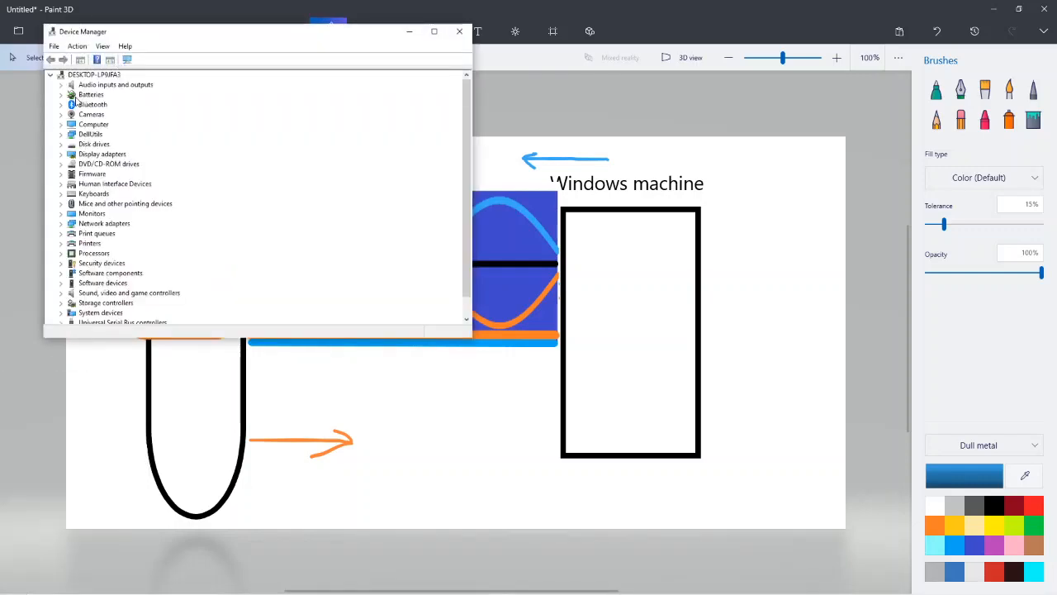
{"action": "left_click", "coordinate": [62, 104]}
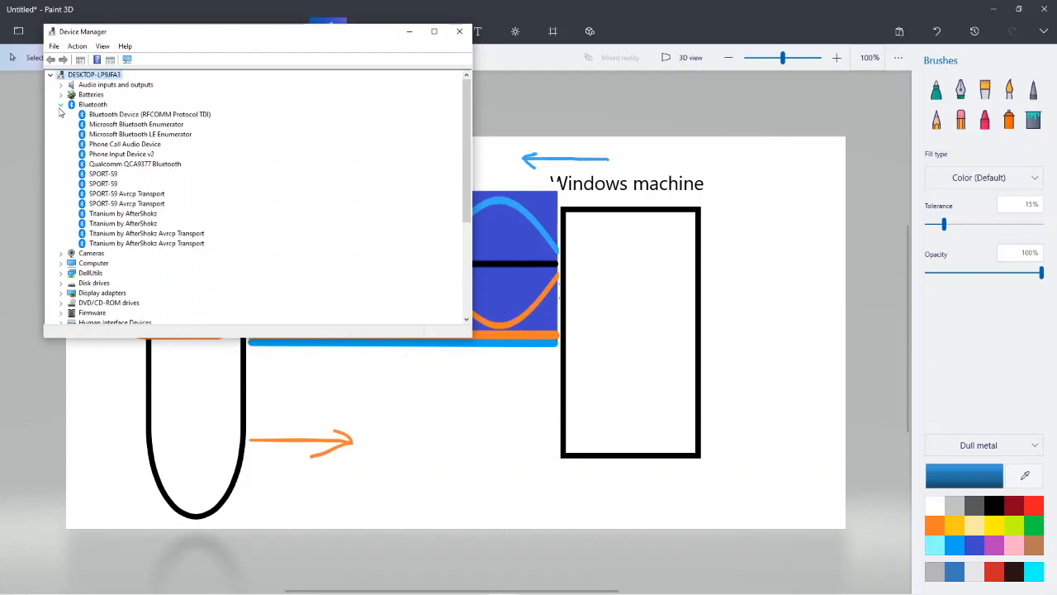
{"action": "double_click", "coordinate": [135, 163]}
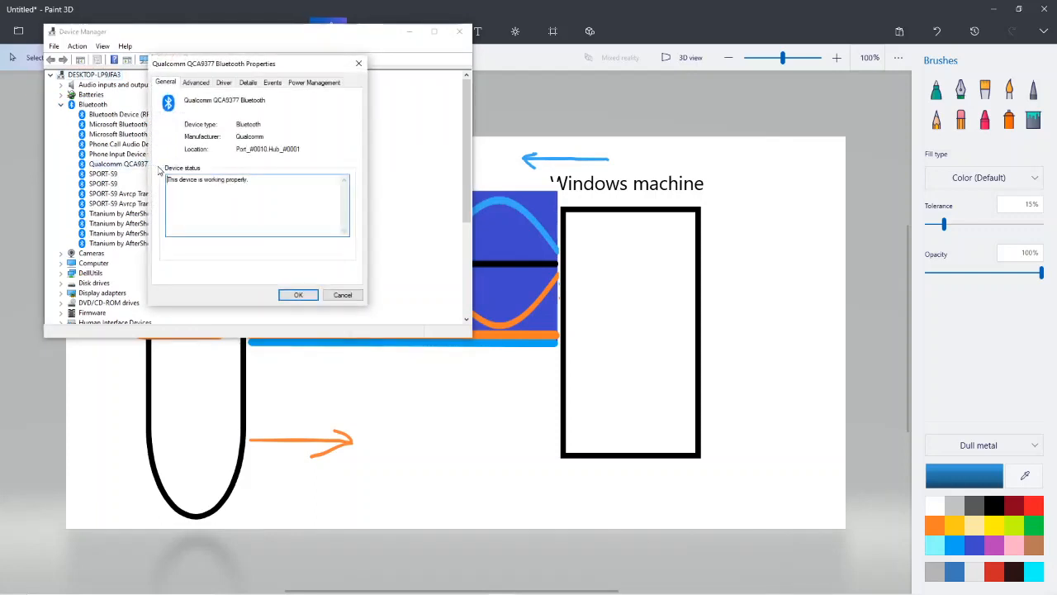
Review the adapter's Advanced and Details tabs, then return to the General status page
{"action": "left_click", "coordinate": [195, 83]}
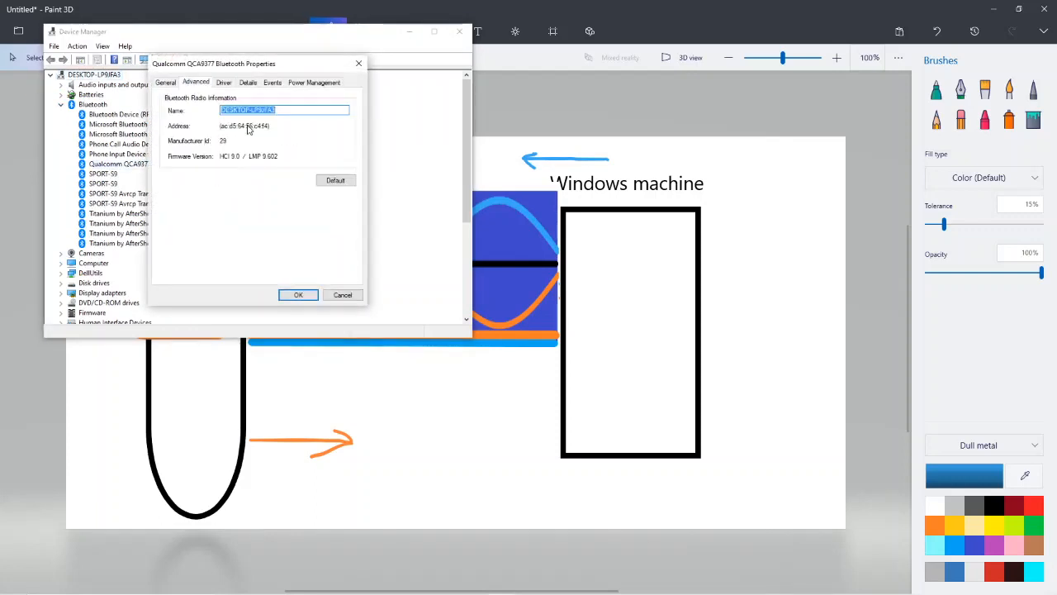
{"action": "mouse_move", "coordinate": [230, 148]}
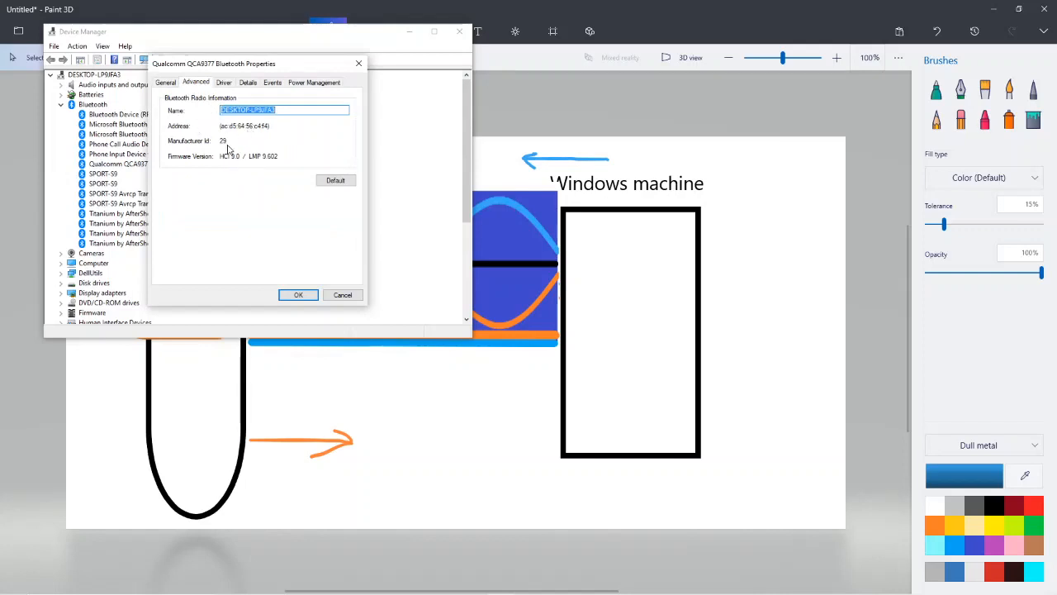
{"action": "left_click", "coordinate": [248, 82]}
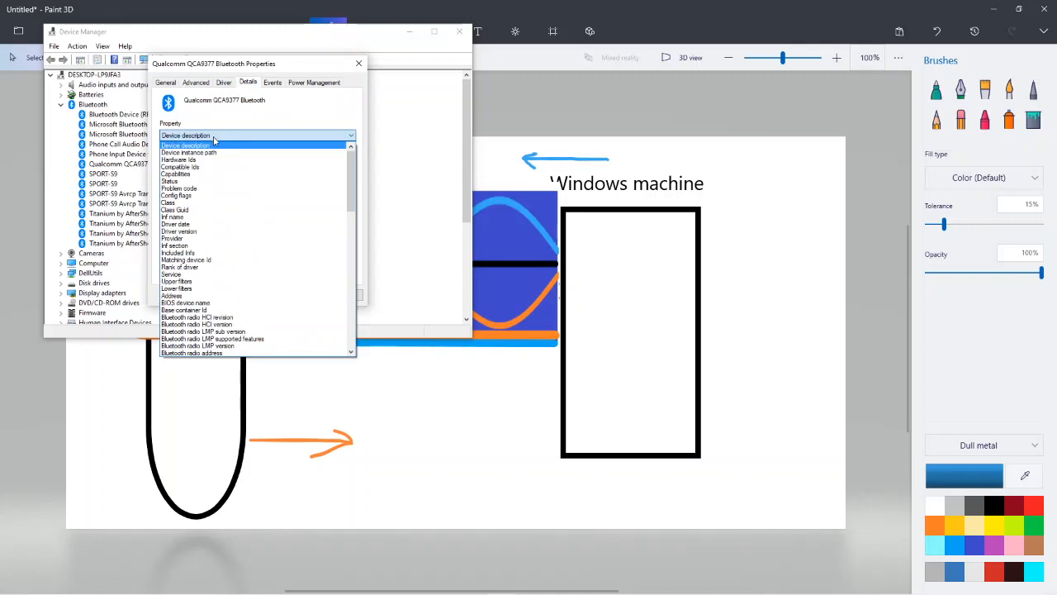
{"action": "mouse_move", "coordinate": [218, 152]}
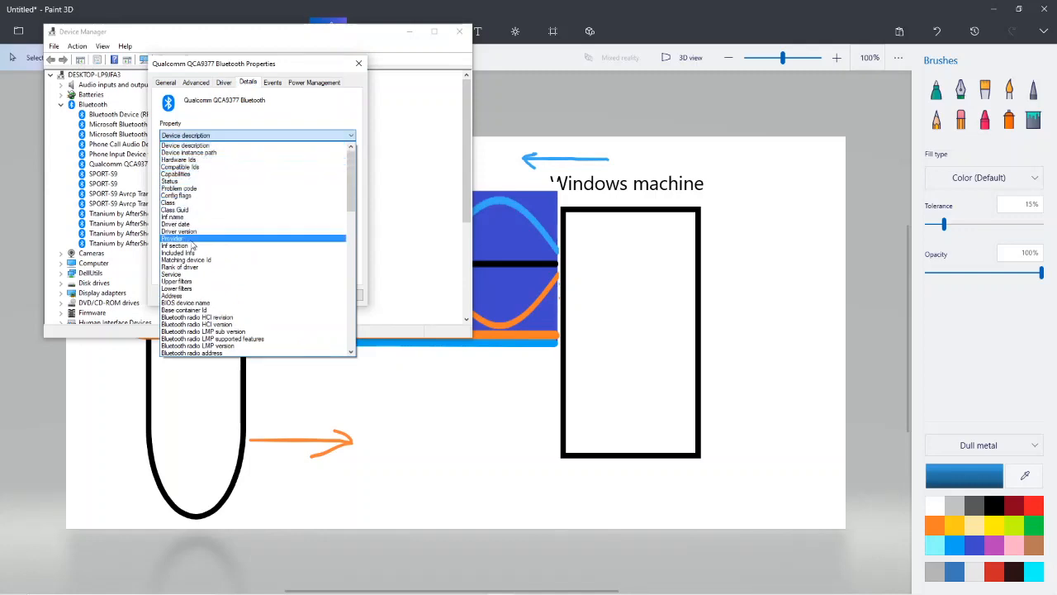
{"action": "scroll", "scroll_direction": "down", "scroll_amount": 3}
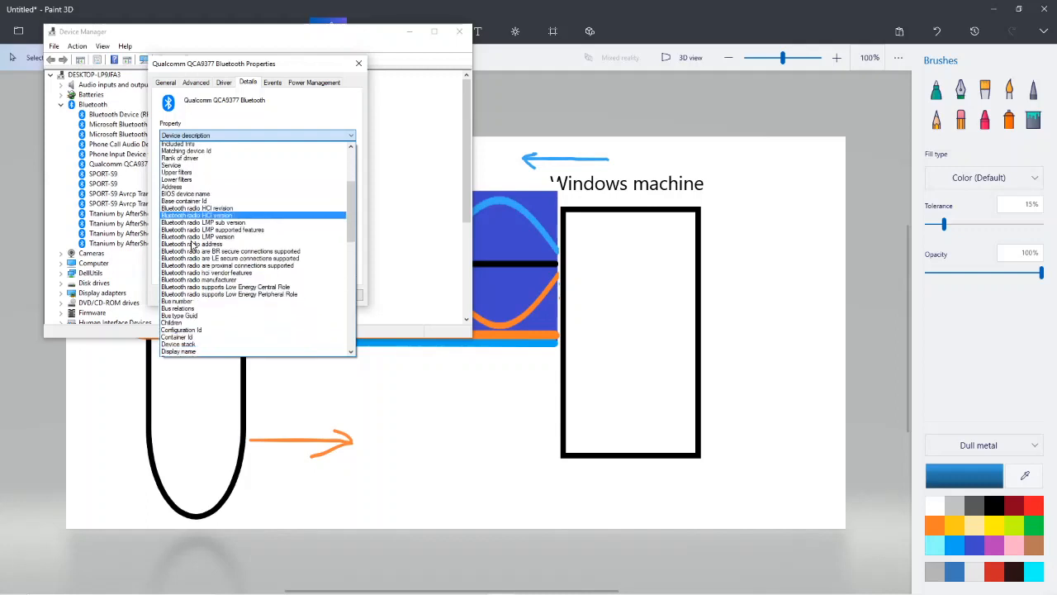
{"action": "scroll", "scroll_direction": "down", "scroll_amount": 3}
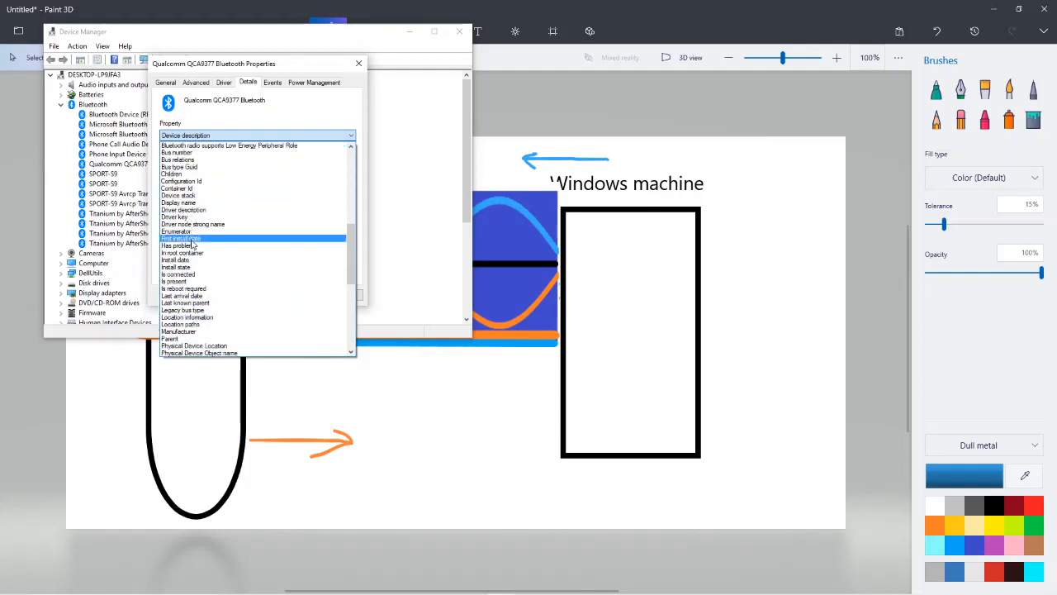
{"action": "scroll", "scroll_direction": "down", "scroll_amount": 3}
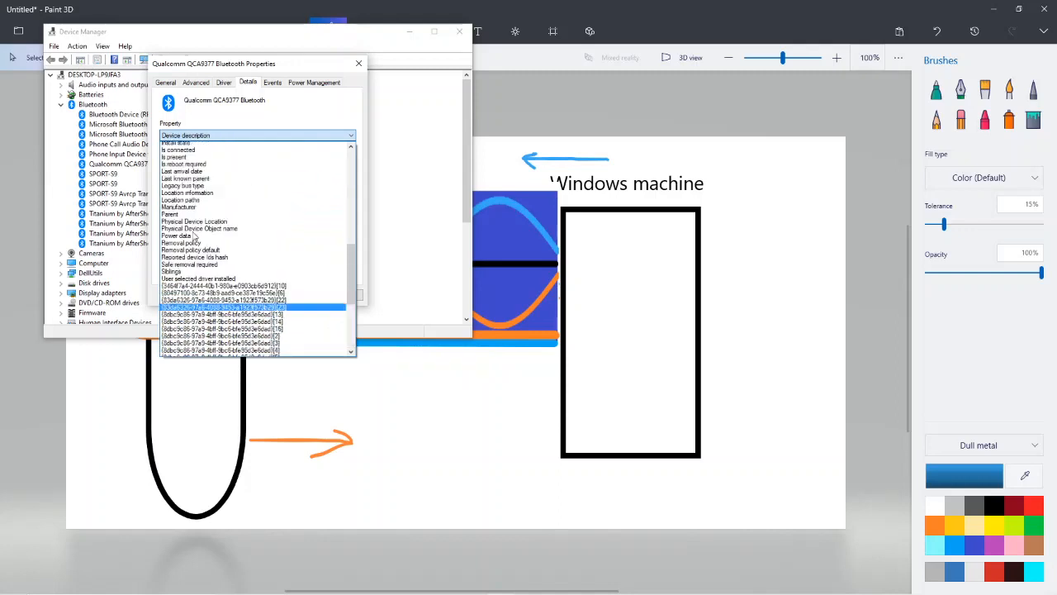
{"action": "left_click", "coordinate": [165, 83]}
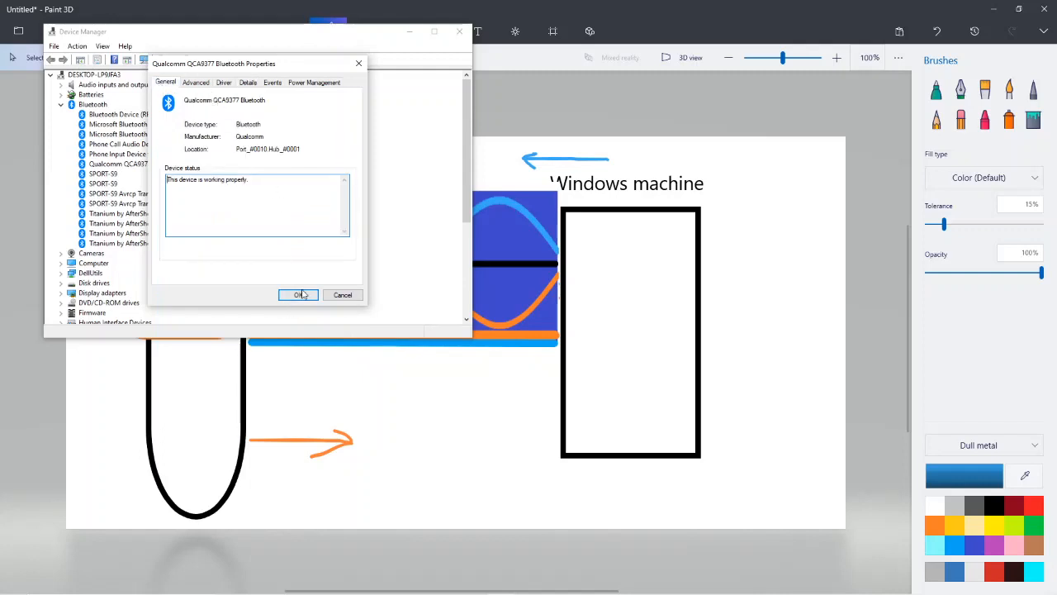
Close the adapter properties and Device Manager to return to the Paint 3D diagram
{"action": "left_click", "coordinate": [298, 294]}
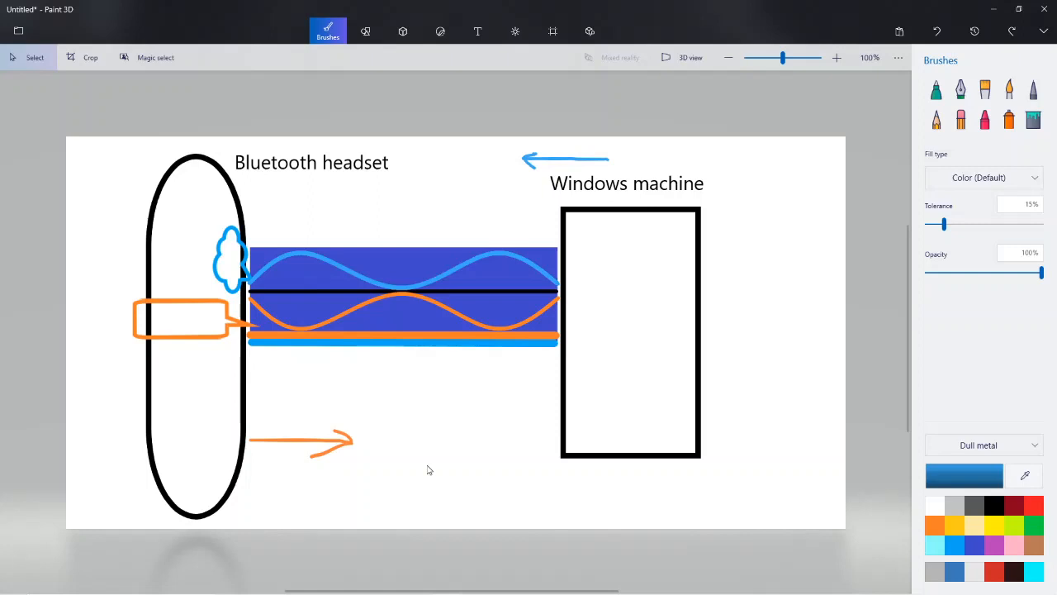
{"action": "mouse_move", "coordinate": [387, 281]}
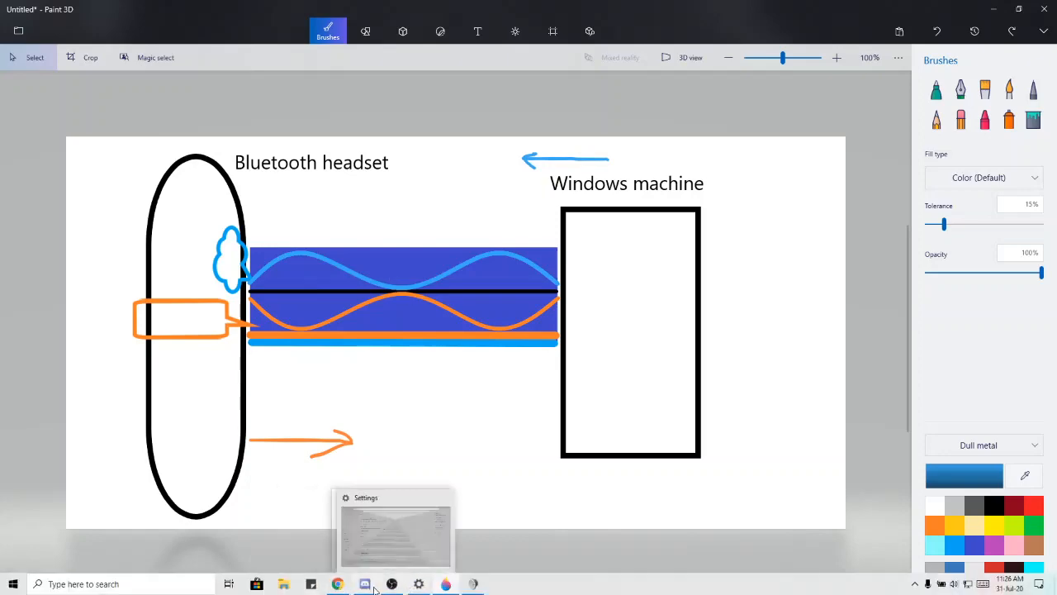
Switch to Discord, open the Savannah Sipping Society server and join its channel
{"action": "left_click", "coordinate": [363, 585]}
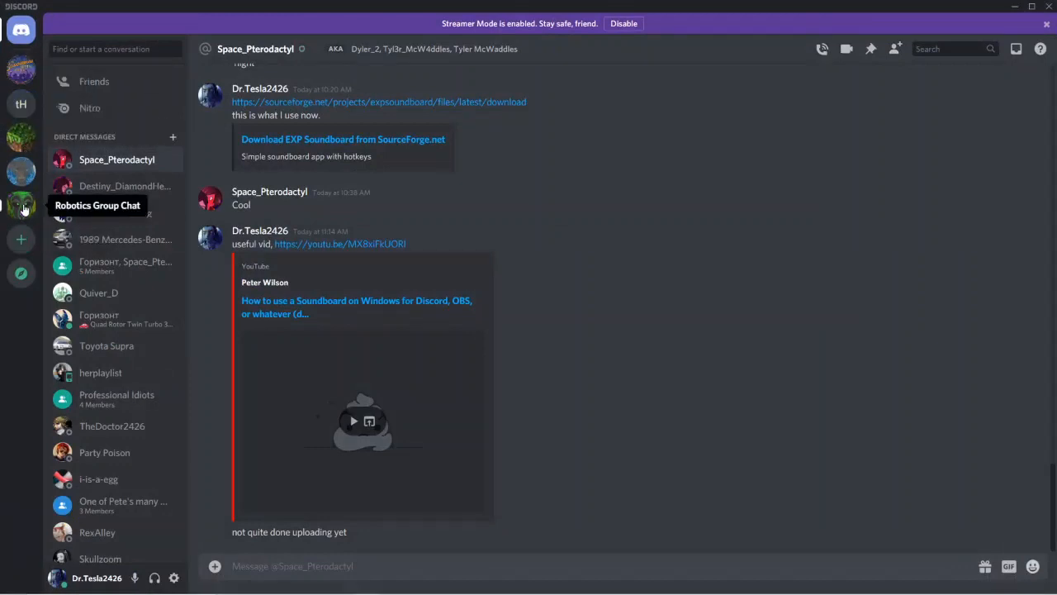
{"action": "left_click", "coordinate": [20, 204]}
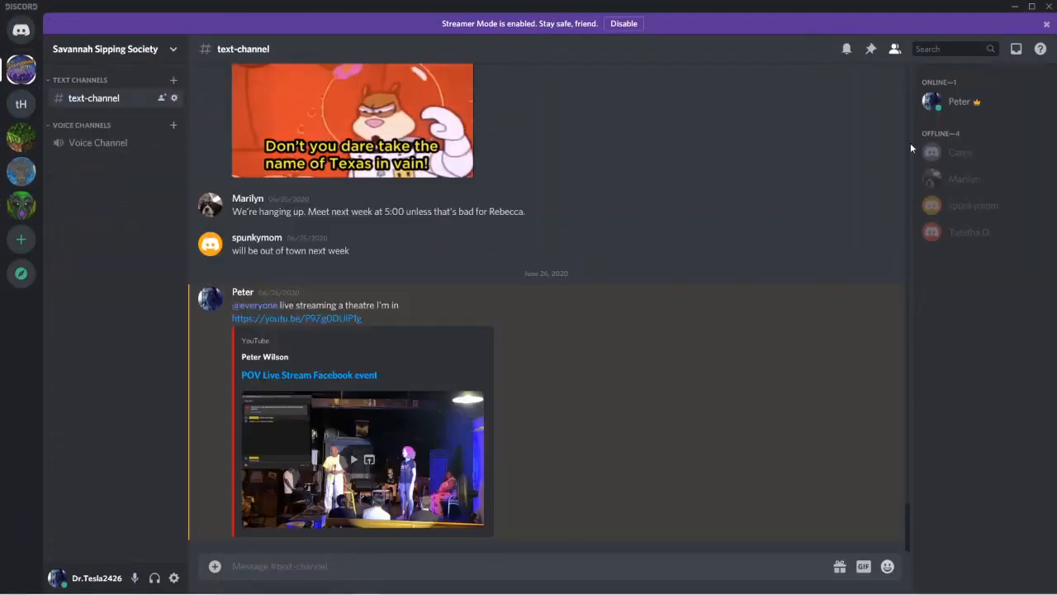
{"action": "left_click", "coordinate": [895, 48]}
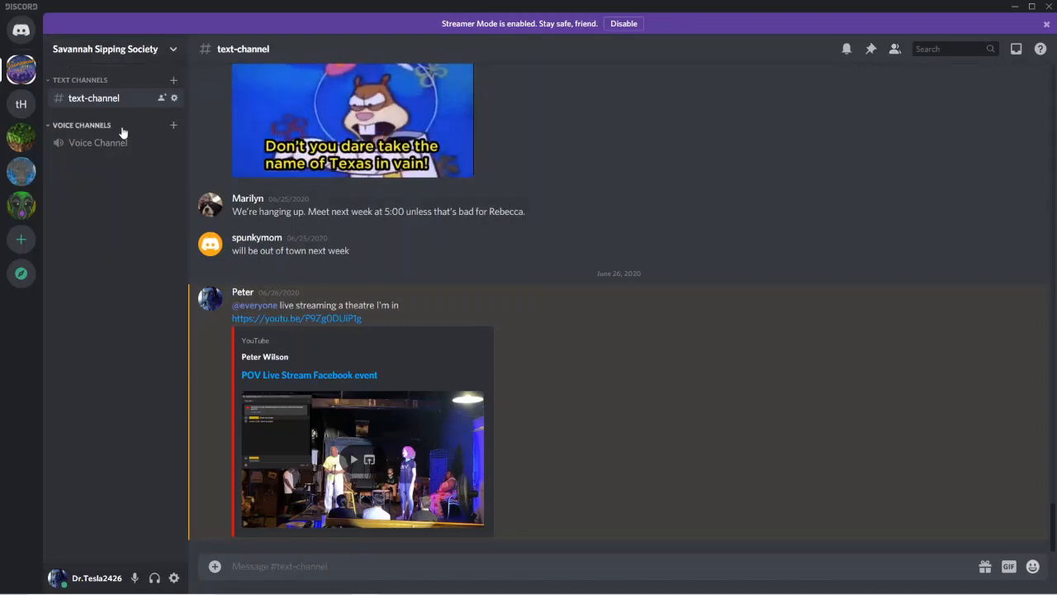
{"action": "left_click", "coordinate": [98, 142]}
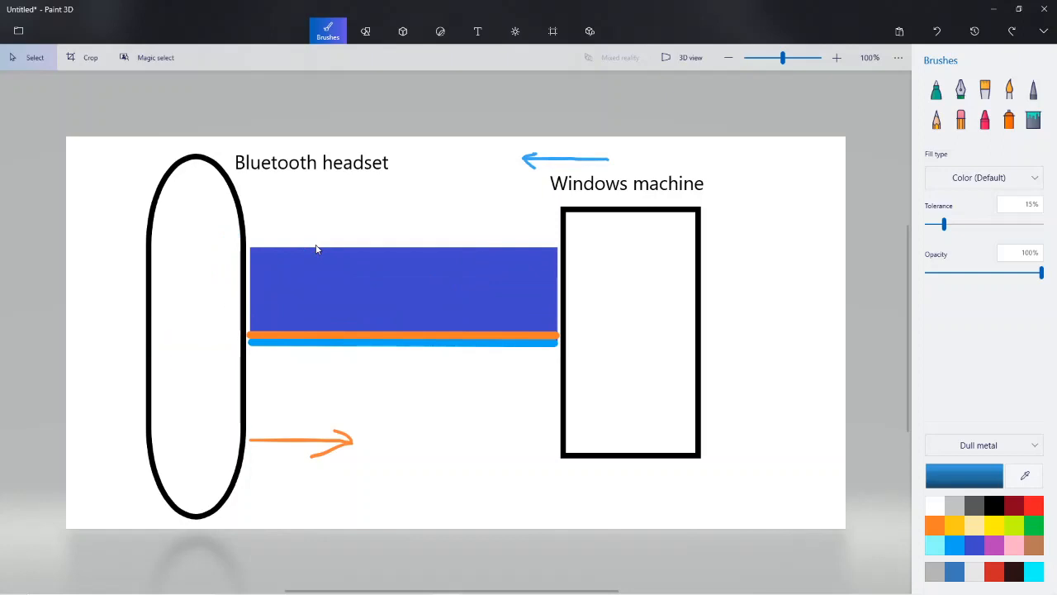
{"action": "mouse_move", "coordinate": [383, 86]}
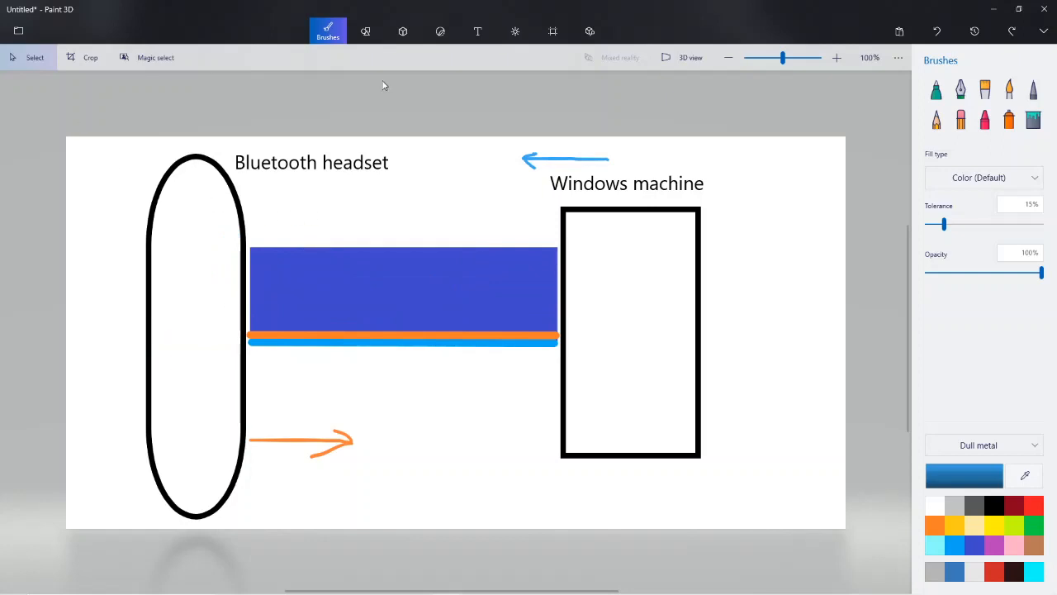
Draw a circle below right of the Windows machine and give it a red outline
{"action": "left_click", "coordinate": [365, 31]}
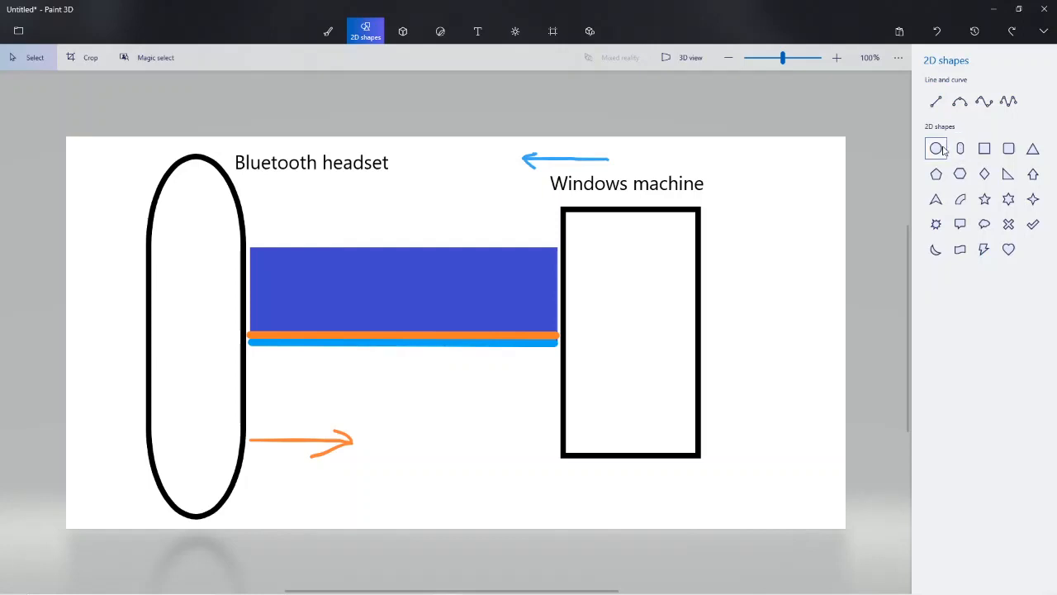
{"action": "left_click_drag", "start_coordinate": [744, 420], "coordinate": [801, 505]}
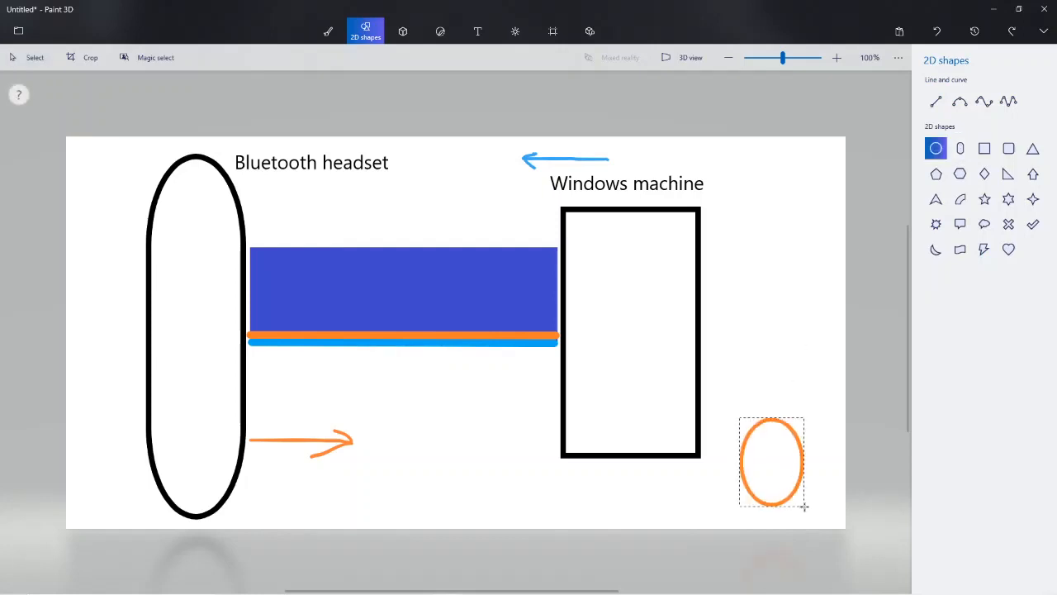
{"action": "left_click", "coordinate": [773, 462]}
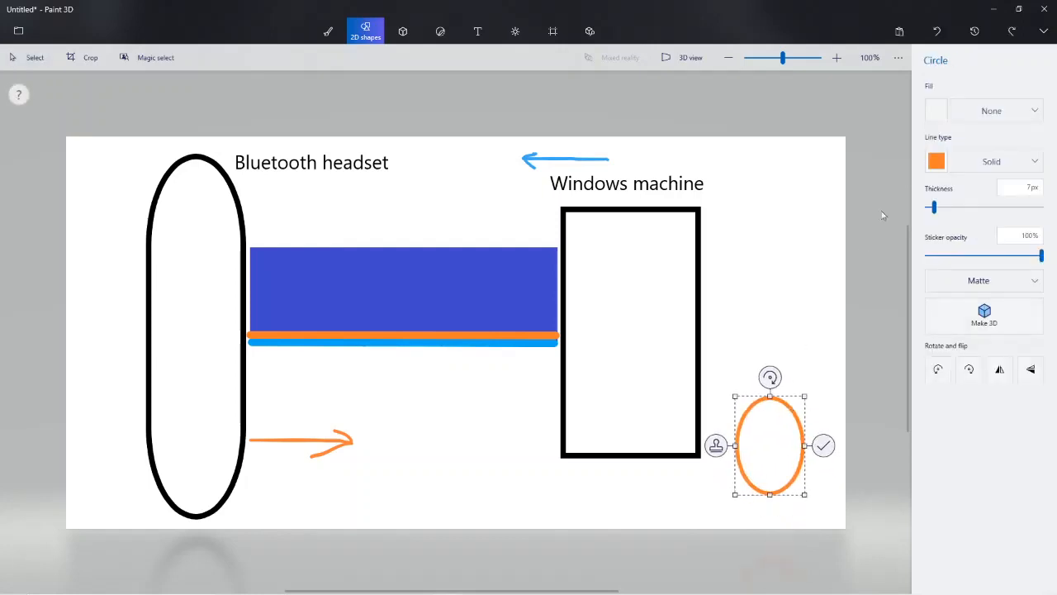
{"action": "left_click", "coordinate": [937, 162]}
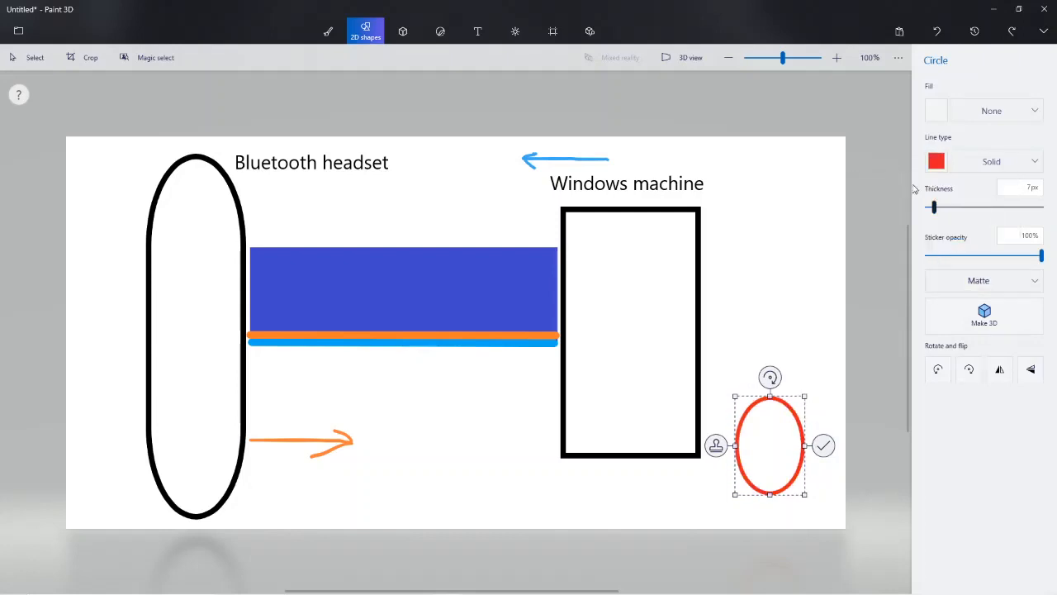
Label the circle 'Internal mic' and draw a black marker wire from it into the machine
{"action": "left_click", "coordinate": [478, 32]}
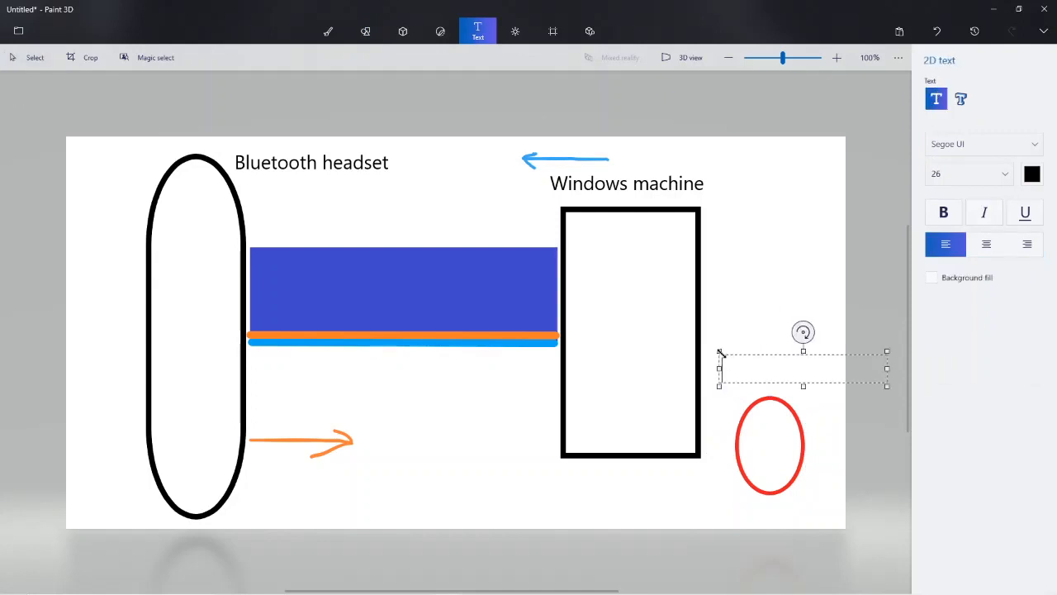
{"action": "type", "text": "Internal mic"}
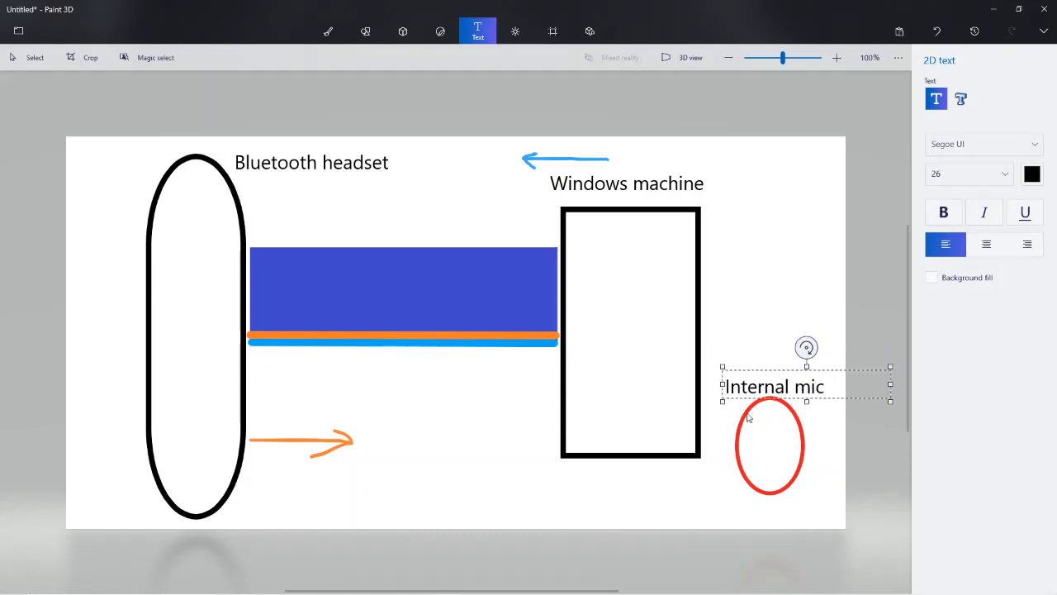
{"action": "left_click", "coordinate": [327, 32]}
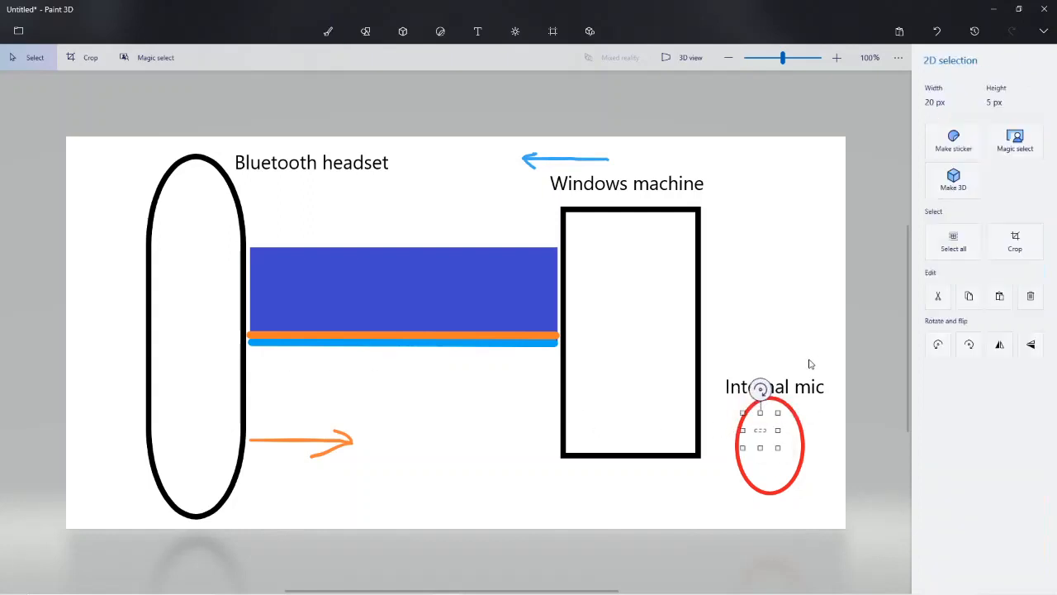
{"action": "left_click", "coordinate": [327, 31]}
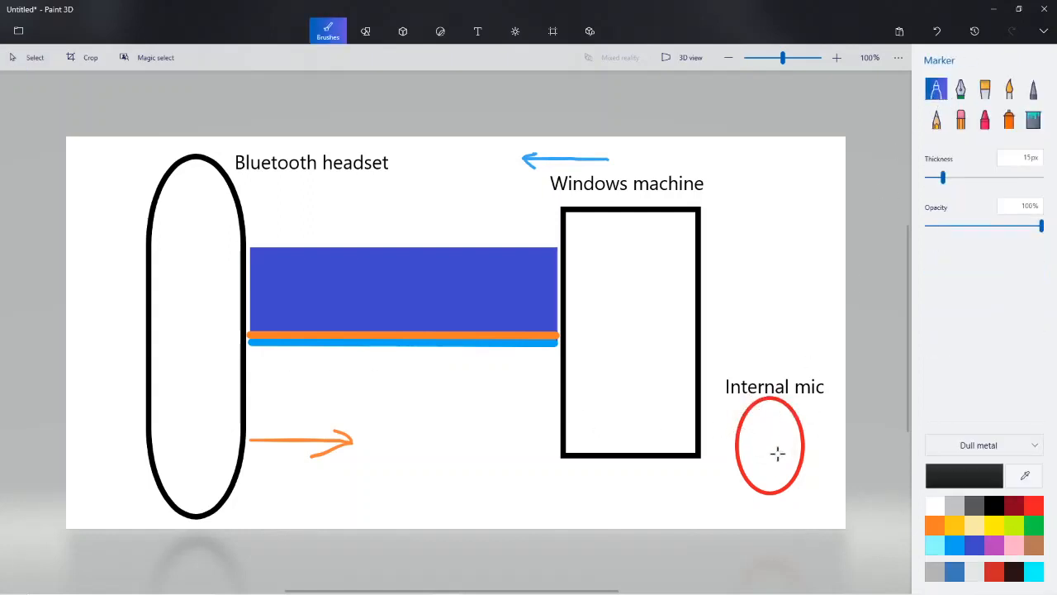
{"action": "left_click_drag", "start_coordinate": [608, 388], "coordinate": [773, 446]}
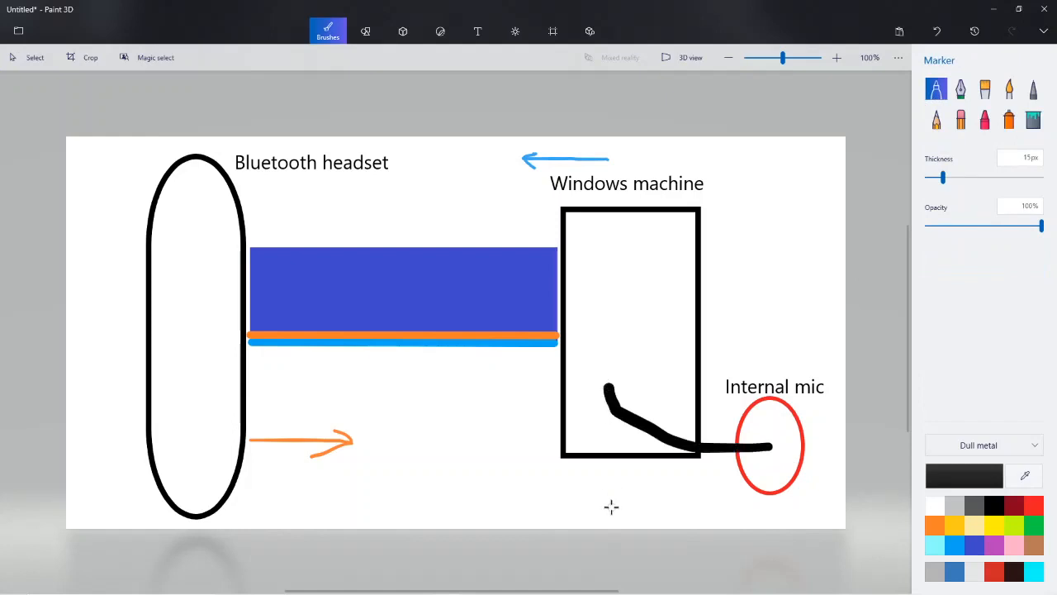
{"action": "mouse_move", "coordinate": [365, 31]}
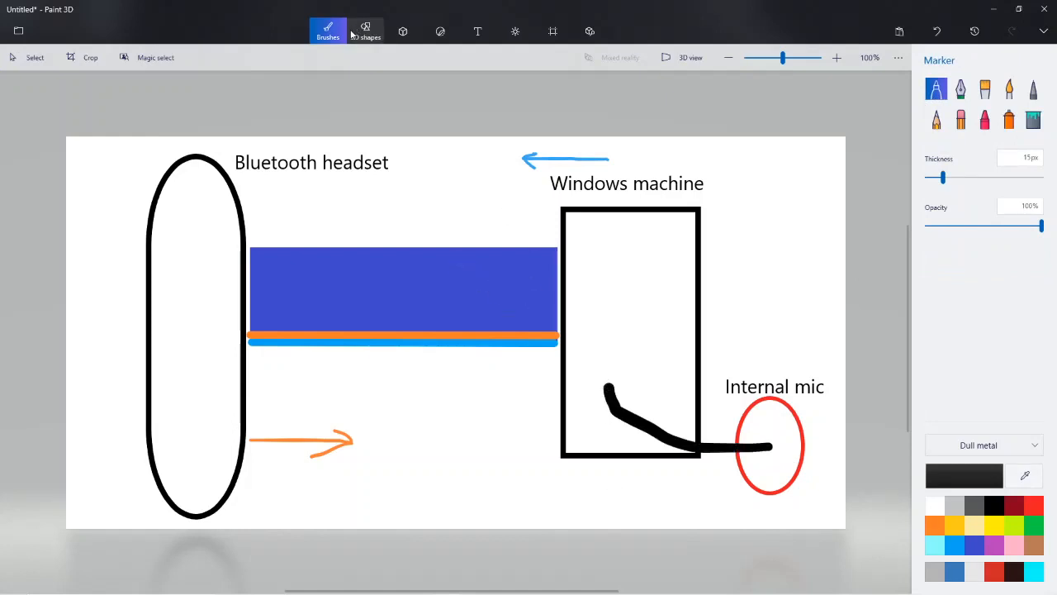
Add a light blue cloud thought bubble and rotate it upright onto the headset's right edge
{"action": "left_click", "coordinate": [365, 31]}
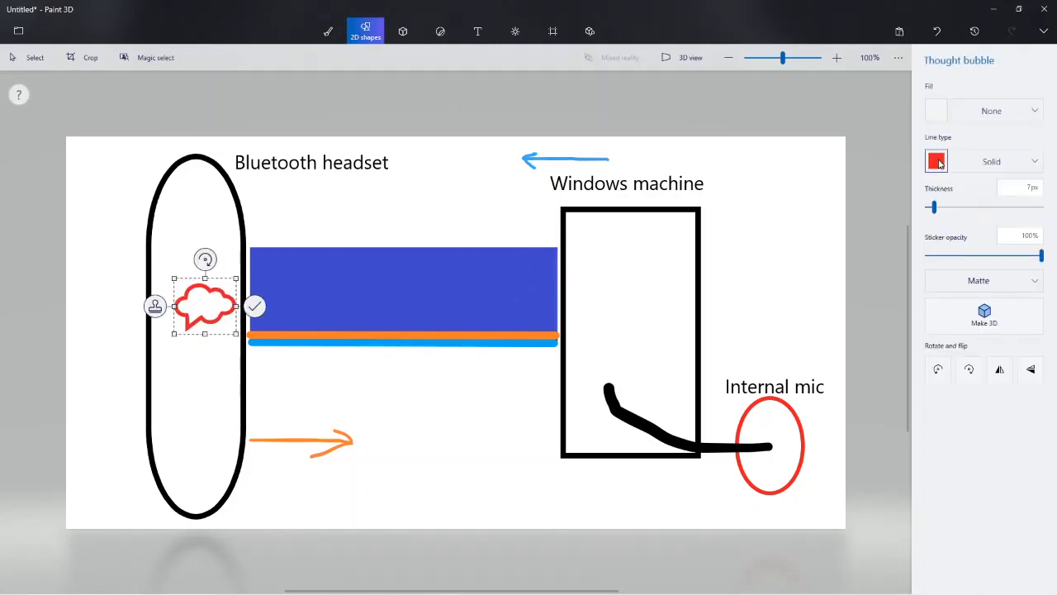
{"action": "left_click", "coordinate": [936, 162]}
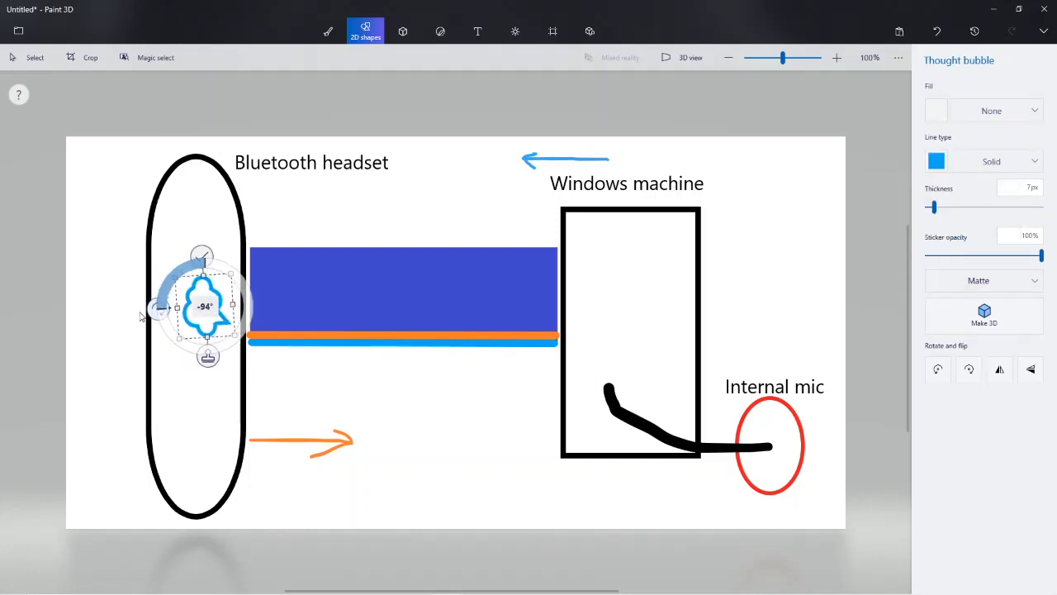
{"action": "left_click_drag", "start_coordinate": [202, 256], "coordinate": [207, 254]}
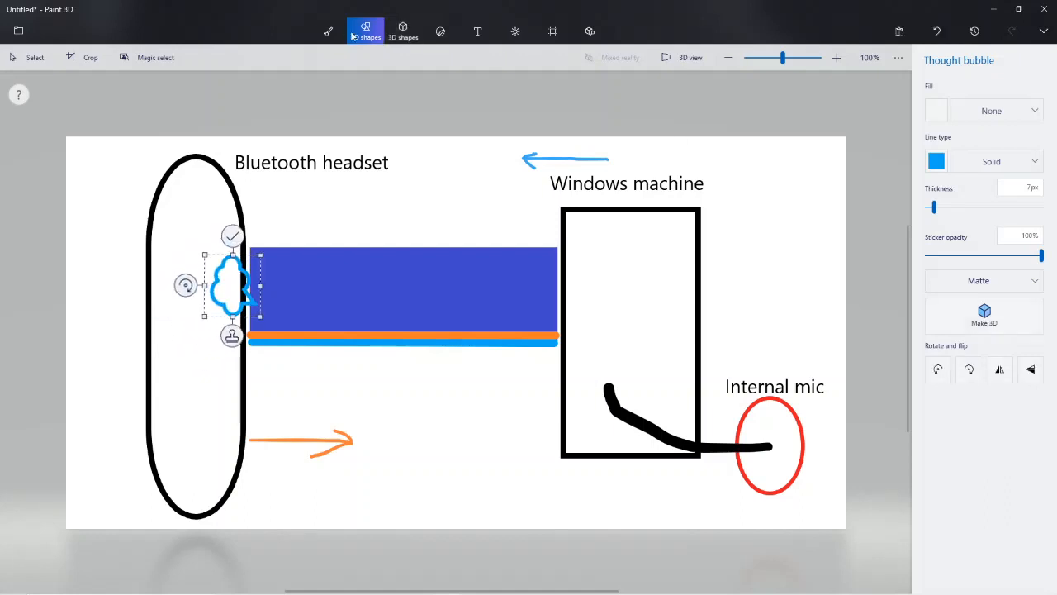
{"action": "left_click", "coordinate": [365, 30]}
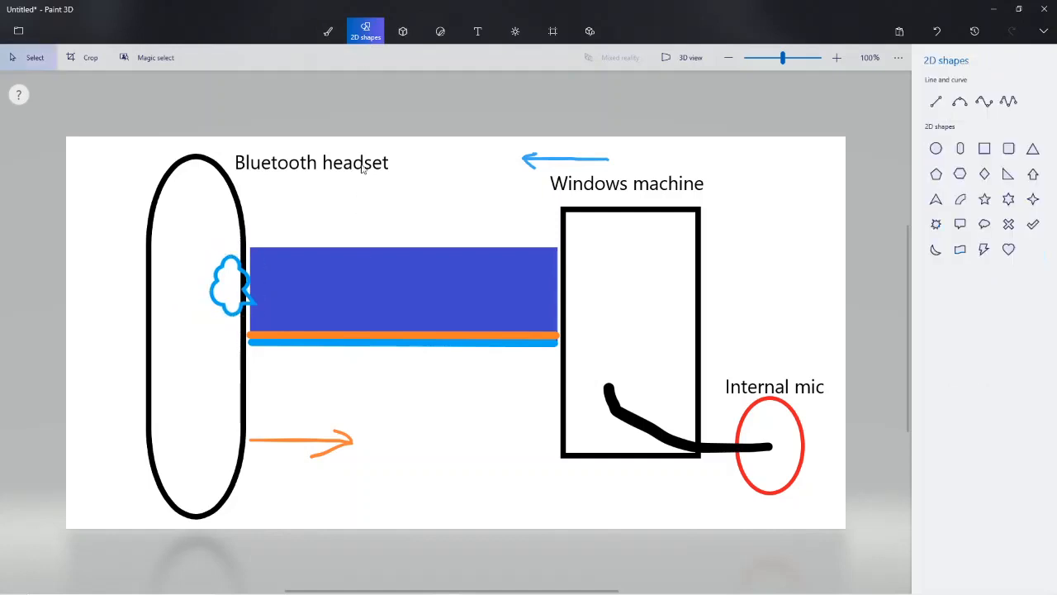
Draw a 5-point light blue curve across the blue bar and shape its control points into a wave
{"action": "left_click", "coordinate": [1007, 101]}
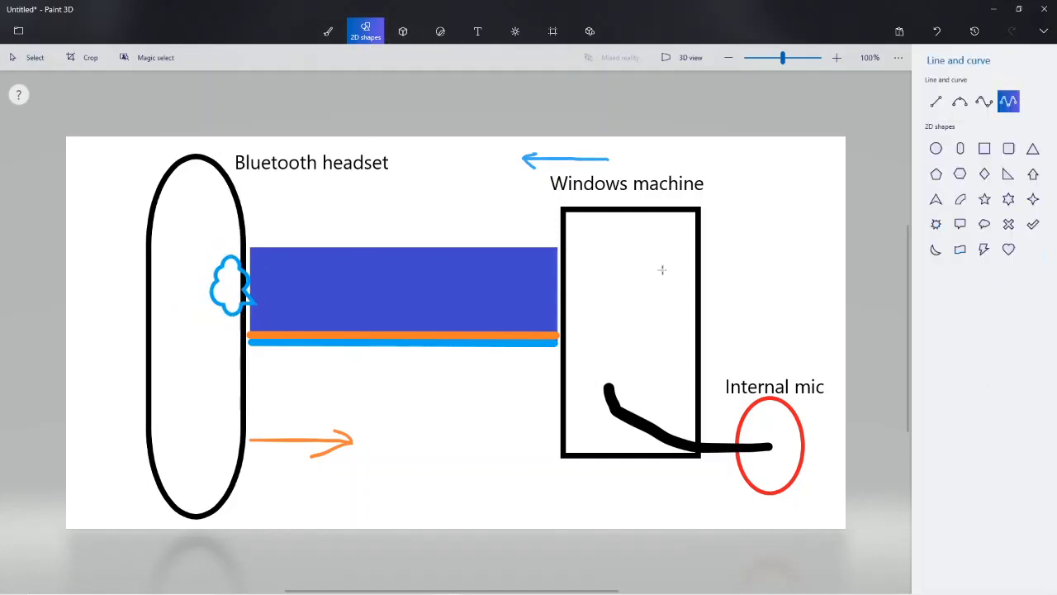
{"action": "left_click_drag", "start_coordinate": [266, 304], "coordinate": [559, 308]}
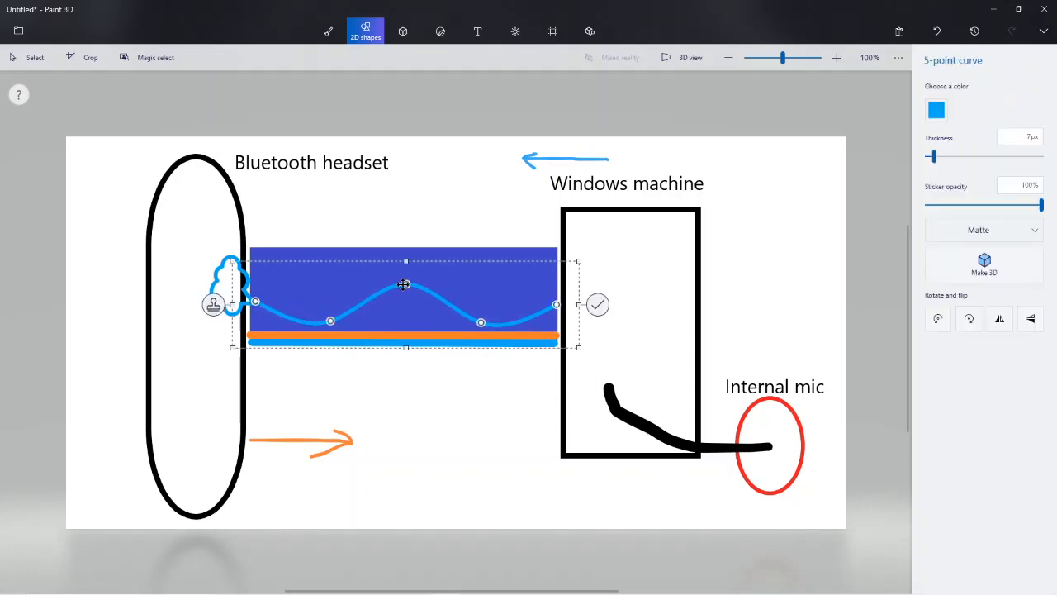
{"action": "left_click_drag", "start_coordinate": [405, 284], "coordinate": [400, 251]}
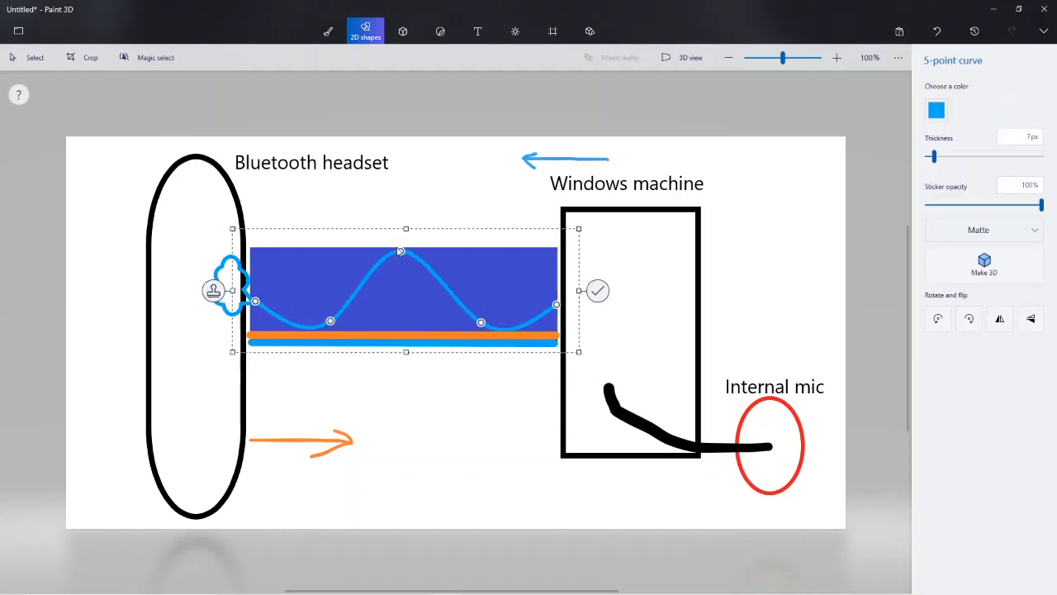
{"action": "left_click_drag", "start_coordinate": [399, 251], "coordinate": [402, 255]}
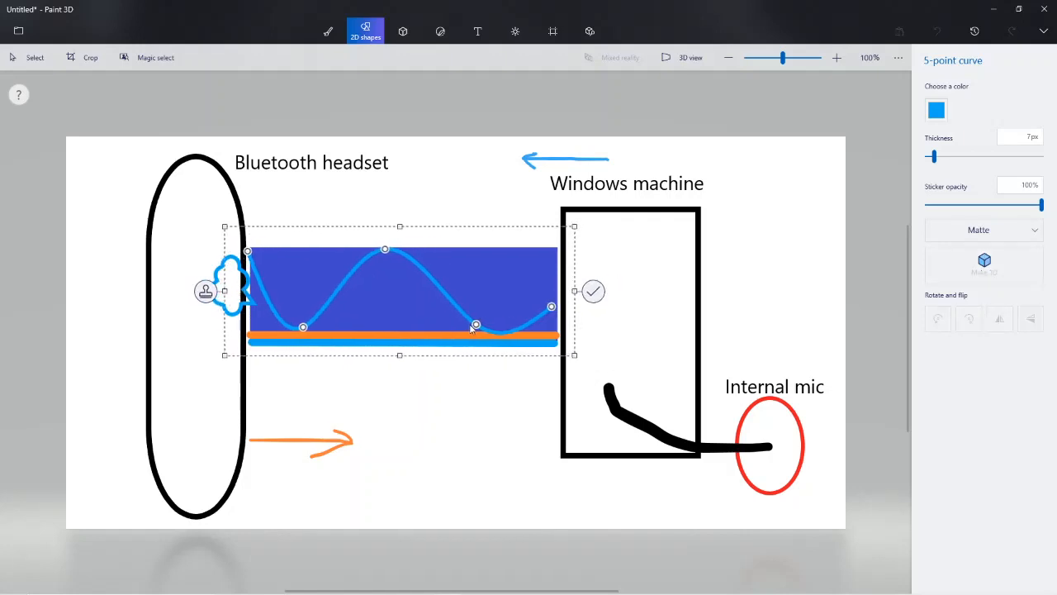
{"action": "left_click_drag", "start_coordinate": [475, 324], "coordinate": [504, 324]}
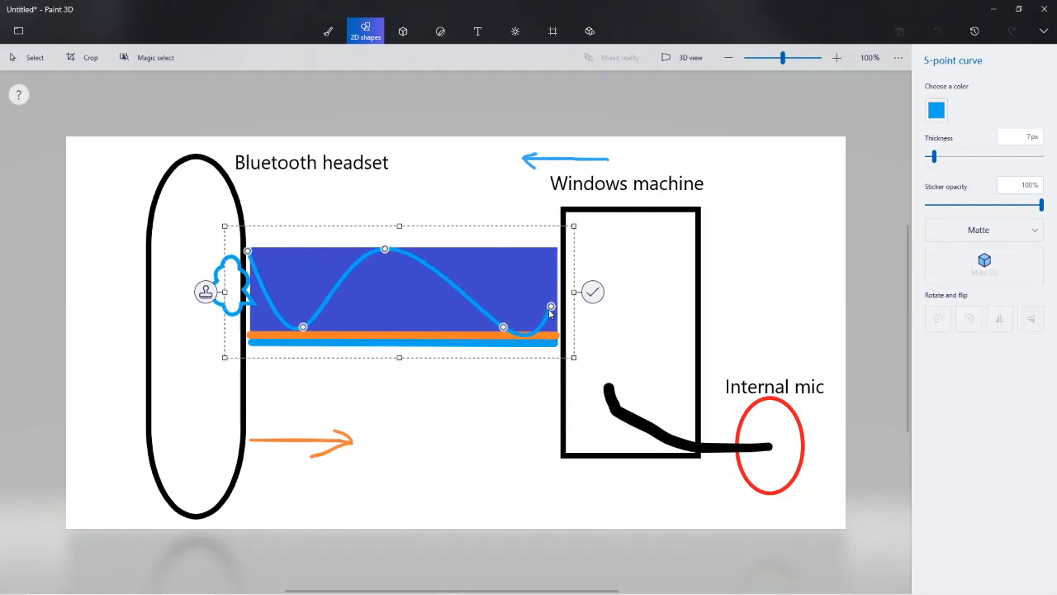
{"action": "left_click_drag", "start_coordinate": [552, 308], "coordinate": [552, 245]}
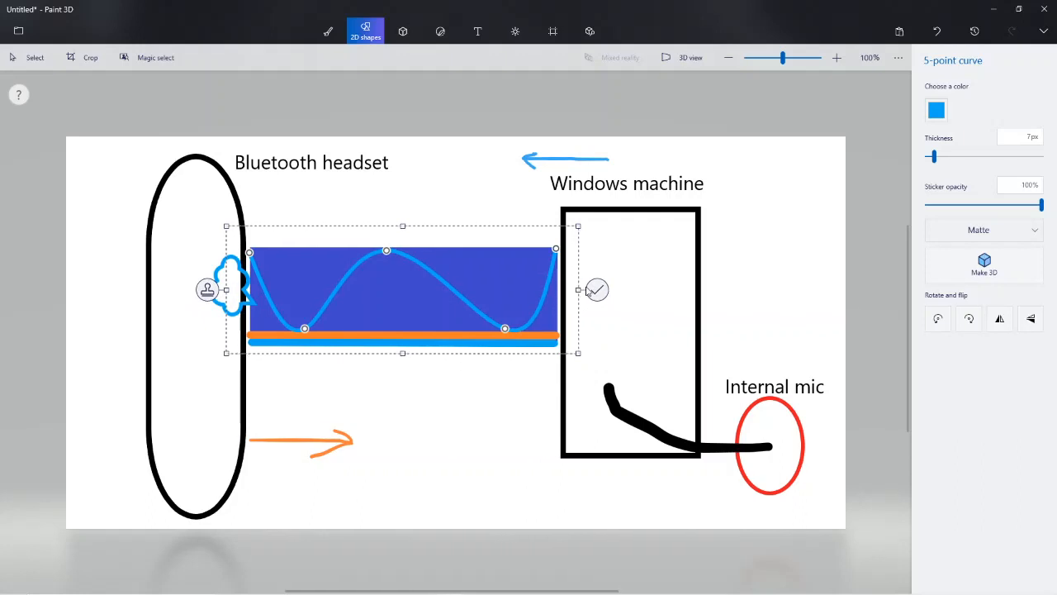
{"action": "mouse_move", "coordinate": [390, 236]}
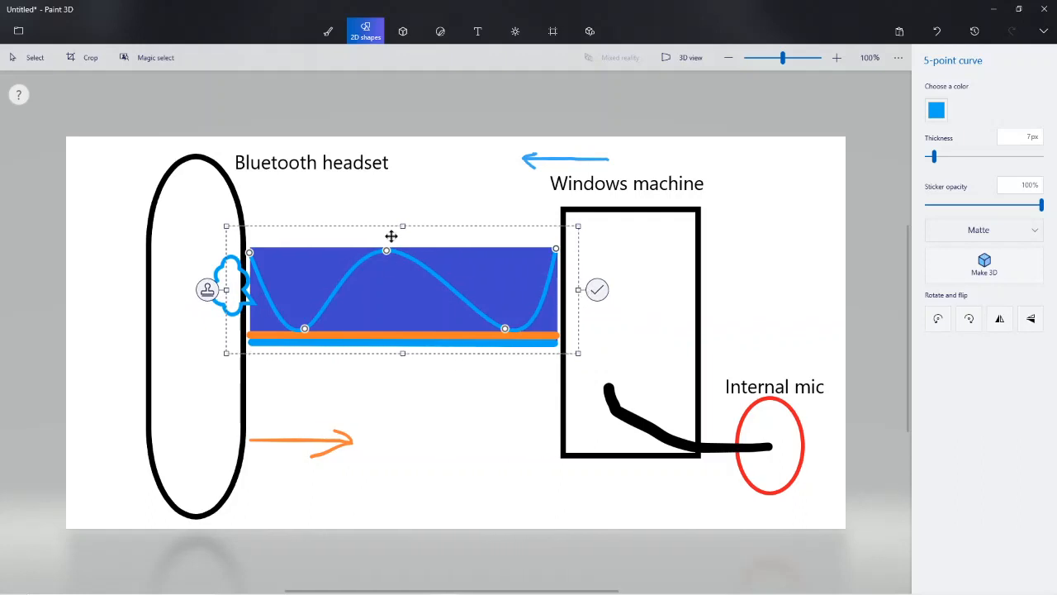
{"action": "left_click_drag", "start_coordinate": [387, 251], "coordinate": [403, 247]}
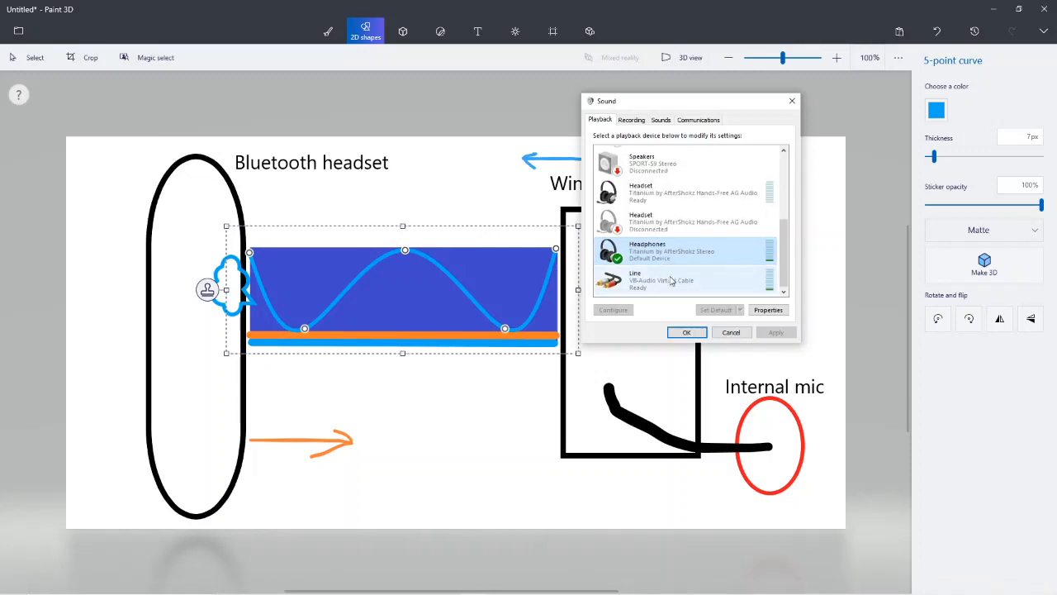
Browse the Recording and Playback device lists and select the virtual cable microphone
{"action": "scroll", "scroll_direction": "up", "scroll_amount": 3}
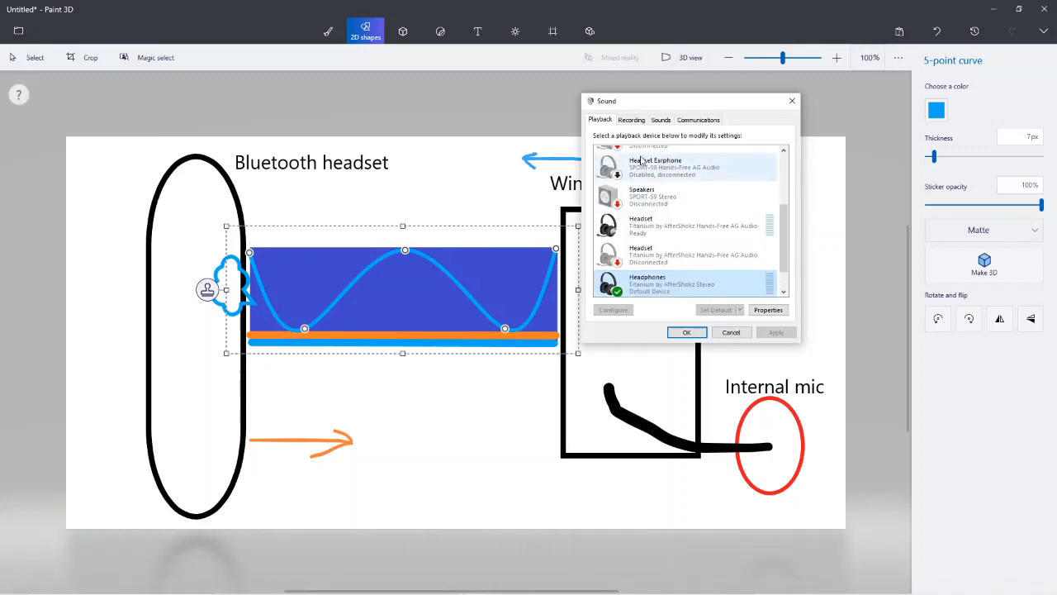
{"action": "left_click", "coordinate": [631, 119]}
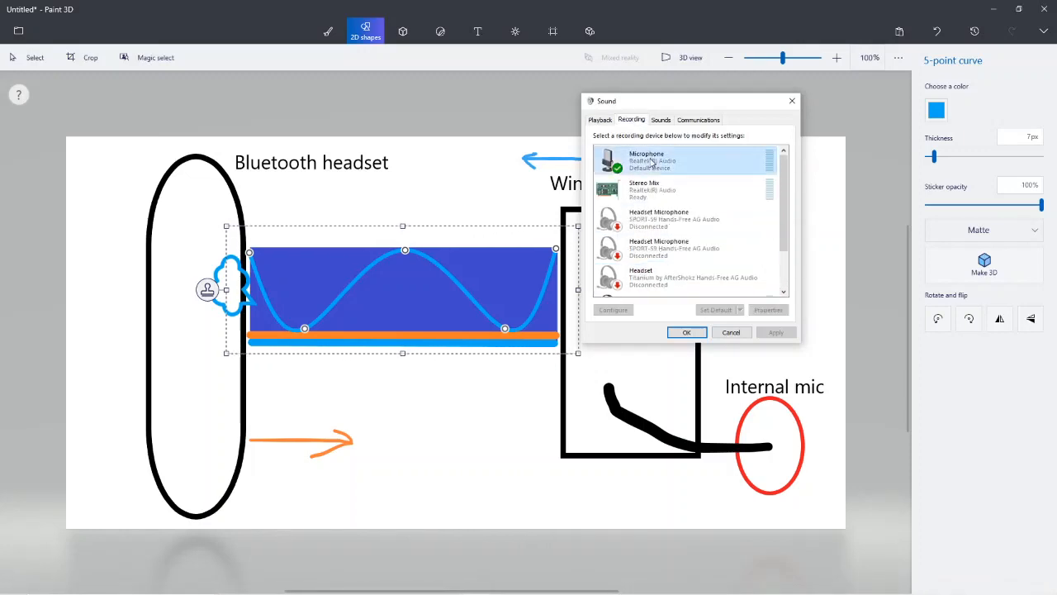
{"action": "left_click", "coordinate": [768, 310]}
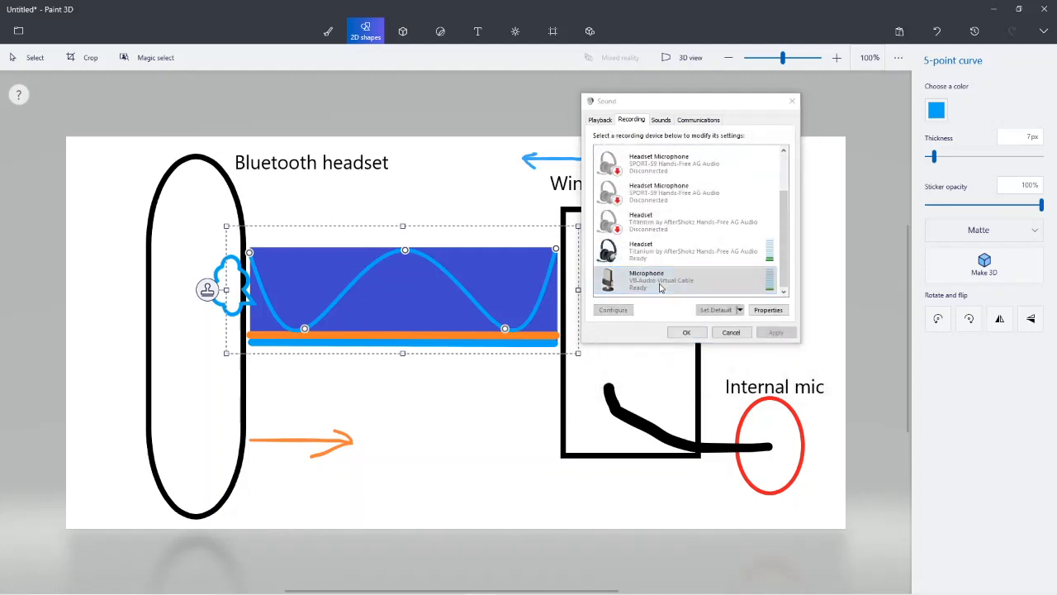
{"action": "left_click", "coordinate": [767, 311]}
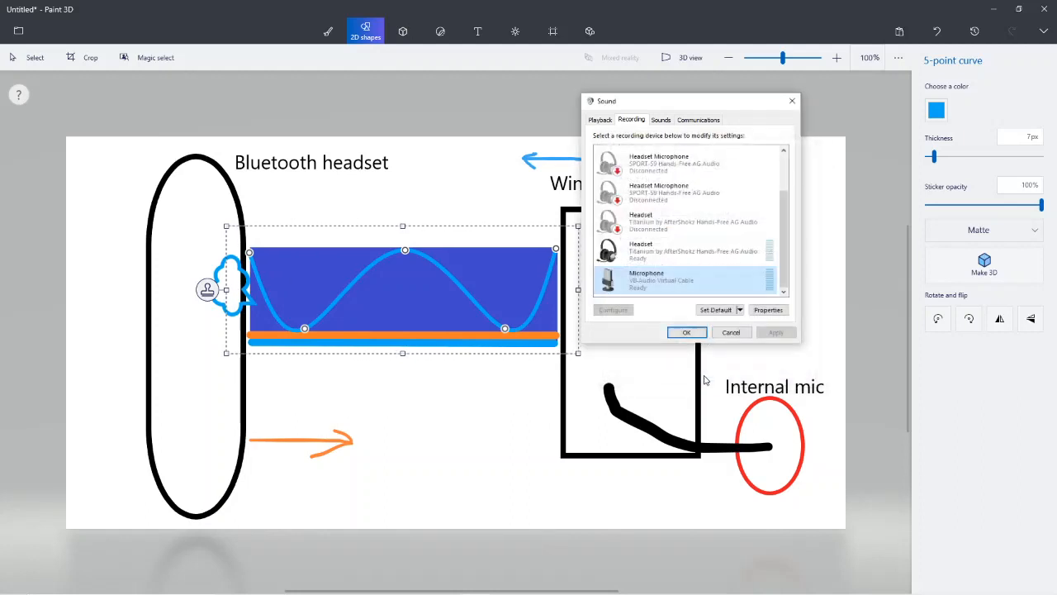
{"action": "scroll", "scroll_direction": "up", "scroll_amount": 3}
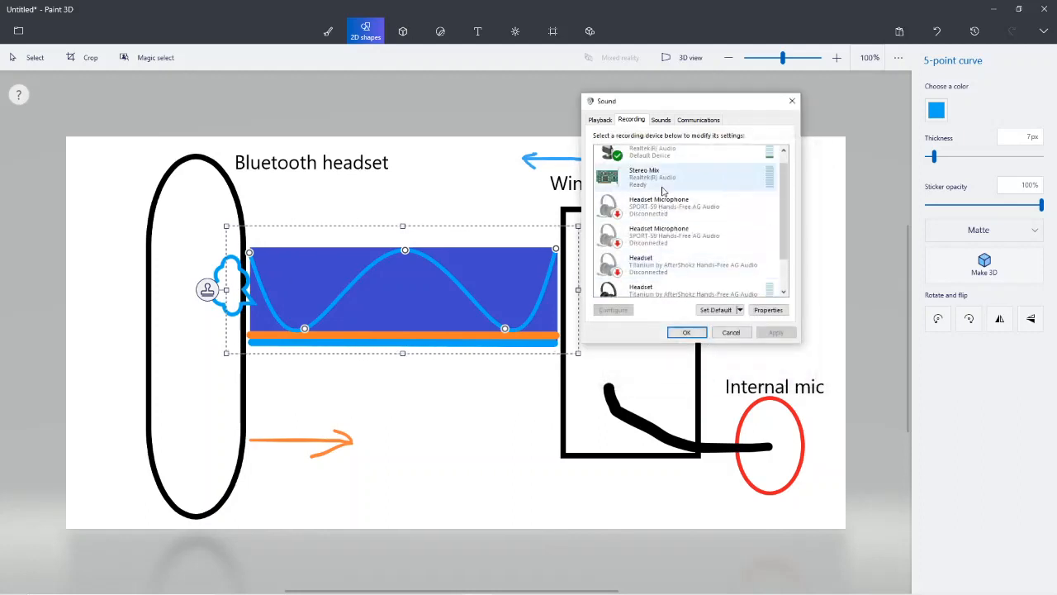
{"action": "scroll", "scroll_direction": "down", "scroll_amount": 3}
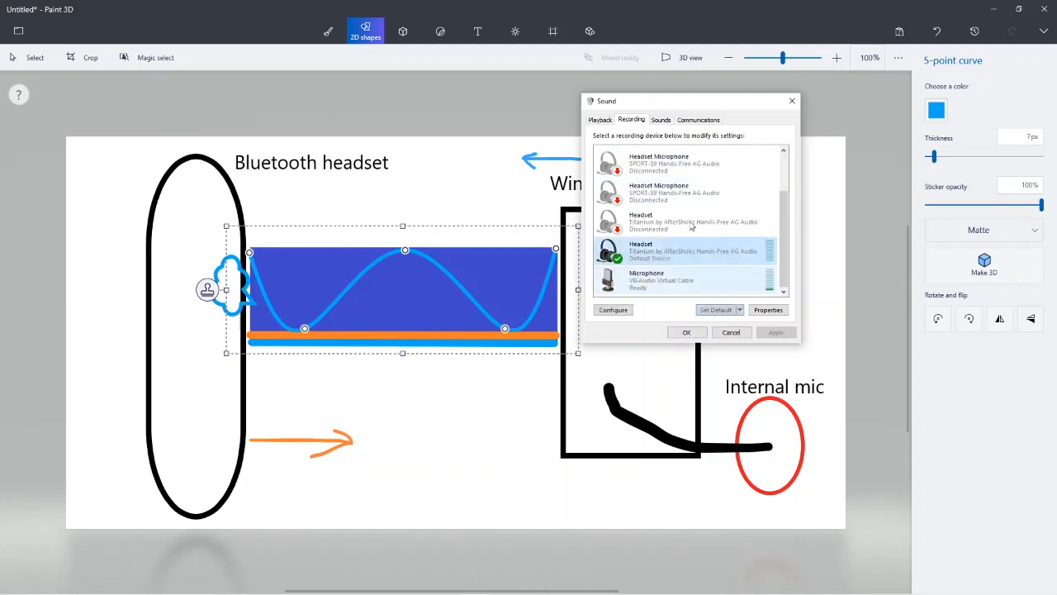
{"action": "left_click", "coordinate": [601, 119]}
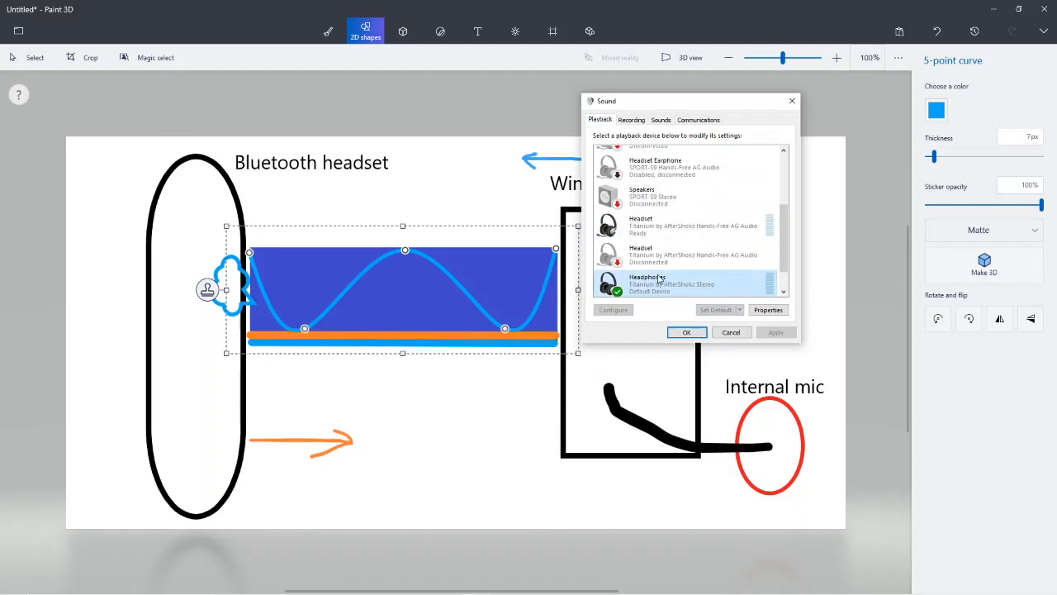
{"action": "scroll", "scroll_direction": "up", "scroll_amount": 3}
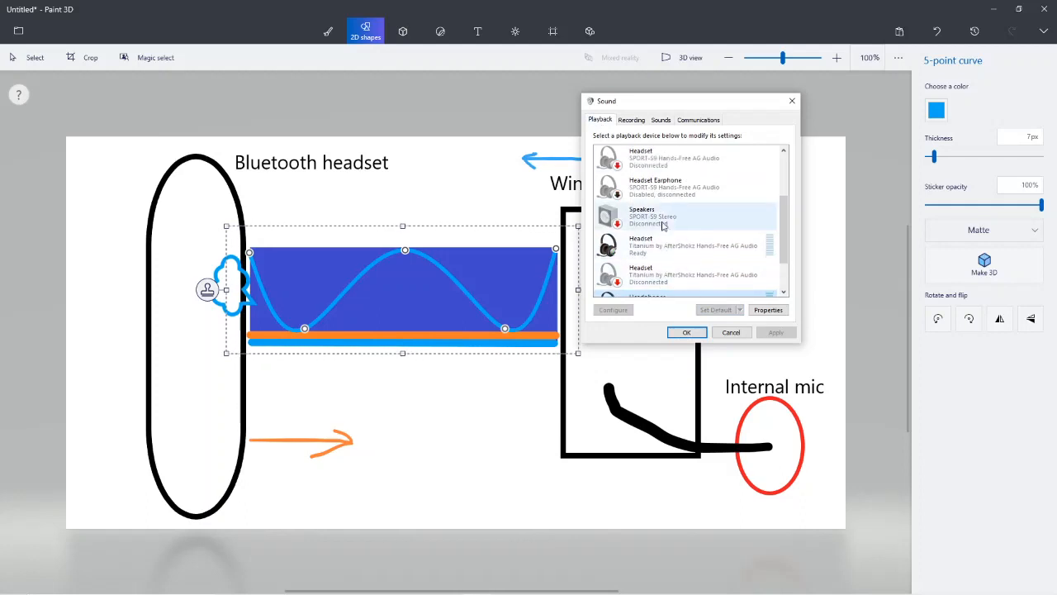
Set the microphone's Listen playback device to the hands-free Headset and confirm
{"action": "left_click", "coordinate": [631, 119]}
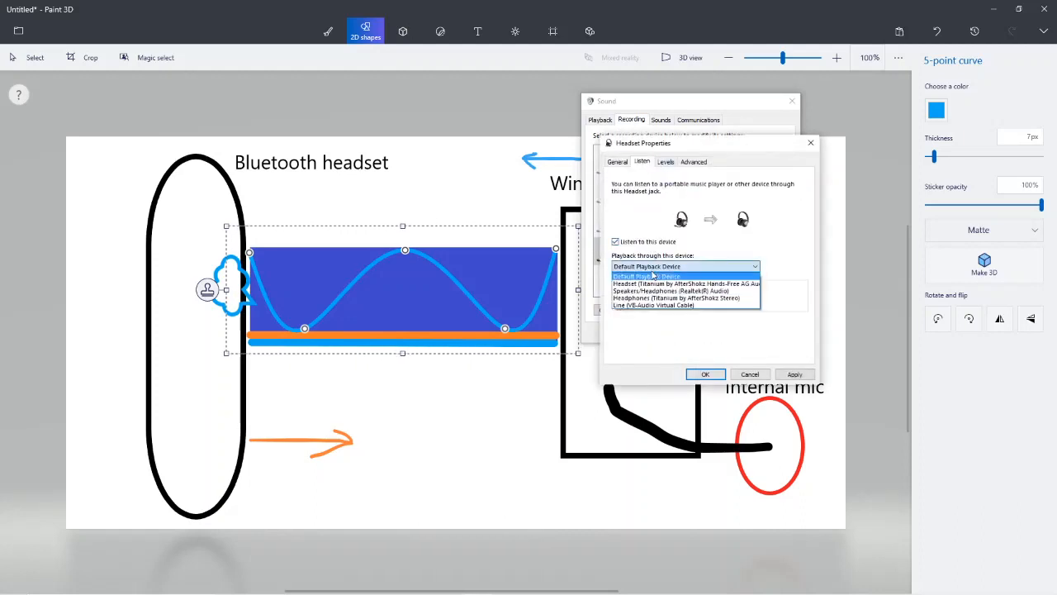
{"action": "left_click", "coordinate": [651, 304]}
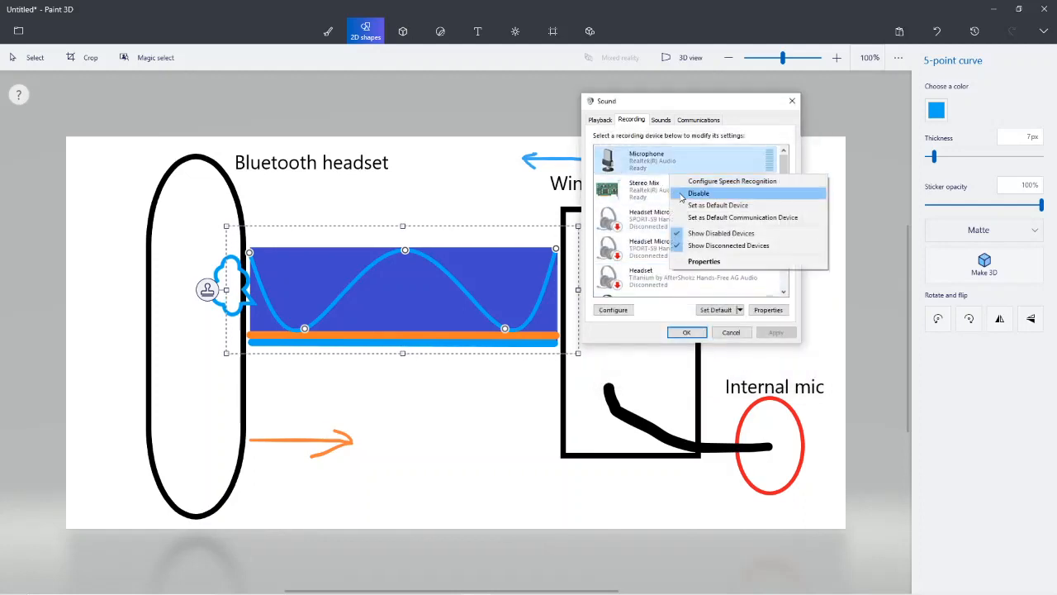
{"action": "left_click", "coordinate": [704, 261]}
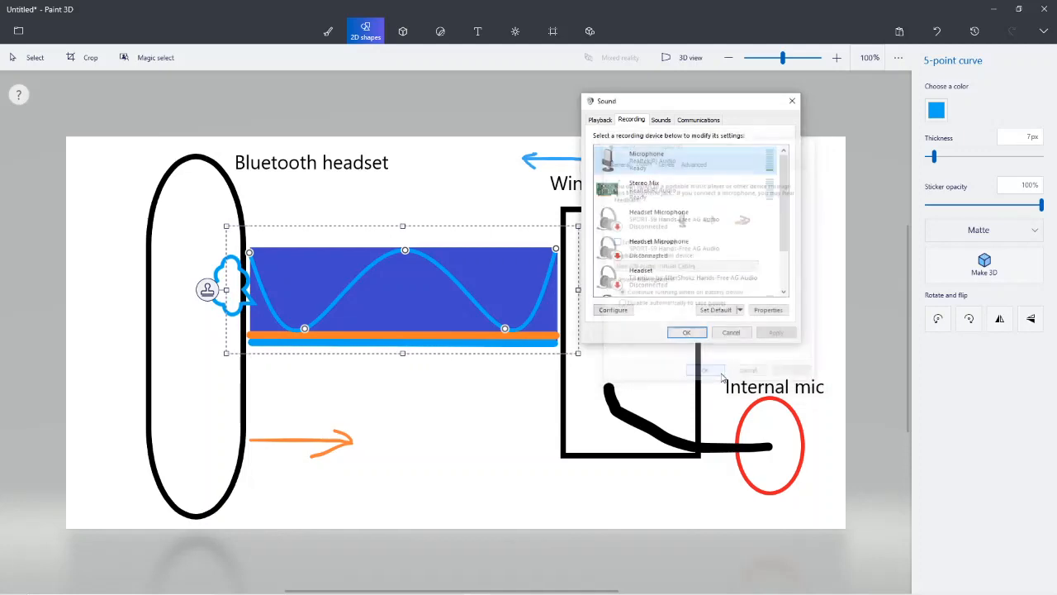
{"action": "left_click", "coordinate": [600, 119]}
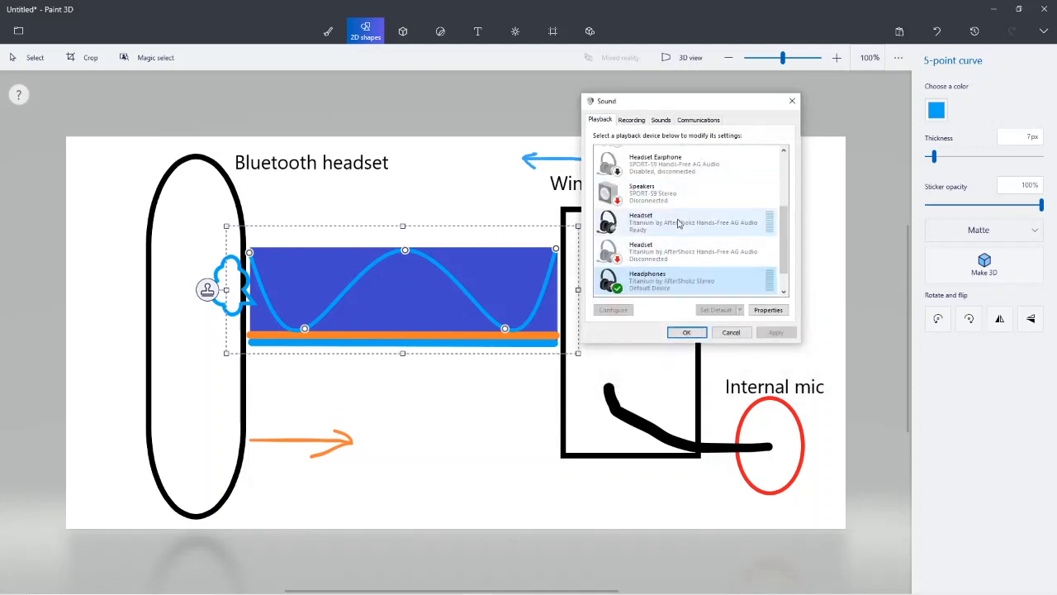
{"action": "left_click", "coordinate": [631, 118]}
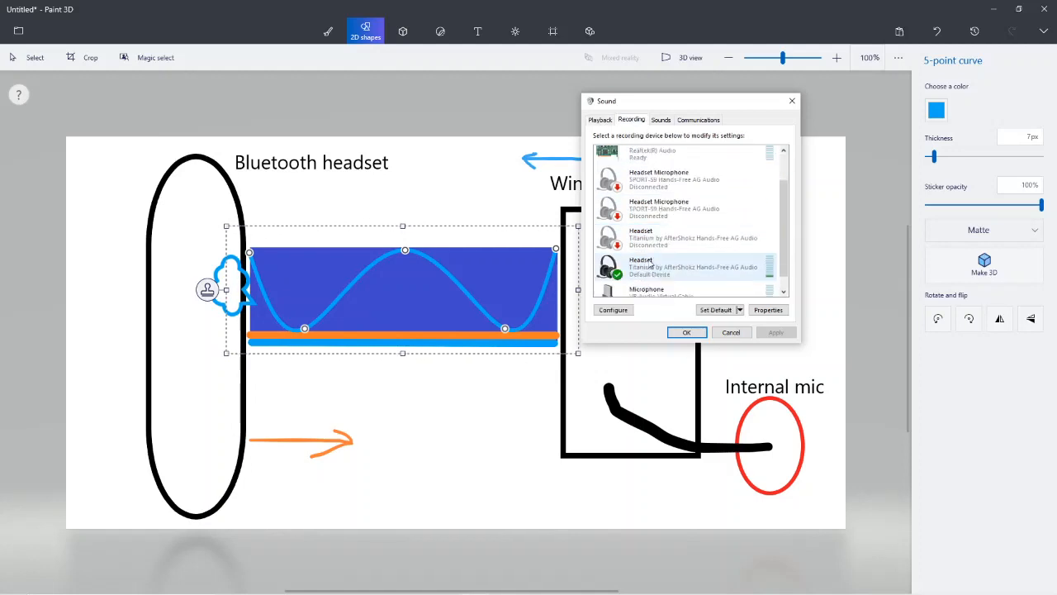
{"action": "left_click", "coordinate": [766, 310]}
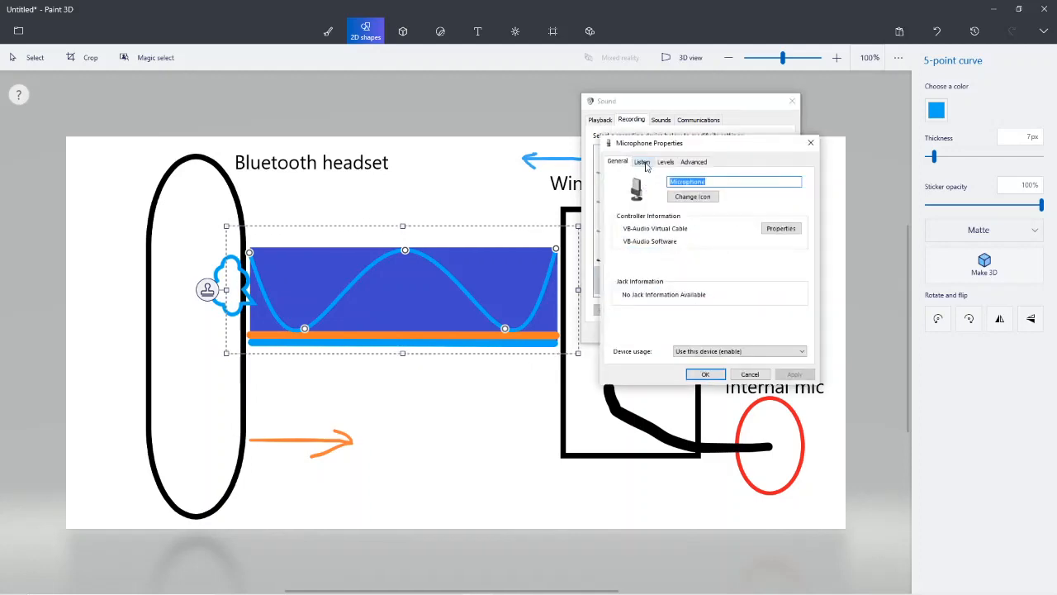
{"action": "left_click", "coordinate": [642, 162]}
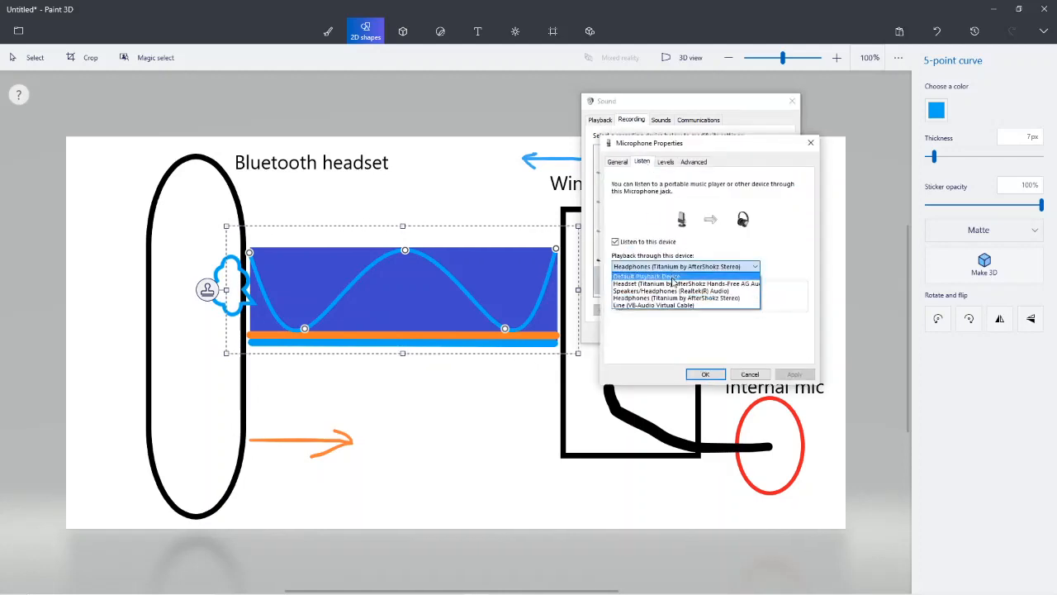
{"action": "left_click", "coordinate": [684, 284]}
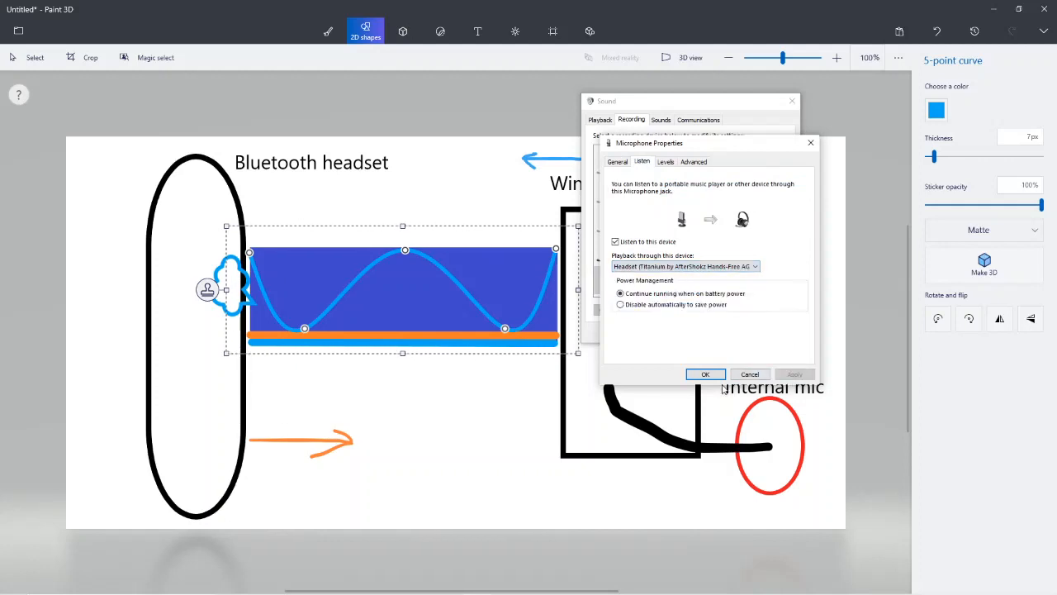
{"action": "left_click", "coordinate": [705, 373]}
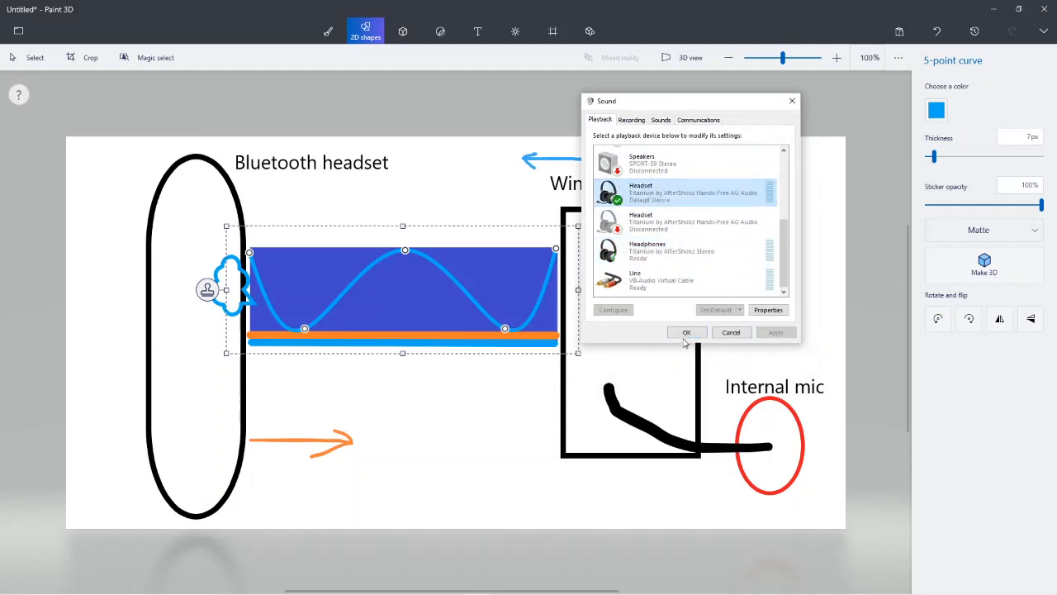
Close the Sound dialog with OK and bring up the taskbar volume flyout for the Headset
{"action": "left_click", "coordinate": [687, 332]}
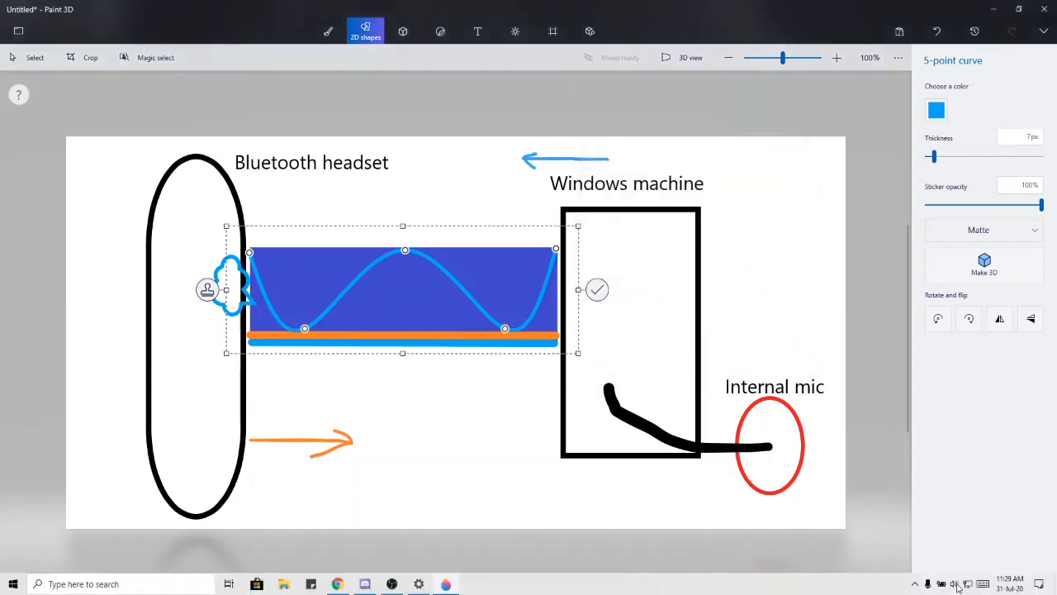
{"action": "left_click", "coordinate": [955, 585]}
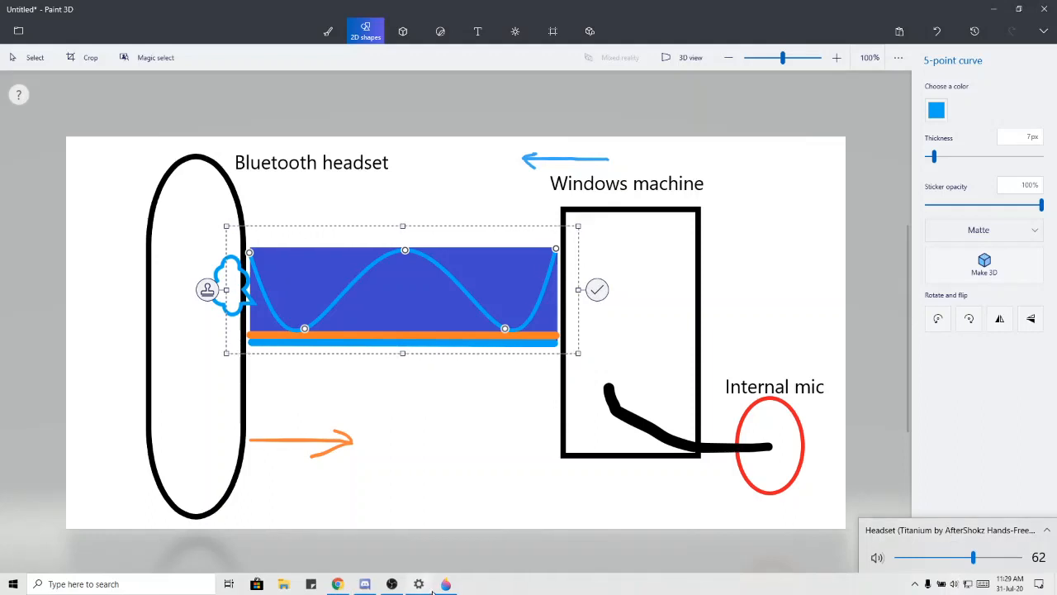
{"action": "mouse_move", "coordinate": [393, 585]}
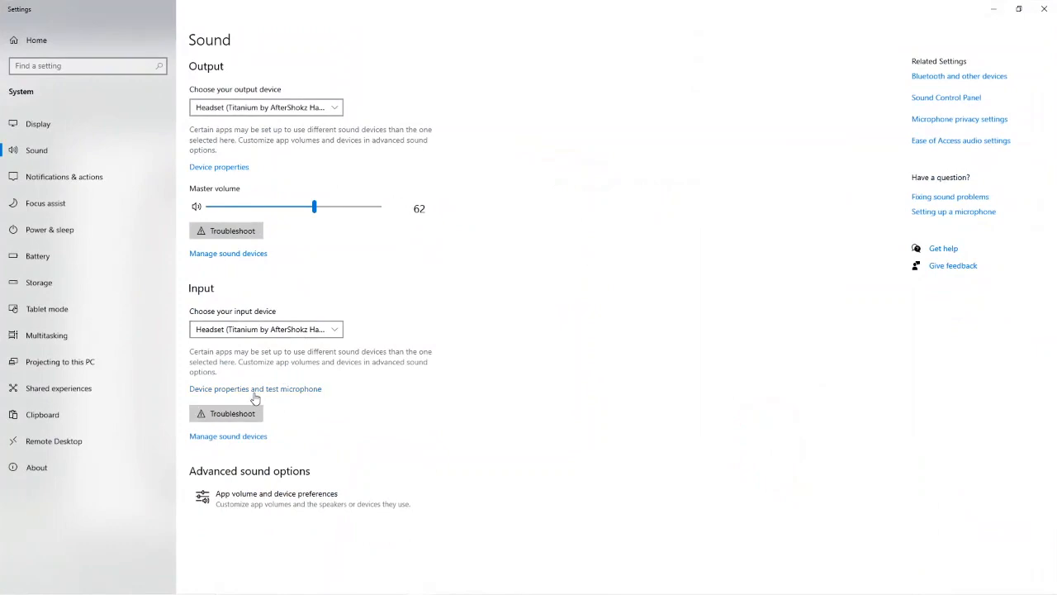
Open the Headset microphone's device properties and raise its input volume to 100
{"action": "left_click", "coordinate": [254, 388]}
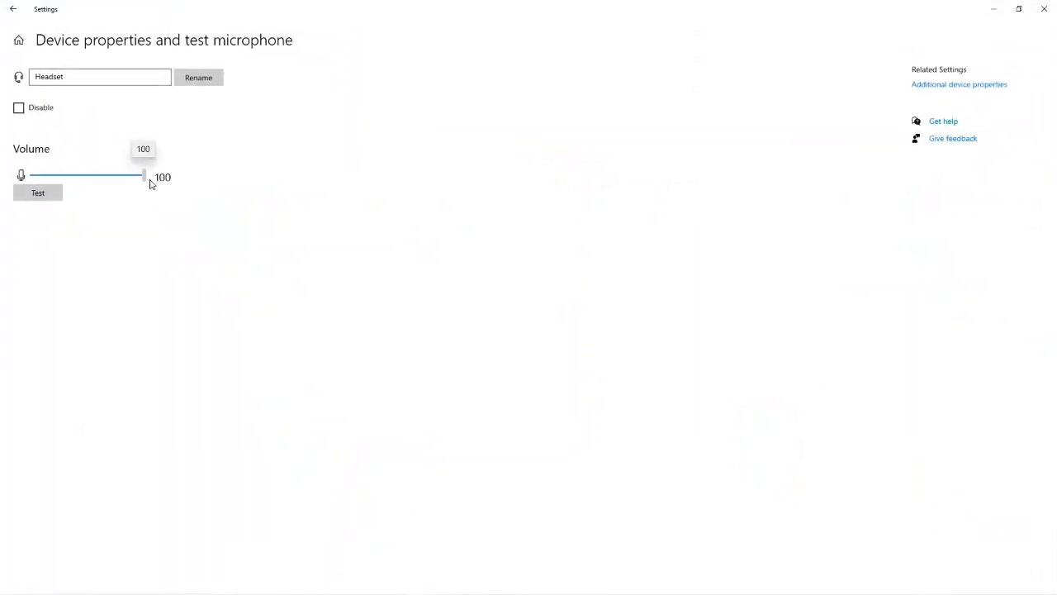
{"action": "left_click", "coordinate": [13, 10]}
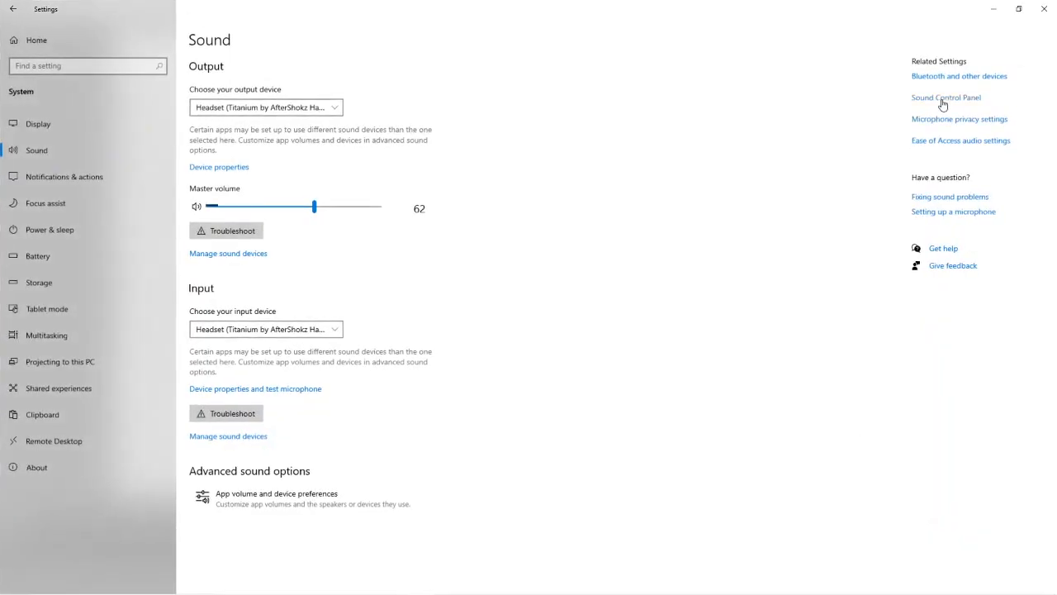
{"action": "left_click", "coordinate": [945, 96]}
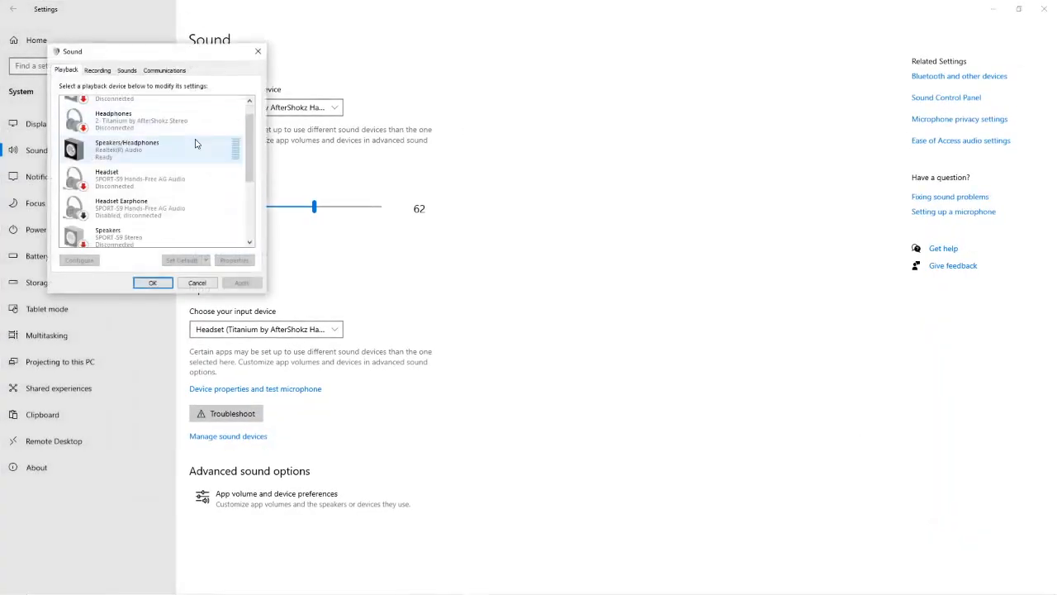
{"action": "scroll", "scroll_direction": "down", "scroll_amount": 3}
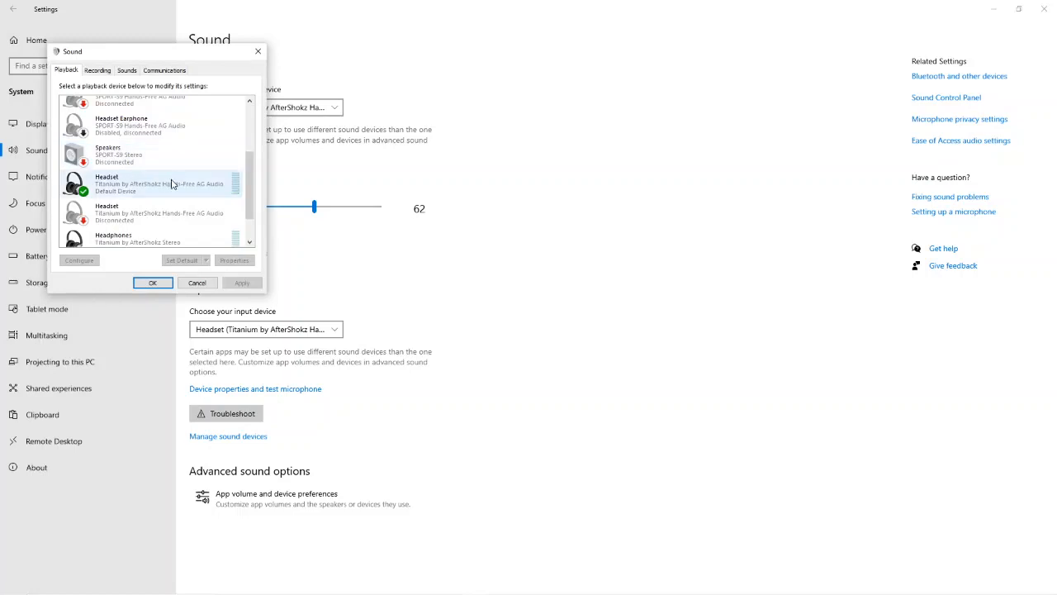
{"action": "left_click", "coordinate": [234, 259]}
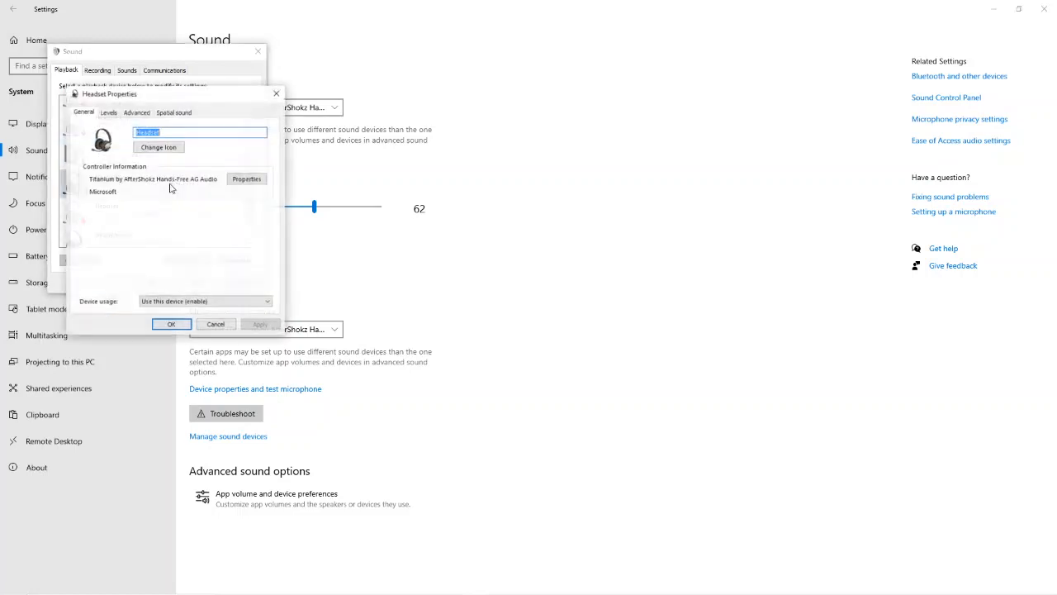
{"action": "left_click", "coordinate": [135, 112]}
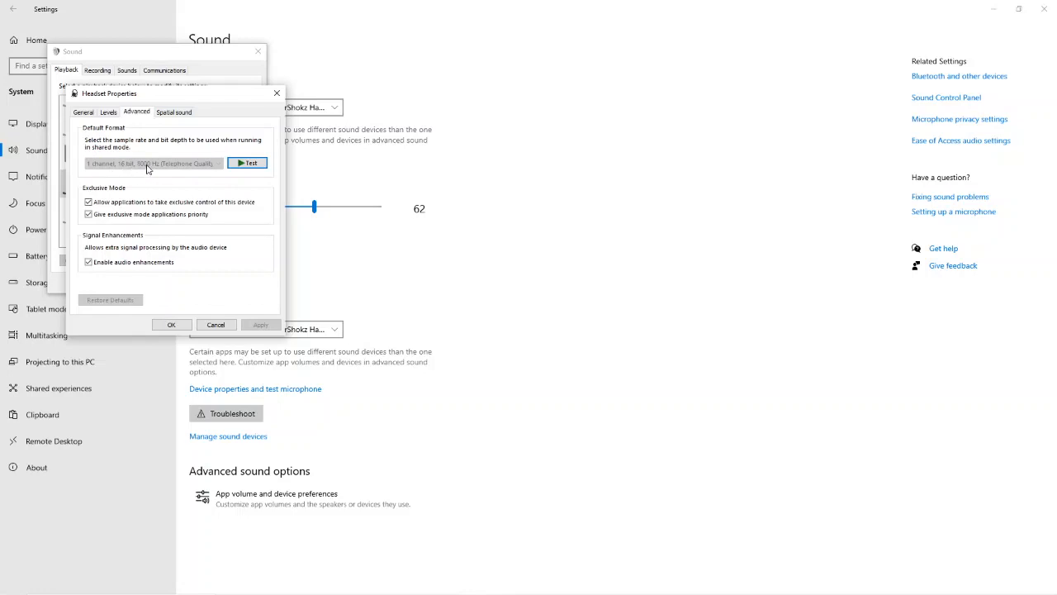
{"action": "mouse_move", "coordinate": [180, 170]}
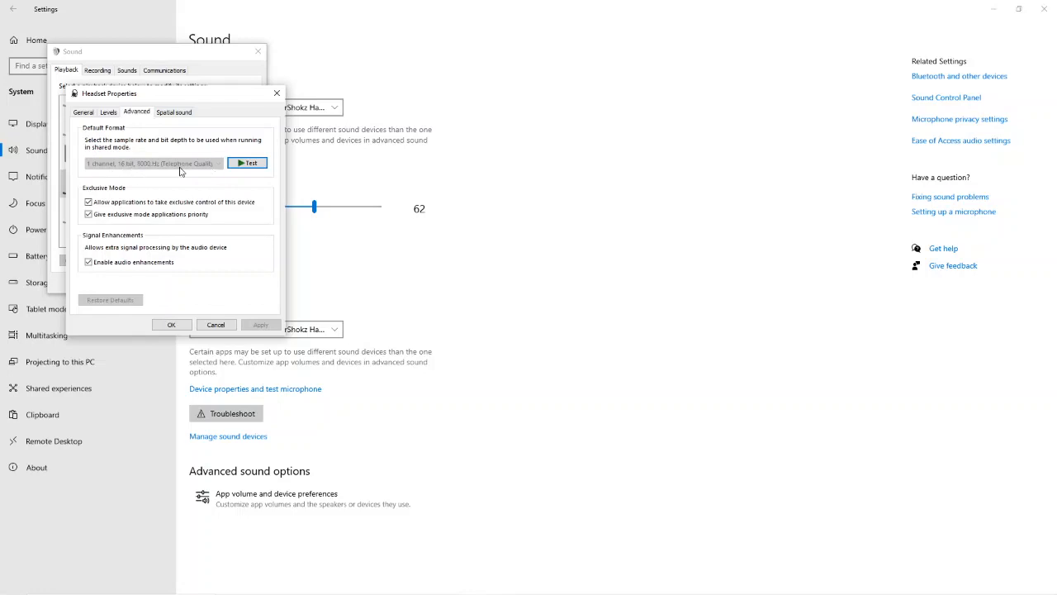
{"action": "left_click", "coordinate": [215, 323]}
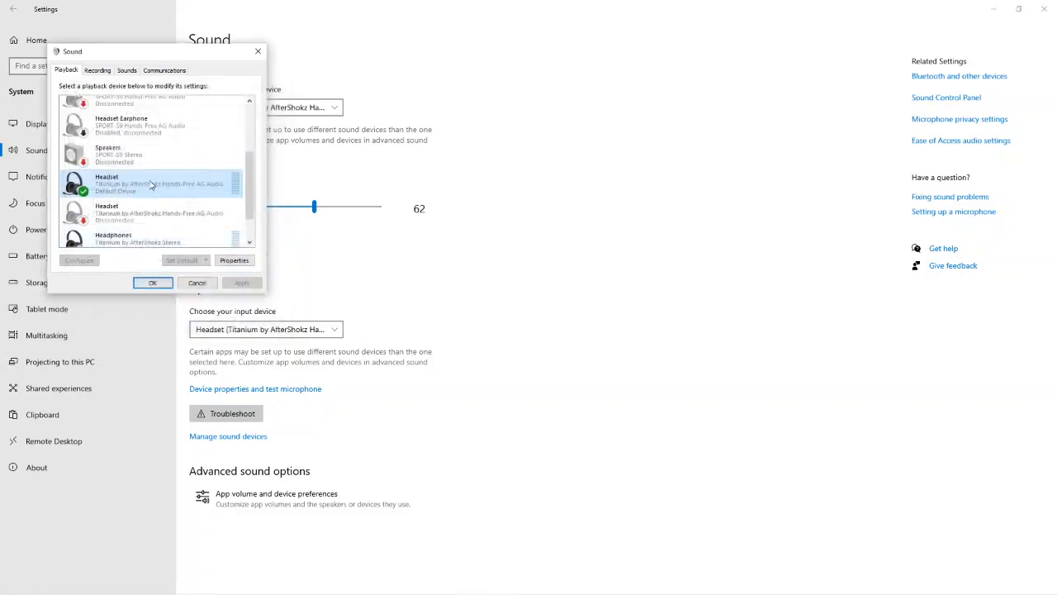
{"action": "left_click", "coordinate": [97, 69]}
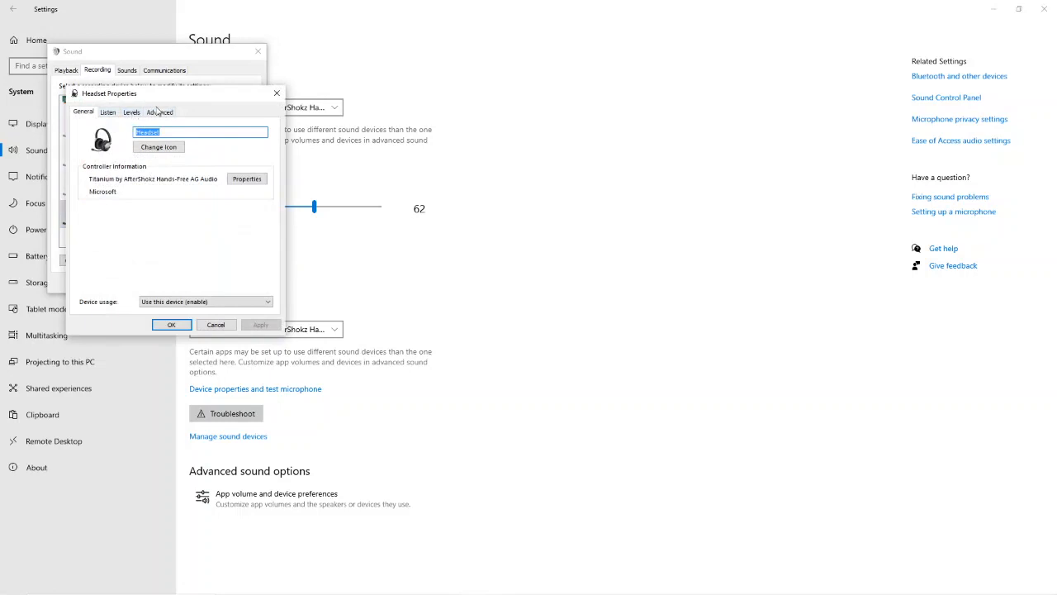
{"action": "left_click", "coordinate": [158, 112]}
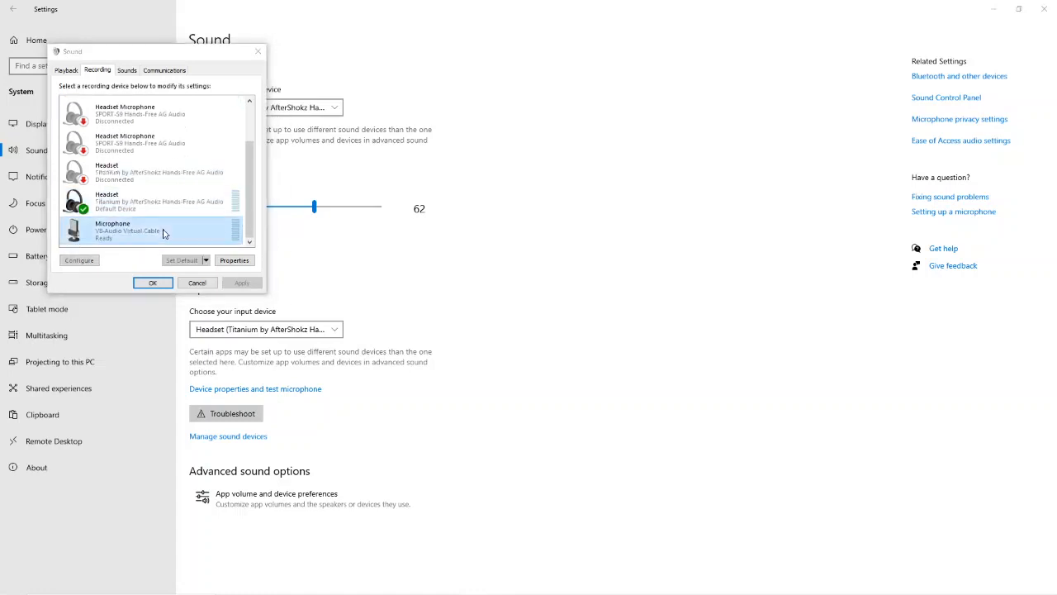
{"action": "left_click", "coordinate": [234, 261]}
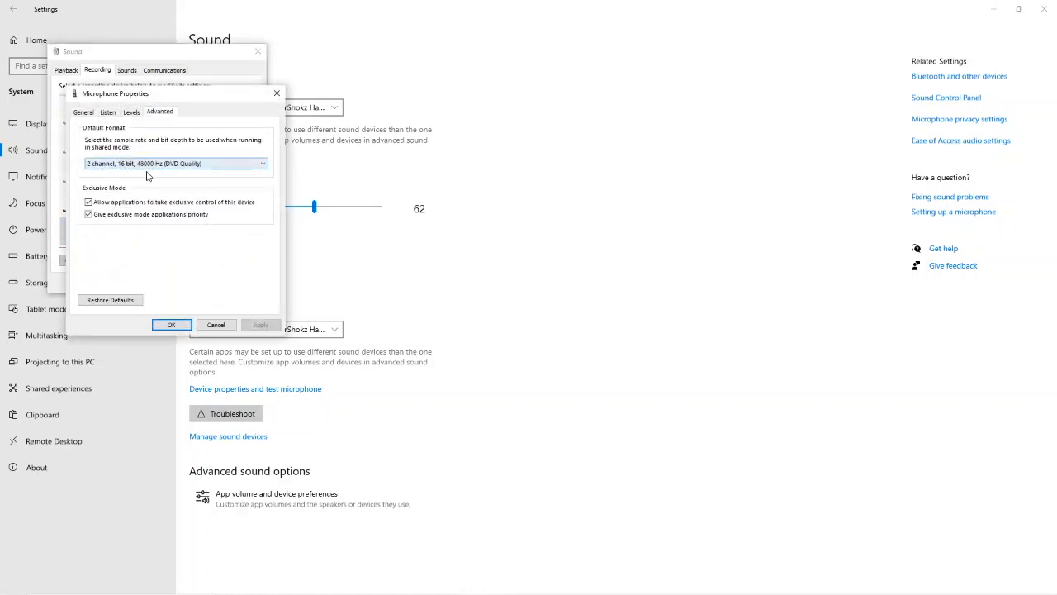
{"action": "left_click", "coordinate": [172, 324]}
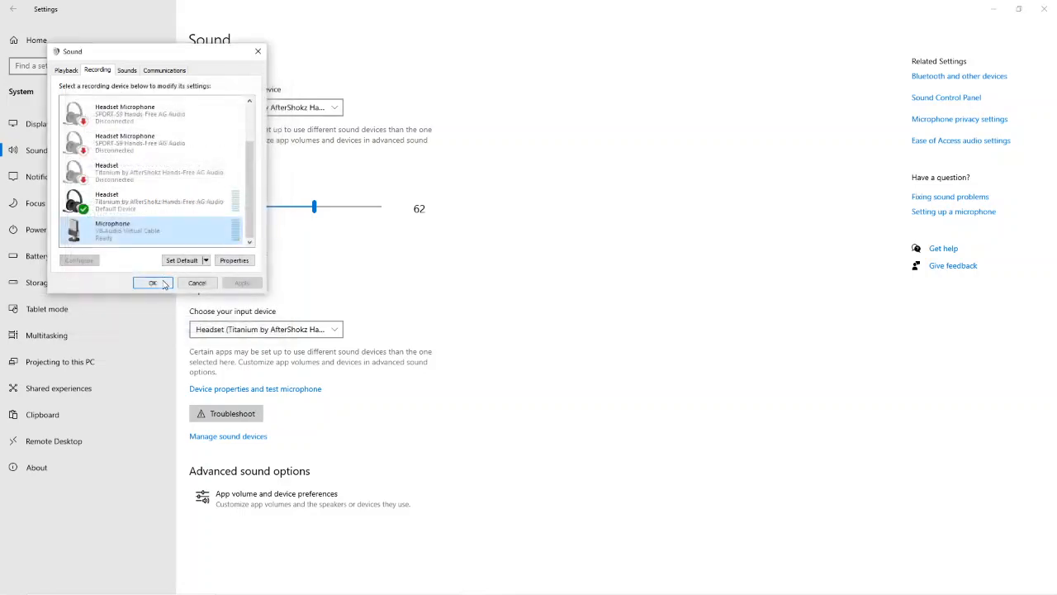
{"action": "left_click", "coordinate": [152, 283]}
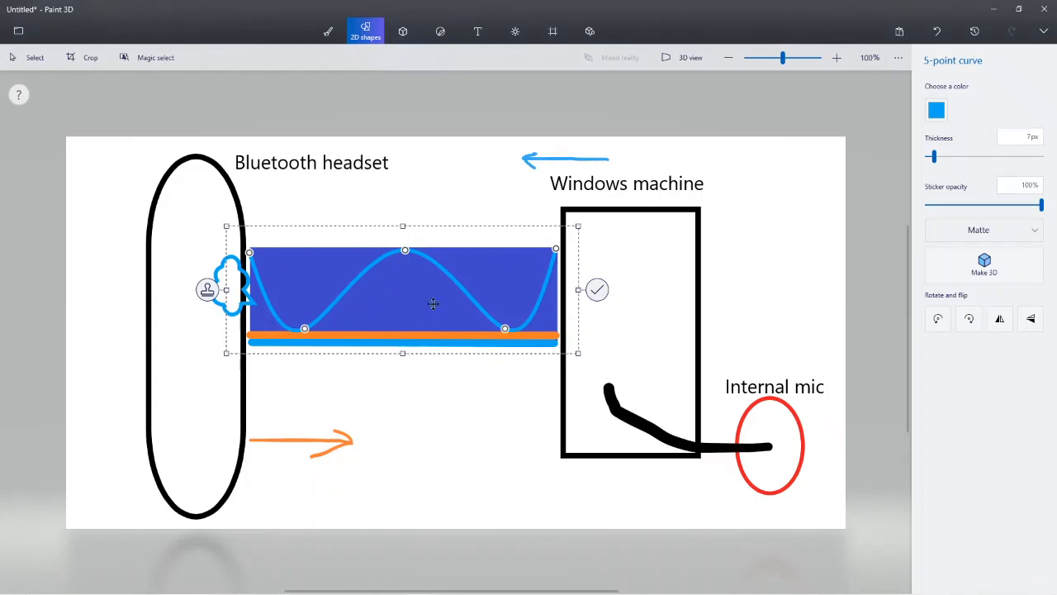
{"action": "mouse_move", "coordinate": [380, 221]}
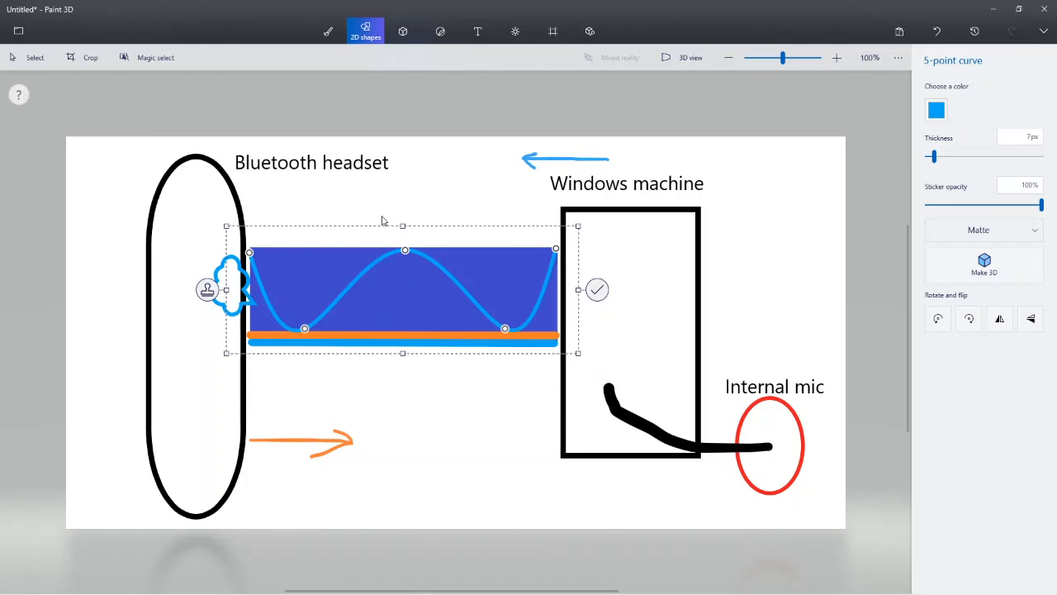
{"action": "key", "text": "alt+tab"}
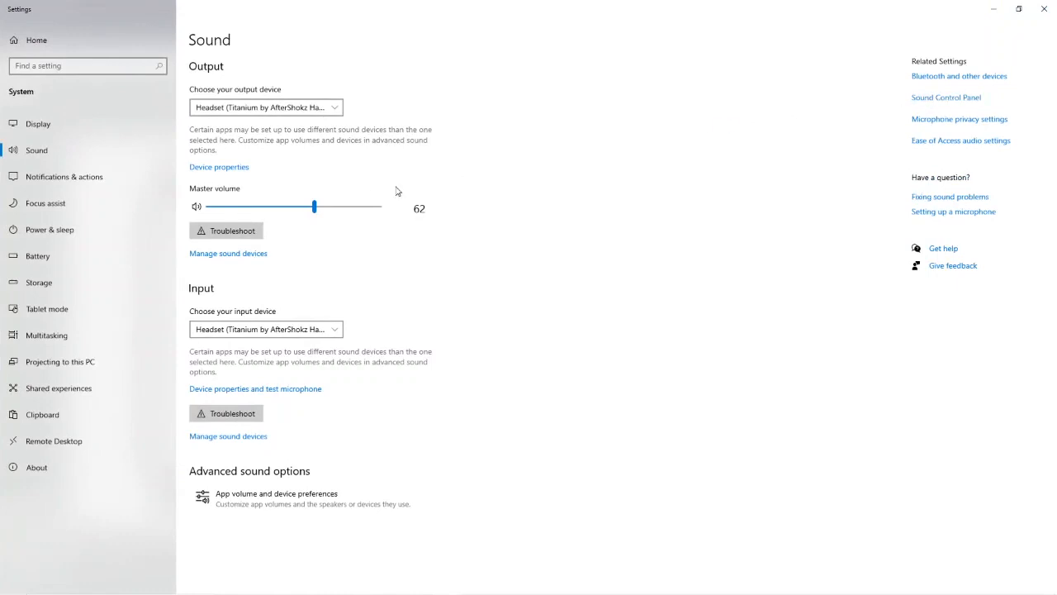
Make Headphones (Stereo) the default playback device in the classic Sound window
{"action": "left_click", "coordinate": [945, 96]}
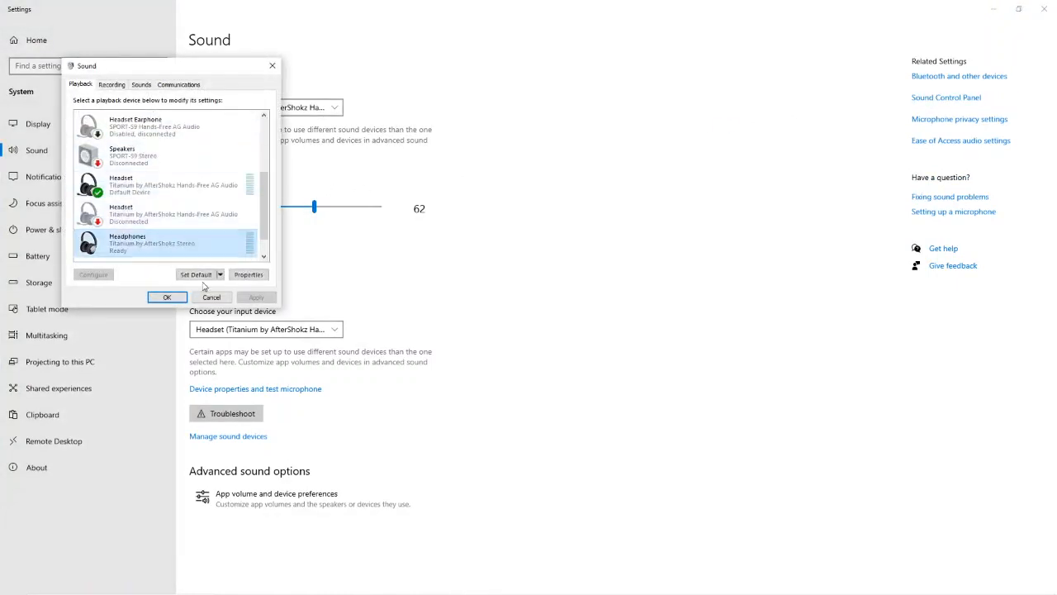
{"action": "left_click", "coordinate": [112, 83]}
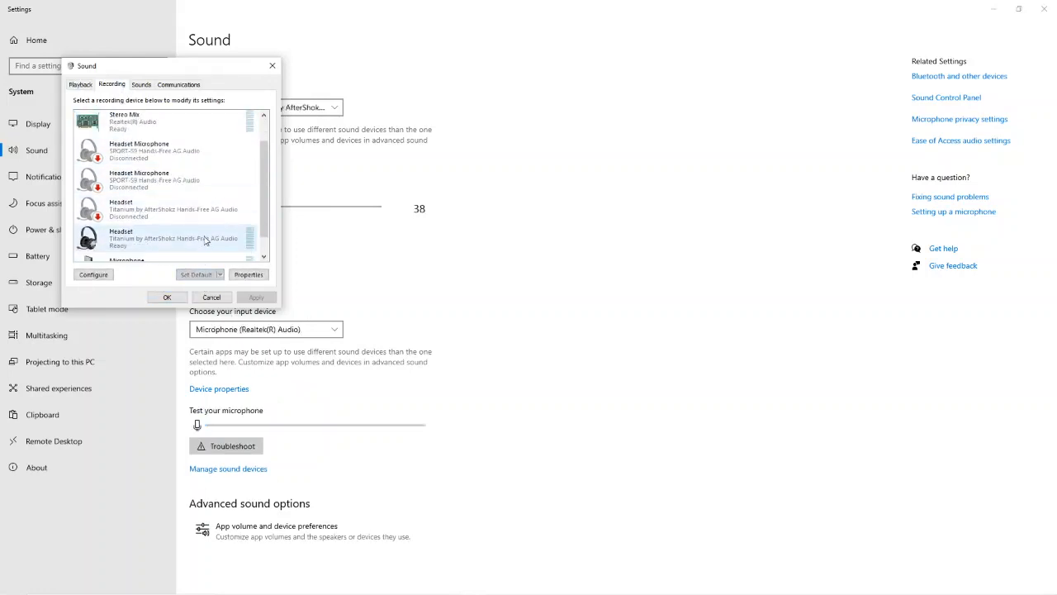
Review the Listen settings of the headset microphone and the Realtek microphone
{"action": "left_click", "coordinate": [248, 275]}
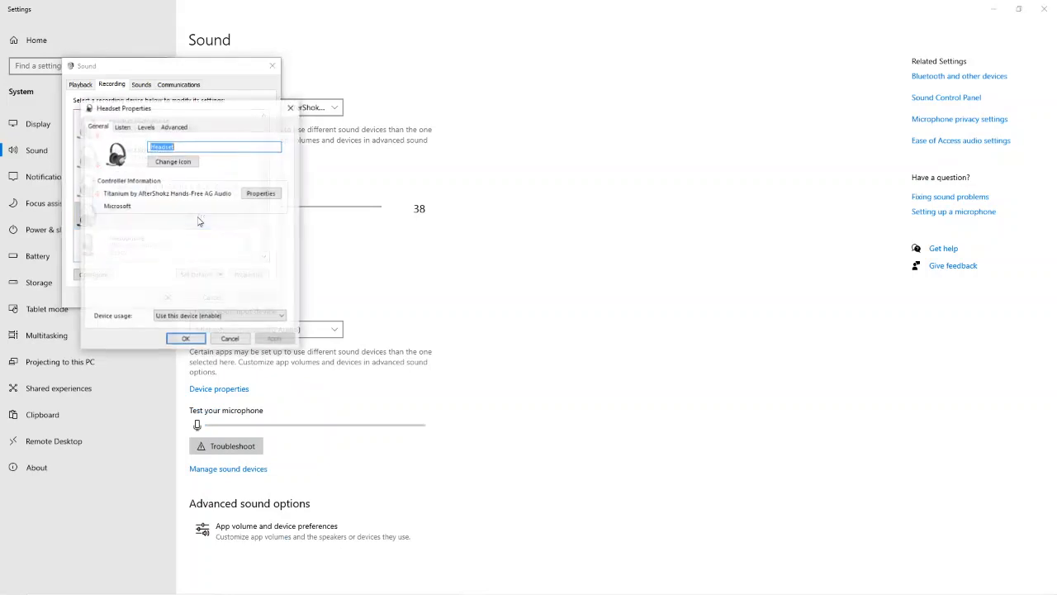
{"action": "left_click", "coordinate": [122, 126]}
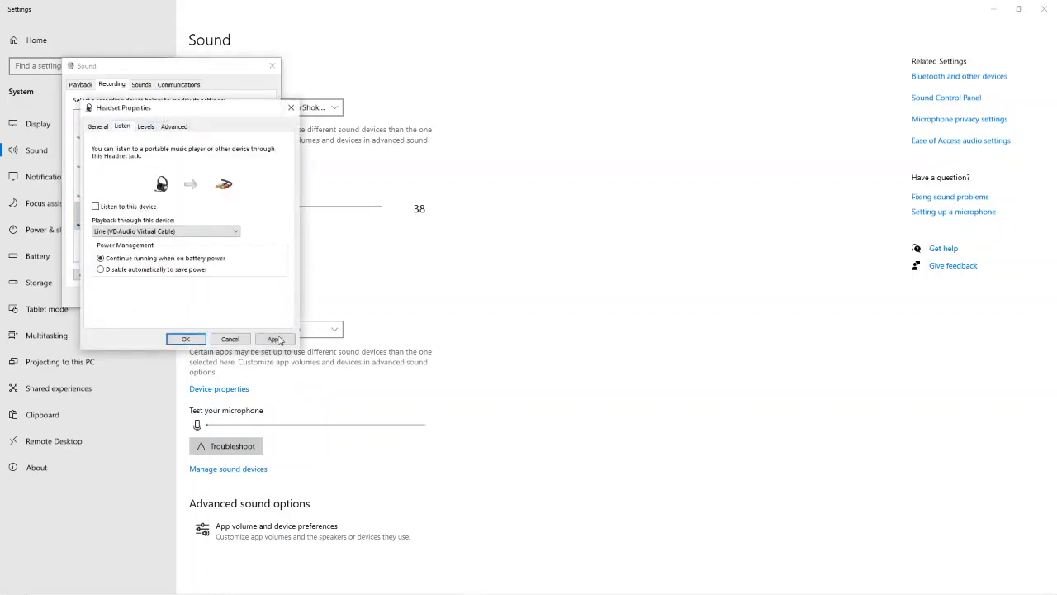
{"action": "left_click", "coordinate": [185, 338]}
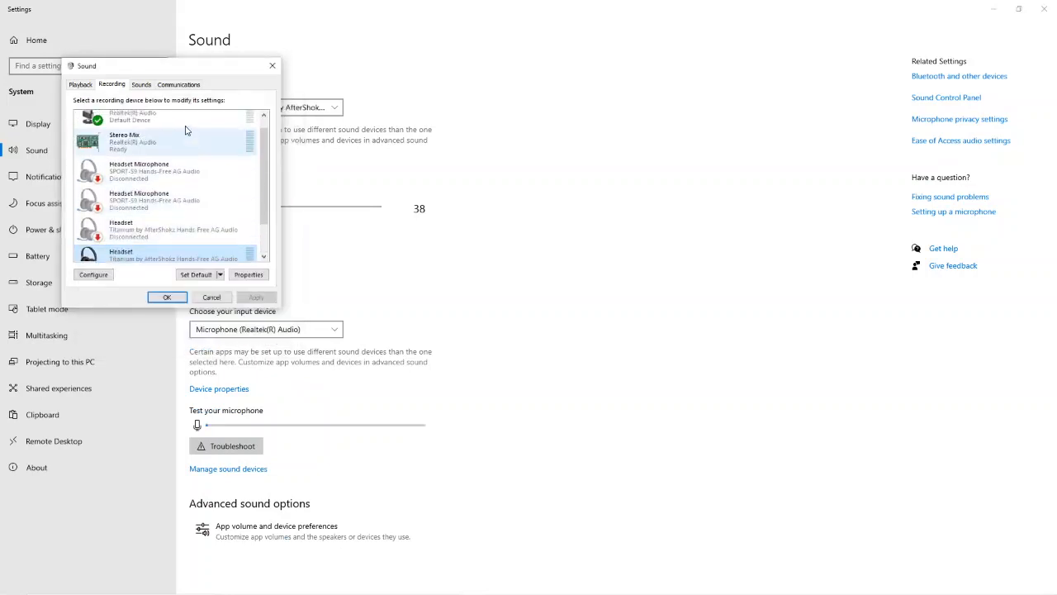
{"action": "left_click", "coordinate": [248, 275]}
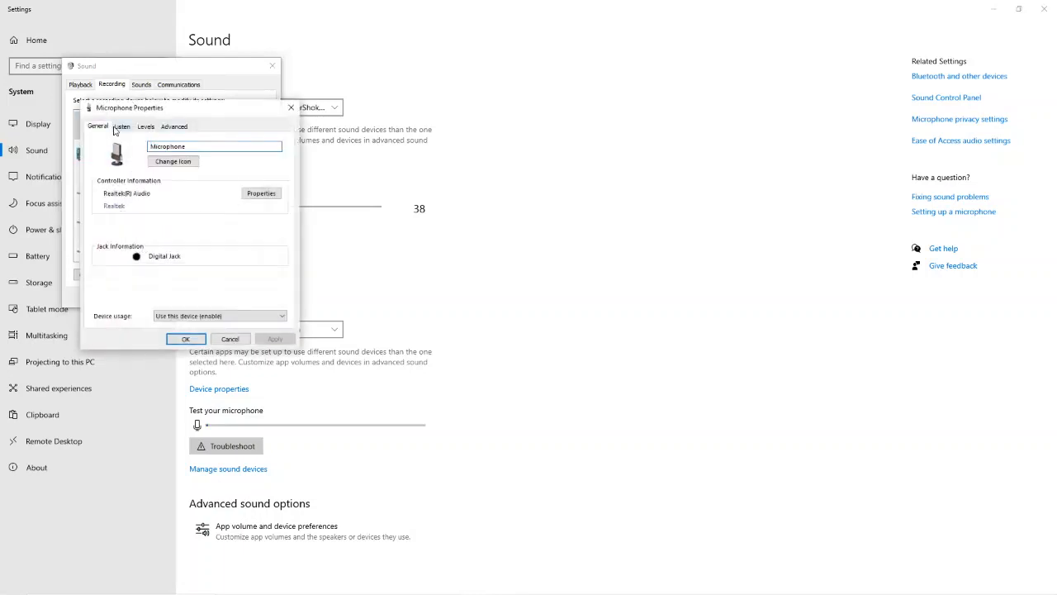
{"action": "left_click", "coordinate": [122, 126]}
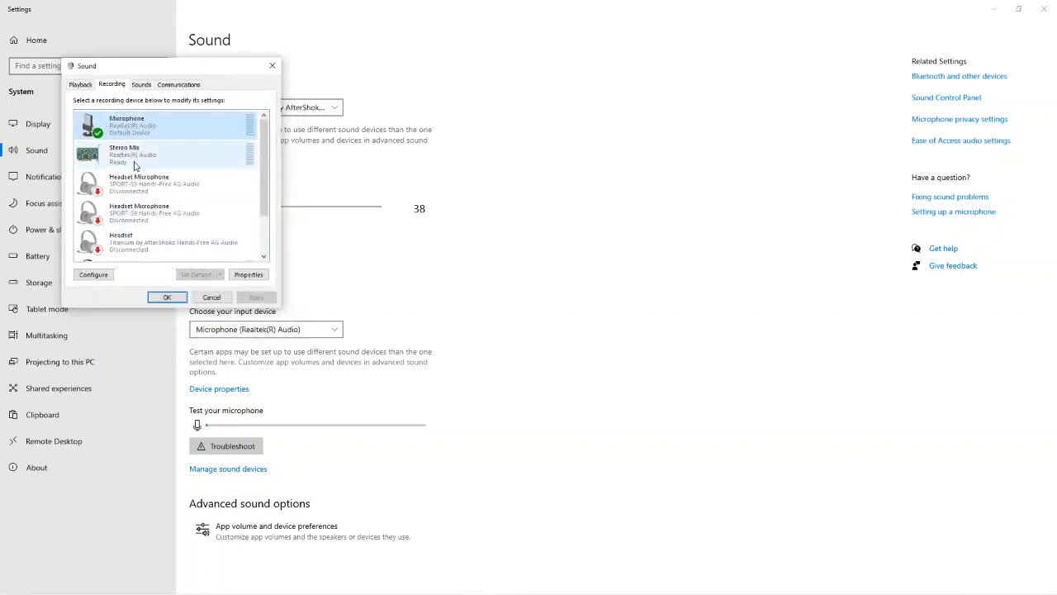
Return to the playback list and confirm, closing the Sound window
{"action": "left_click", "coordinate": [79, 82]}
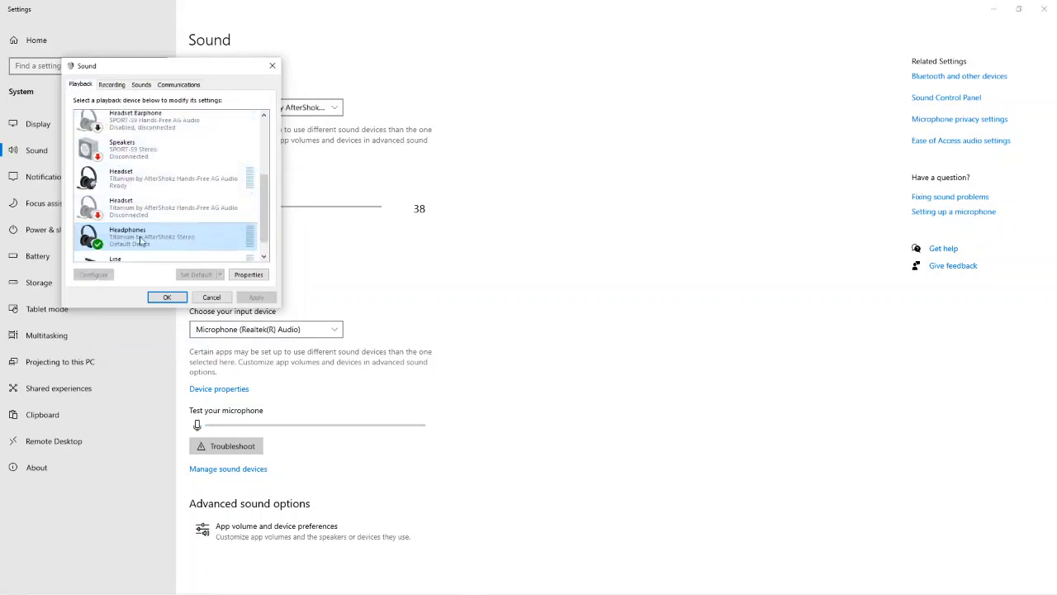
{"action": "left_click", "coordinate": [165, 297]}
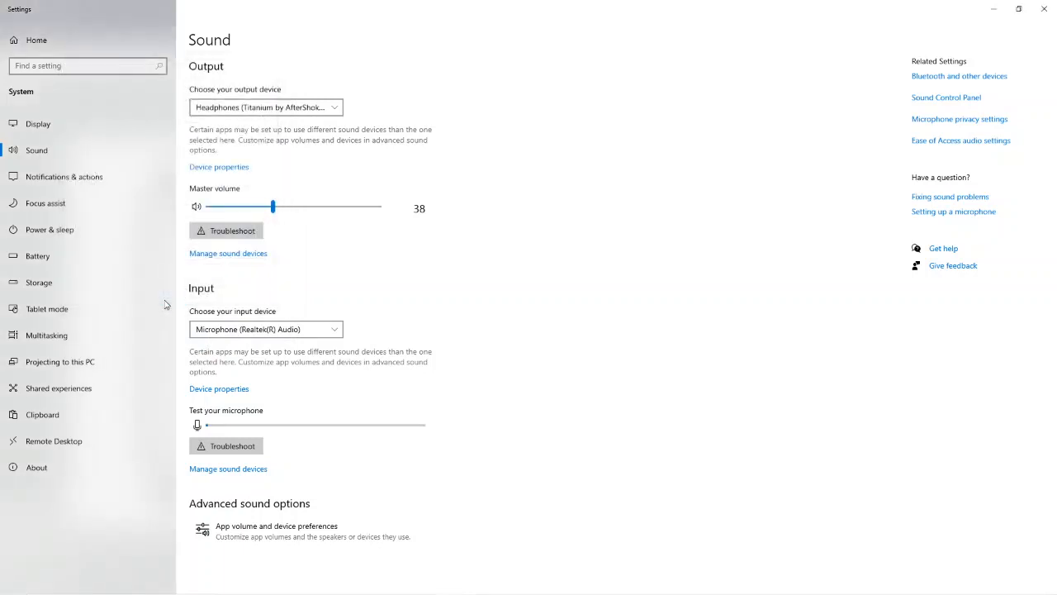
{"action": "mouse_move", "coordinate": [416, 587]}
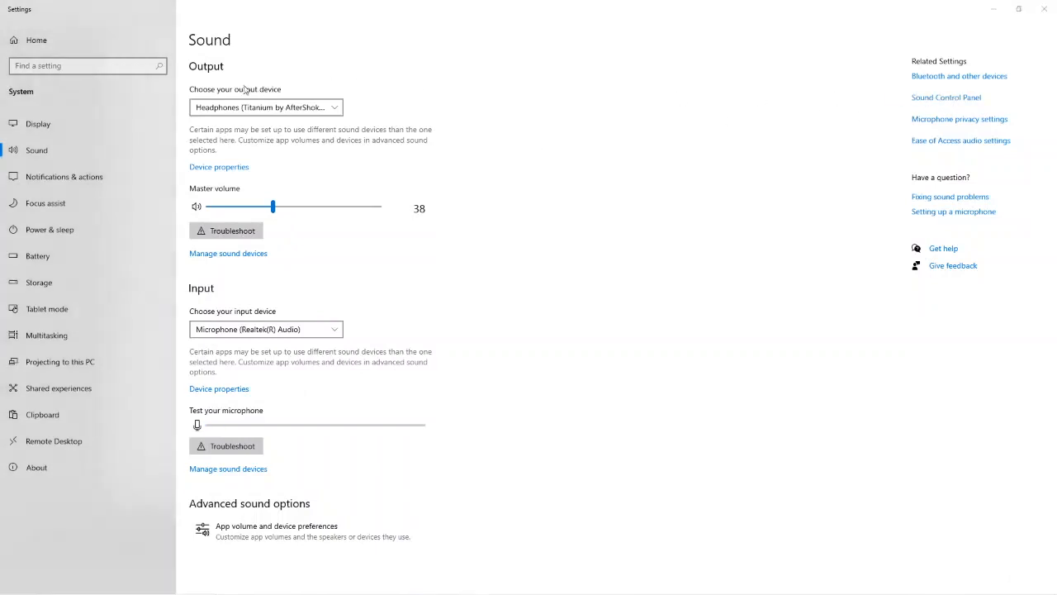
Set the virtual cable microphone's Listen playback device to Headphones (Stereo) Titanium and apply
{"action": "left_click", "coordinate": [945, 96]}
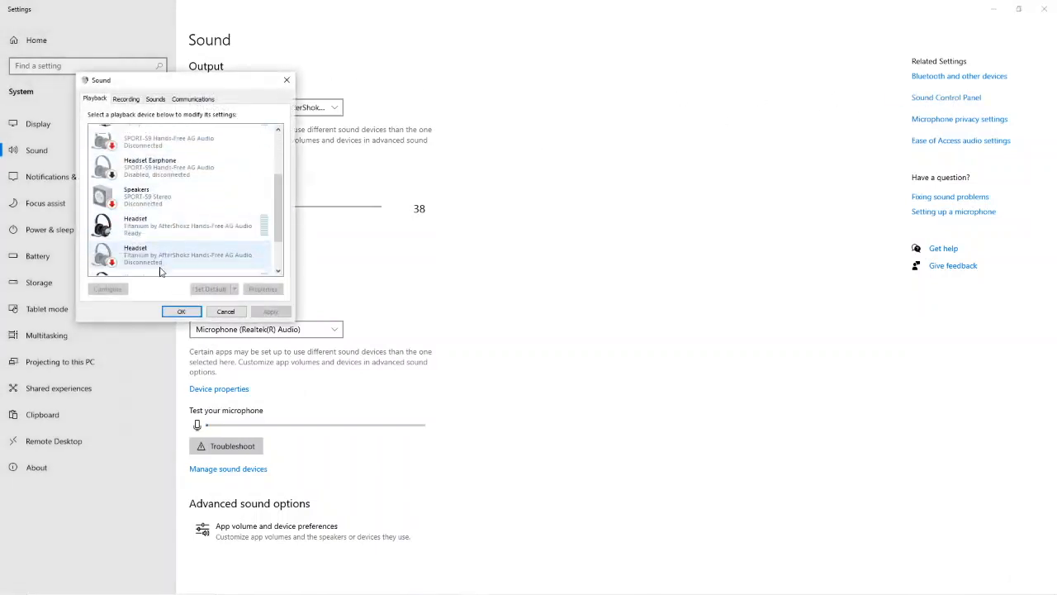
{"action": "left_click", "coordinate": [125, 99]}
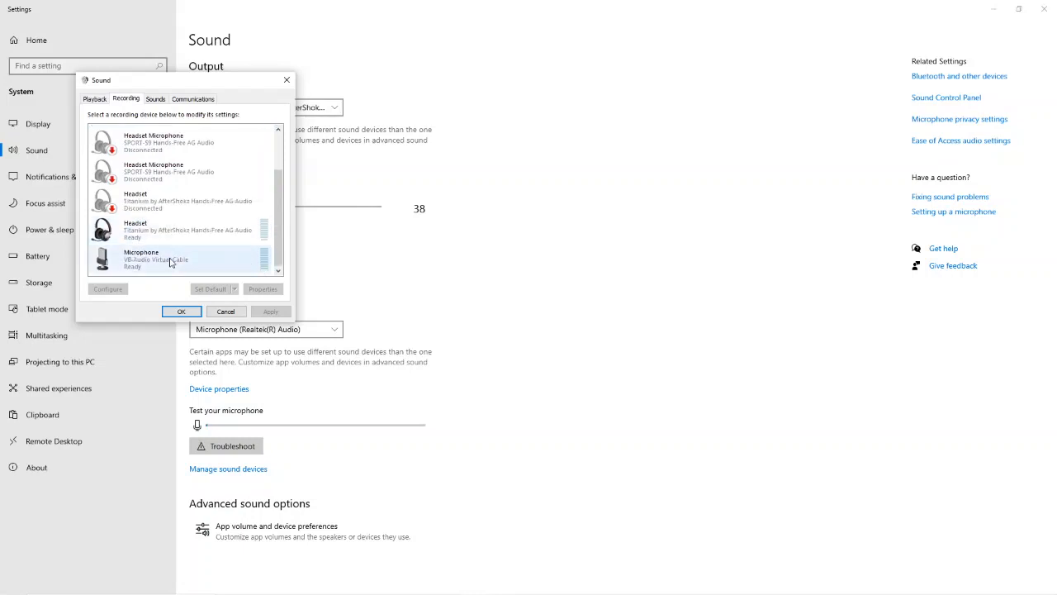
{"action": "left_click", "coordinate": [263, 288]}
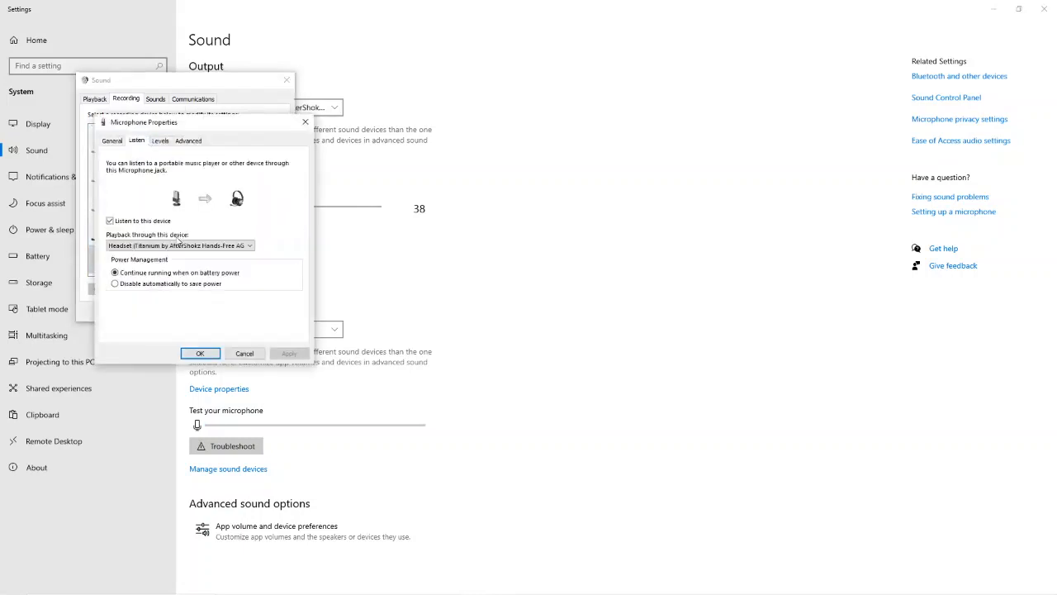
{"action": "left_click", "coordinate": [179, 245]}
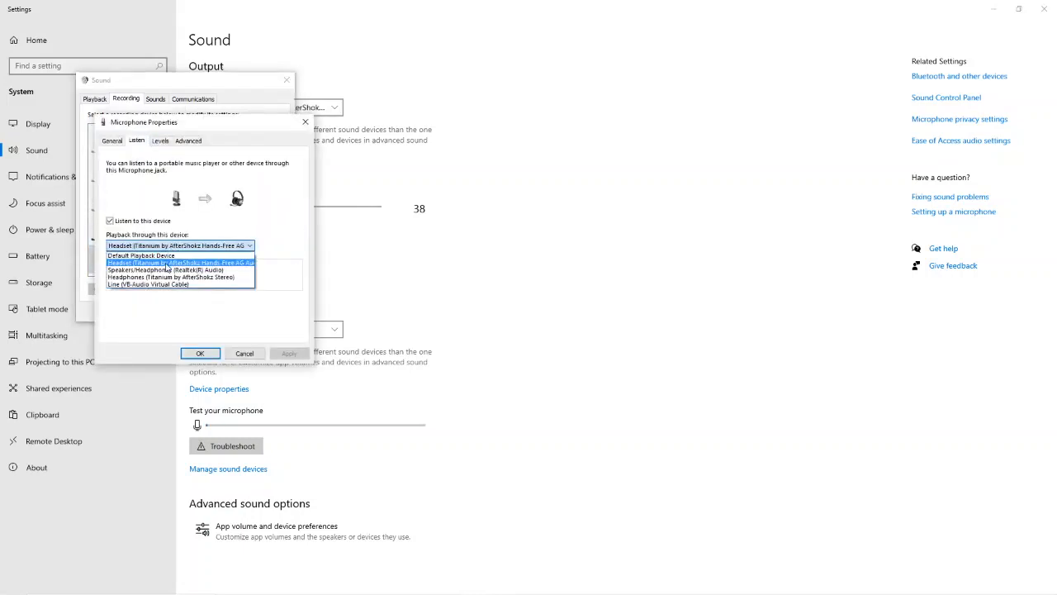
{"action": "left_click", "coordinate": [178, 277]}
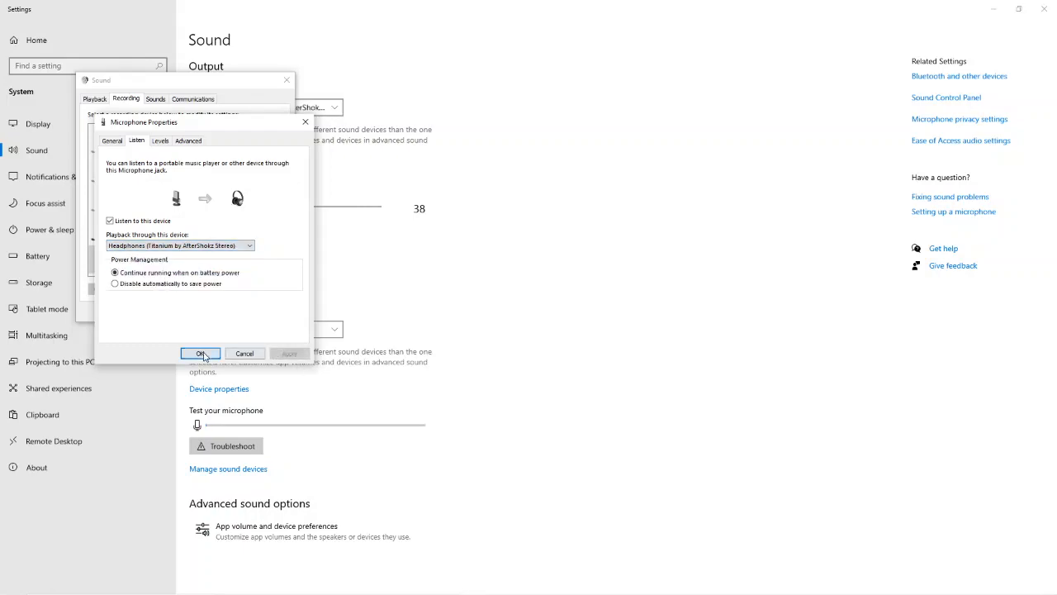
{"action": "left_click", "coordinate": [201, 353]}
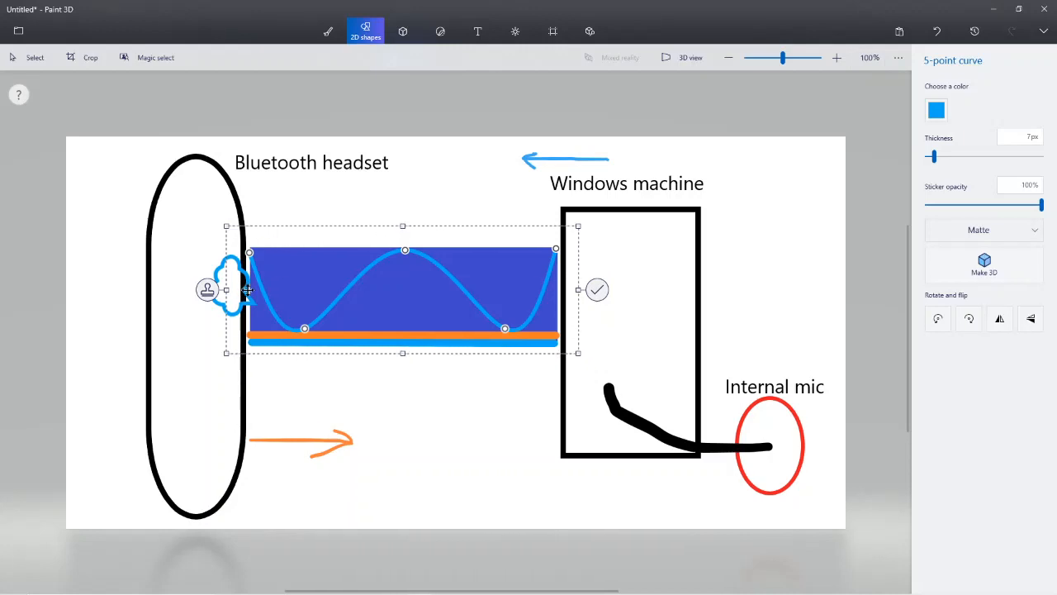
{"action": "mouse_move", "coordinate": [248, 290]}
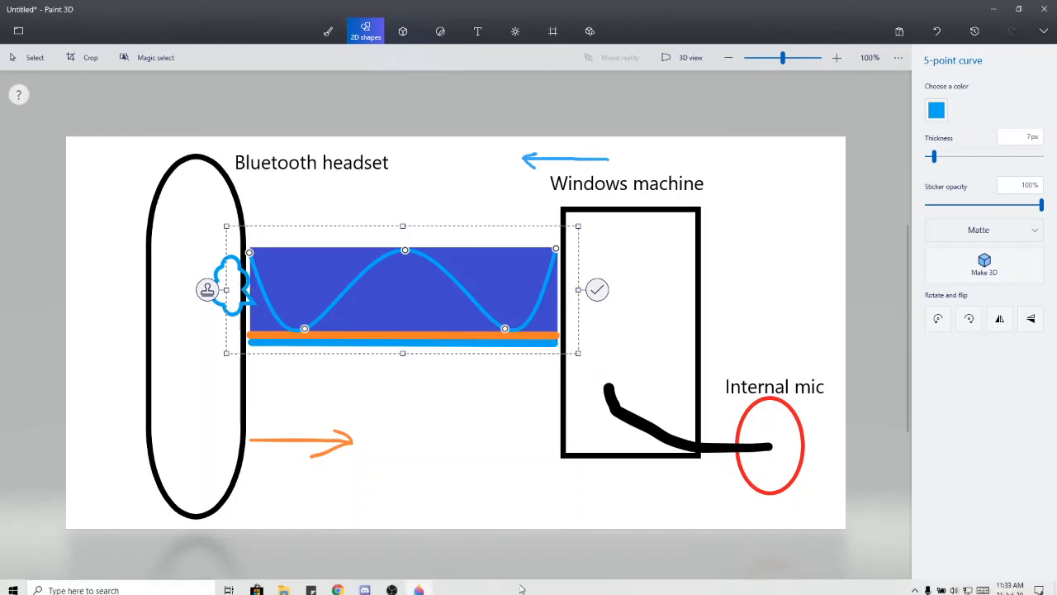
{"action": "mouse_move", "coordinate": [509, 558]}
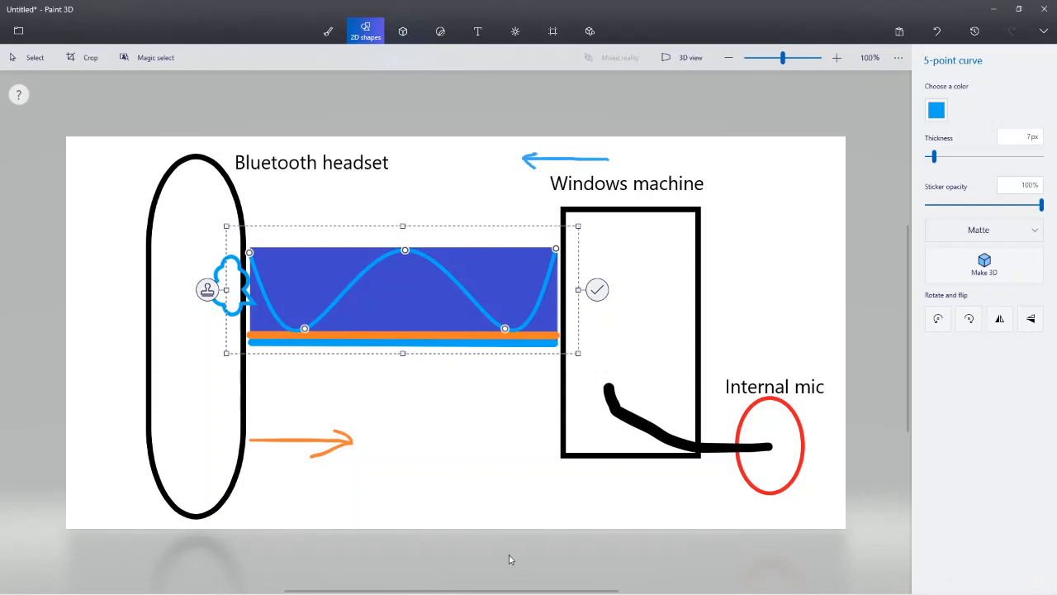